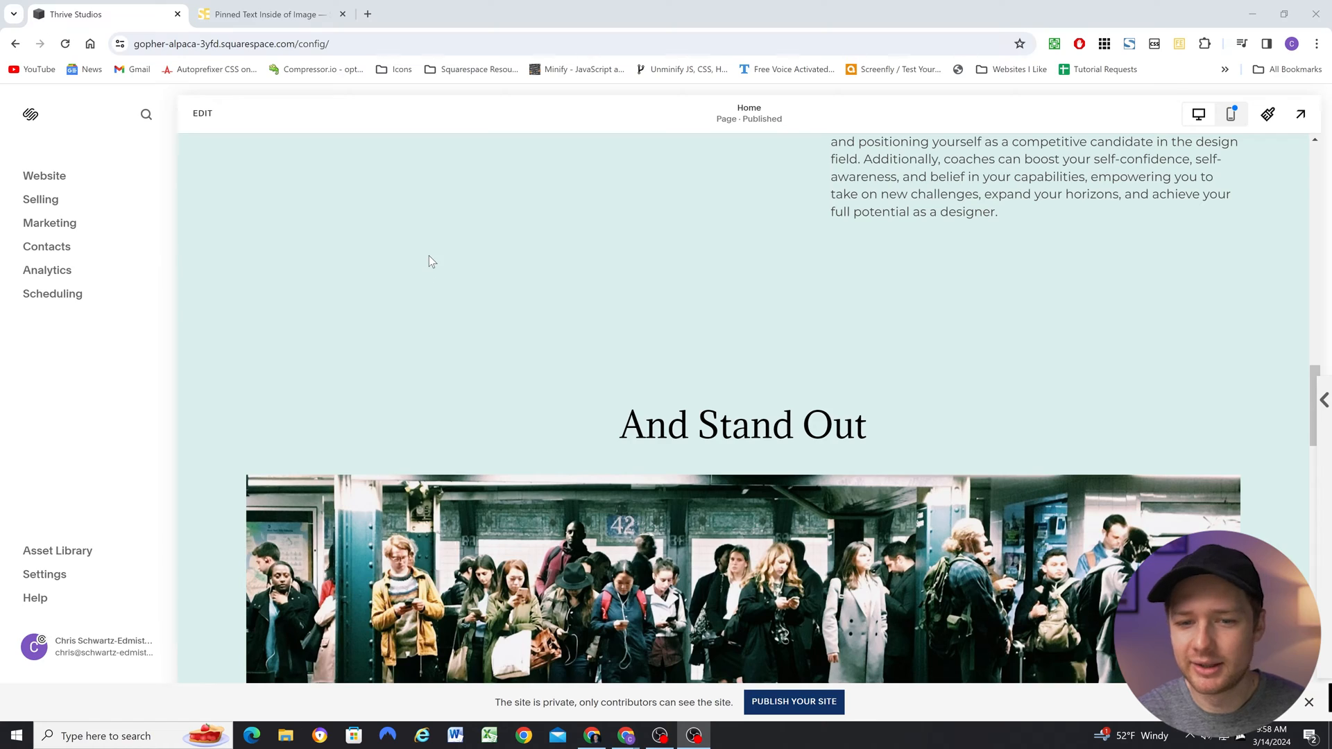
- Scroll through the camper-van section to reach the image for editing
scroll("down", 3)
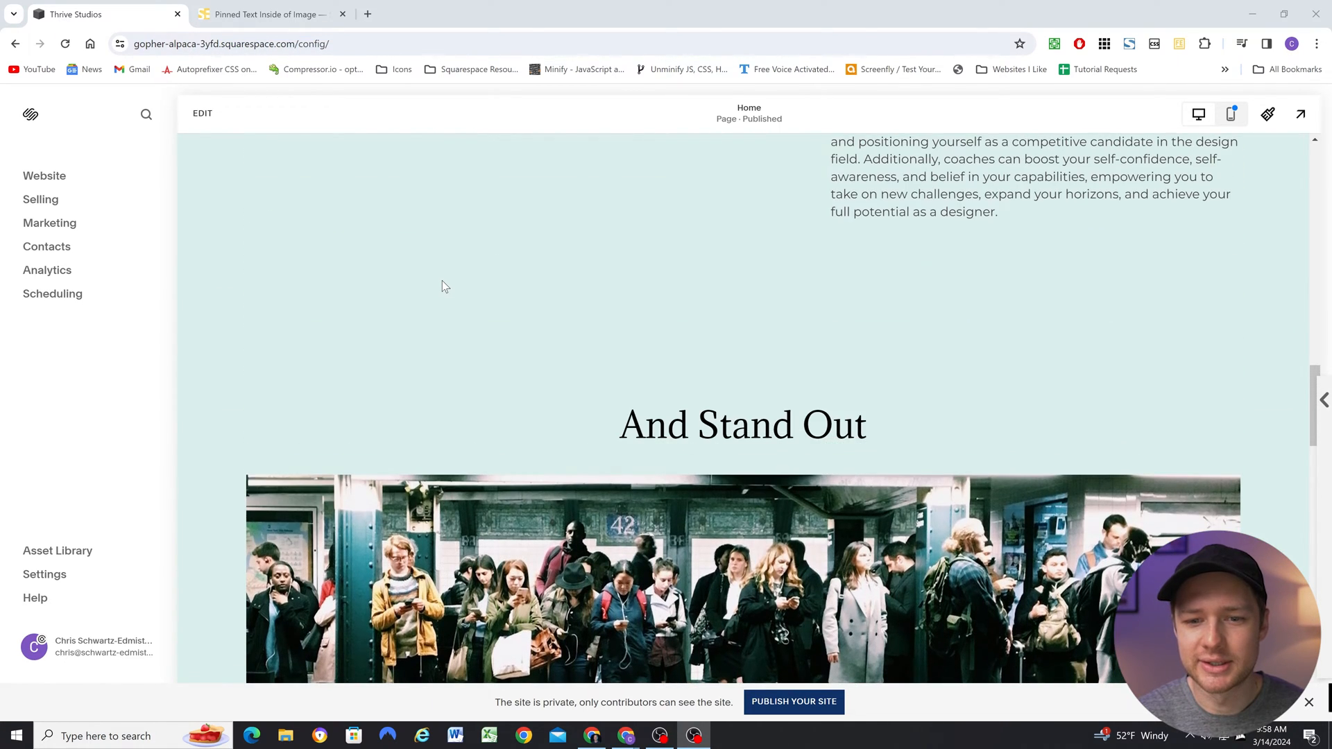
scroll("down", 3)
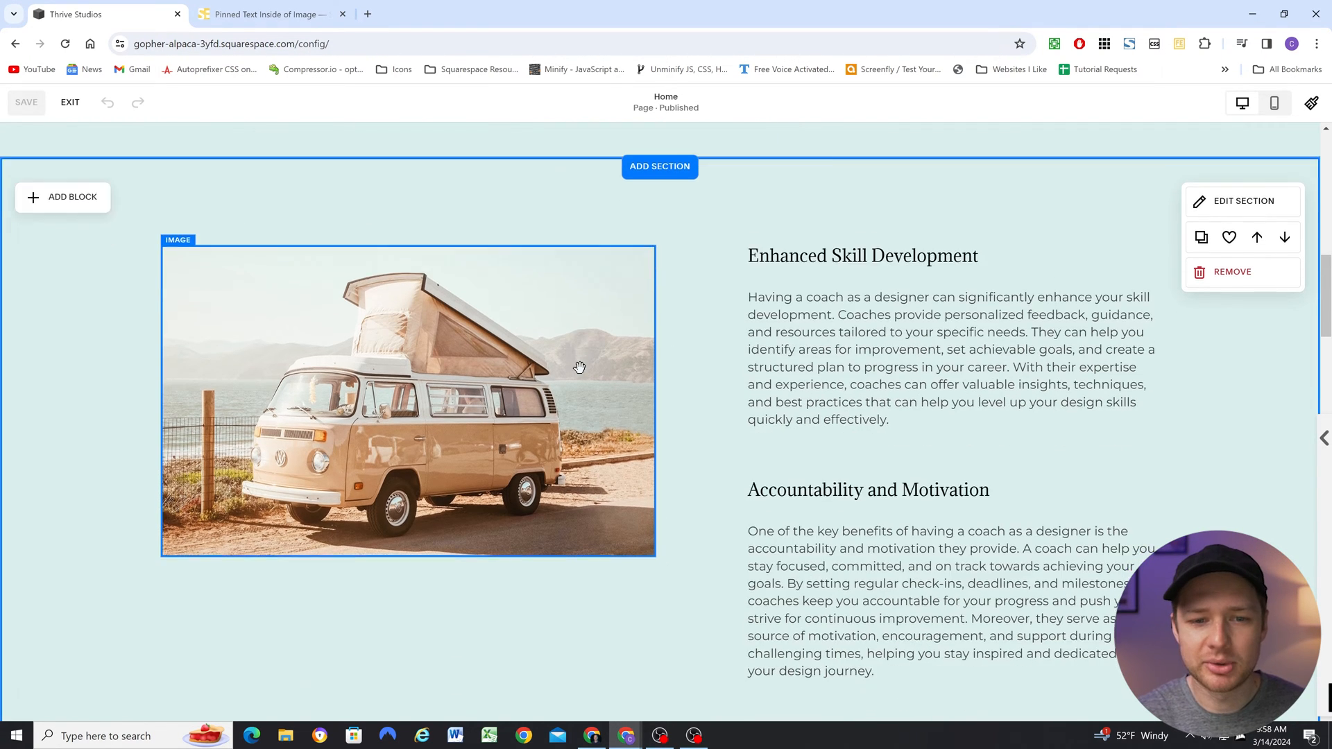
scroll("down", 3)
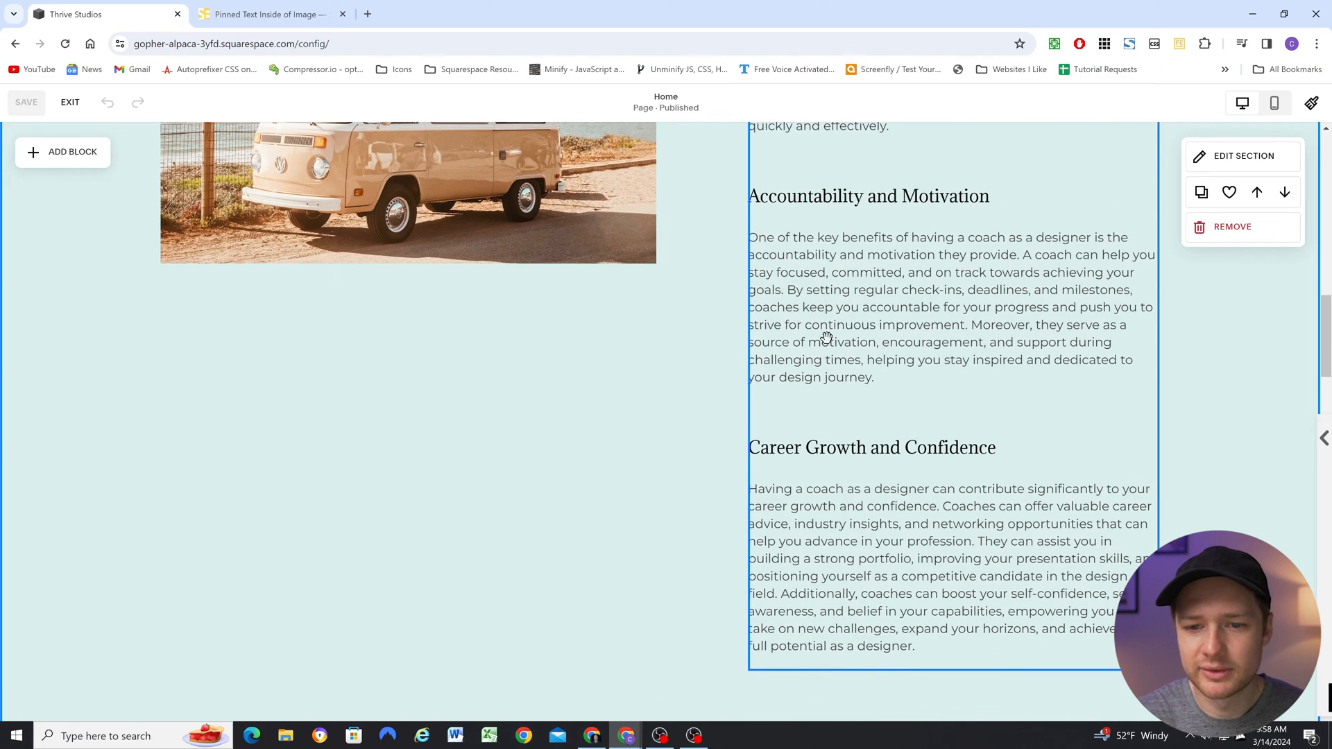
scroll("up", 3)
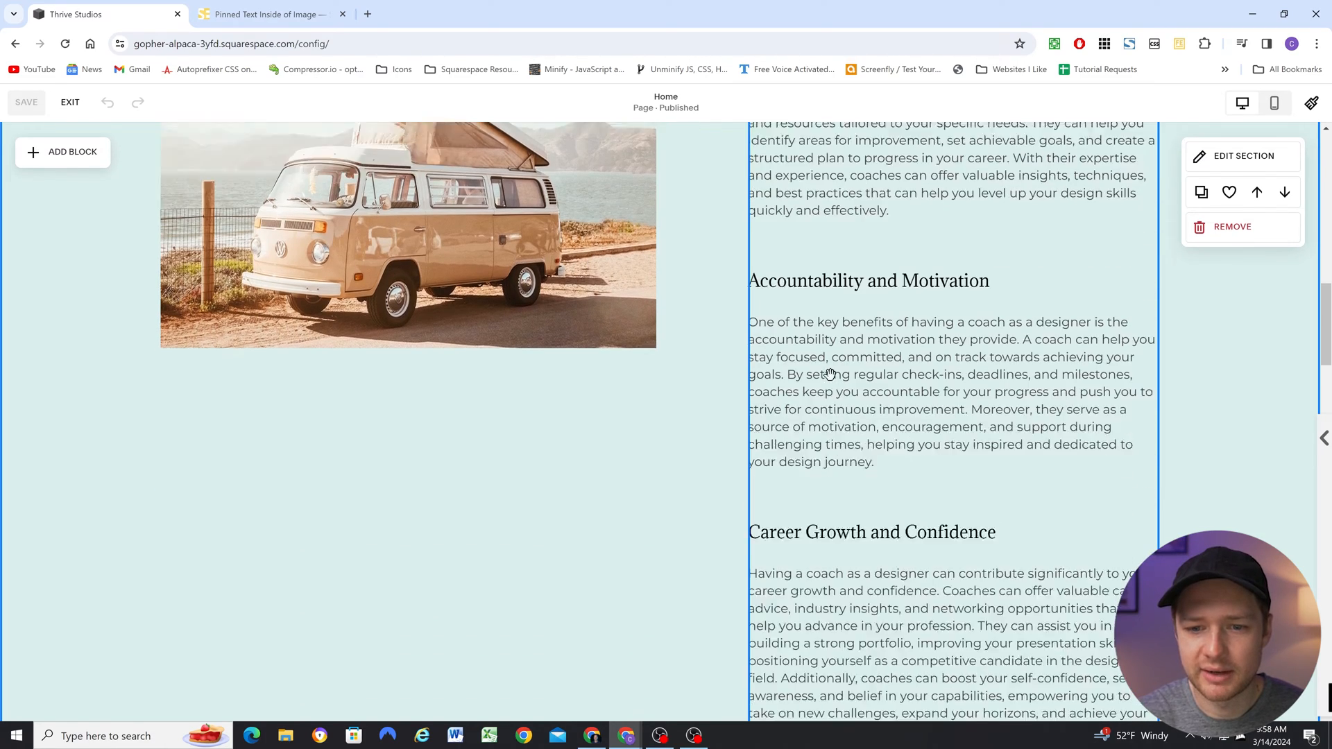
scroll("up", 3)
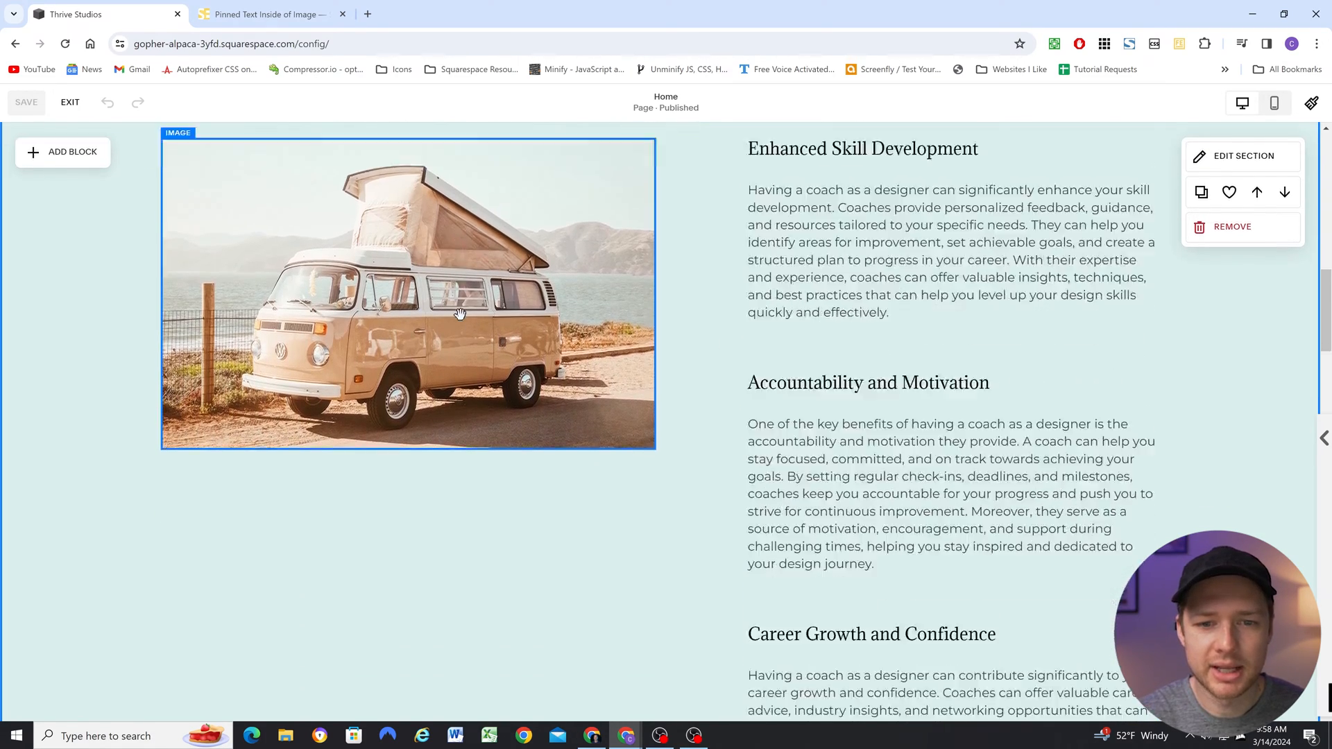
scroll("down", 3)
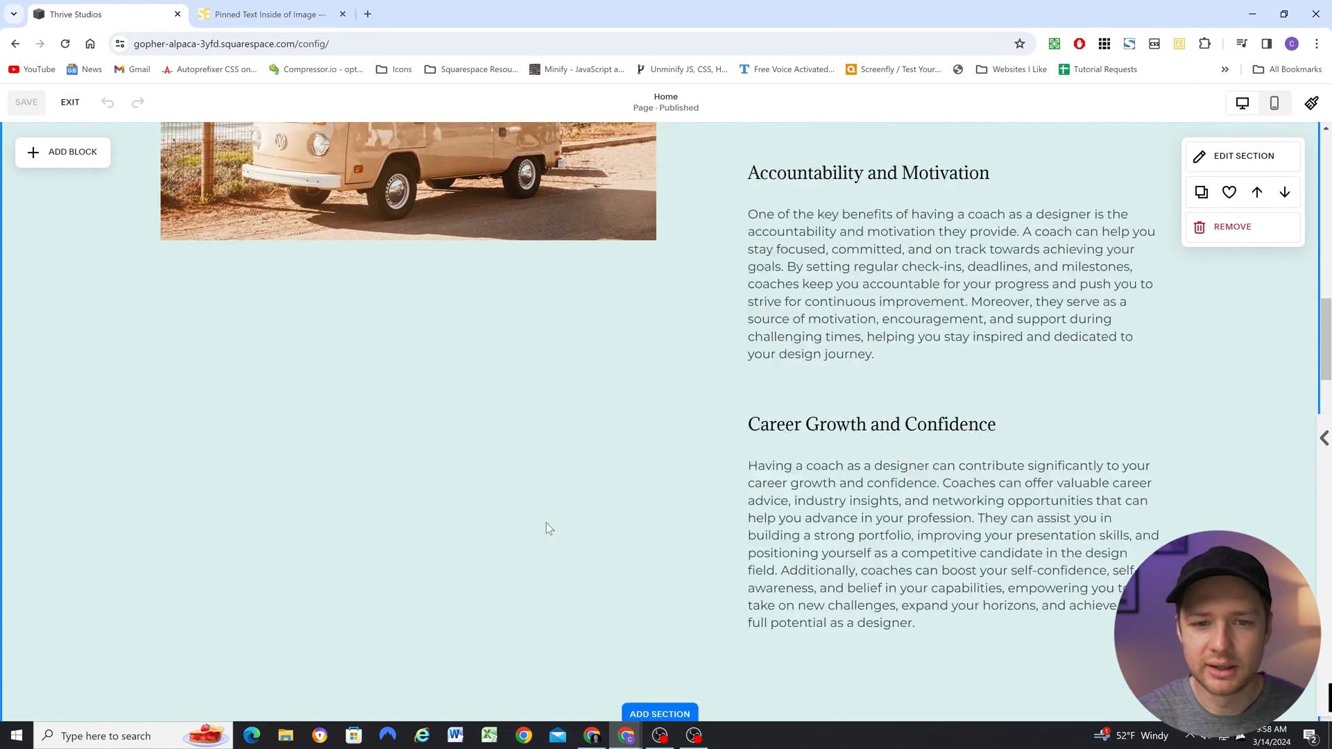
scroll("down", 3)
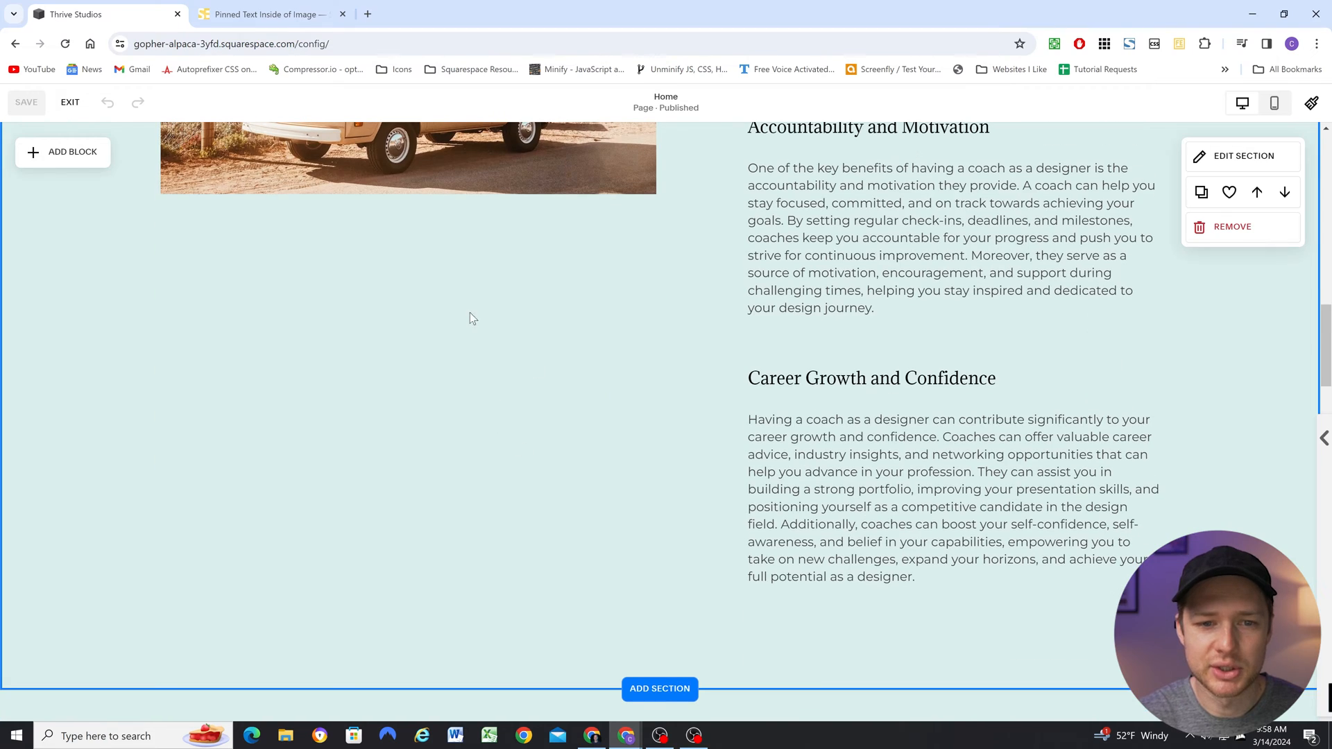
mouse_move(382, 398)
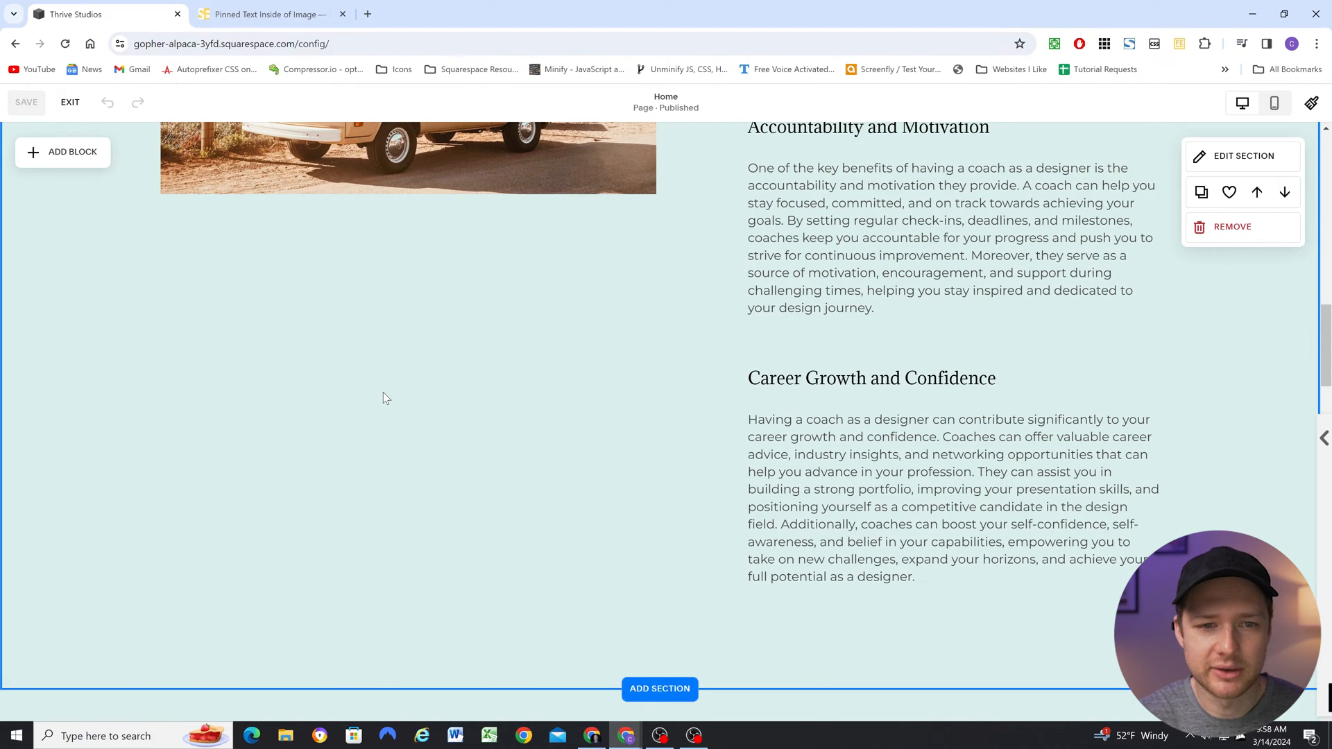
scroll("up", 3)
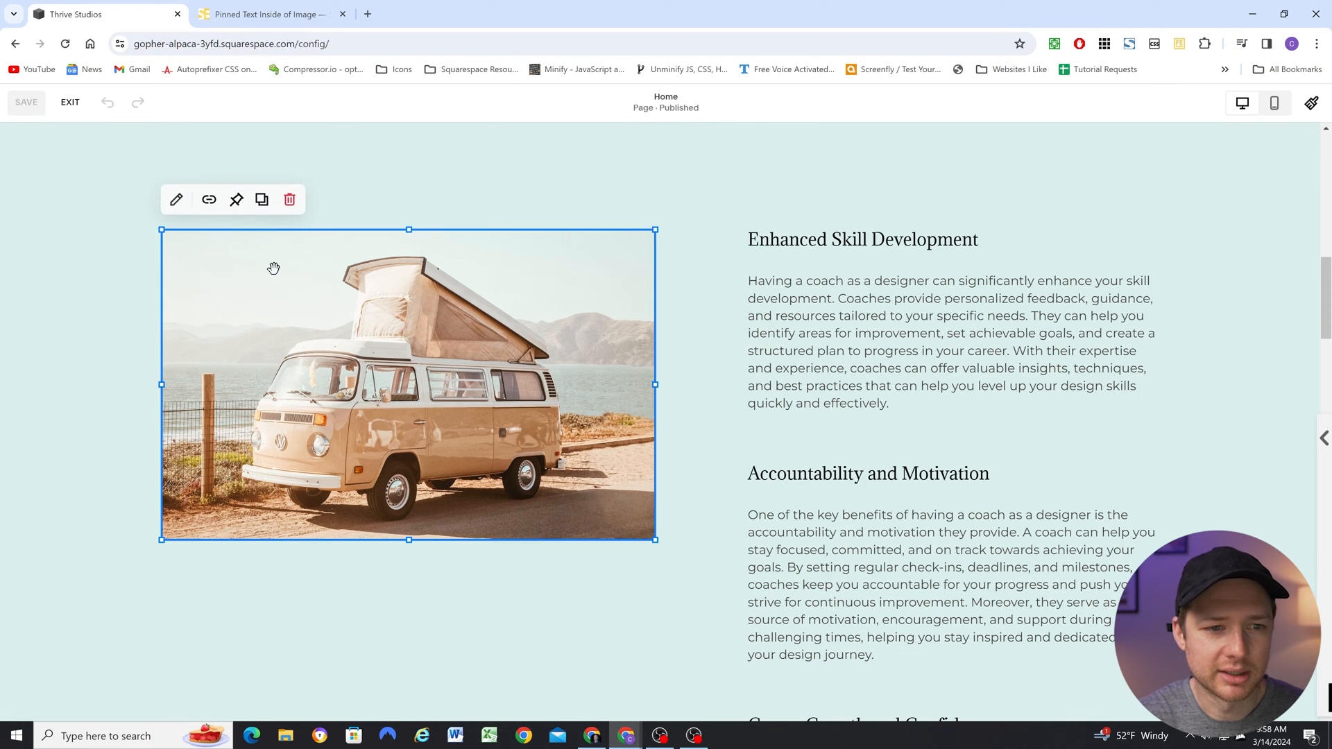
mouse_move(236, 200)
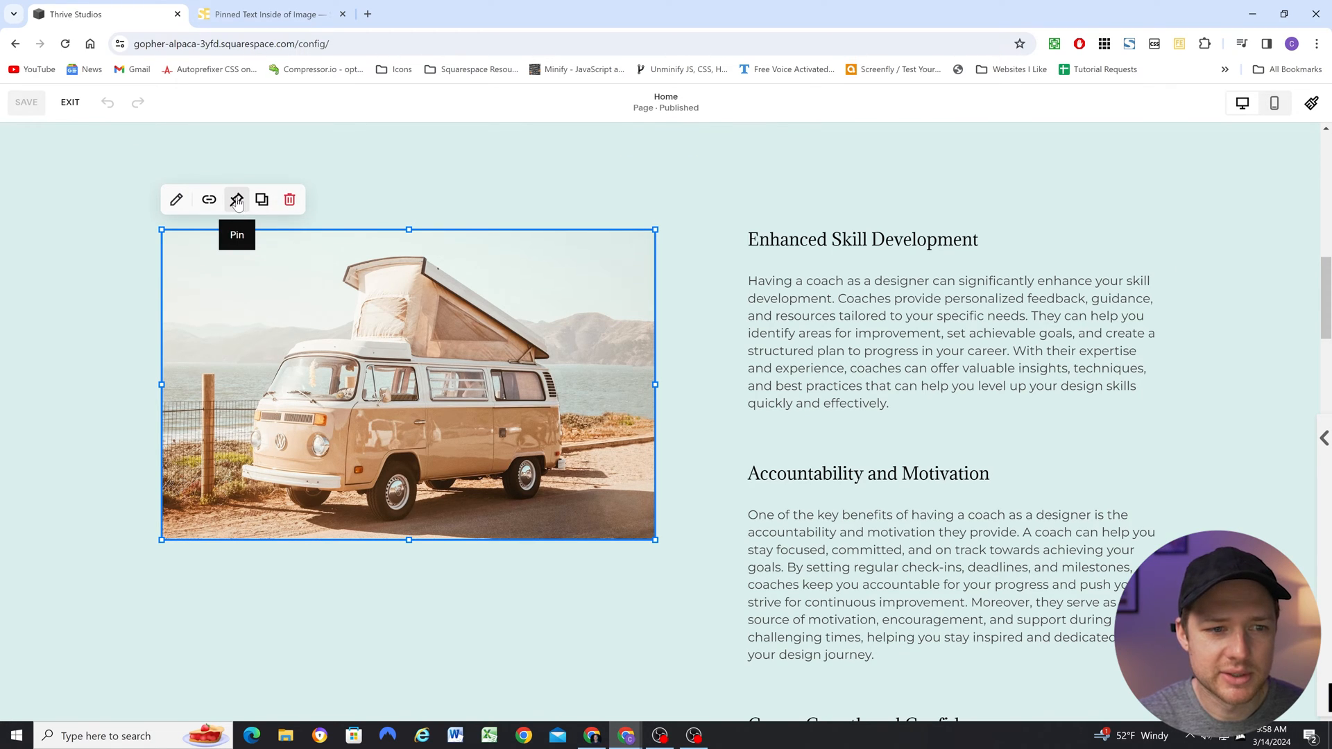
- Pin the camper-van image to top and scroll to watch the coaching text pass it
left_click(238, 200)
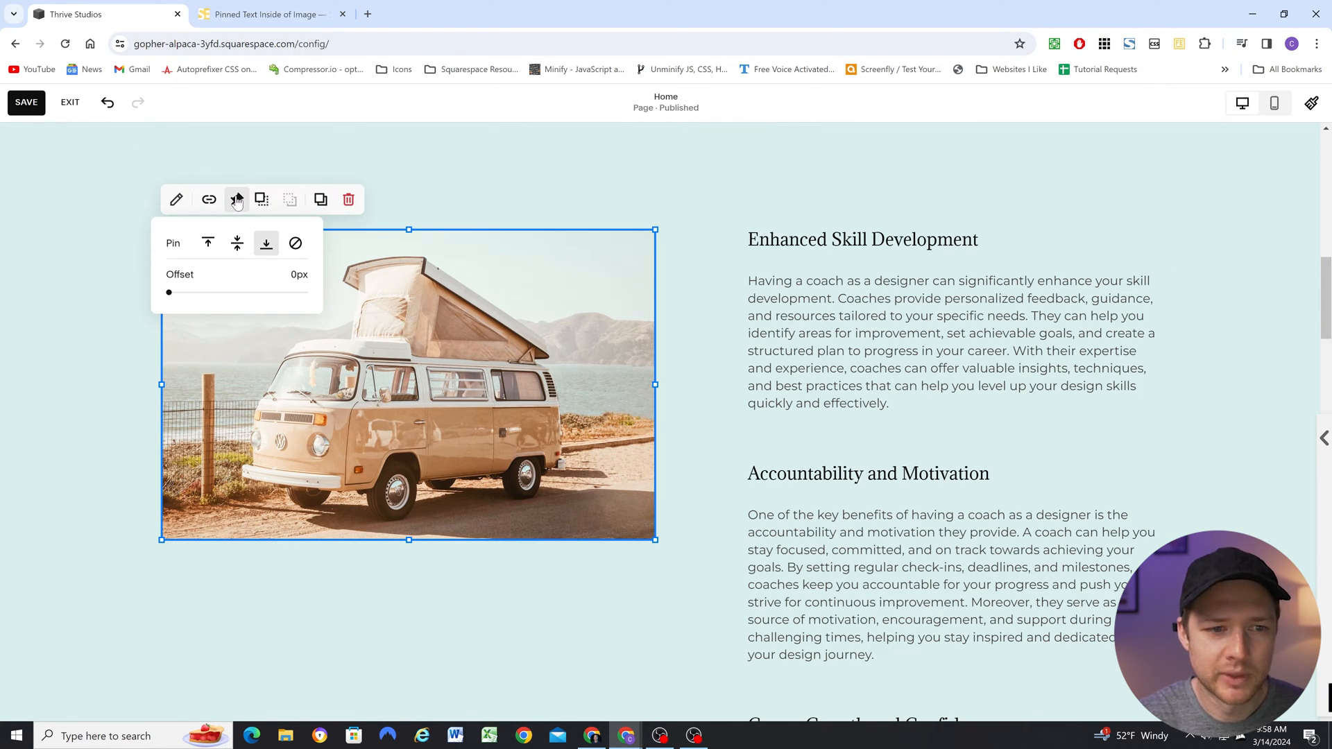
left_click(208, 243)
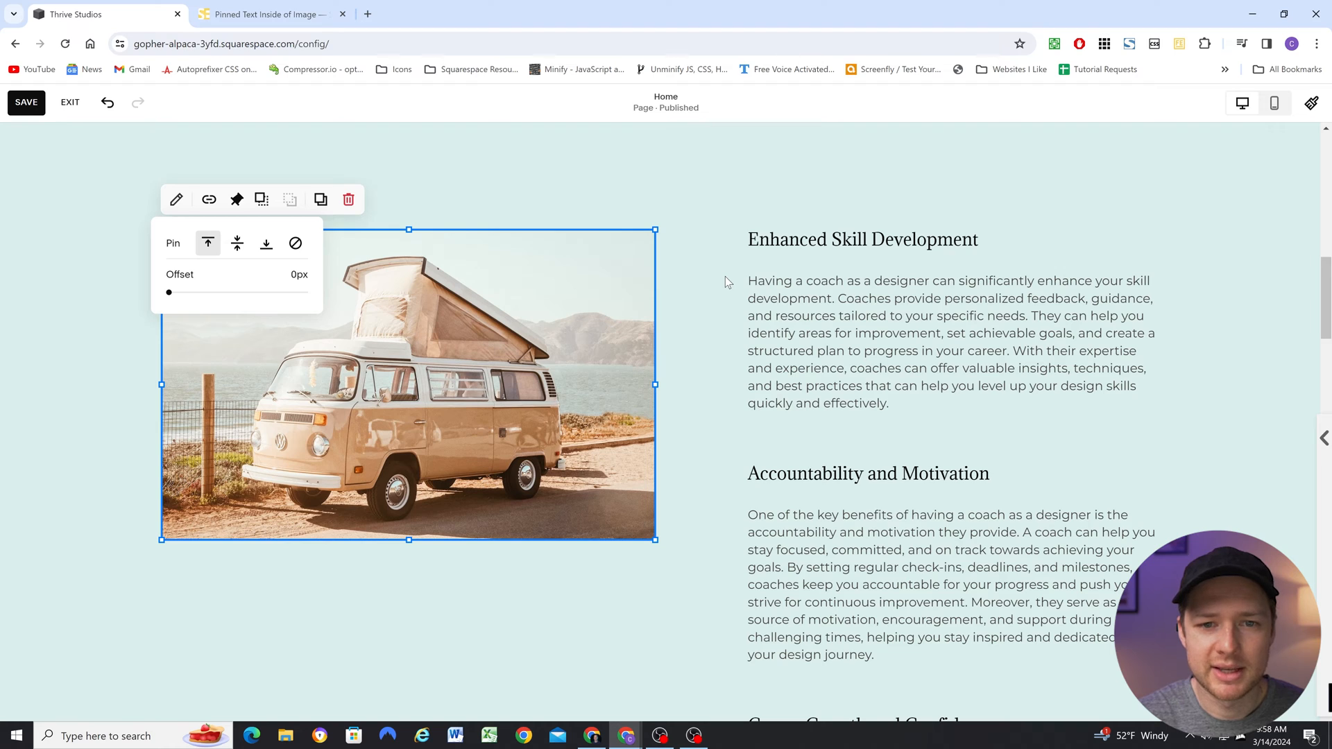
scroll("down", 3)
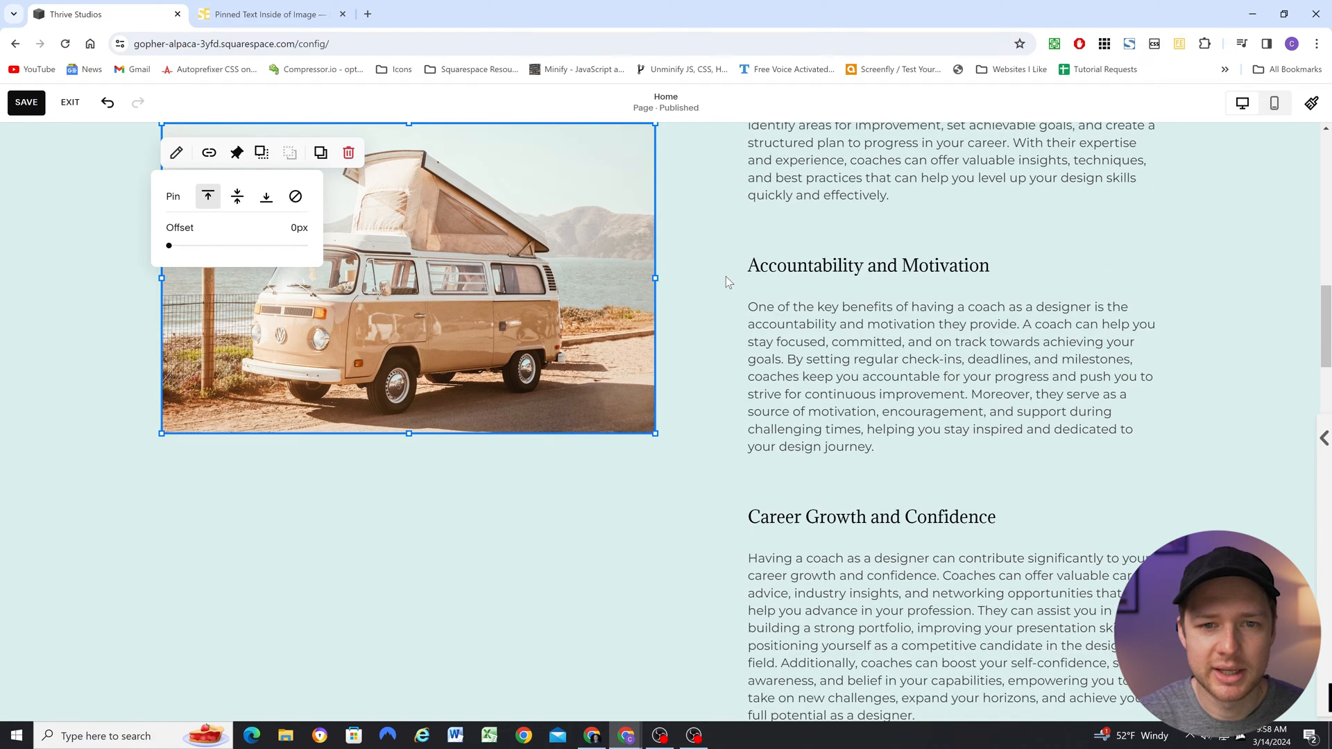
scroll("down", 3)
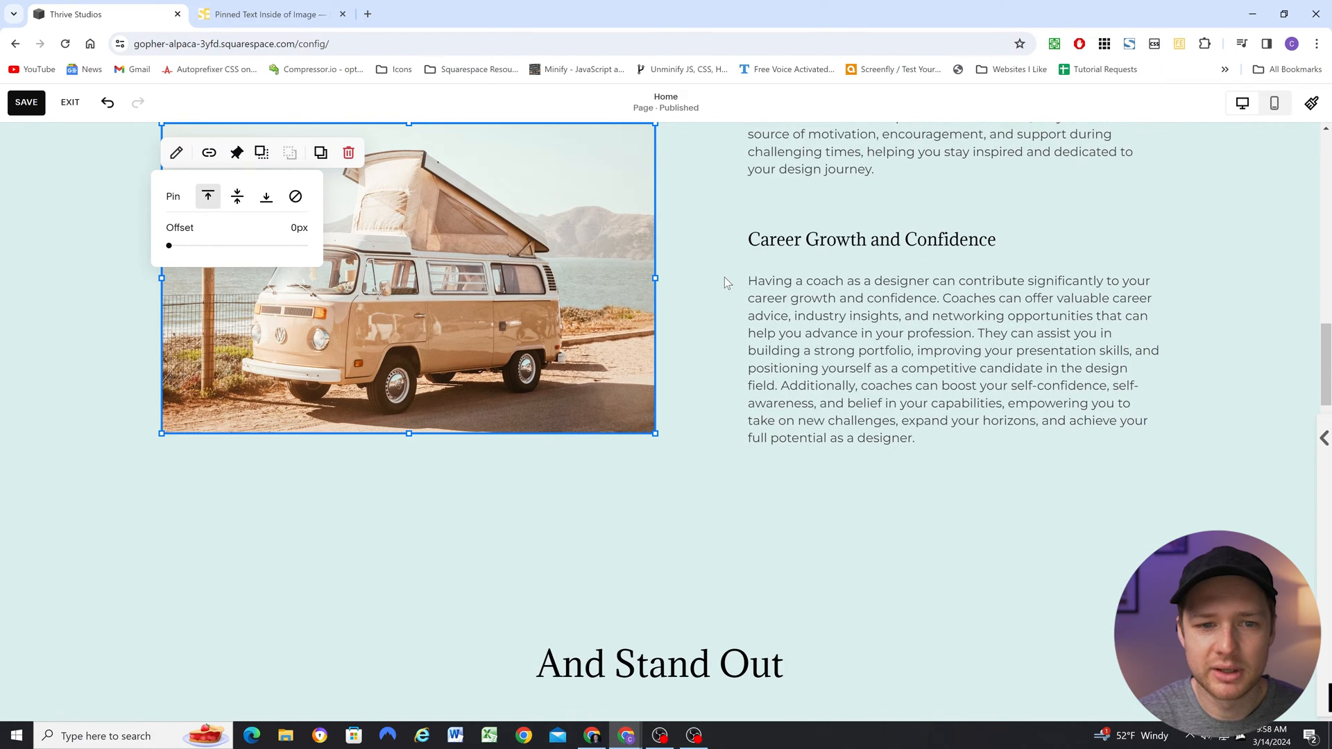
scroll("down", 3)
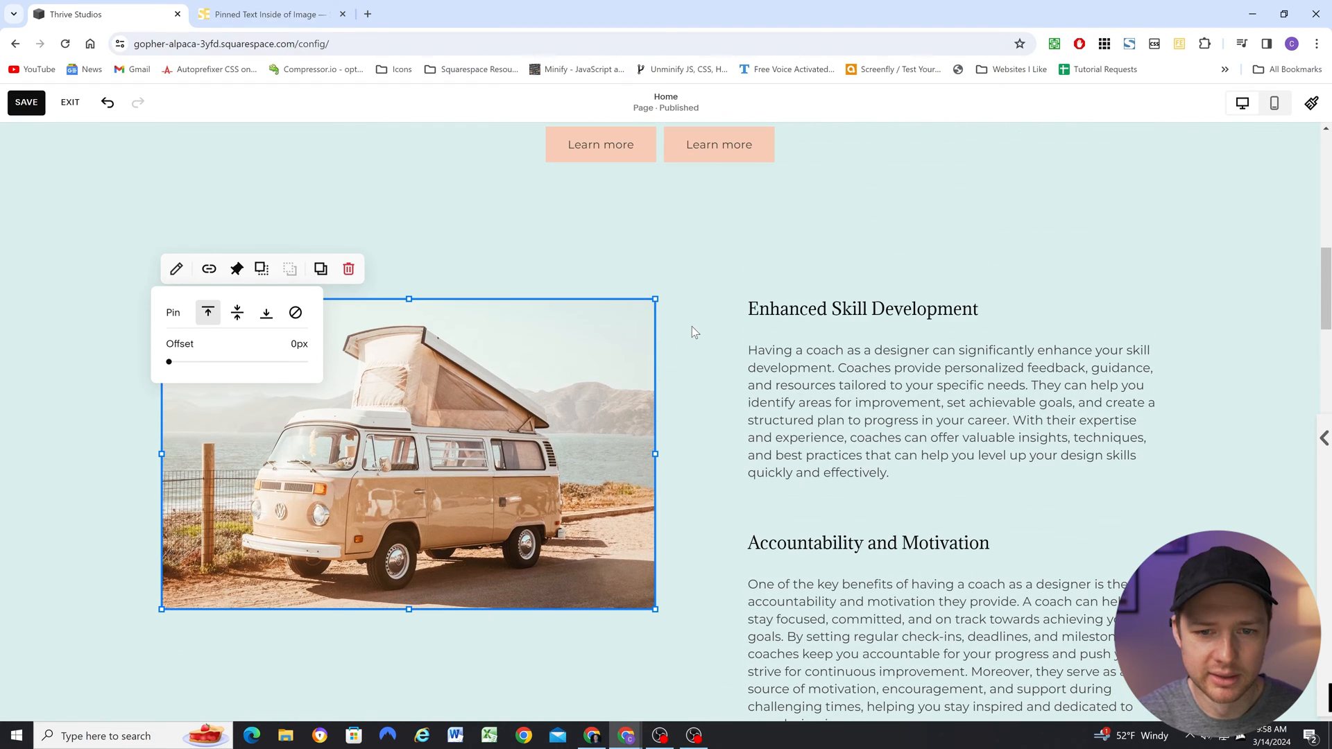
left_click(704, 316)
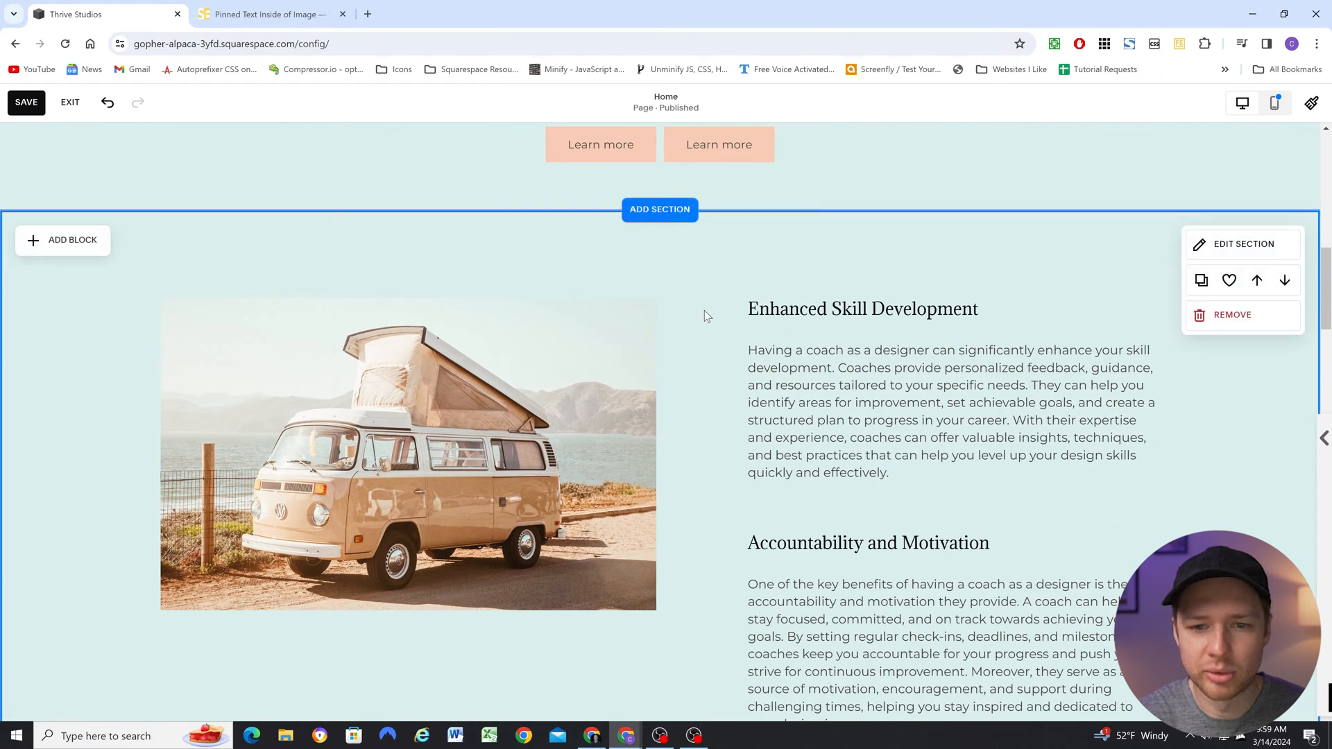
scroll("down", 3)
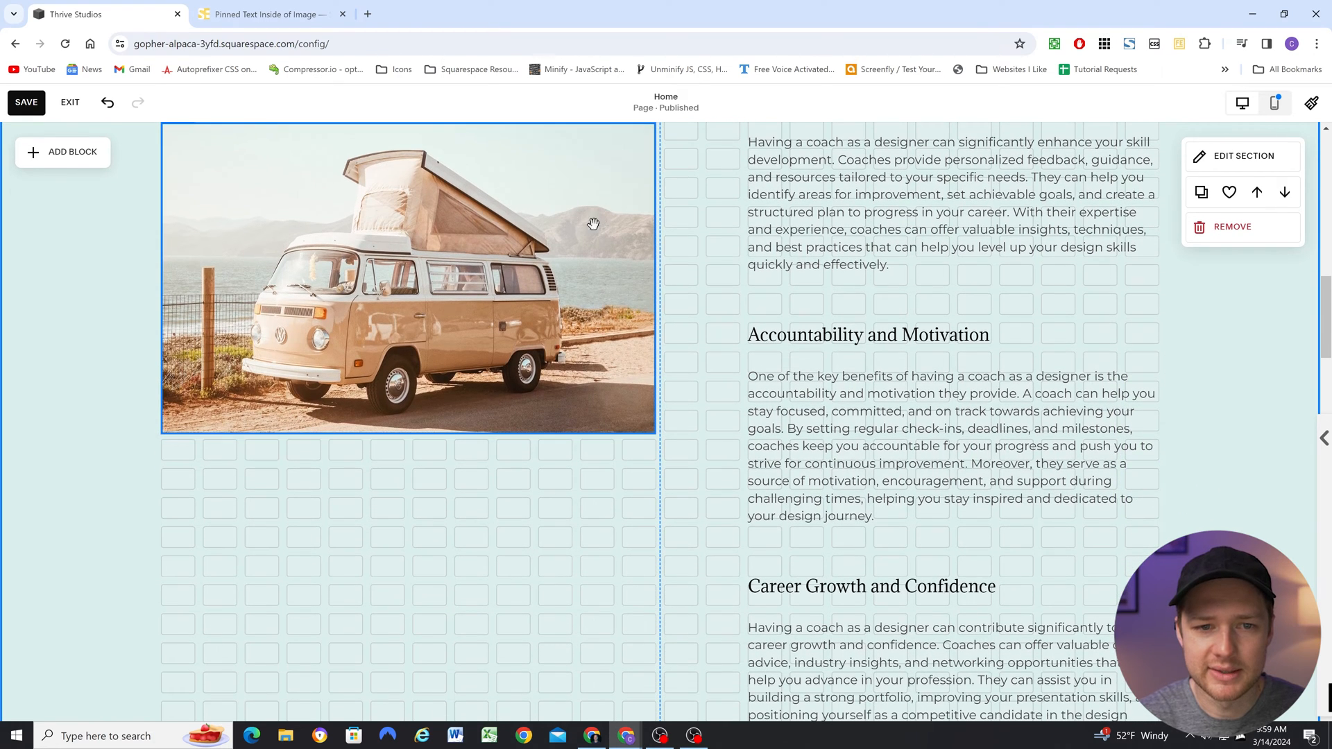
scroll("down", 3)
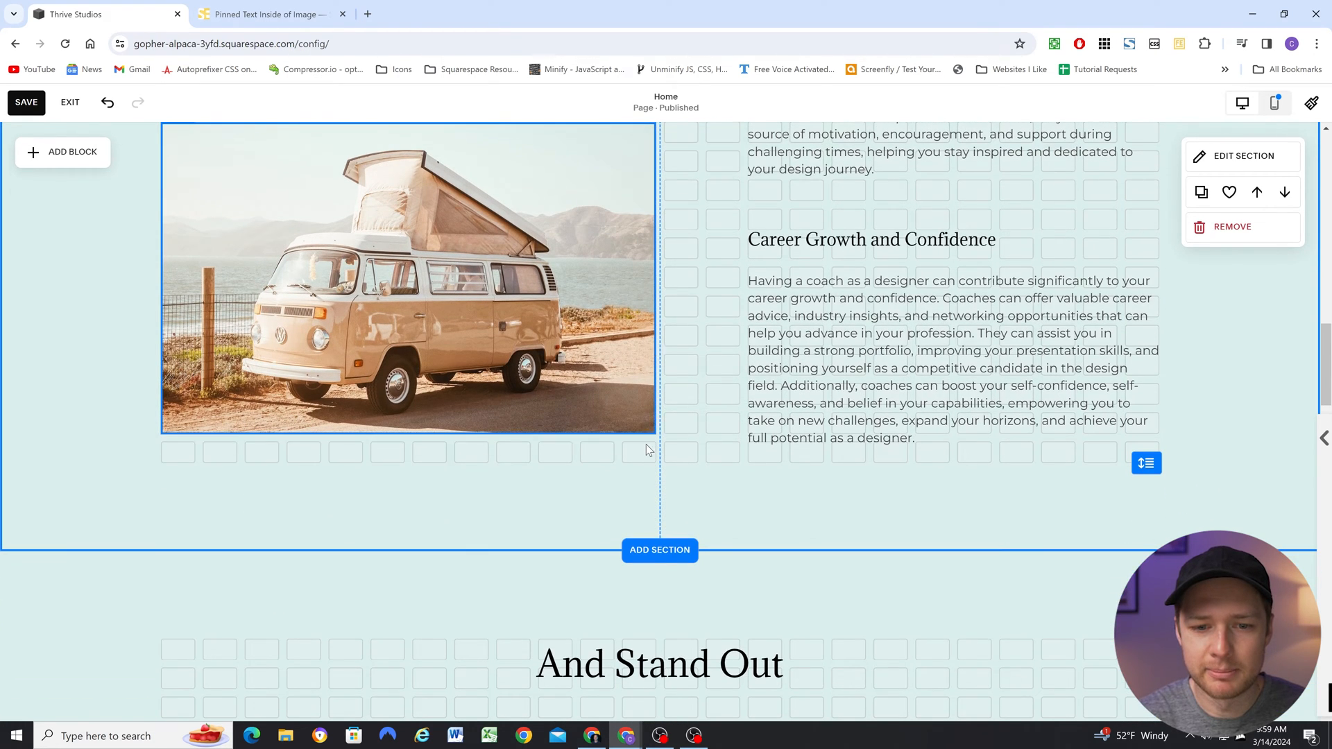
scroll("down", 3)
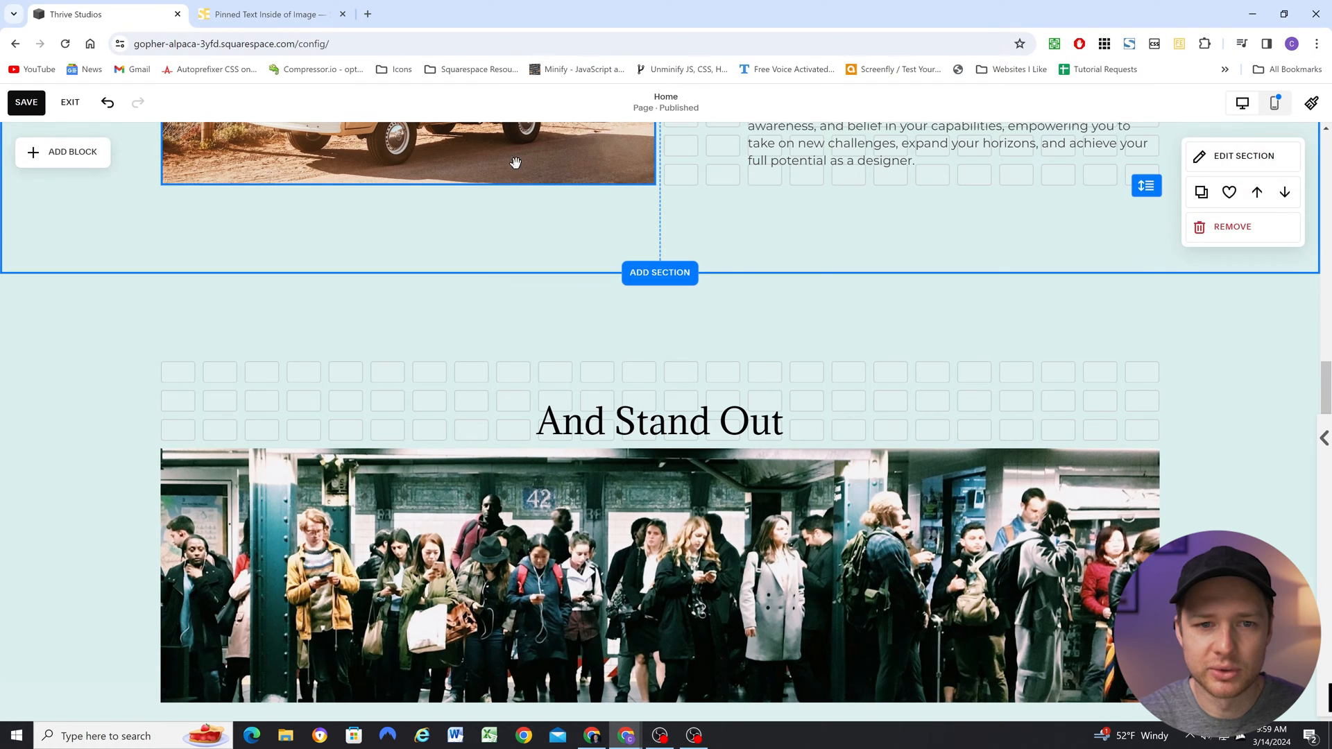
scroll("up", 3)
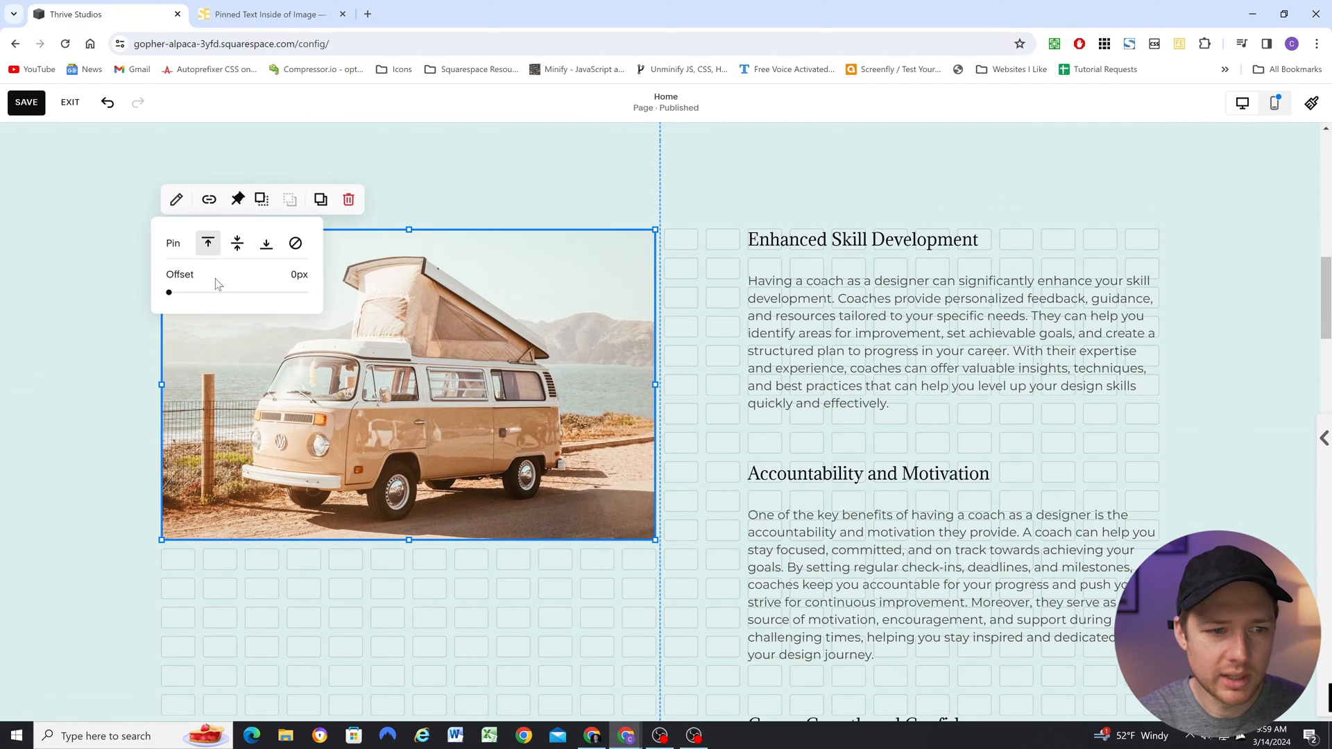
mouse_move(186, 299)
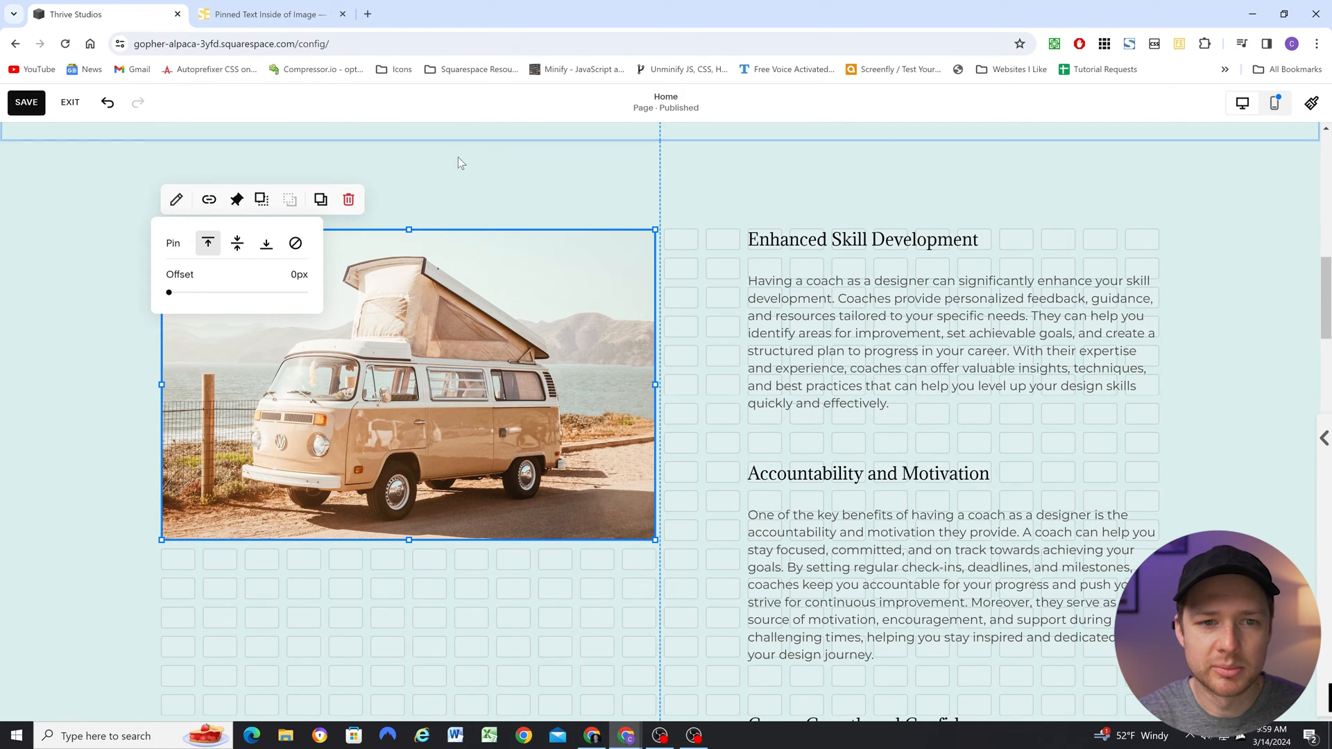
mouse_move(448, 176)
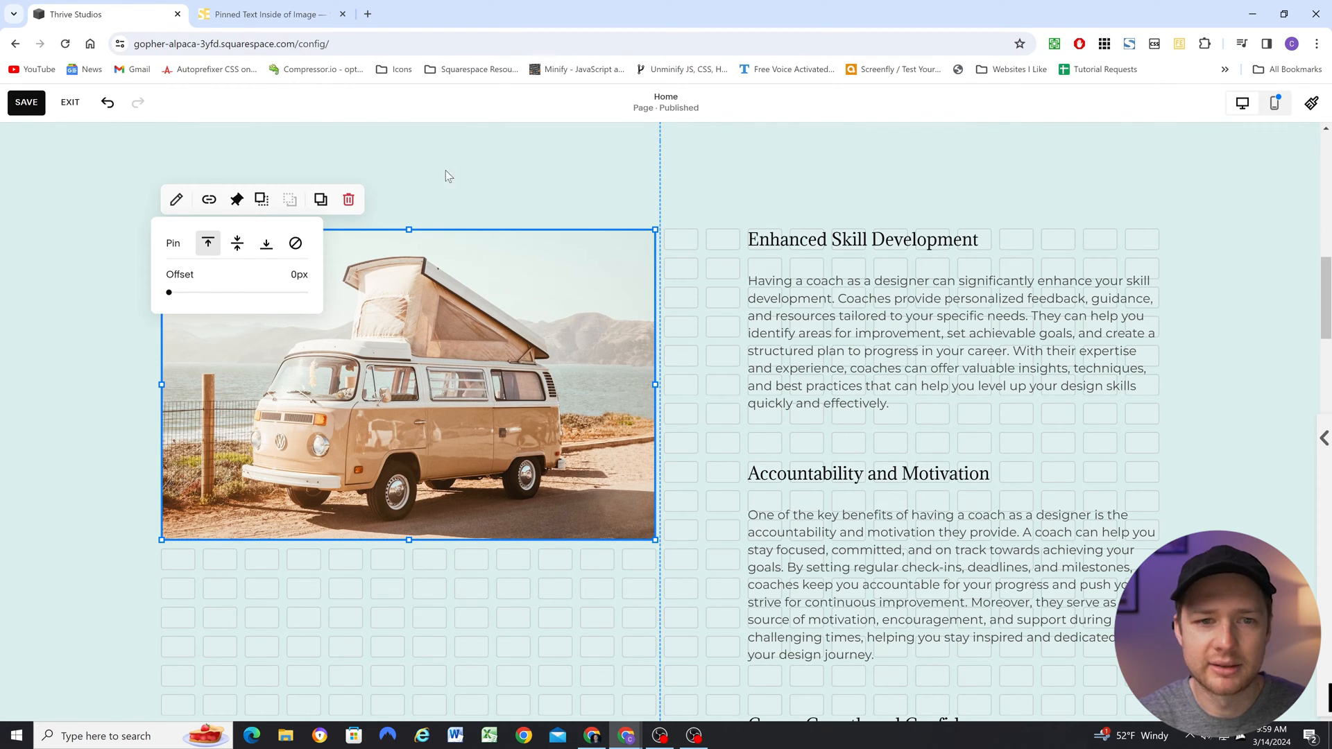
- Drag the pinned image's offset slider from 15 px up to 62 px
scroll("down", 3)
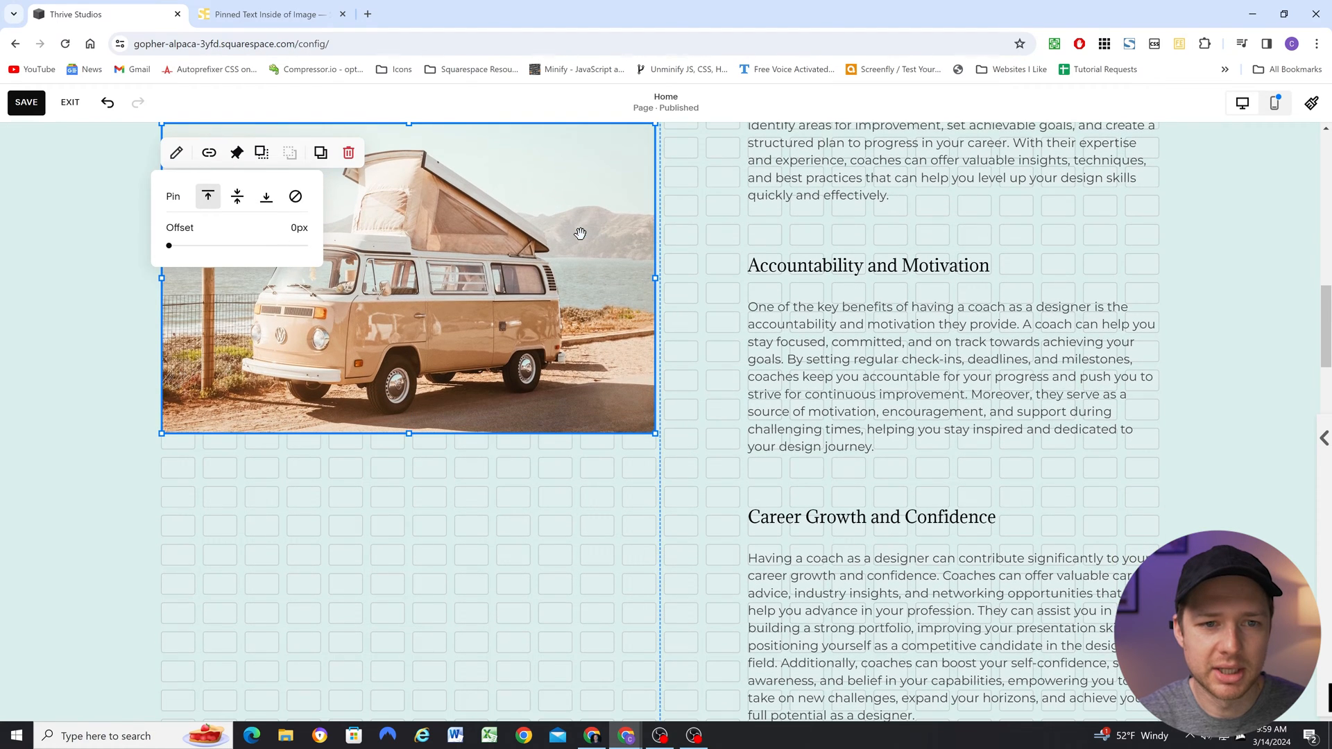
left_click_drag(169, 245, 175, 246)
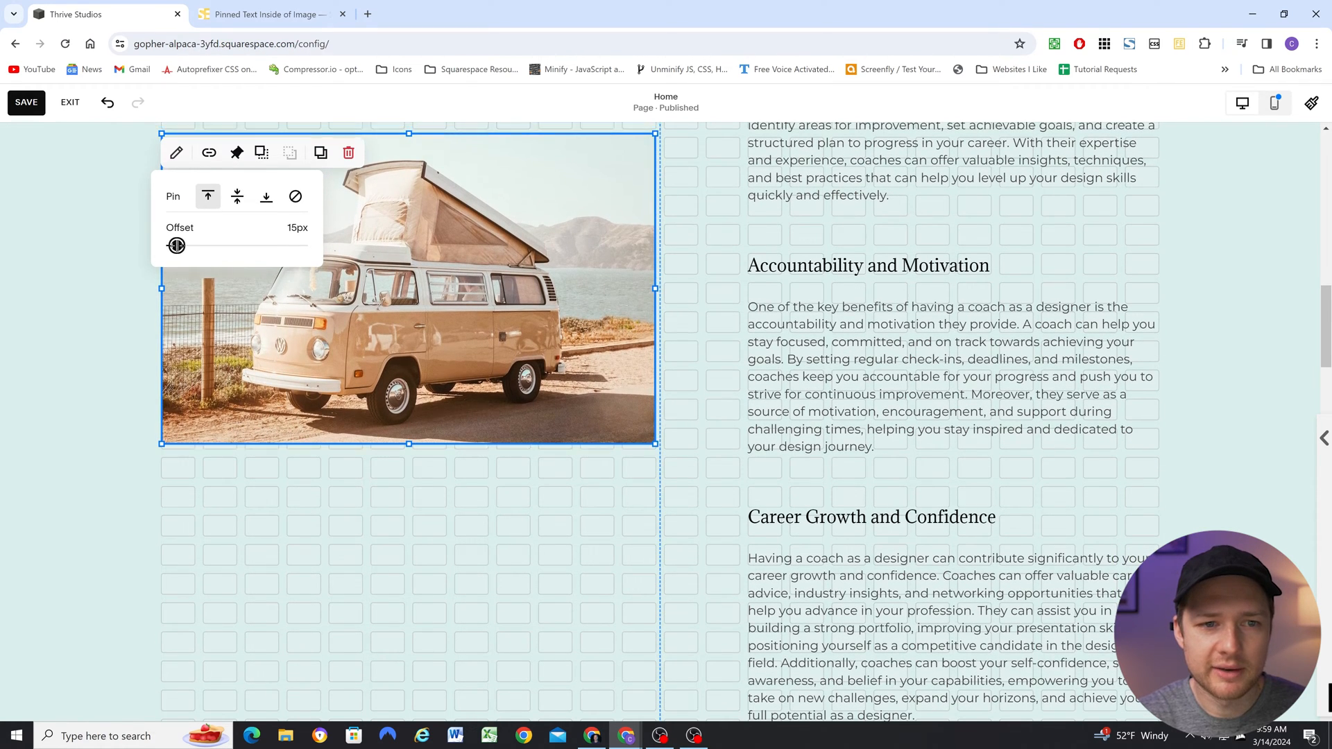
left_click_drag(177, 246, 203, 245)
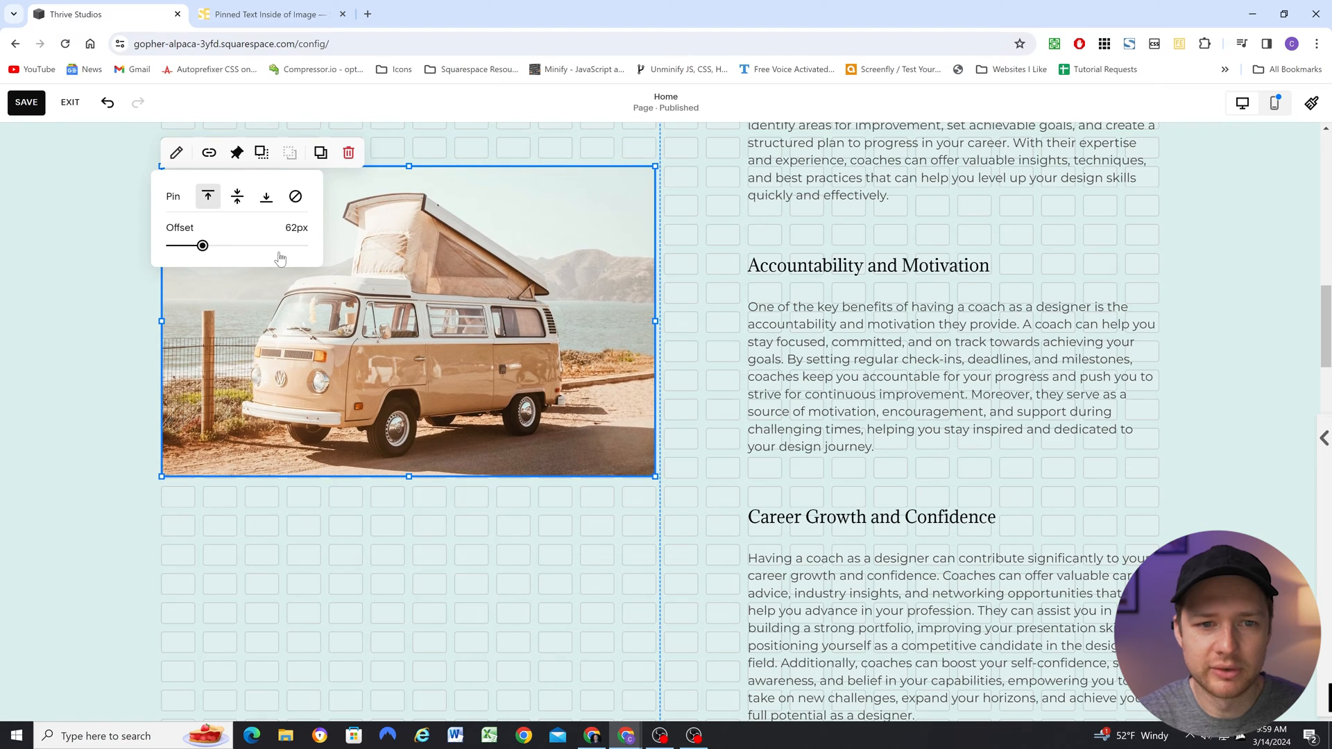
scroll("down", 3)
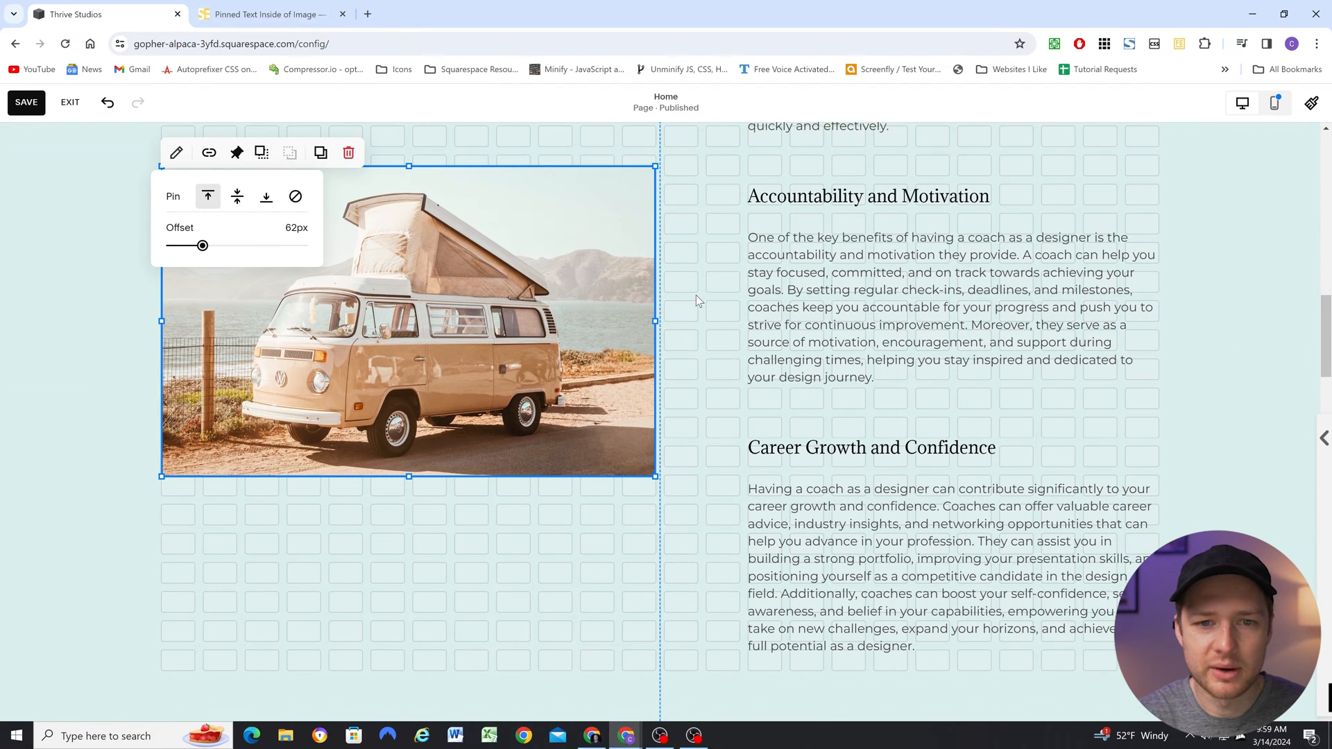
mouse_move(485, 135)
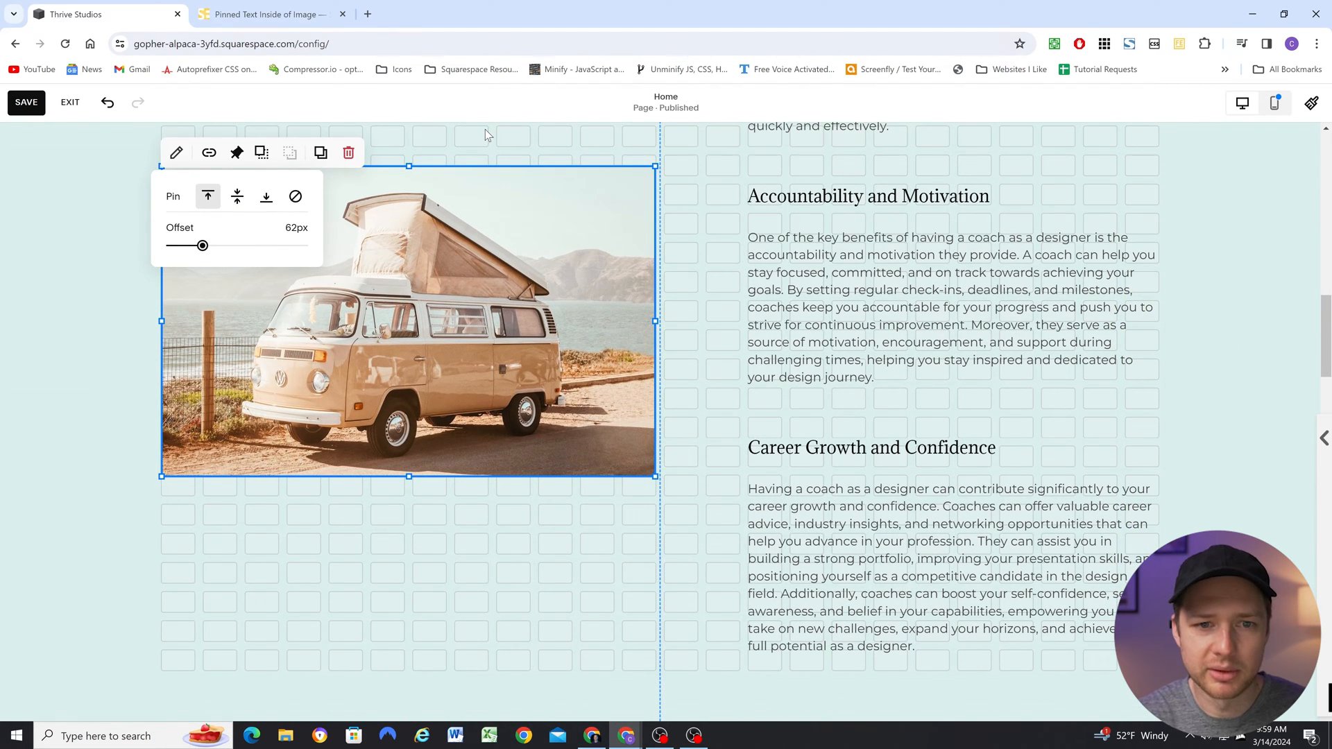
- Replace the pixel offset with 10vh and scroll to check the pinned image
scroll("down", 3)
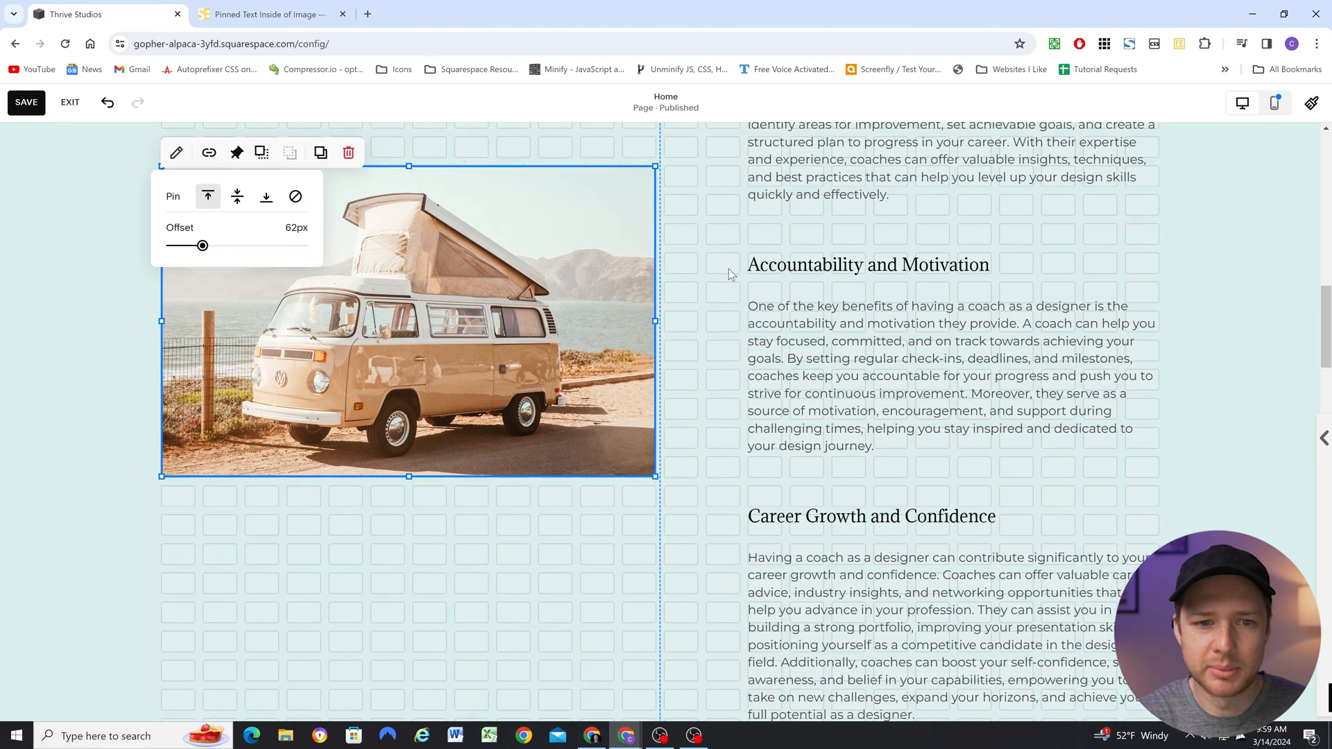
scroll("up", 3)
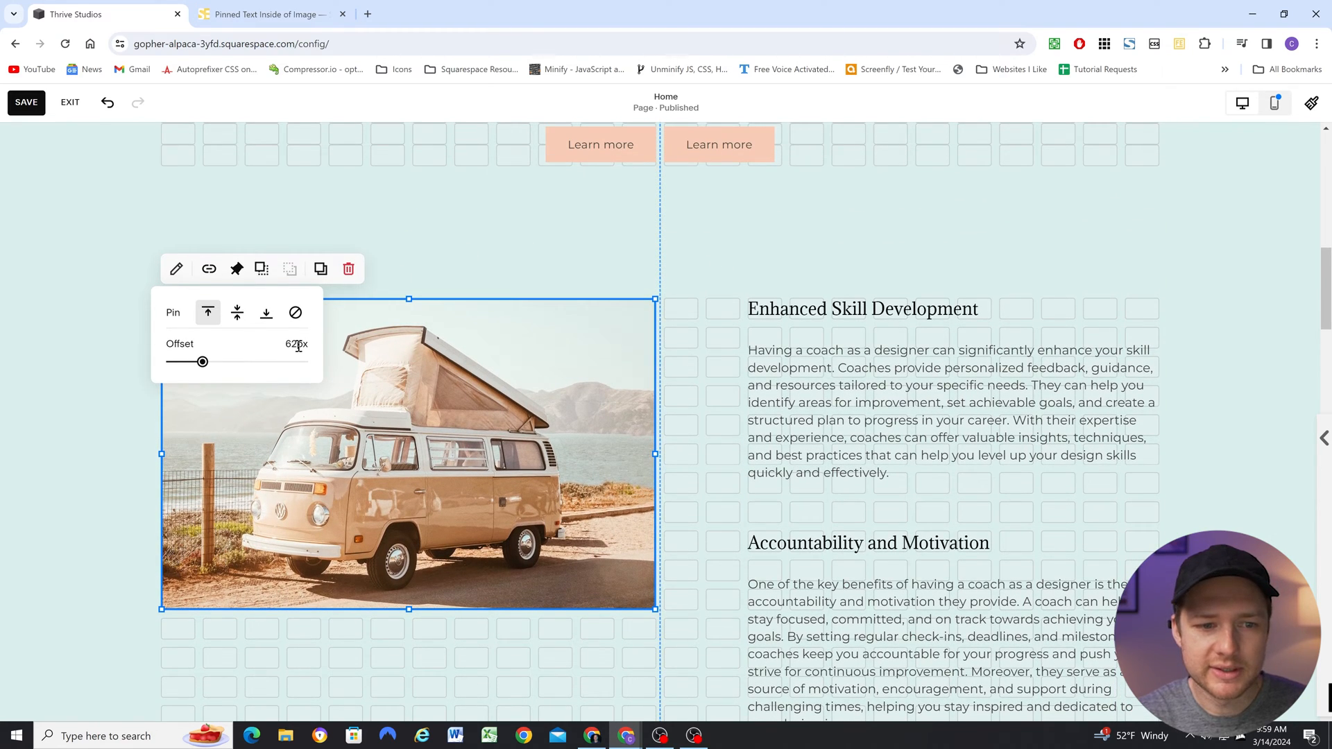
scroll("down", 3)
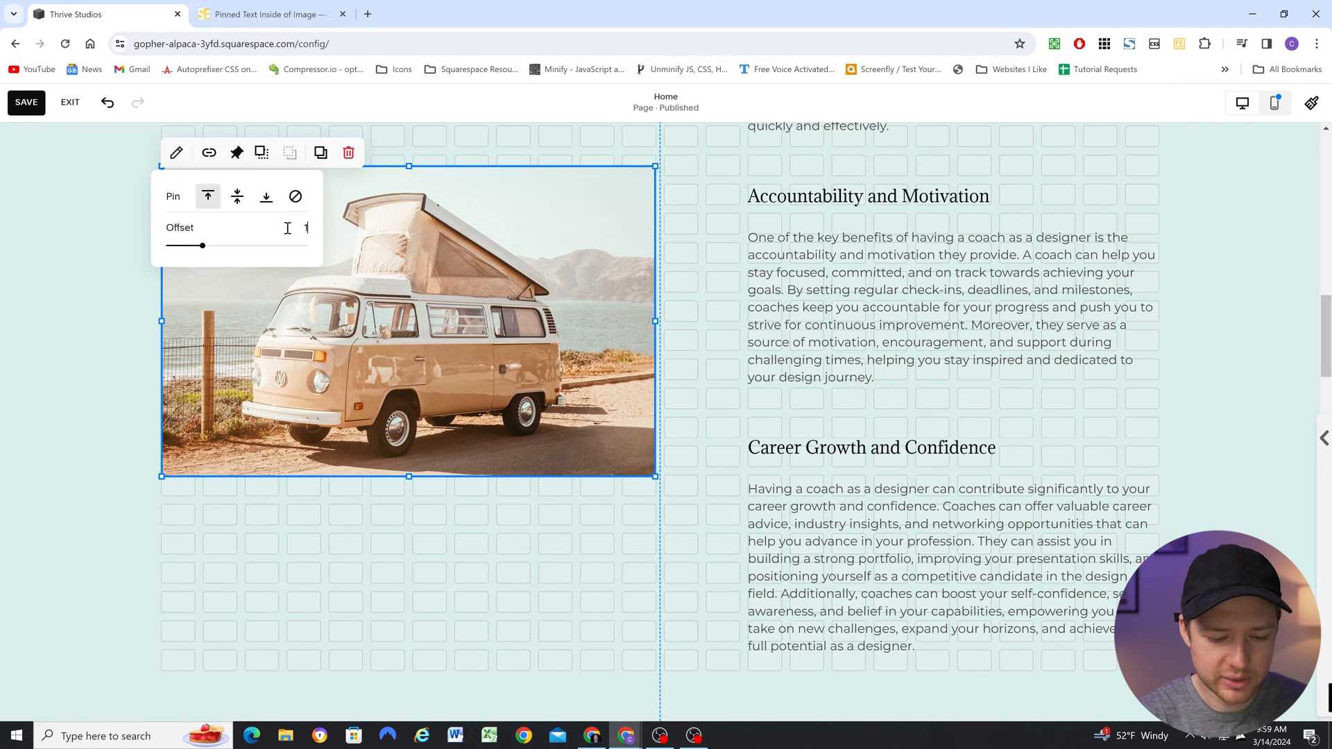
type("0vh")
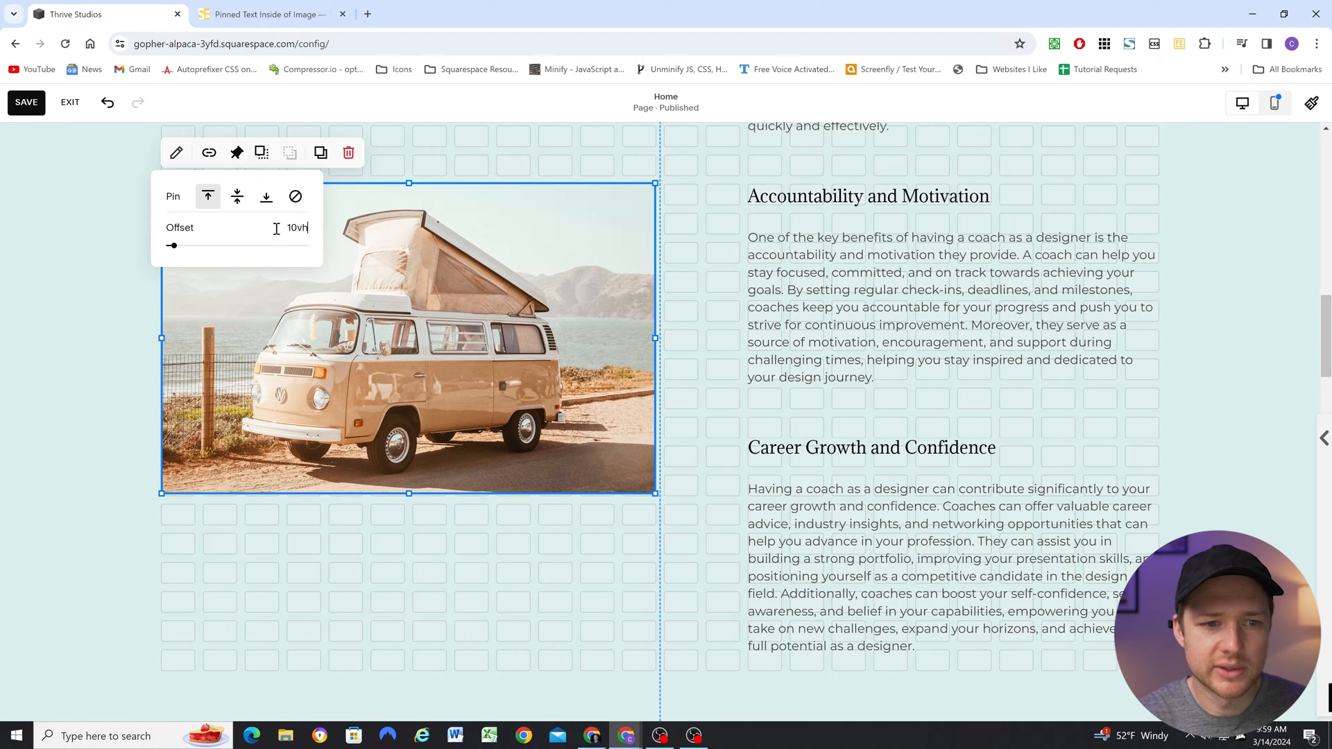
scroll("up", 3)
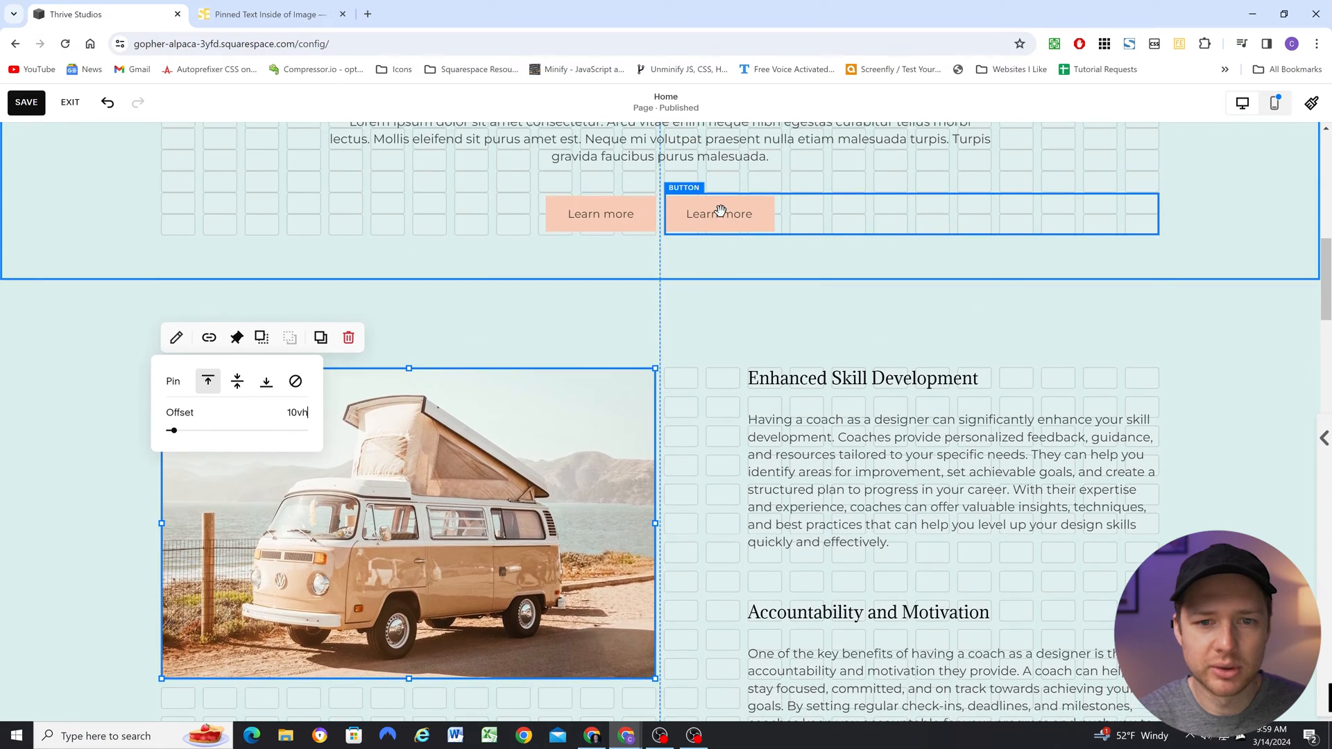
scroll("down", 3)
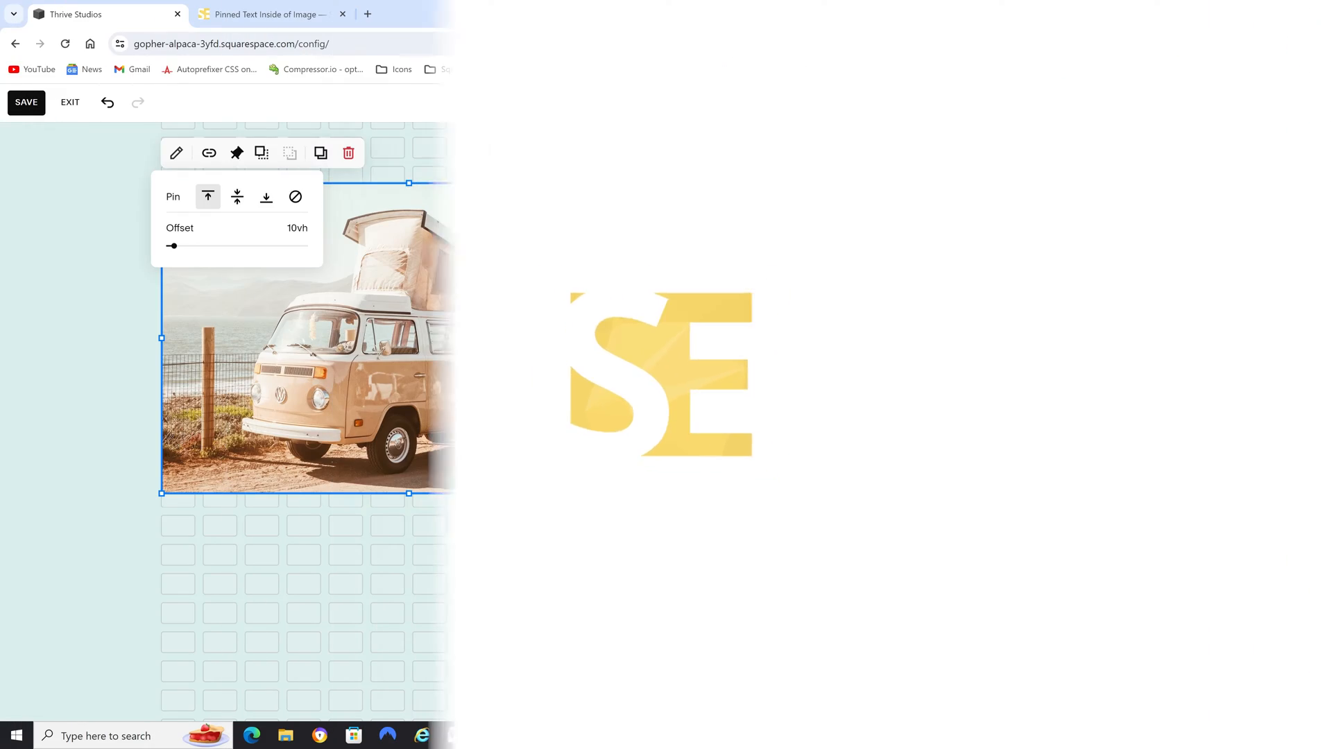
- Try center pinning the camper-van image, then switch to bottom pin with 0px offset
left_click(237, 196)
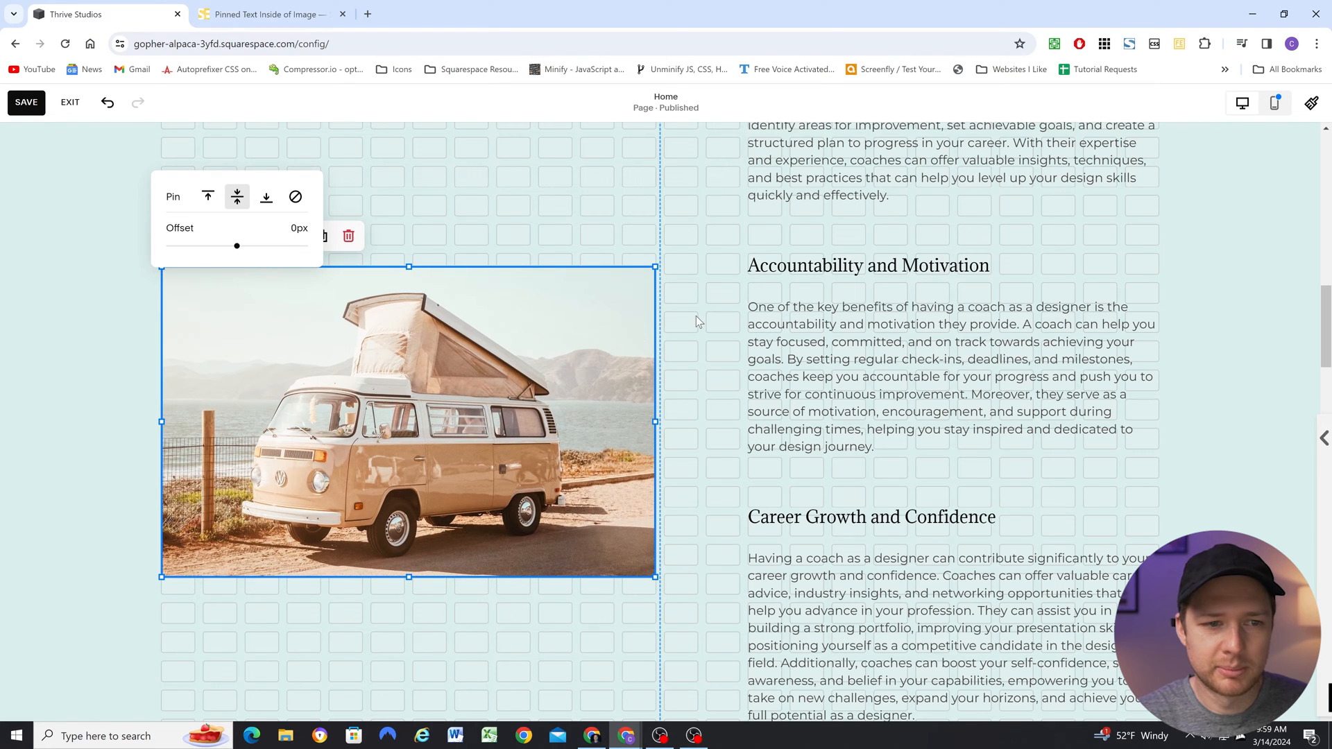
scroll("up", 3)
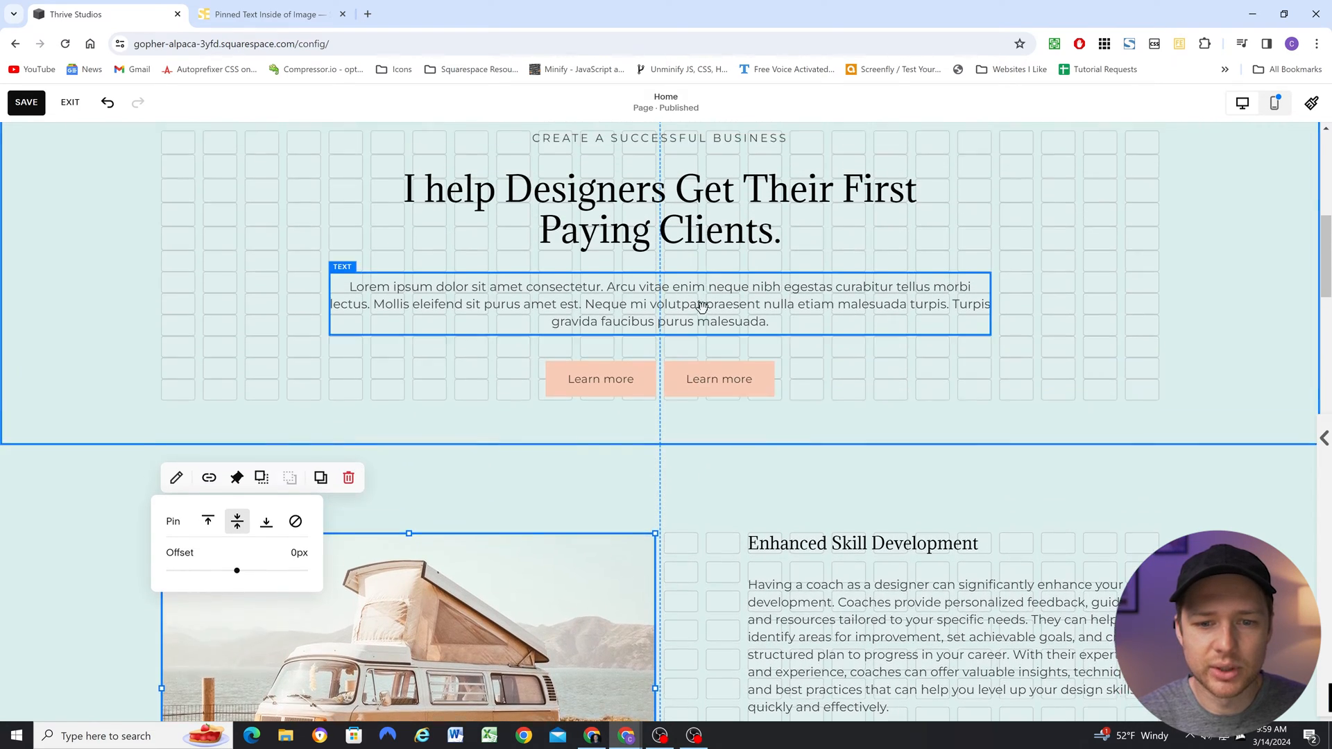
scroll("down", 3)
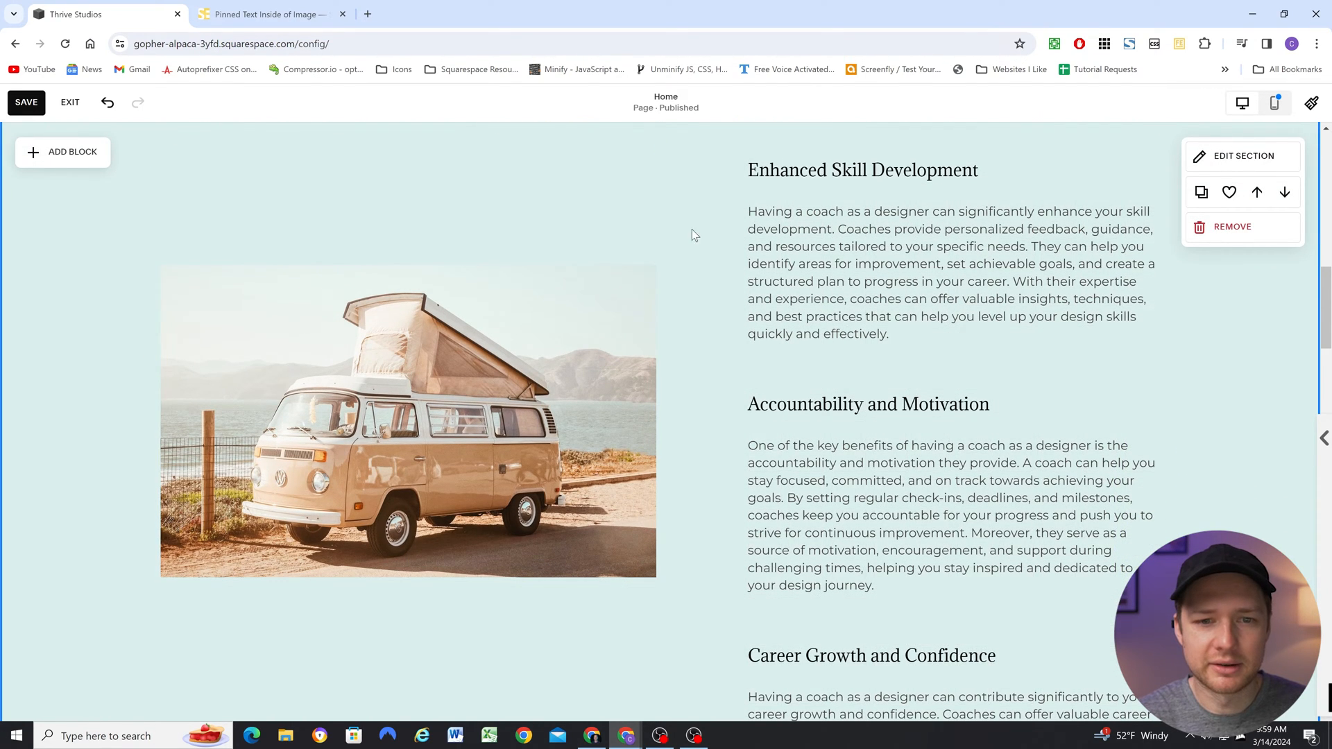
scroll("down", 3)
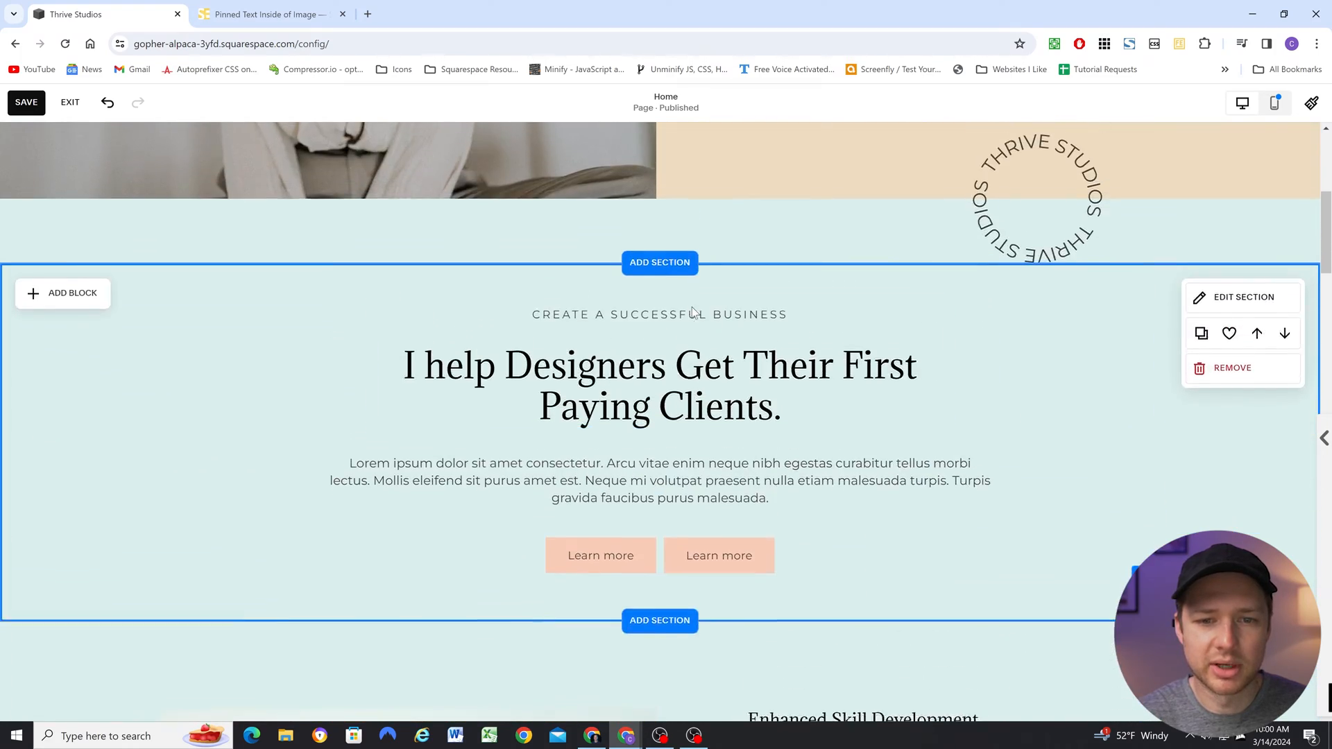
scroll("down", 3)
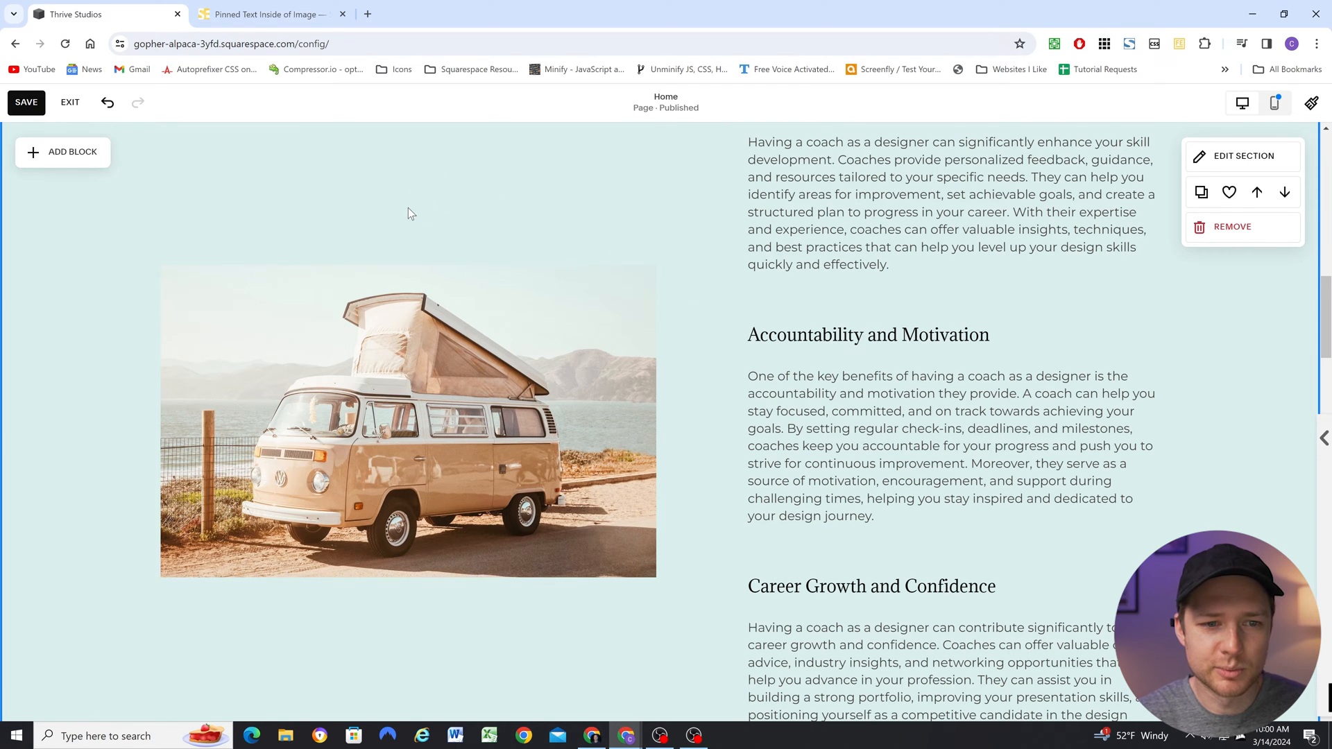
mouse_move(545, 174)
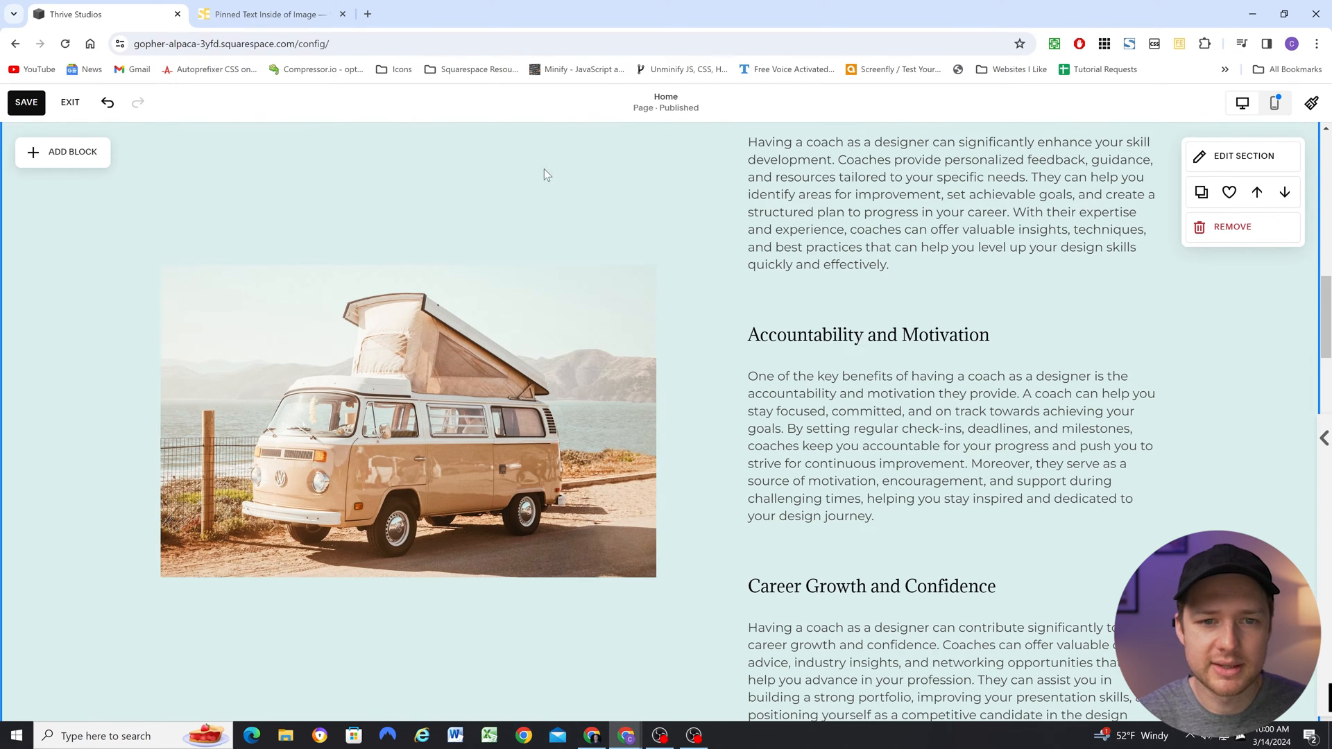
mouse_move(703, 324)
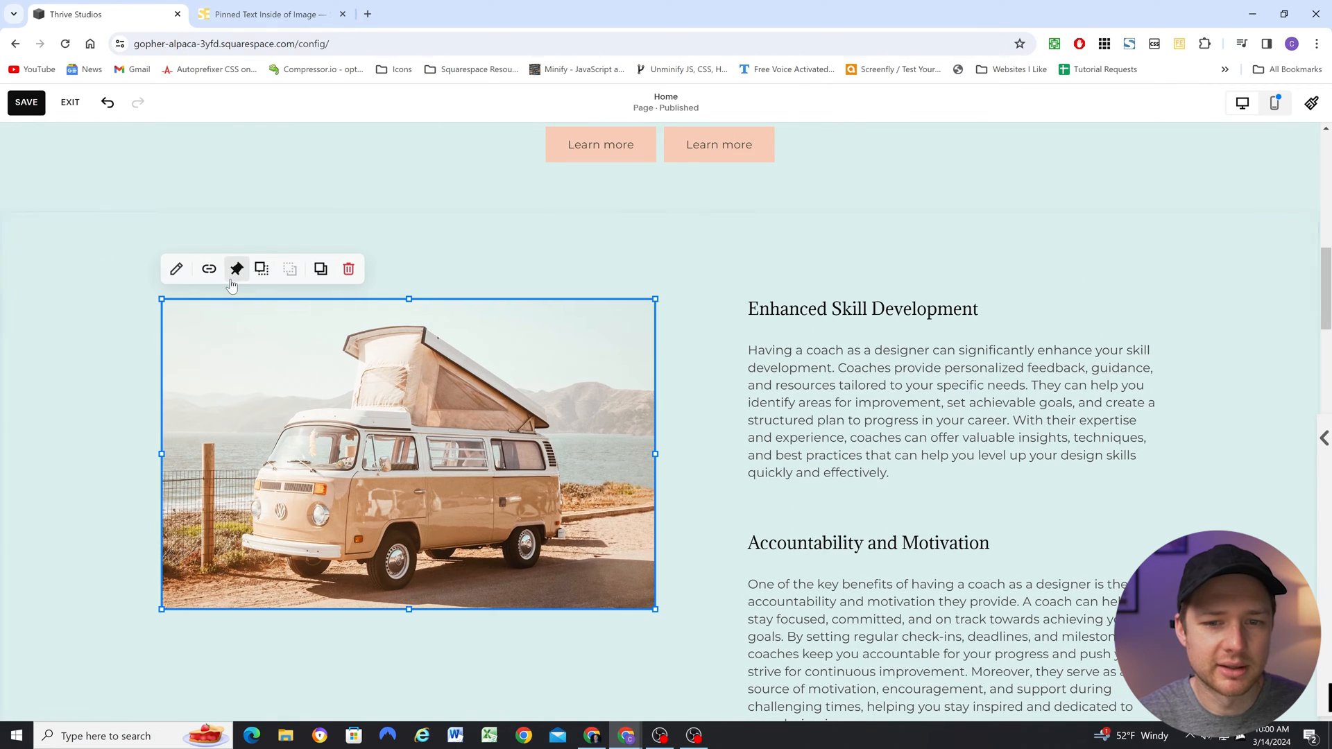
left_click(237, 269)
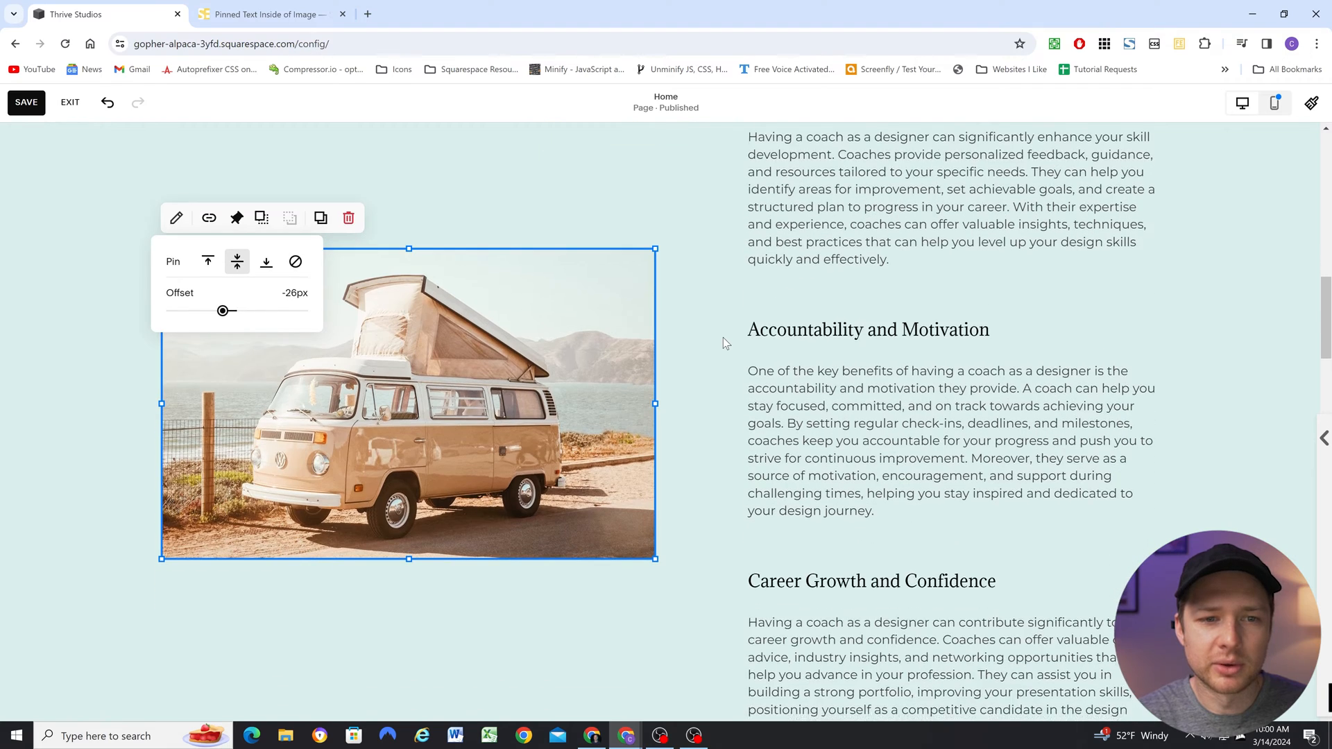
scroll("down", 3)
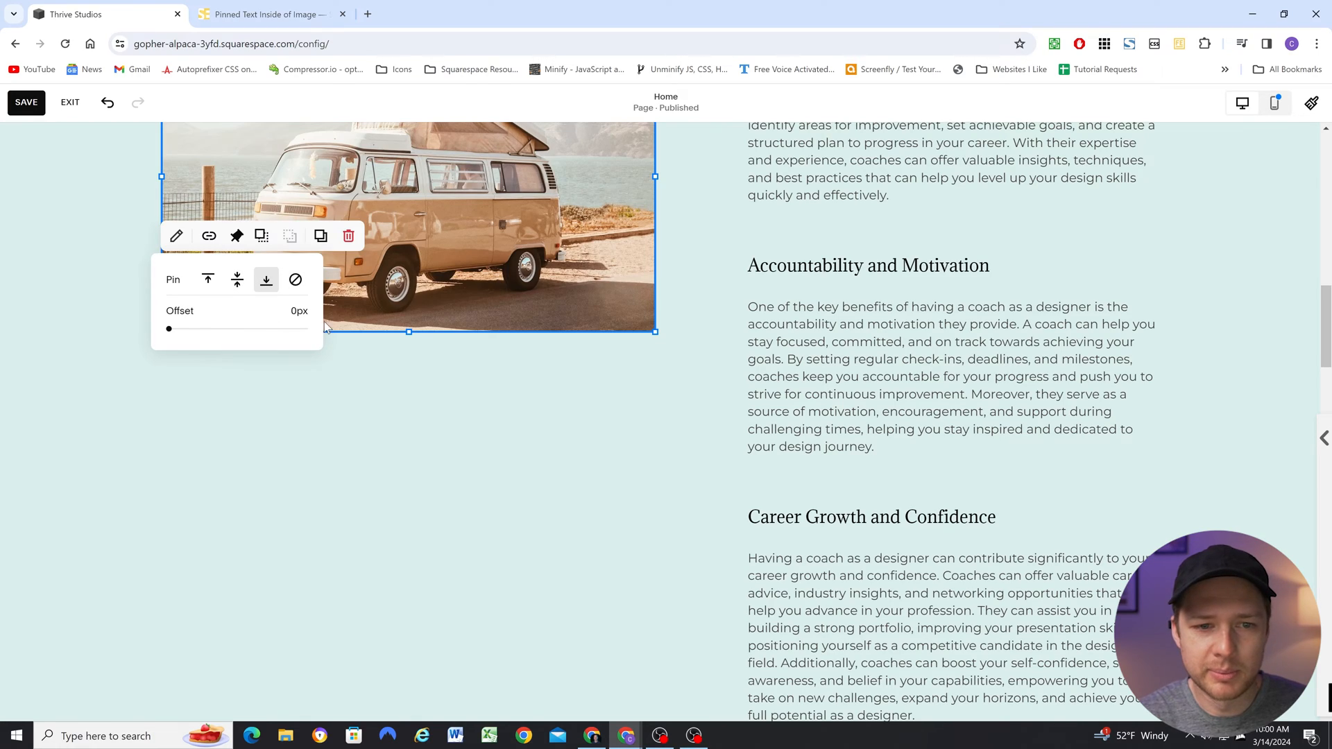
scroll("up", 3)
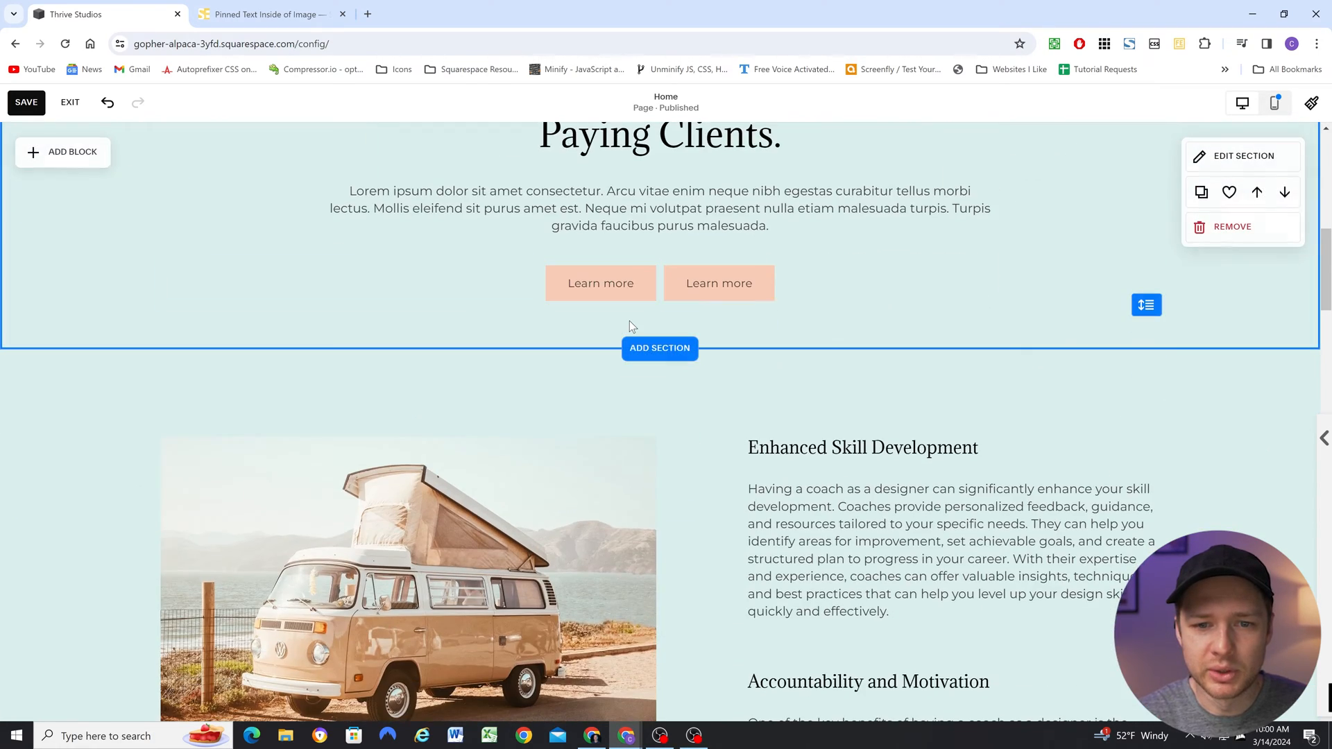
scroll("down", 3)
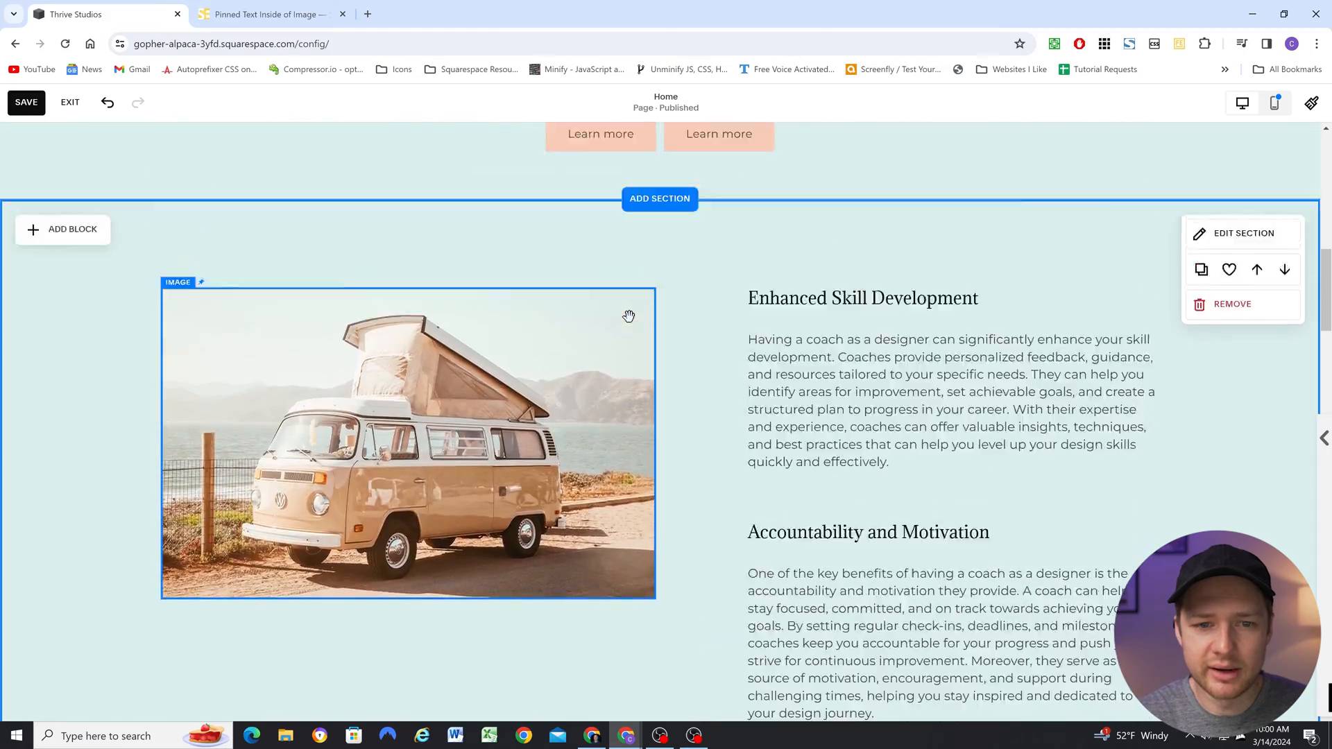
scroll("down", 3)
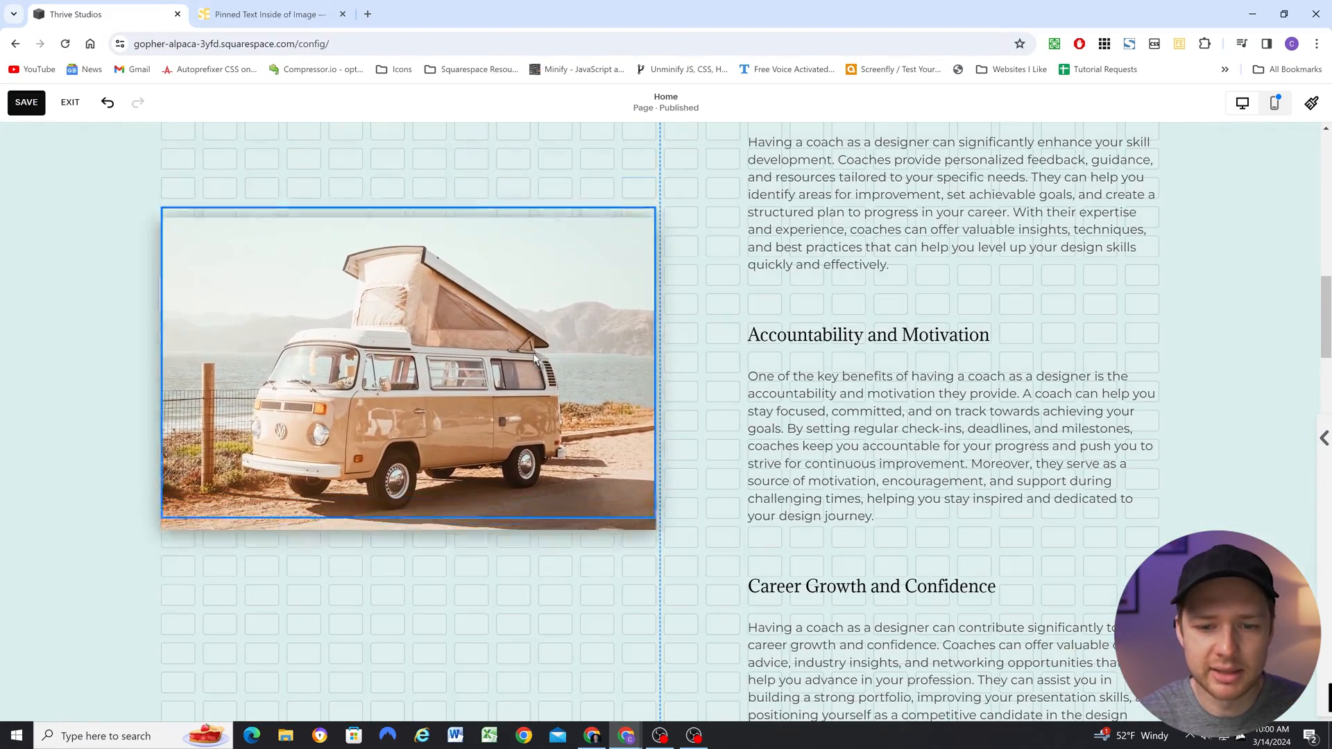
scroll("down", 3)
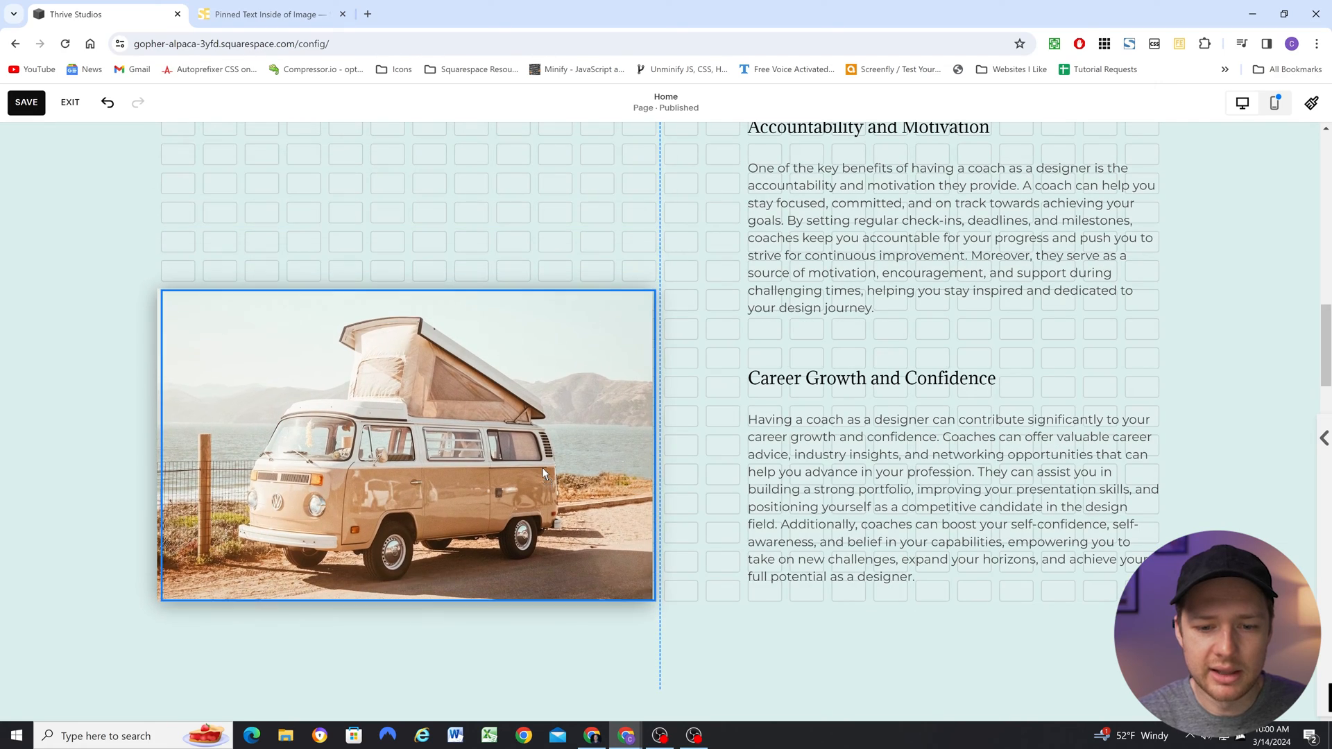
scroll("up", 3)
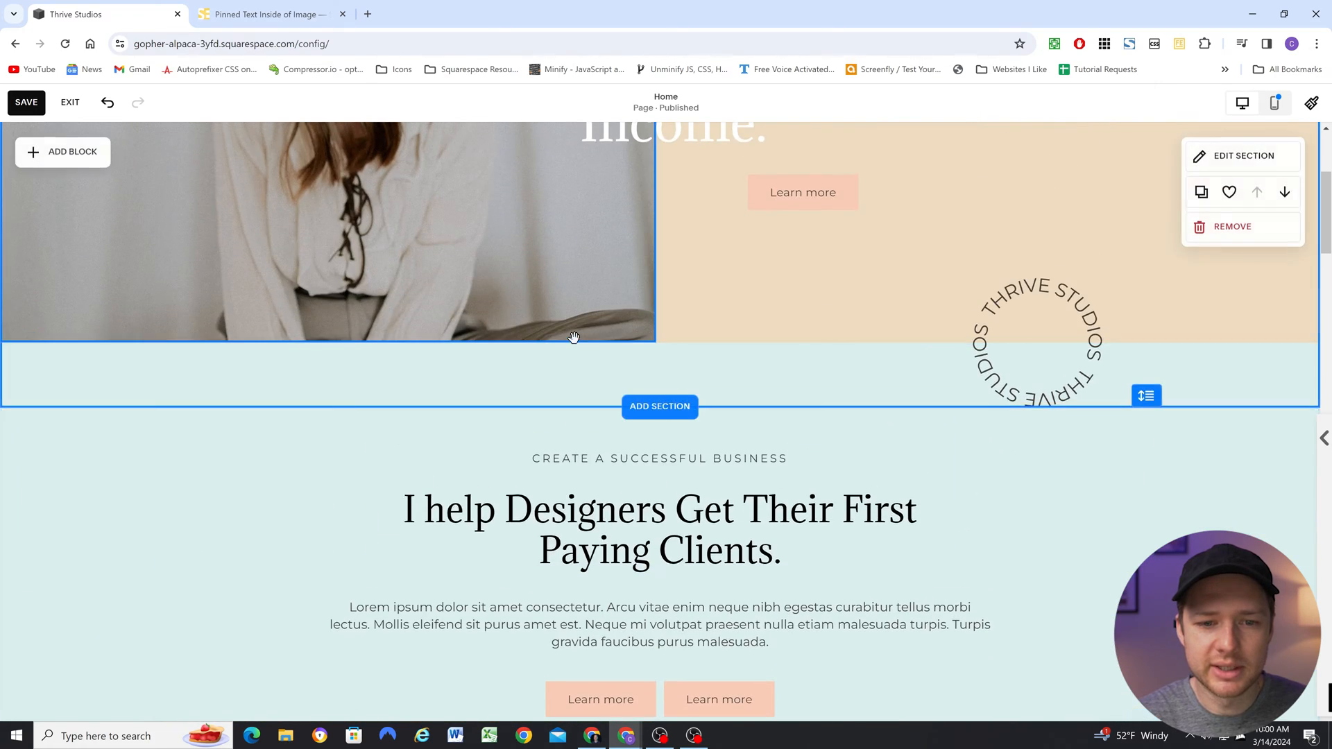
scroll("down", 3)
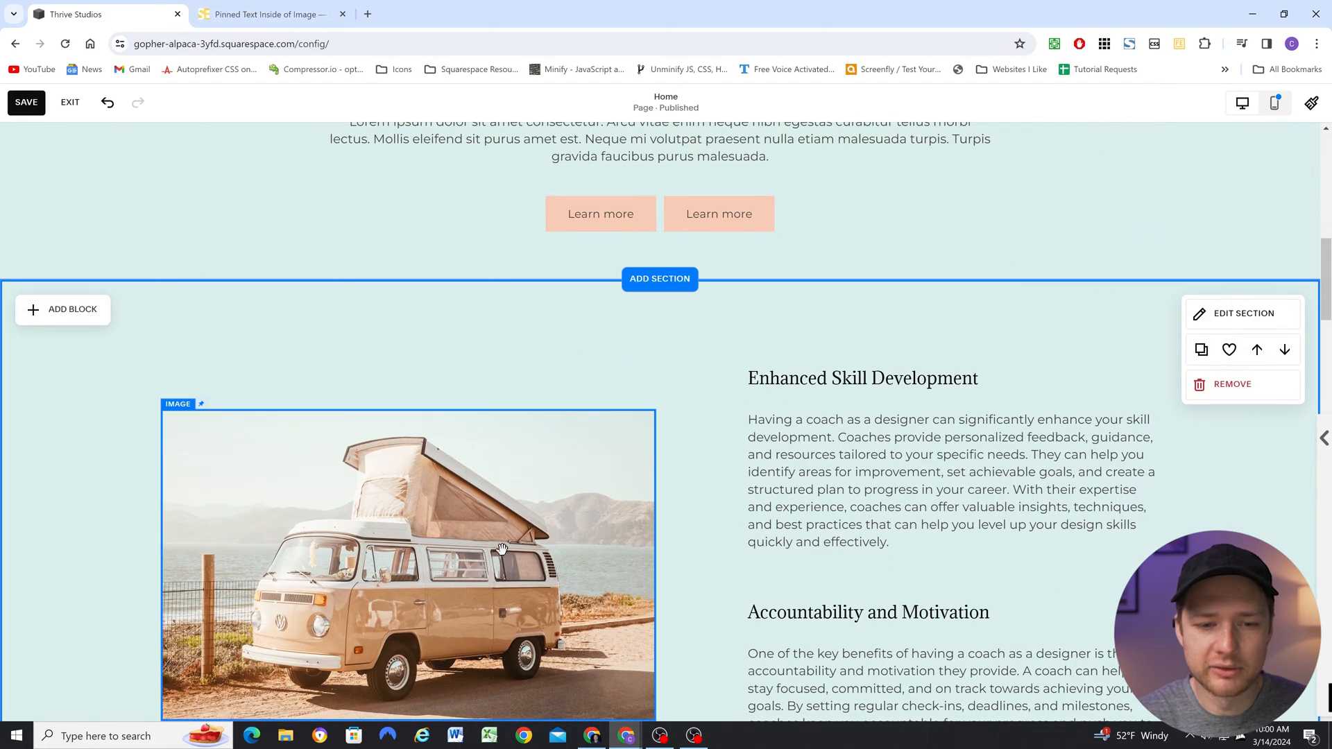
scroll("up", 3)
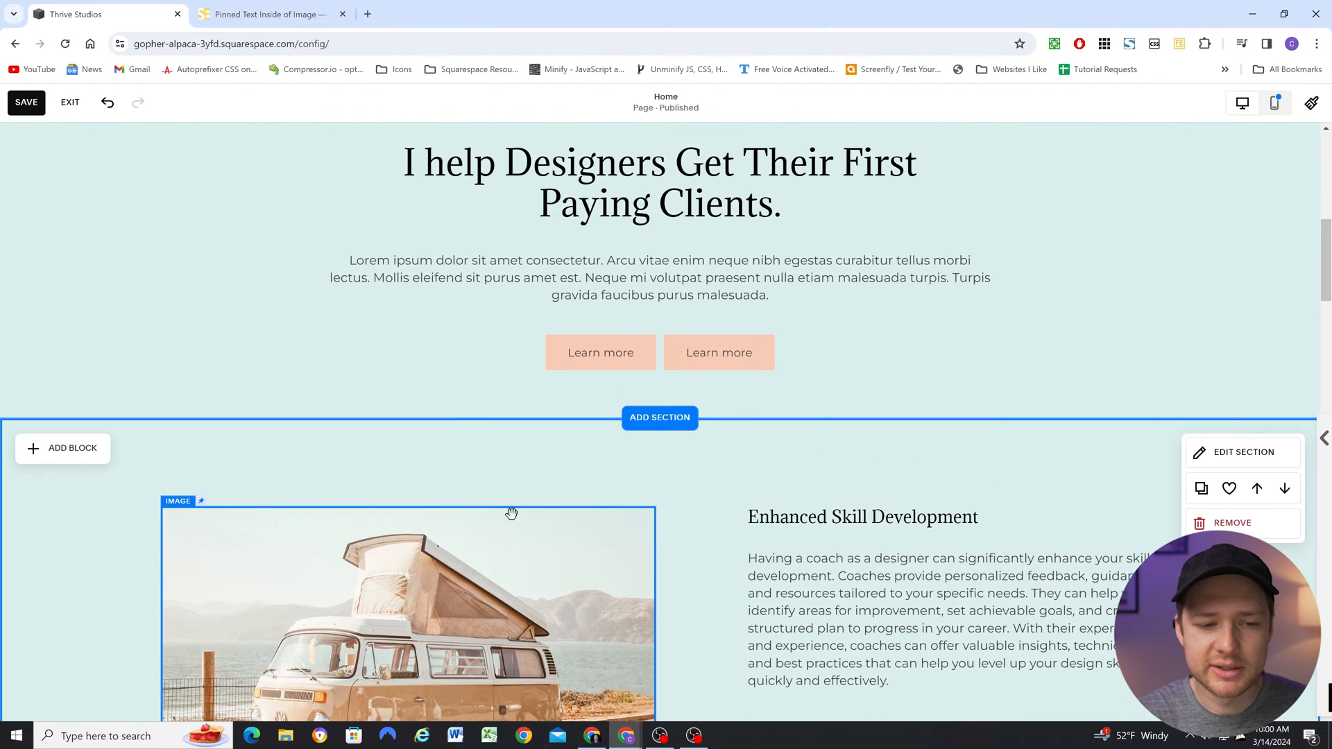
scroll("down", 3)
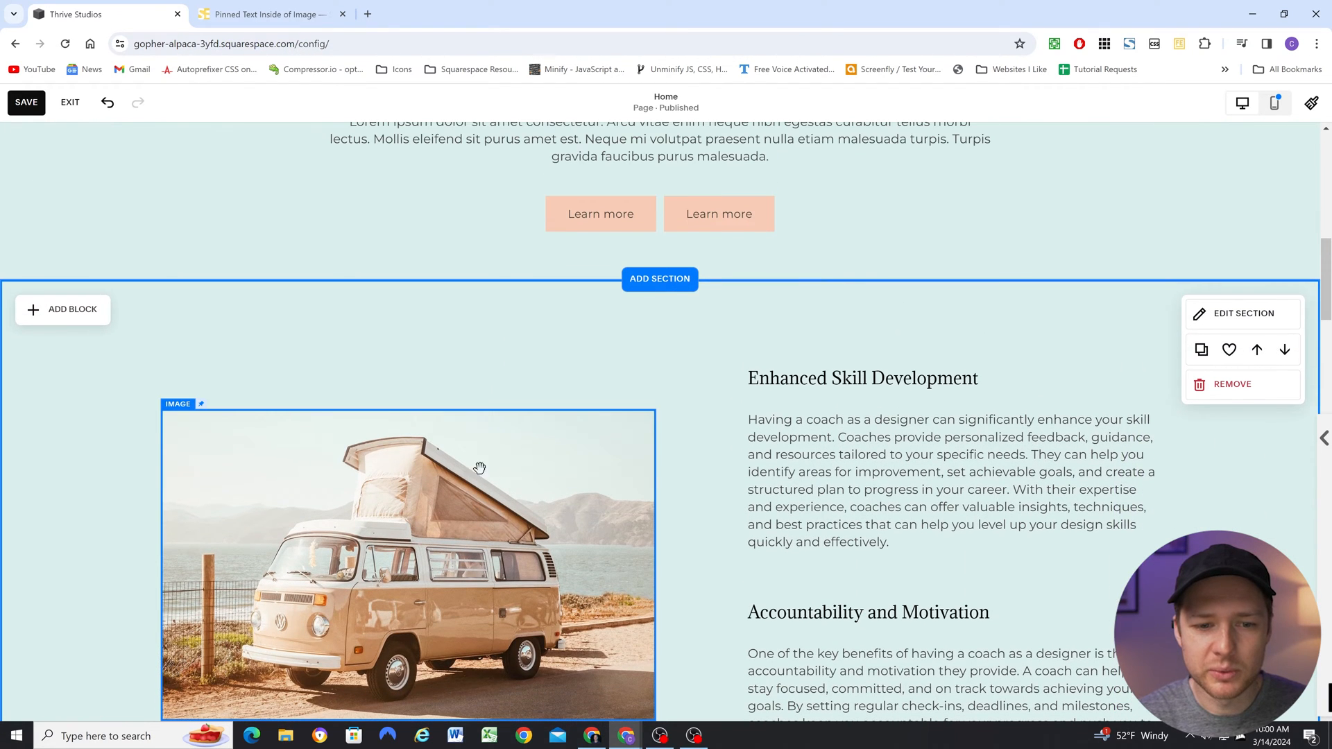
scroll("down", 3)
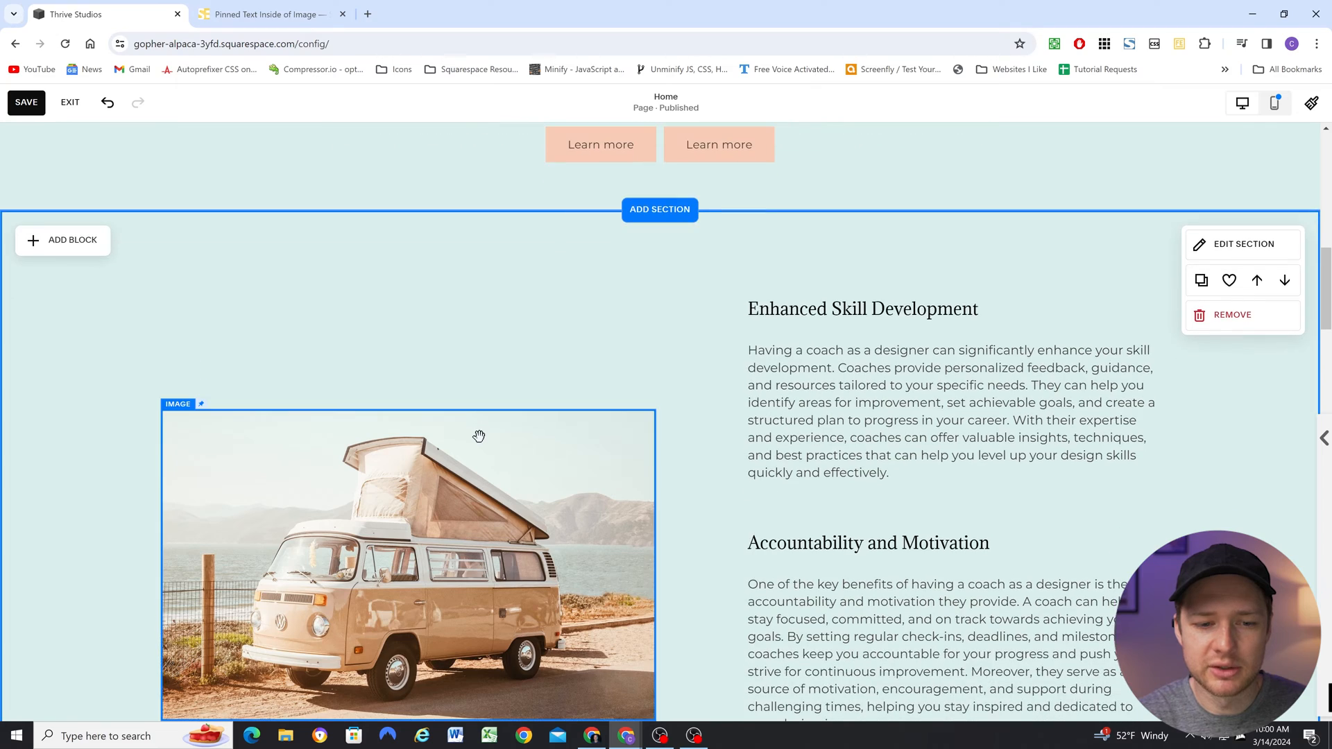
scroll("down", 3)
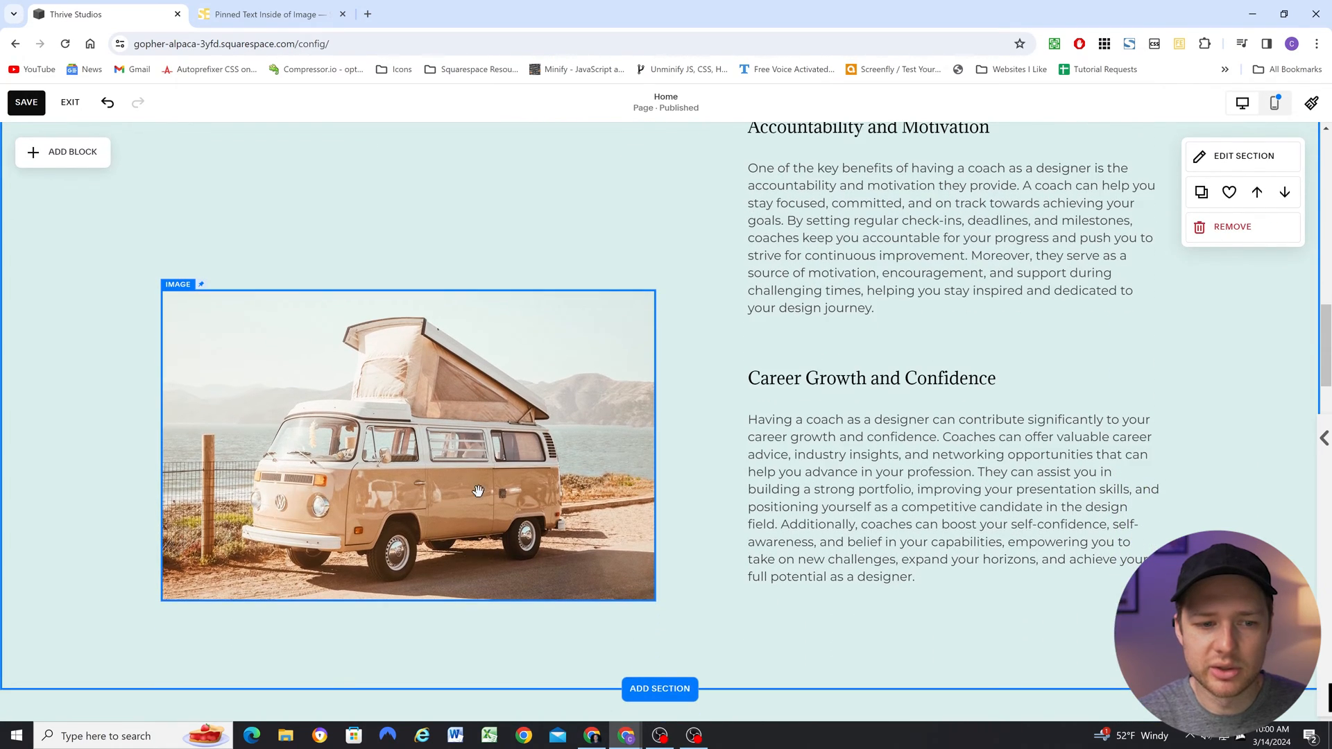
scroll("up", 3)
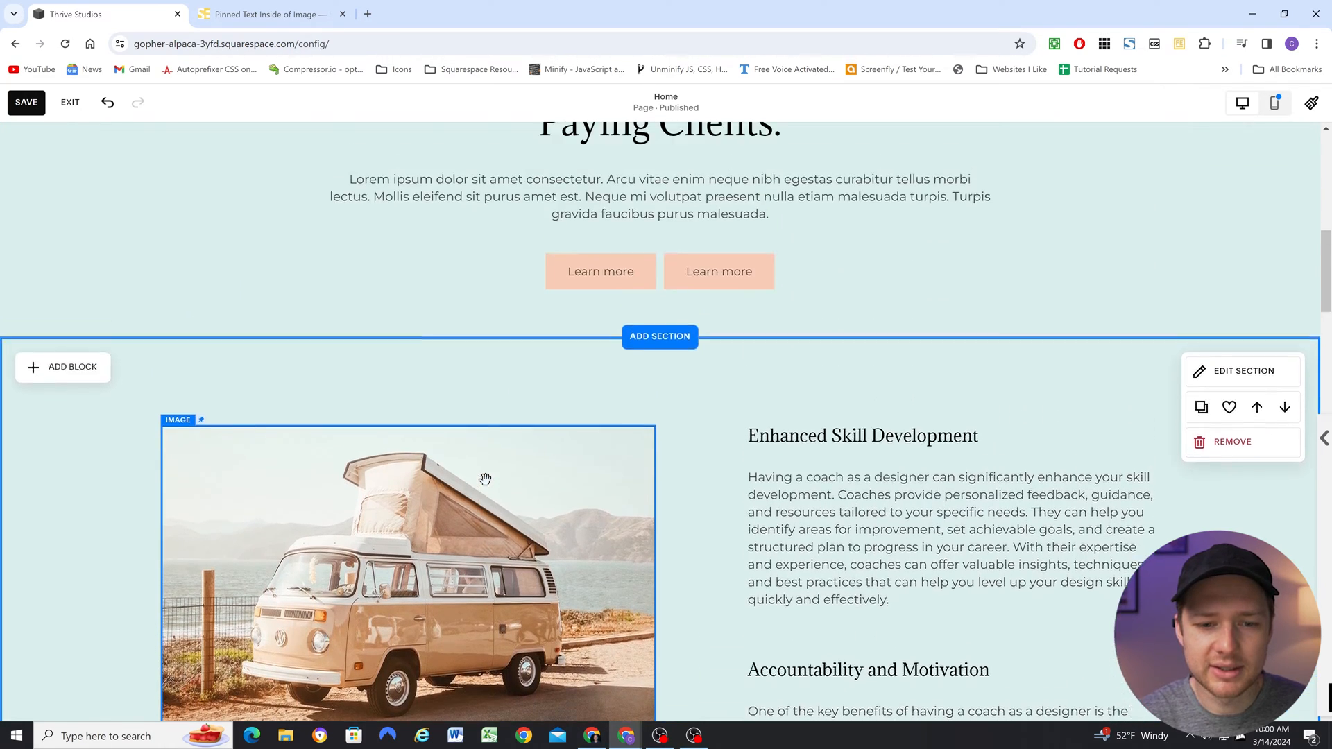
scroll("down", 3)
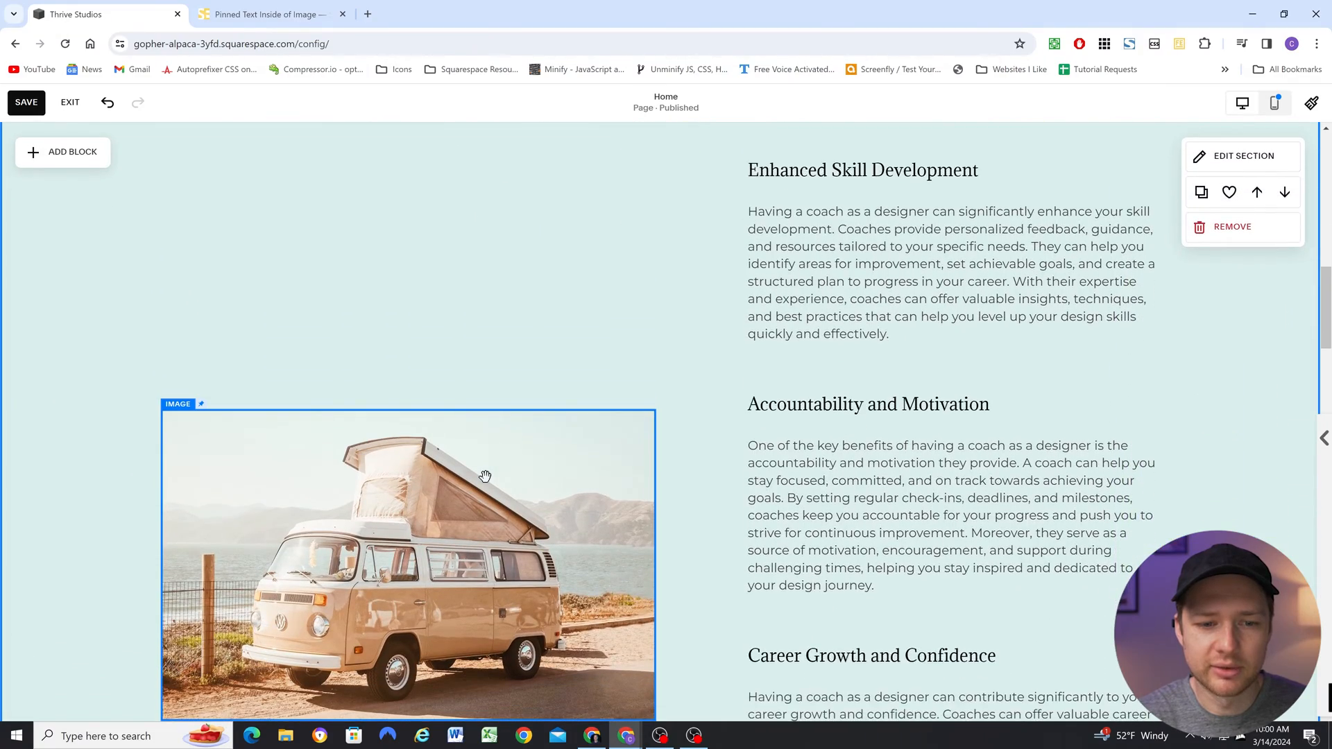
scroll("up", 3)
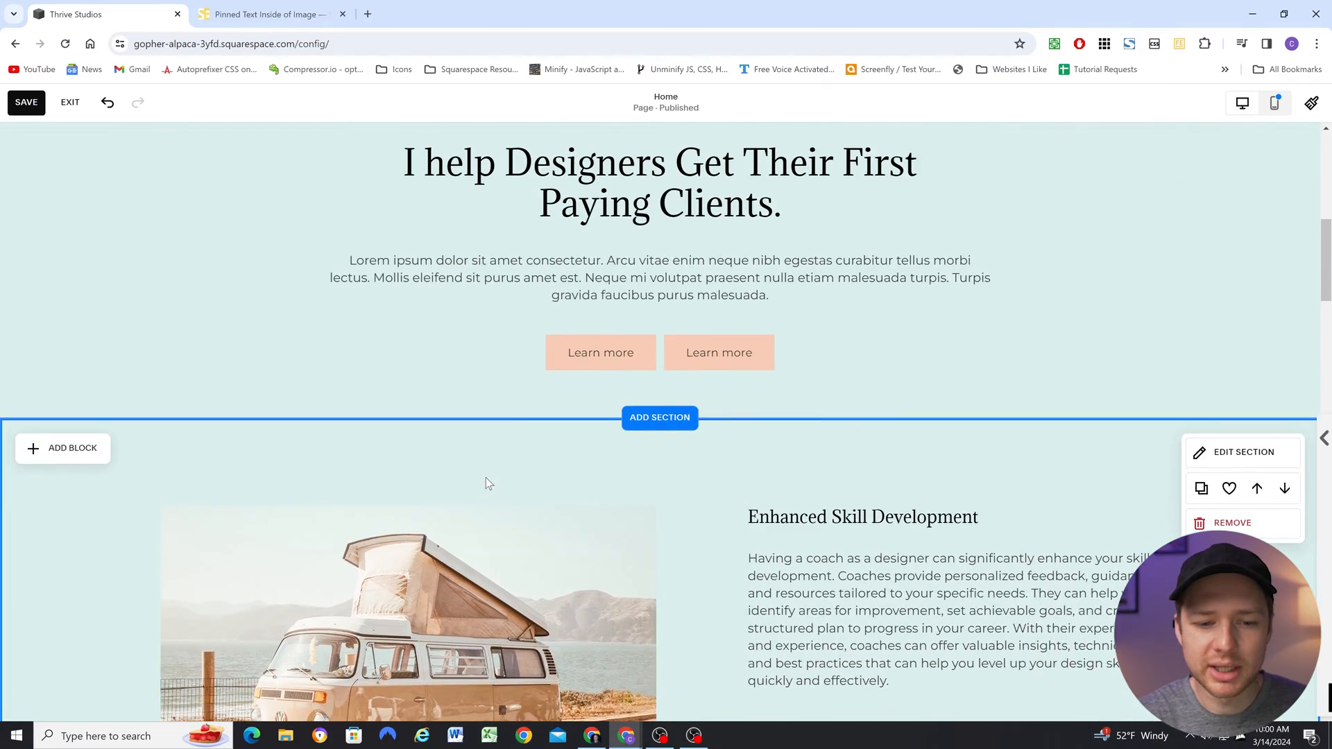
scroll("down", 3)
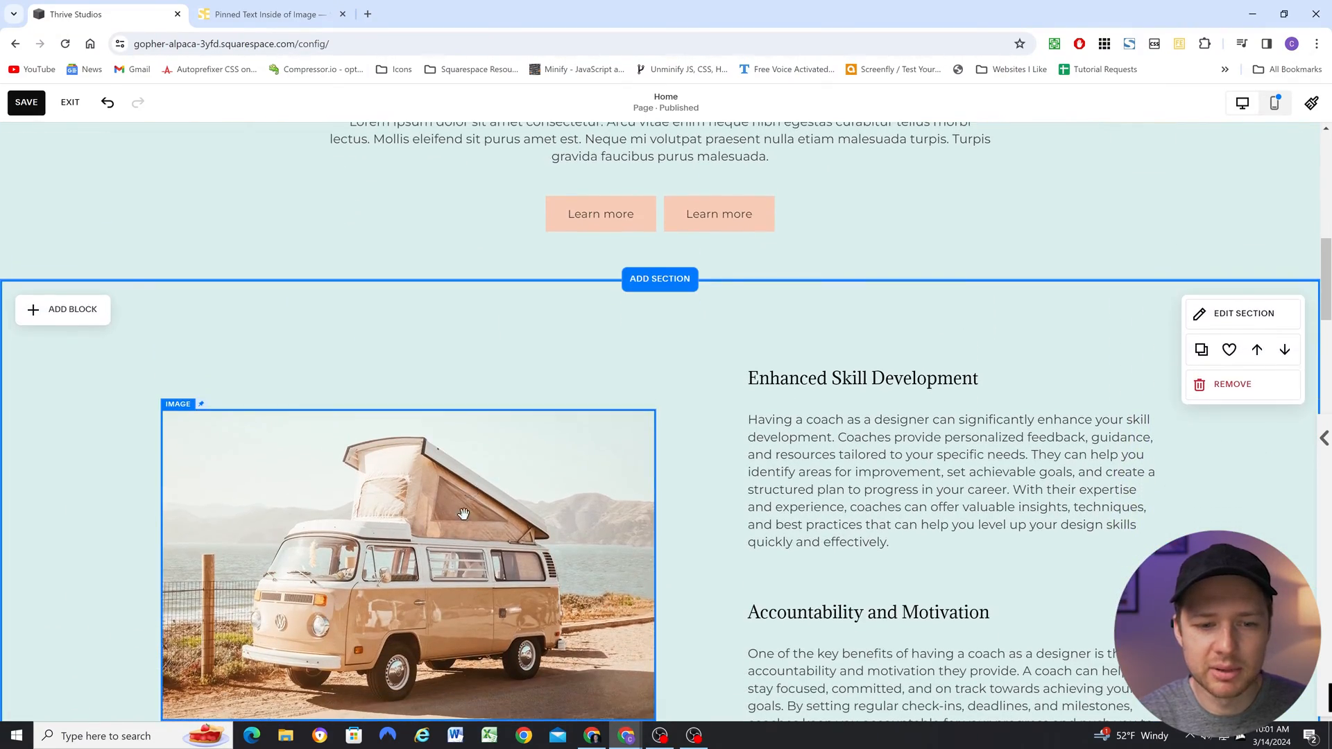
scroll("down", 3)
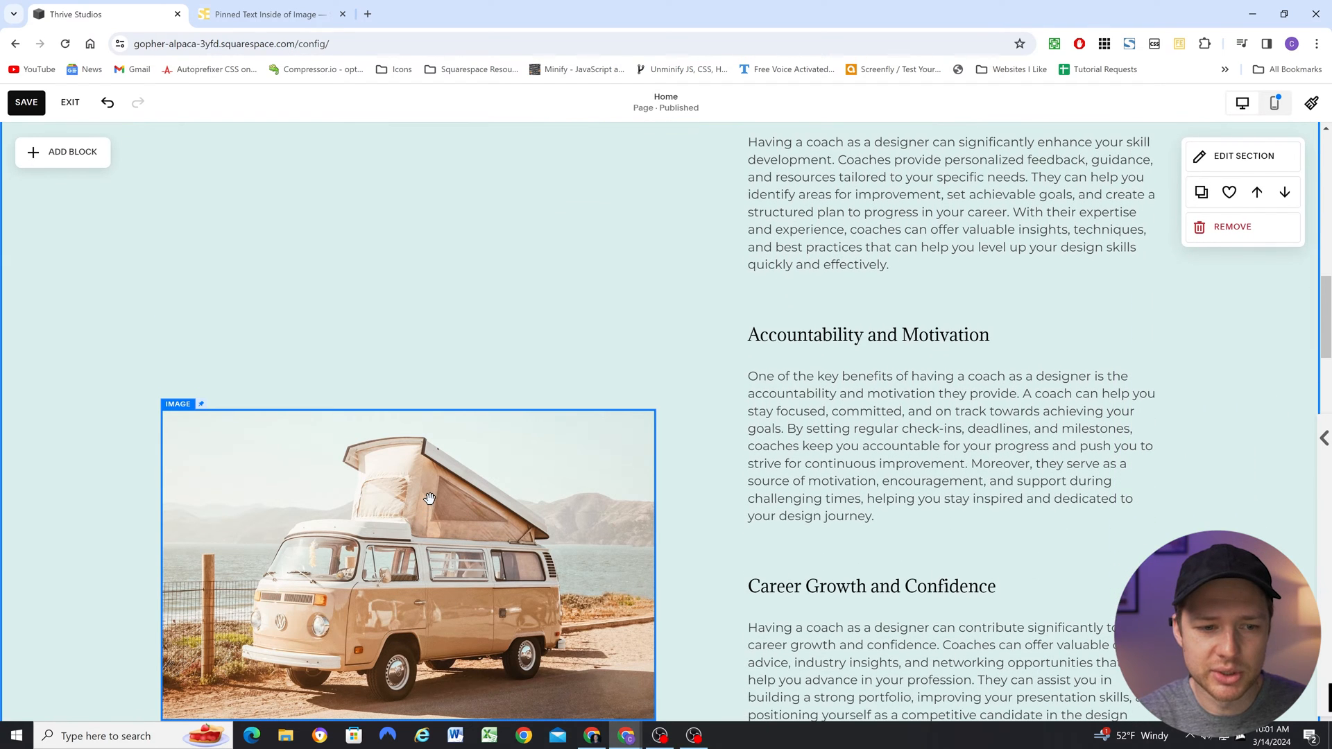
scroll("down", 3)
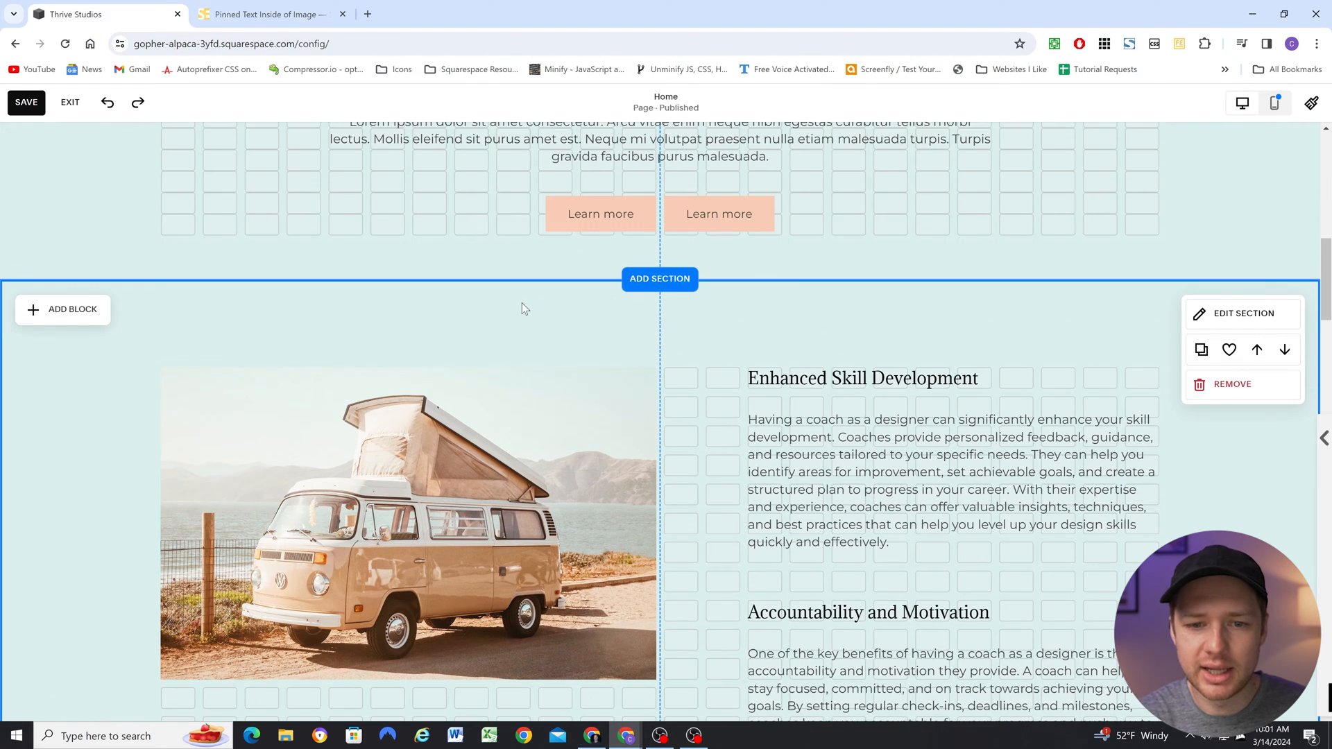
scroll("down", 3)
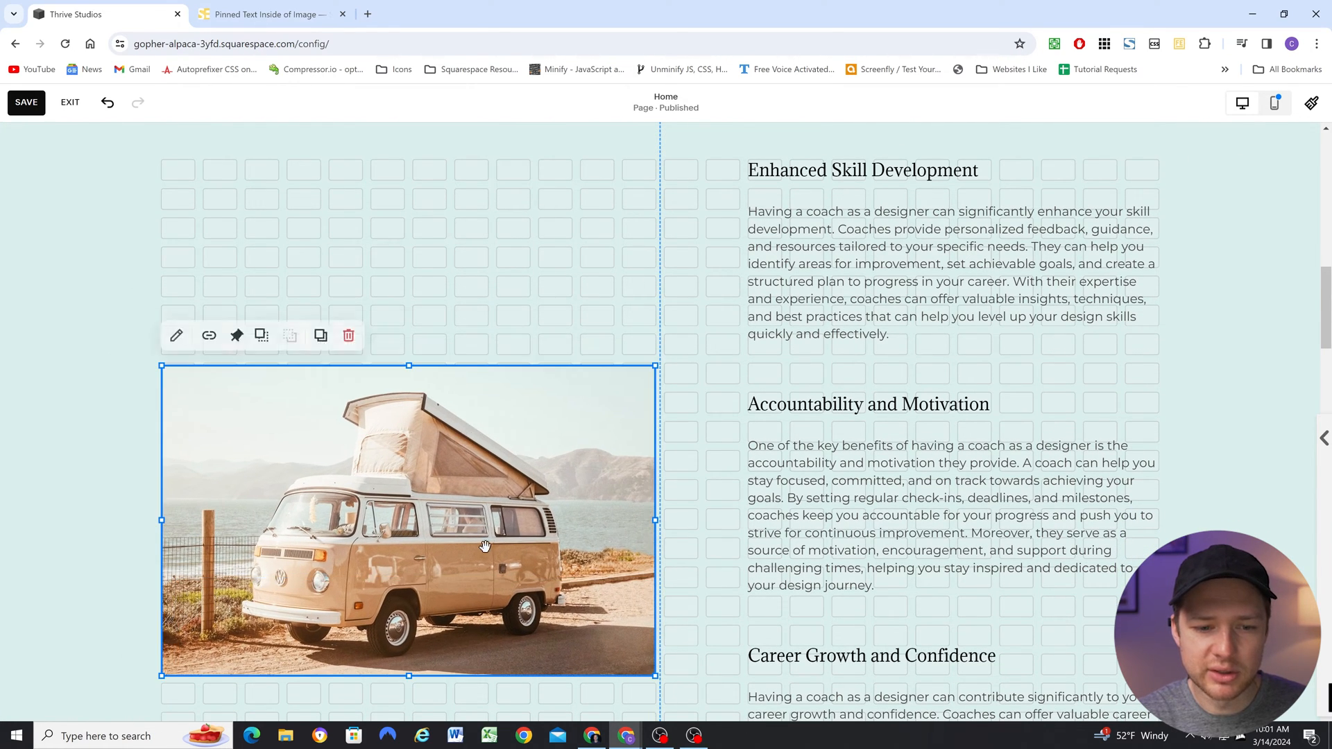
scroll("down", 3)
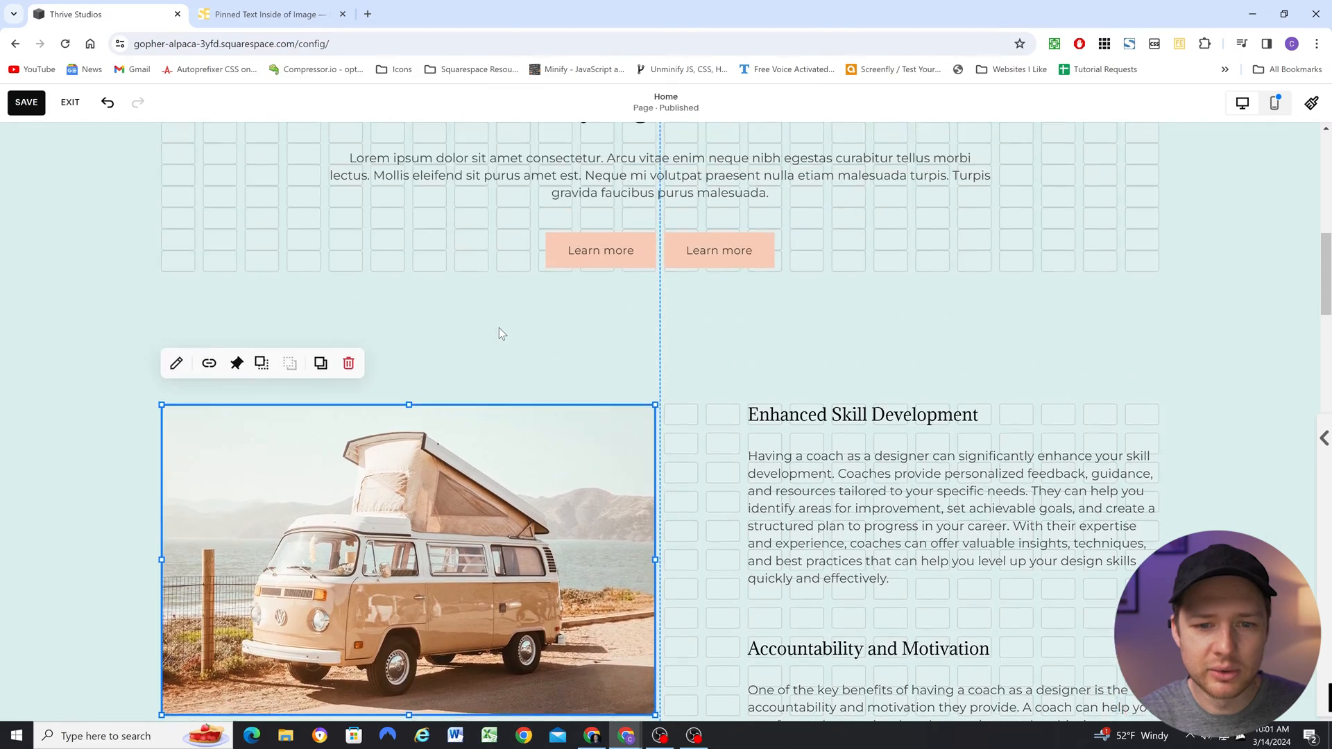
scroll("down", 3)
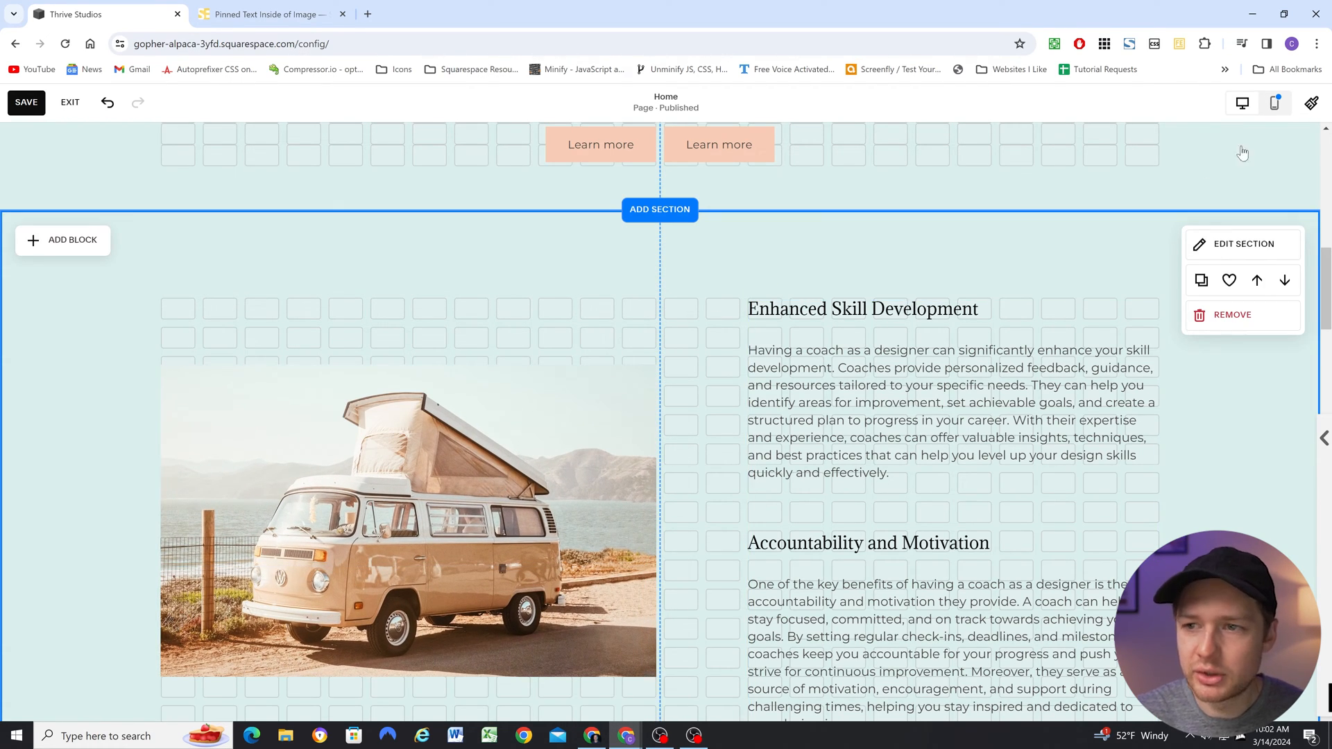
- Check the camper-van image's mobile pin settings: pinned to top, zero offset
left_click(1273, 102)
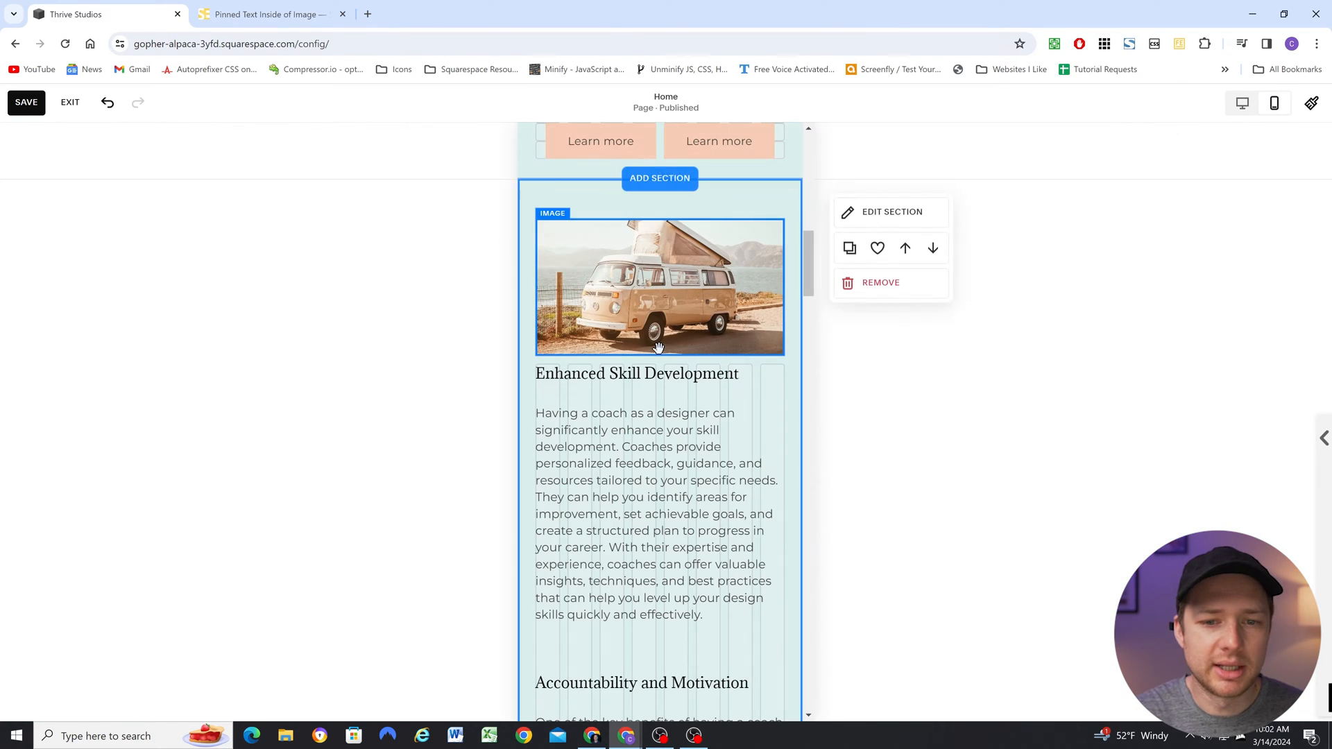
mouse_move(640, 297)
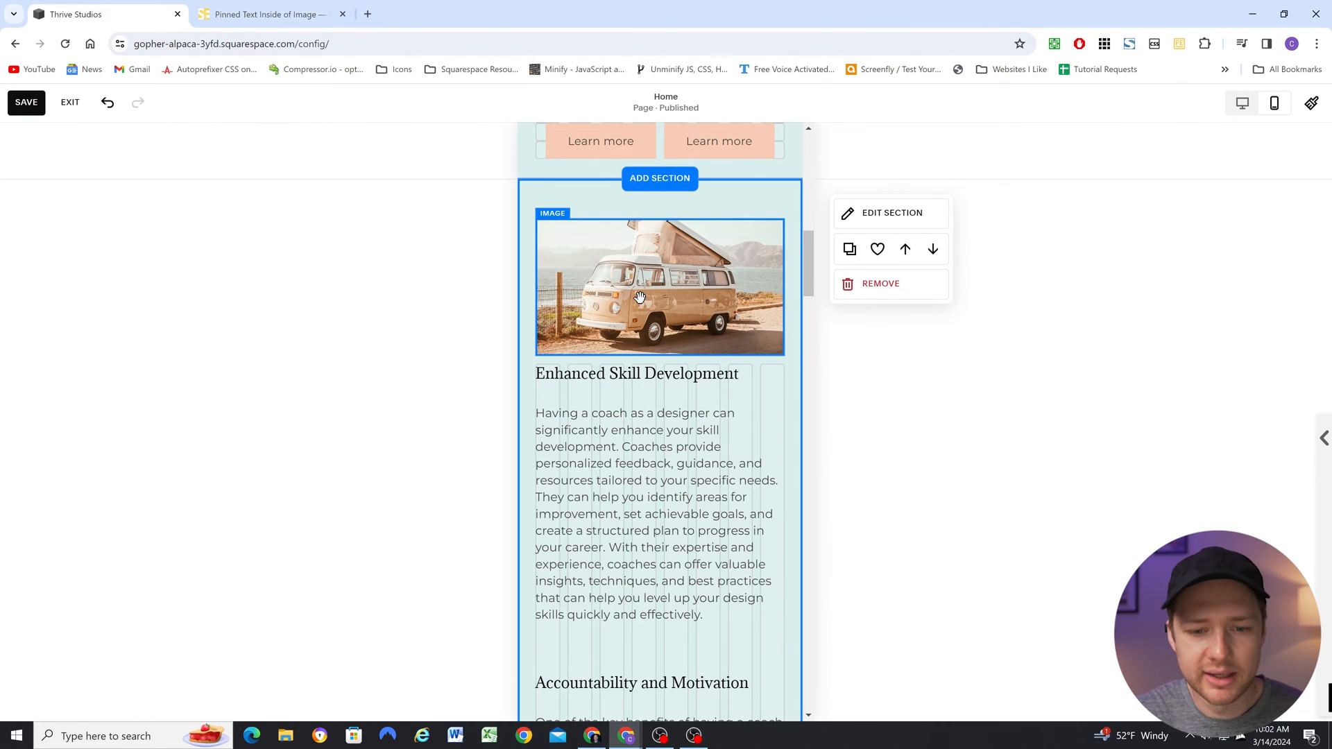
left_click(659, 287)
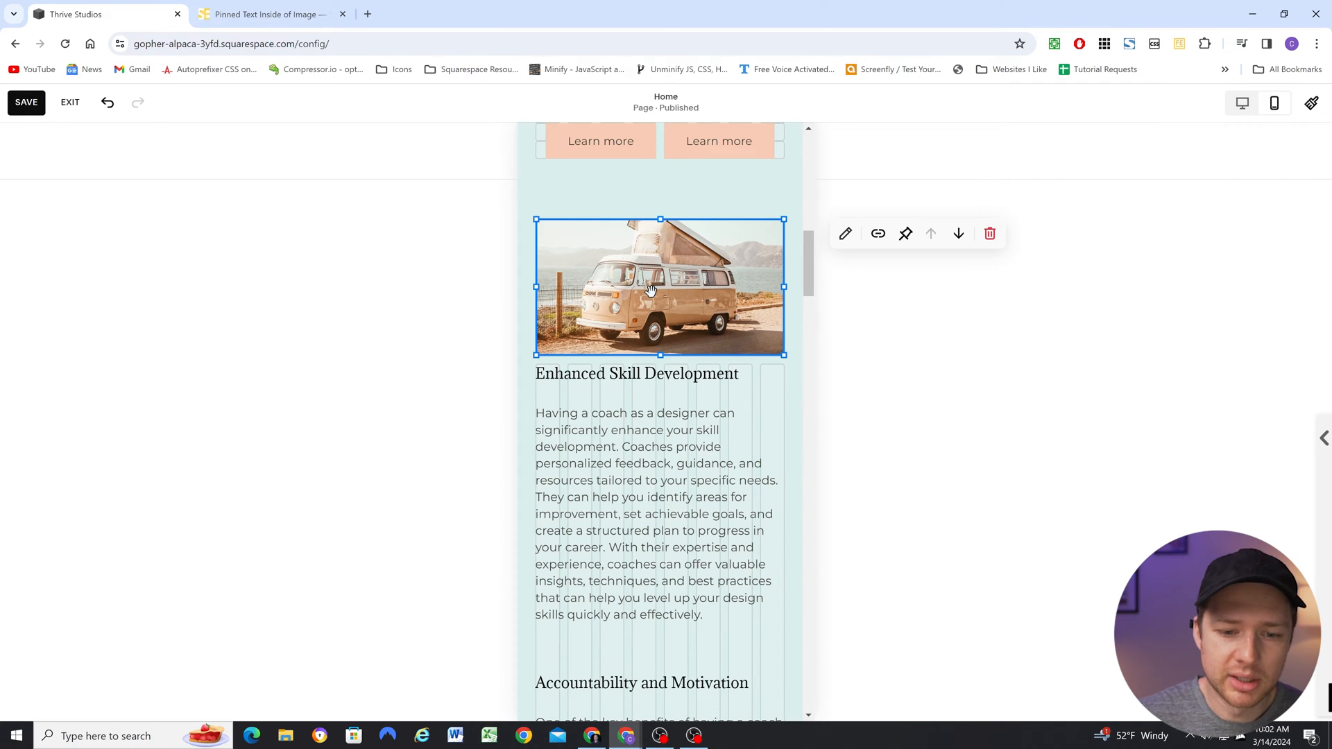
mouse_move(776, 264)
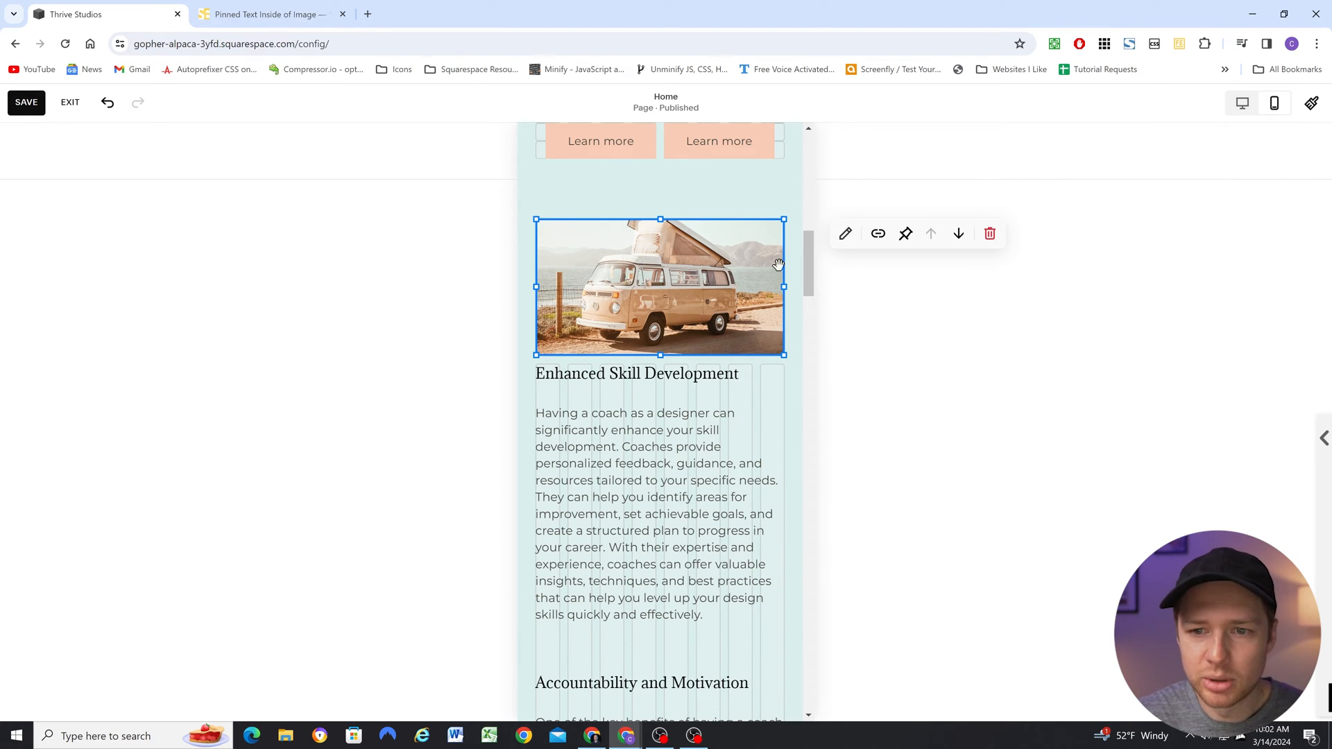
left_click(905, 233)
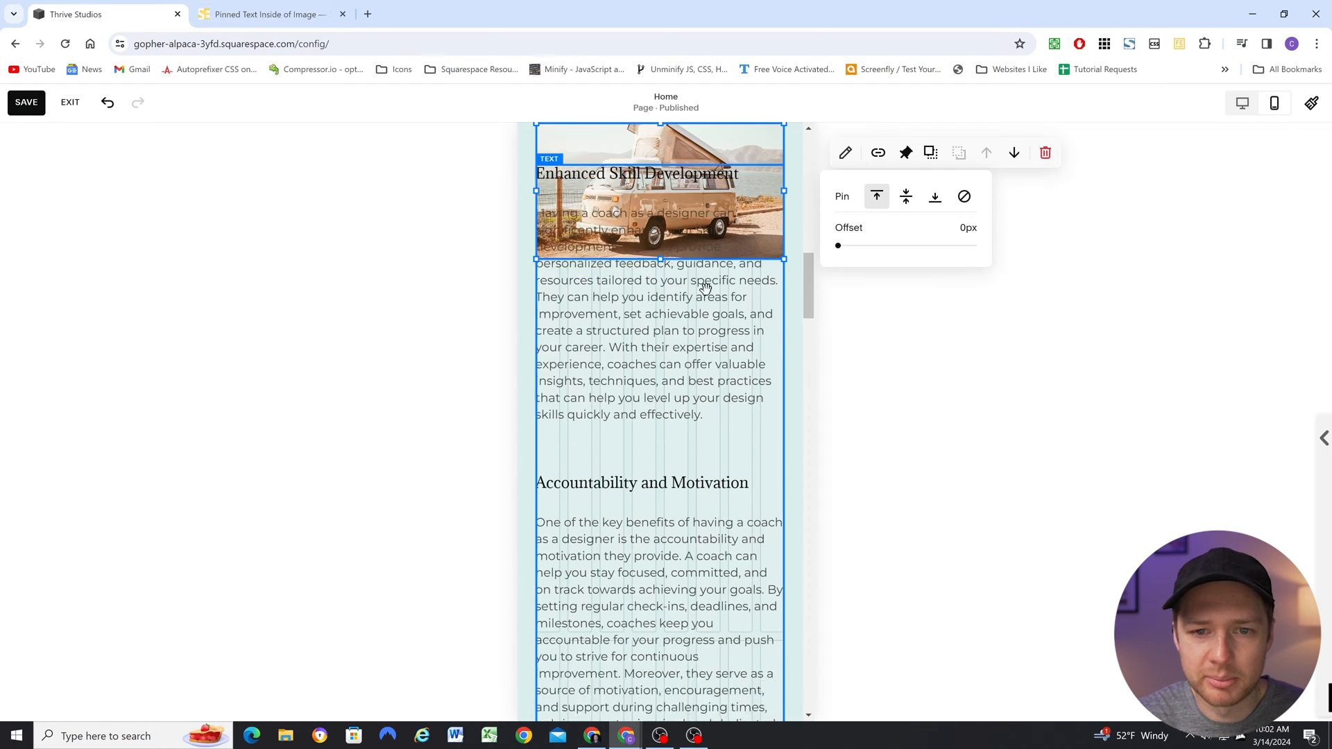
scroll("down", 3)
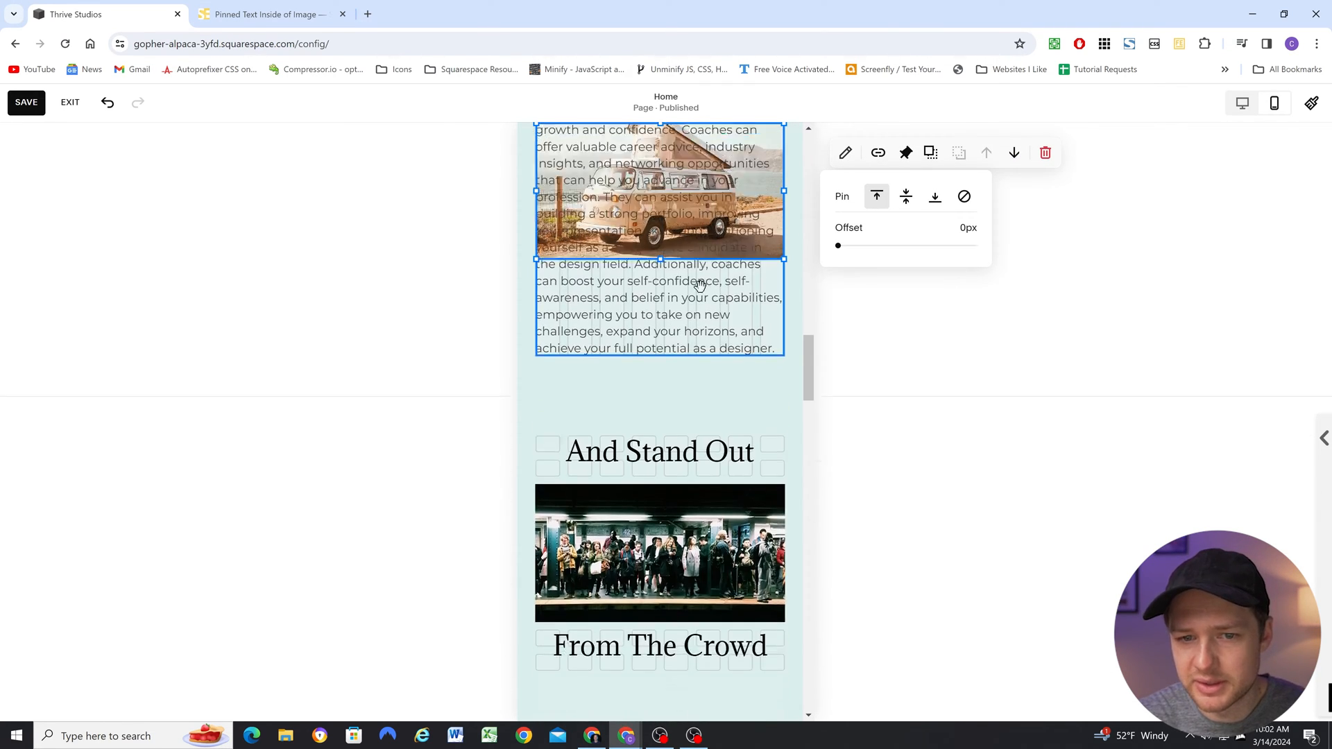
scroll("up", 3)
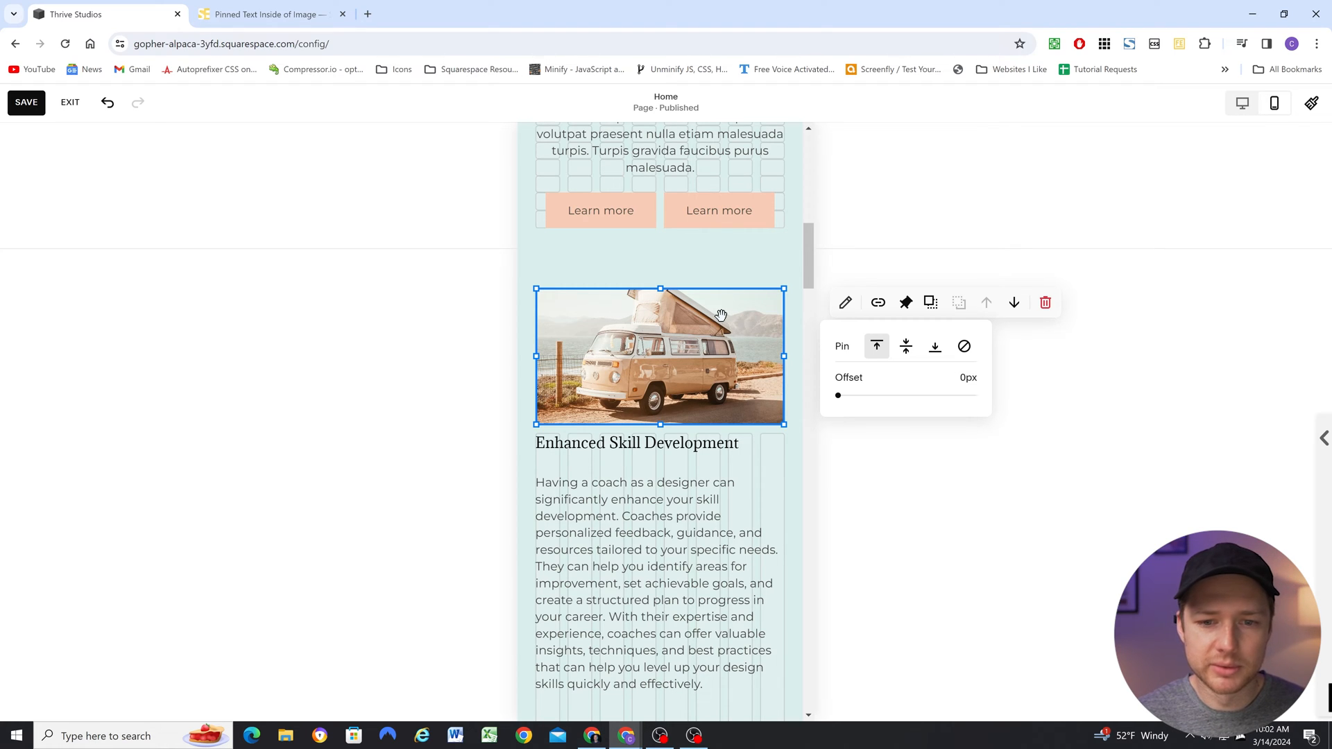
scroll("down", 3)
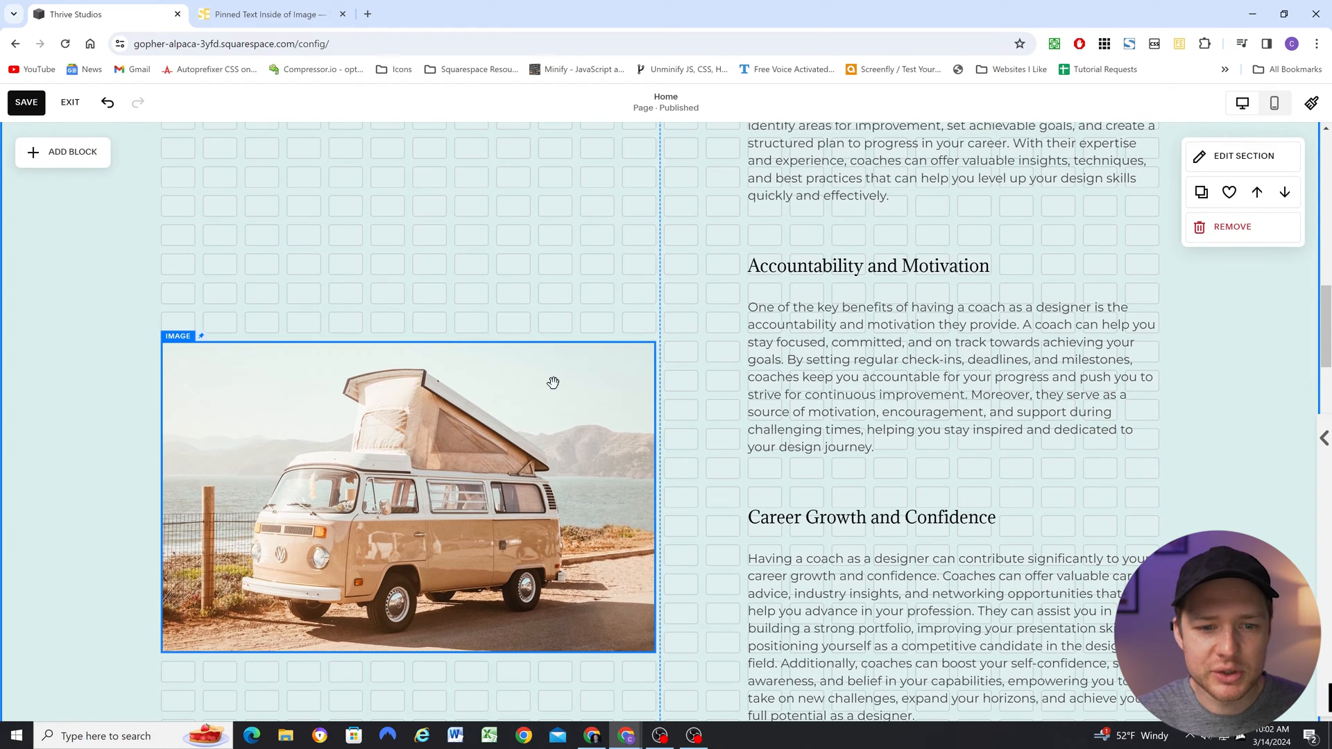
- Delete the skill-development text block beside the camper-van image, then select the image and section
scroll("up", 3)
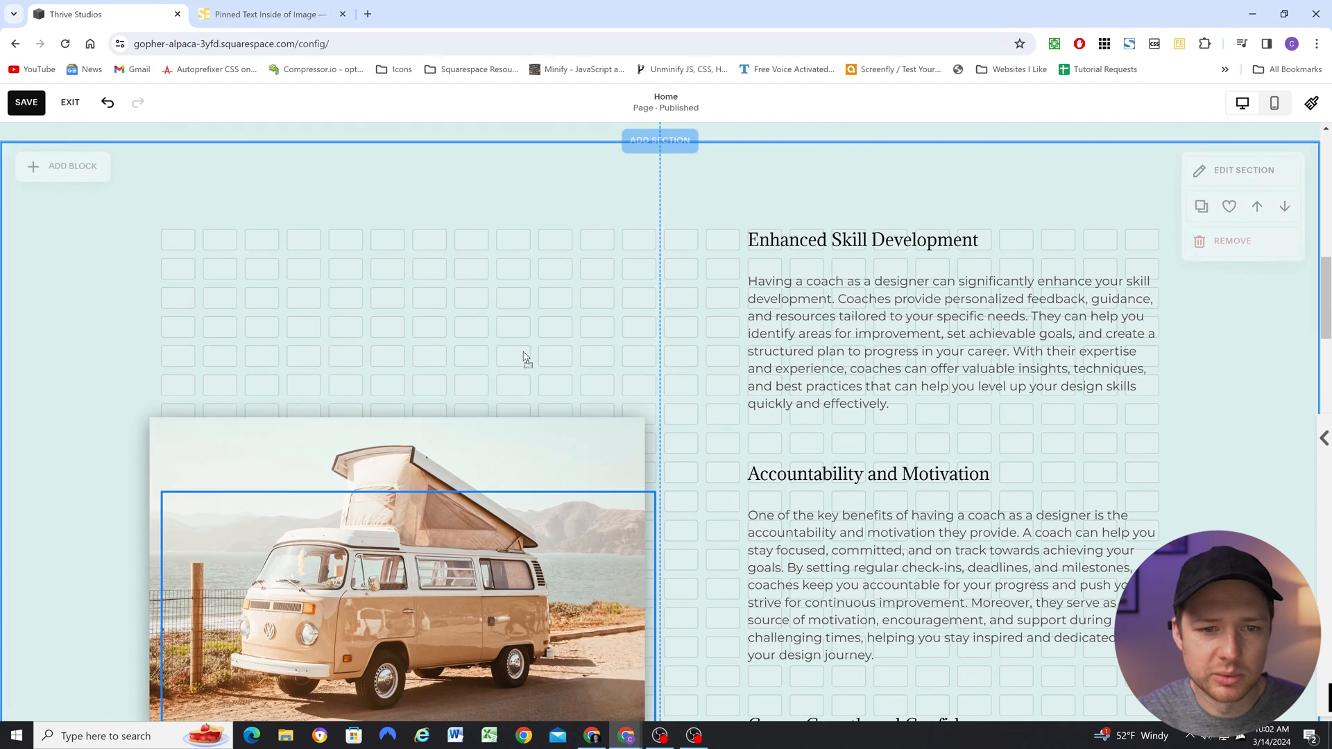
left_click(863, 239)
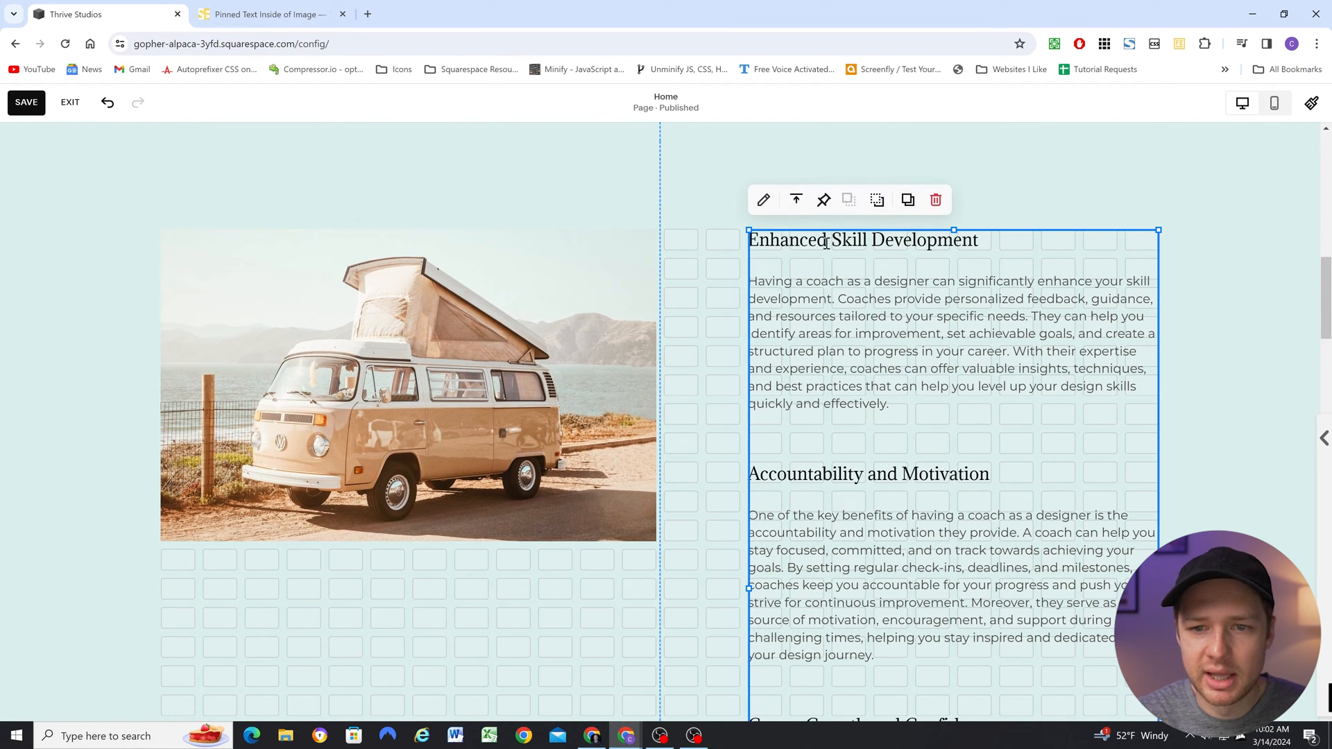
left_click(935, 200)
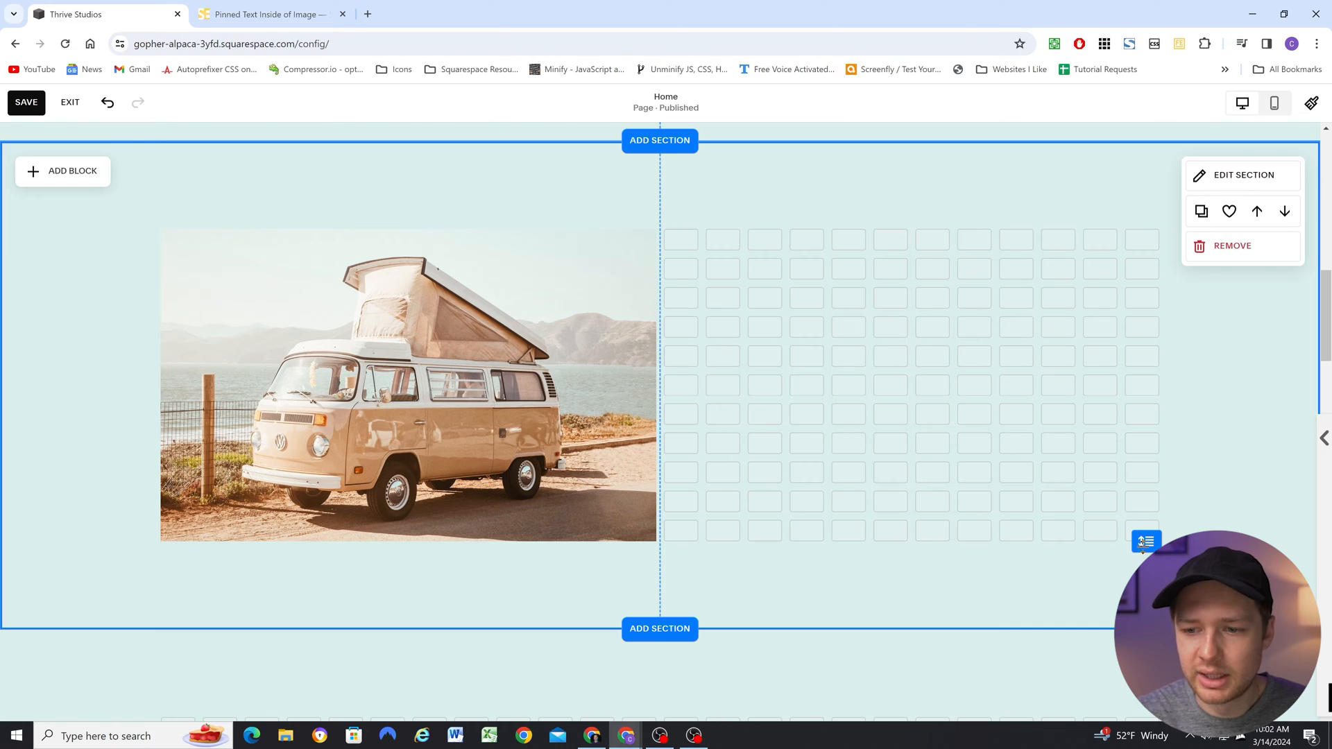
left_click(408, 385)
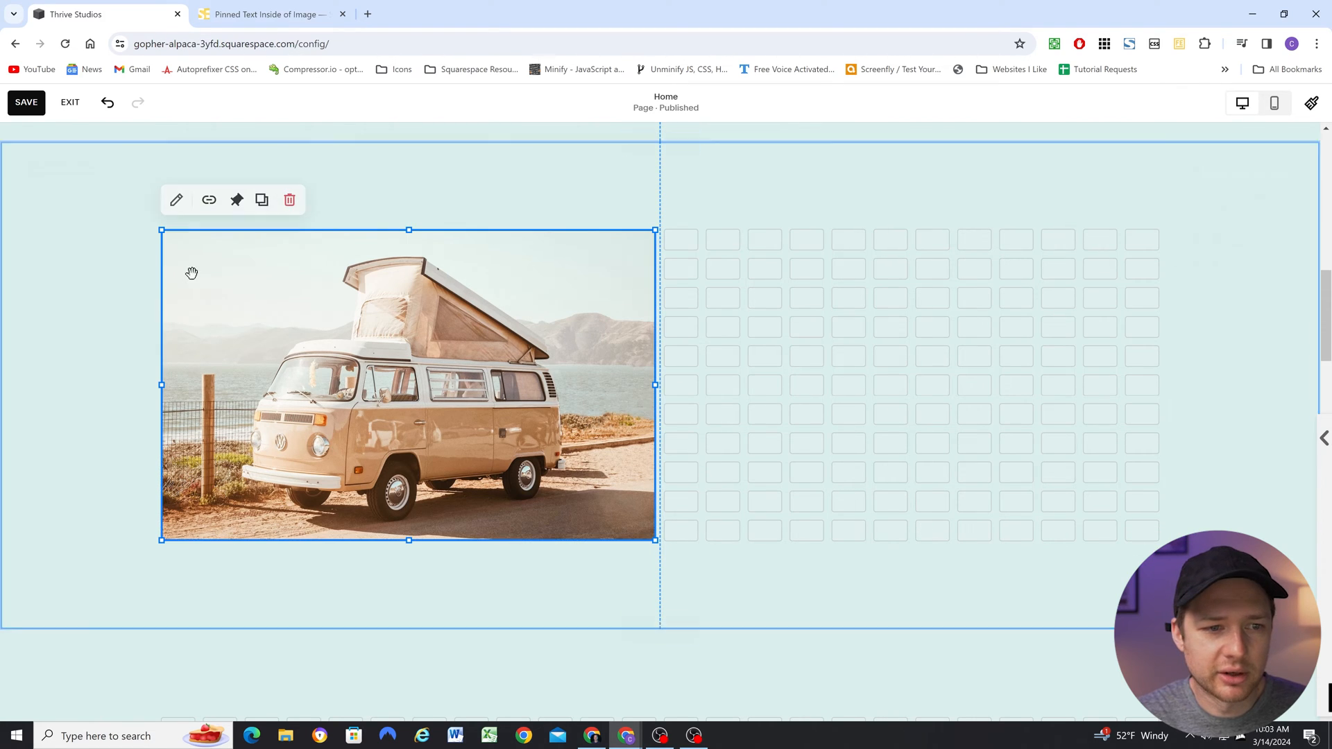
left_click(237, 200)
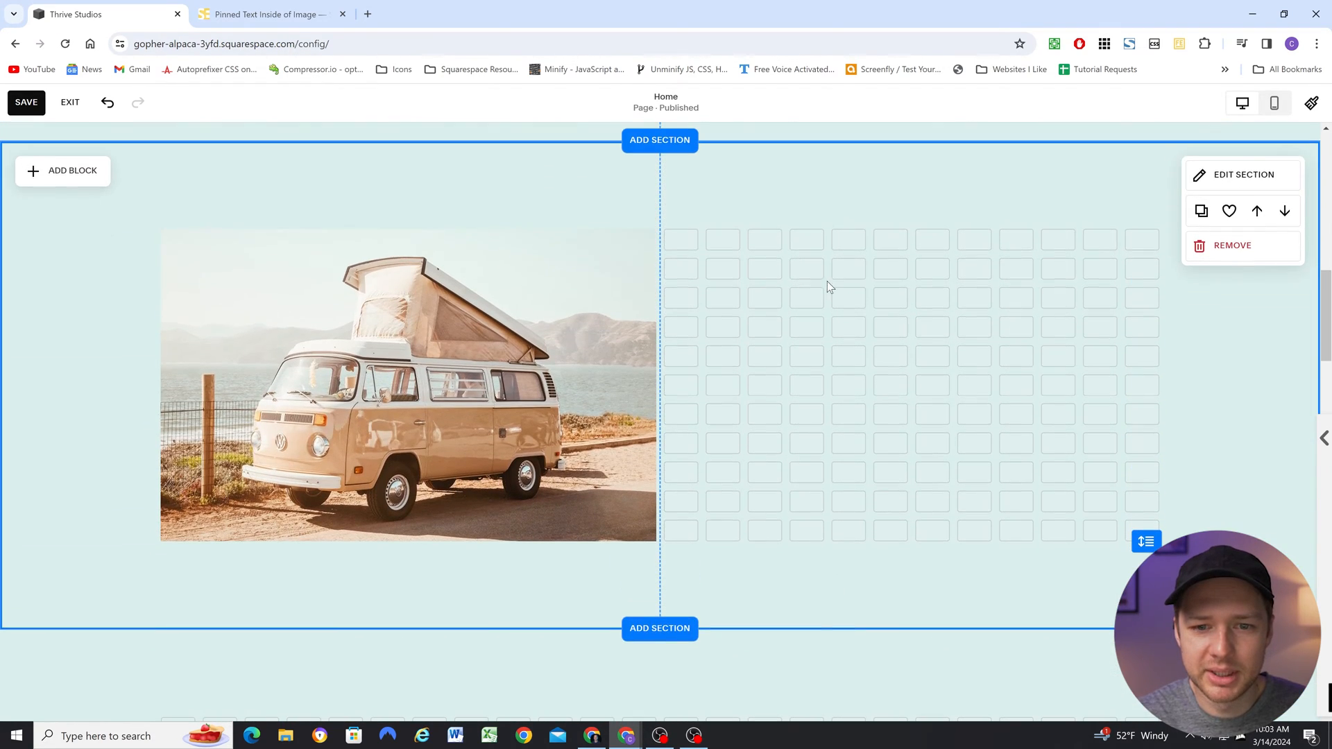
mouse_move(863, 372)
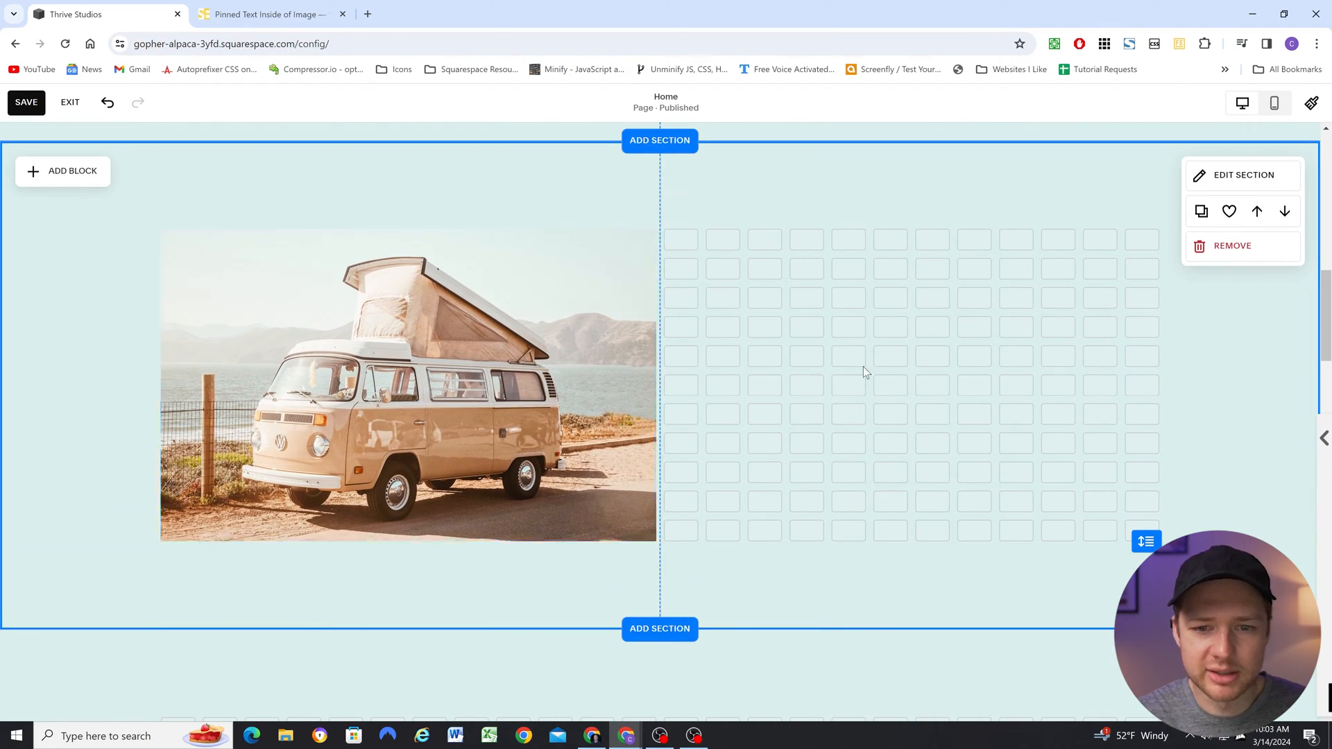
scroll("down", 3)
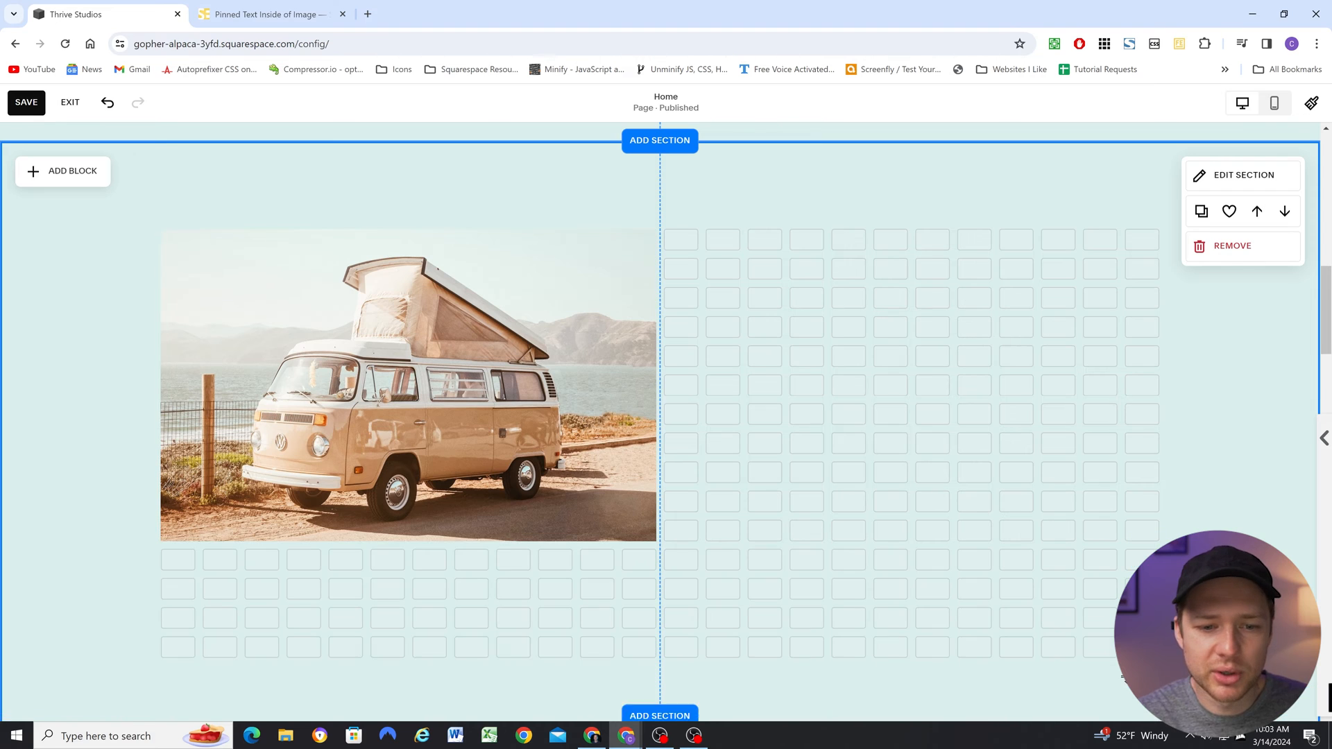
scroll("down", 3)
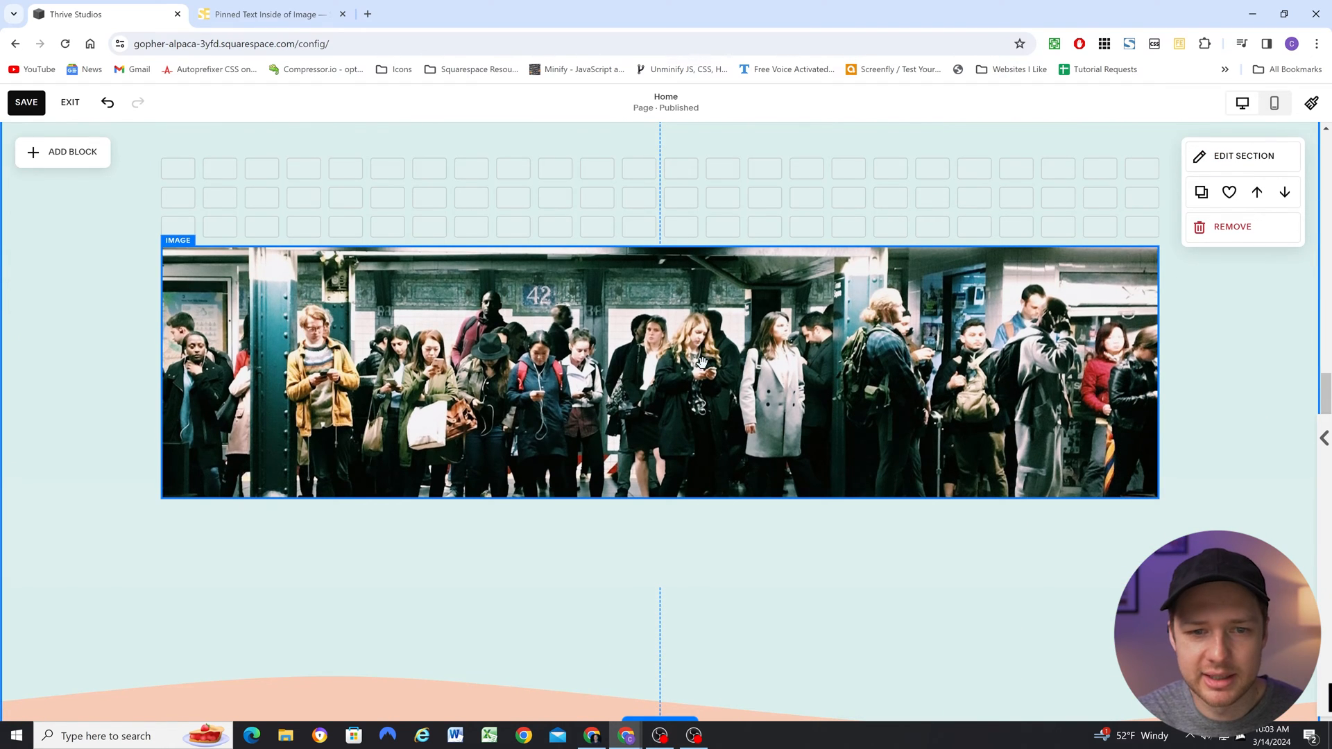
- Scroll to the subway section and center-pin the From The Crowd text block
scroll("down", 3)
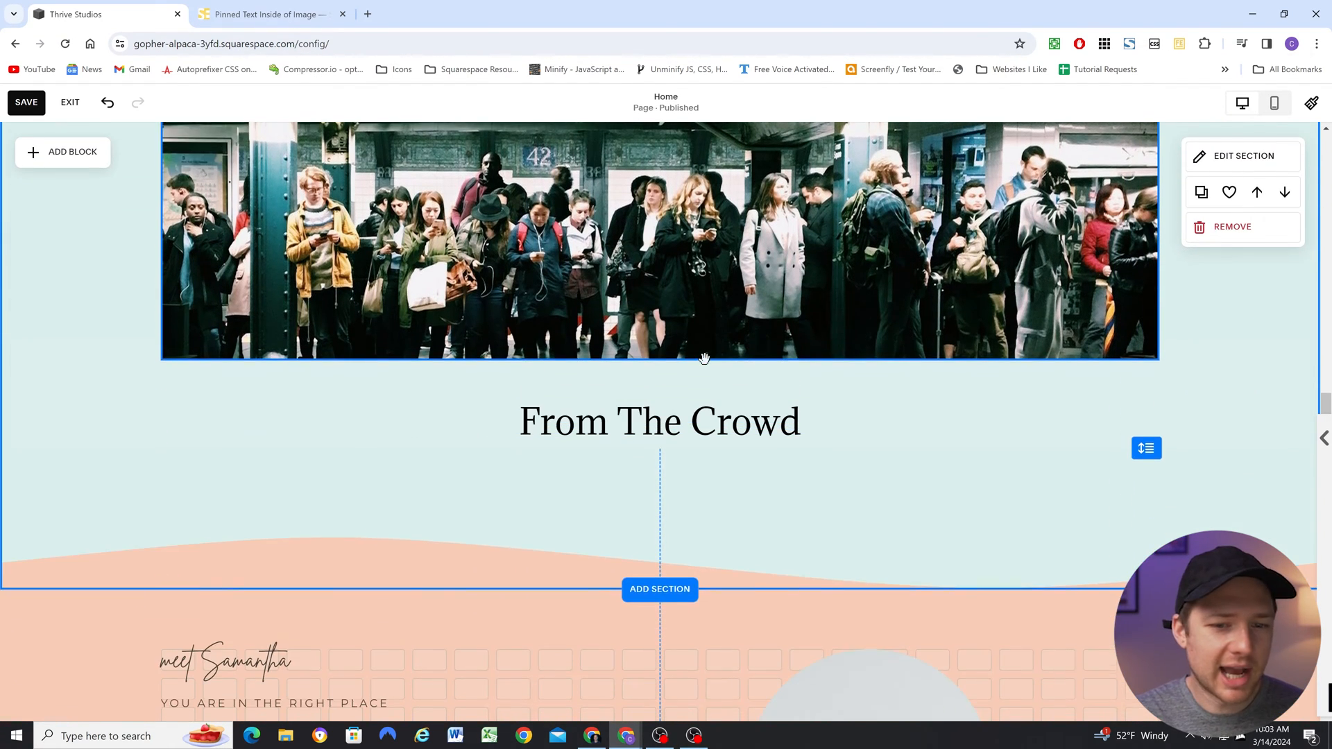
scroll("down", 3)
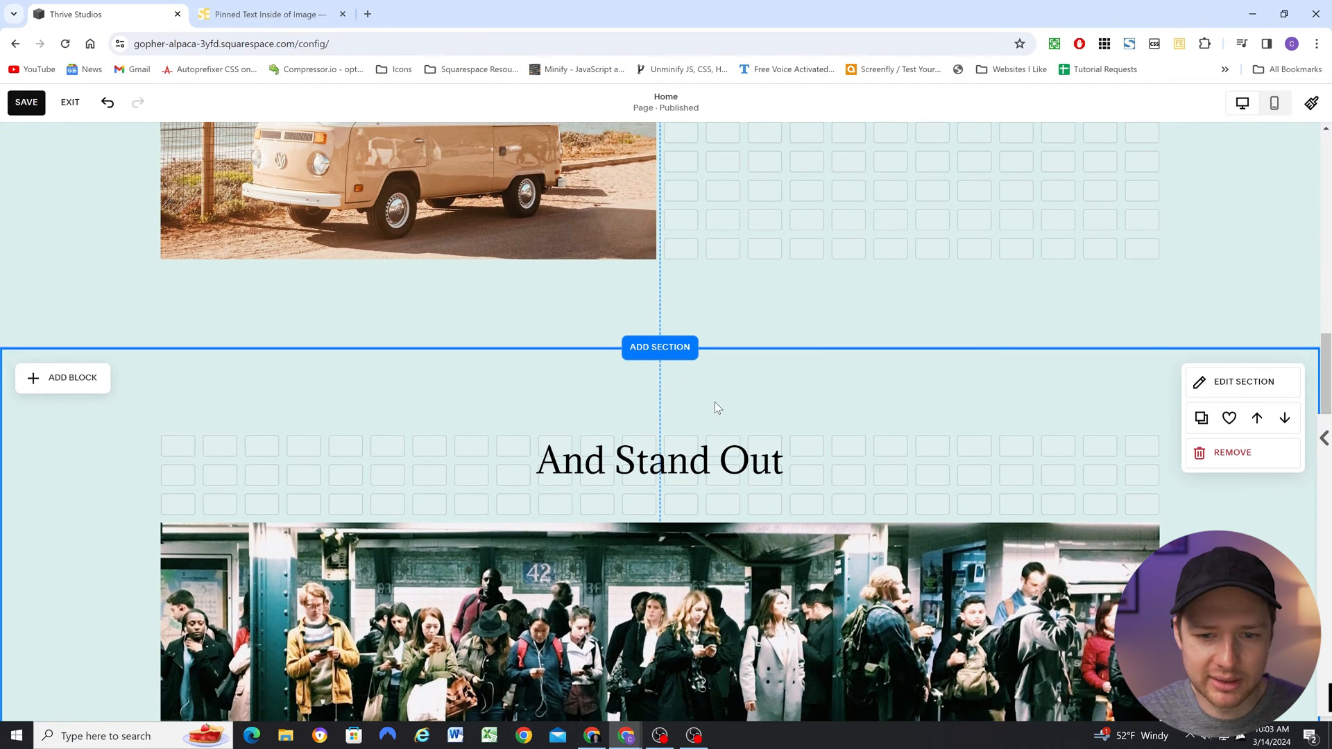
scroll("down", 3)
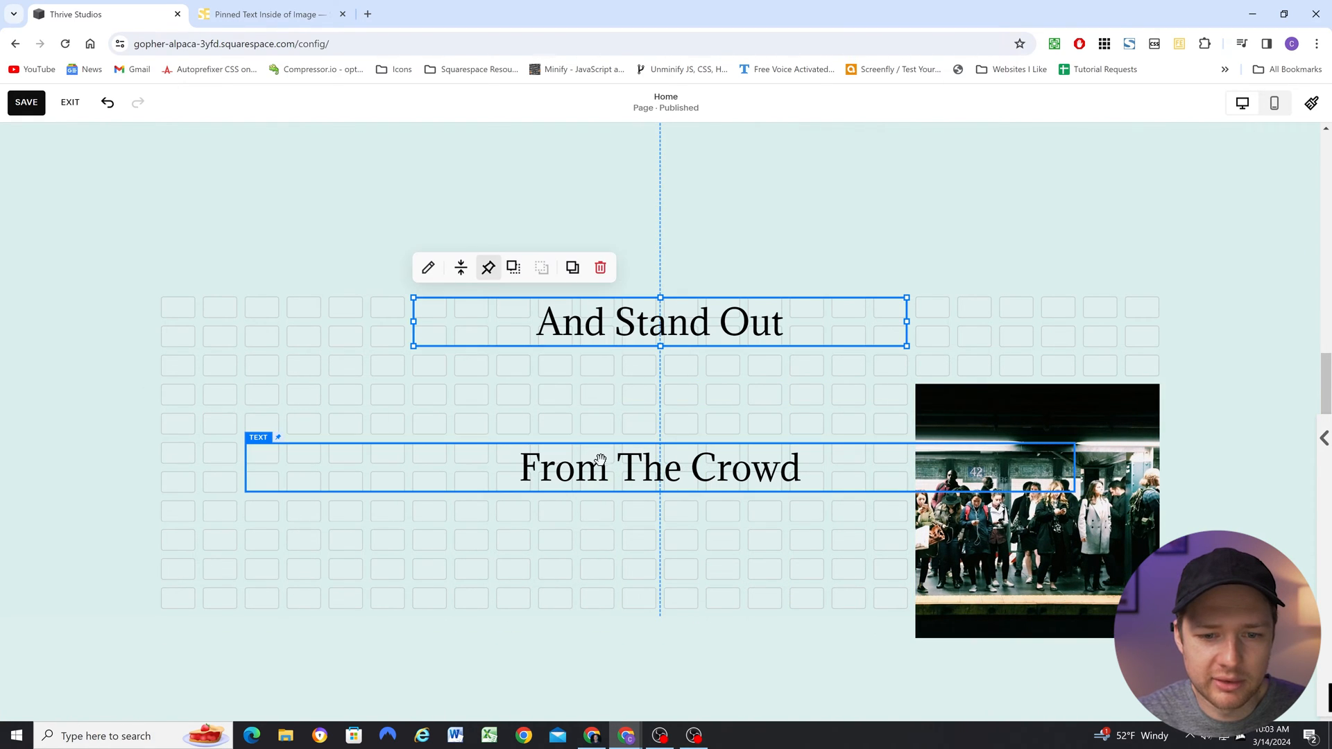
left_click(321, 414)
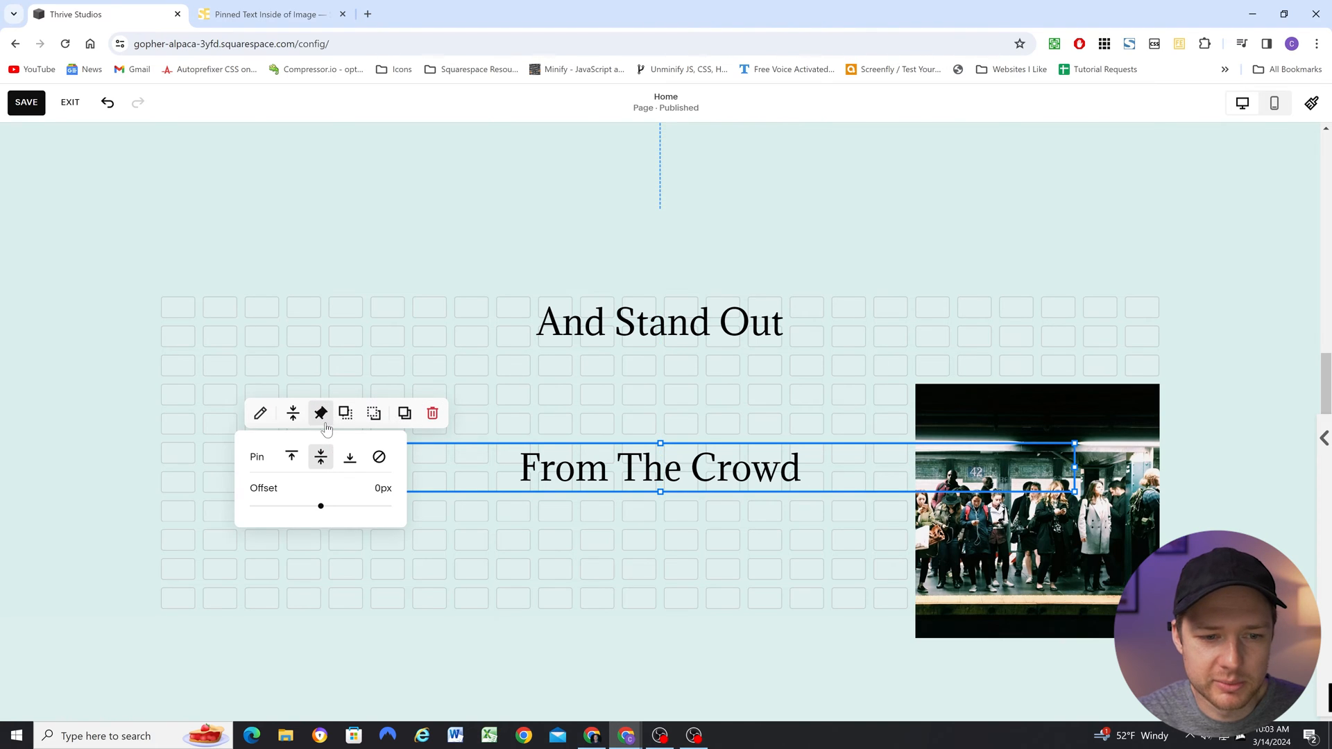
left_click(658, 322)
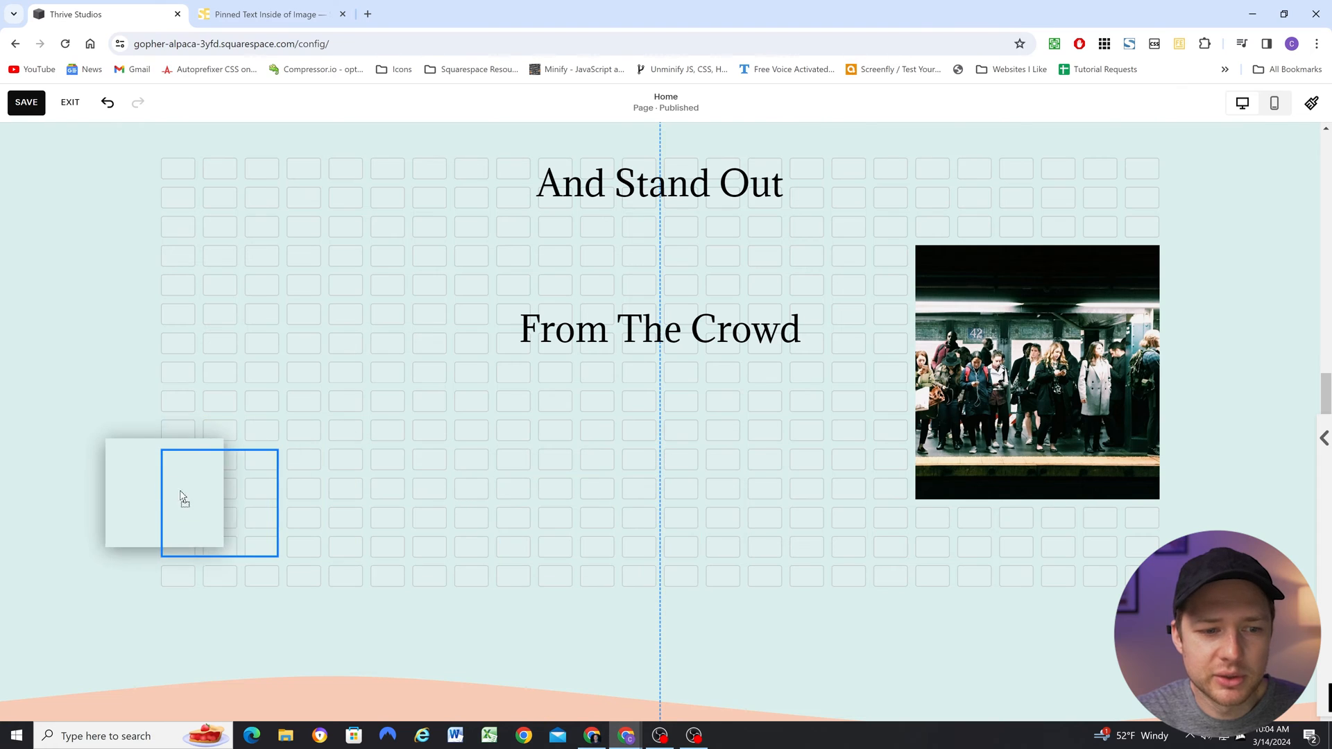
- Select the subway image and scroll to preview From The Crowd sliding behind it
left_click(191, 501)
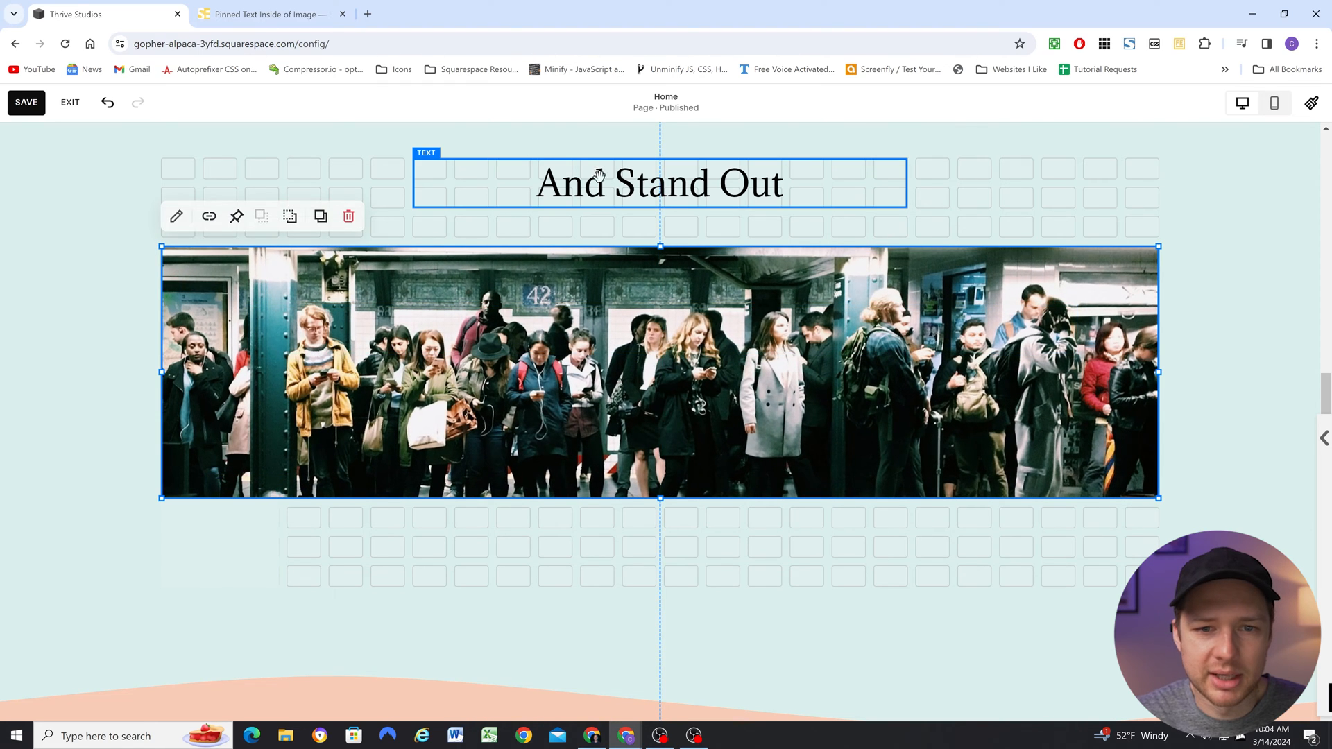
scroll("down", 3)
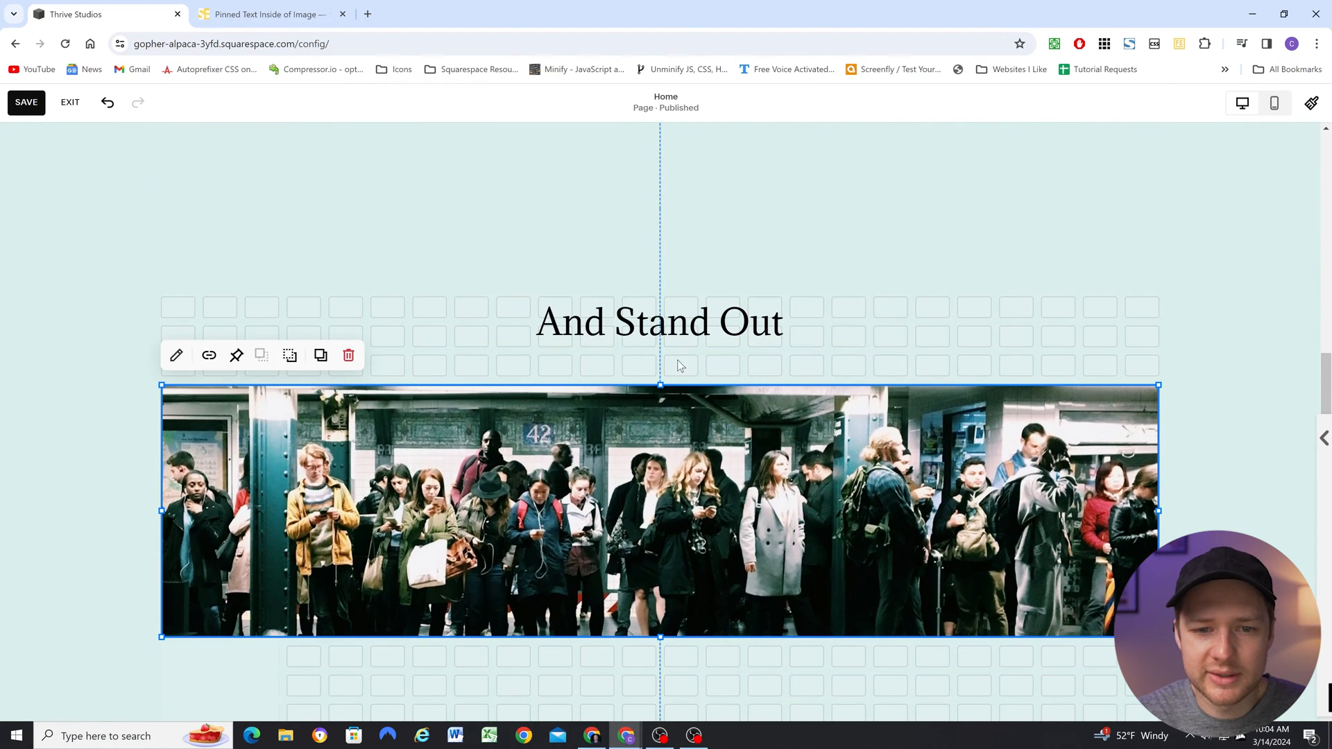
scroll("down", 3)
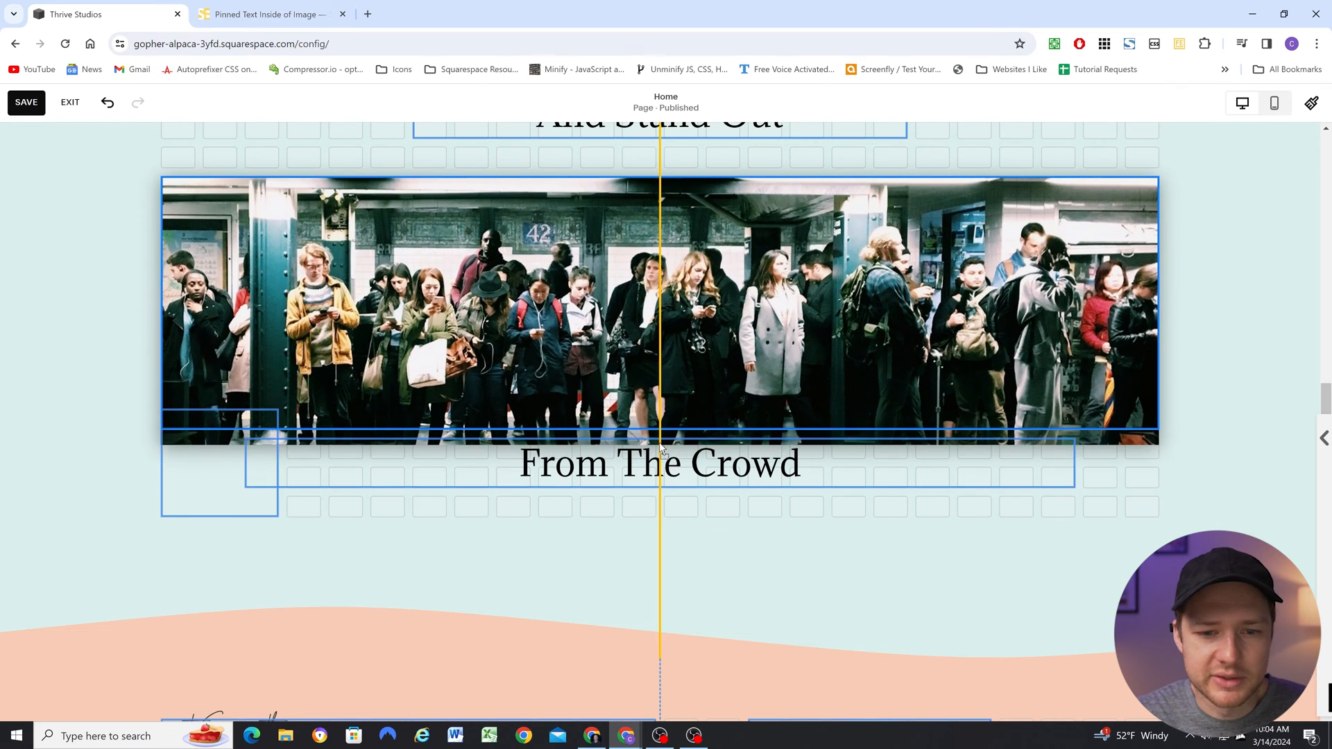
left_click(660, 323)
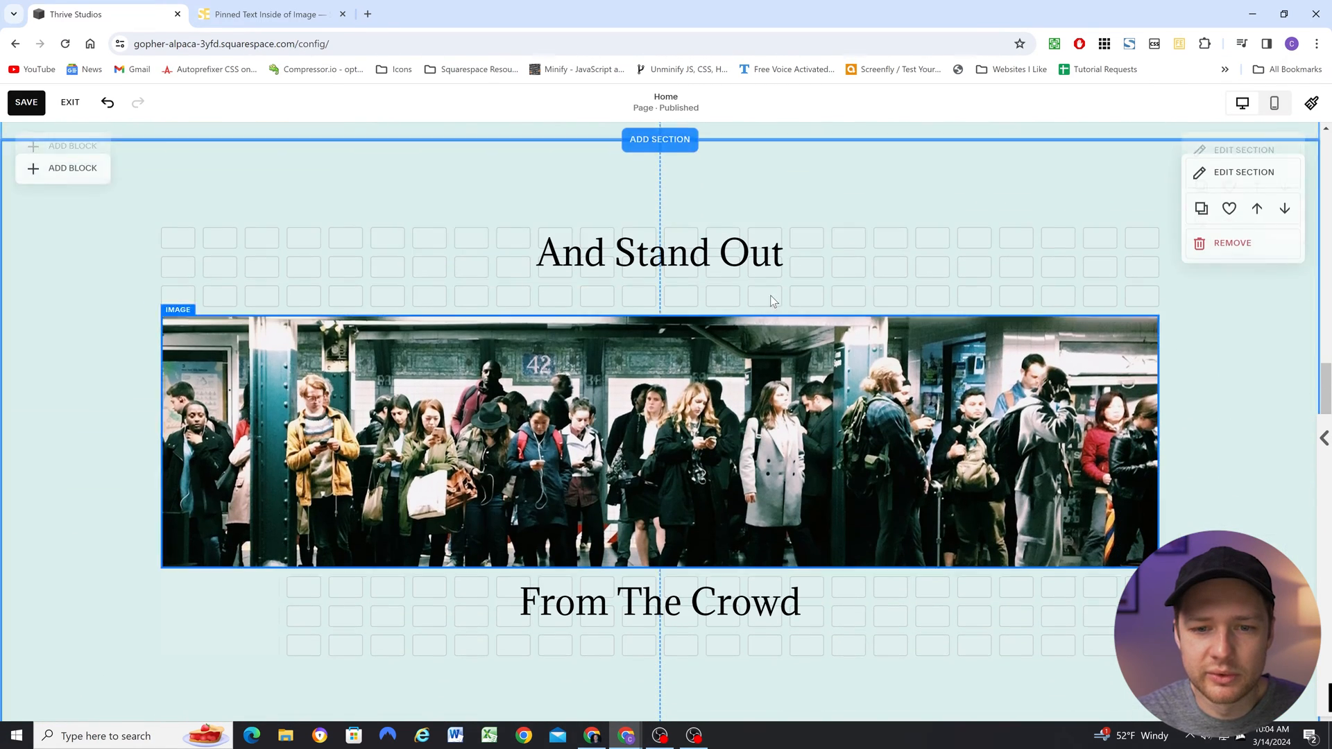
- Pin the And Stand Out heading and scroll to check it stays fixed
scroll("down", 3)
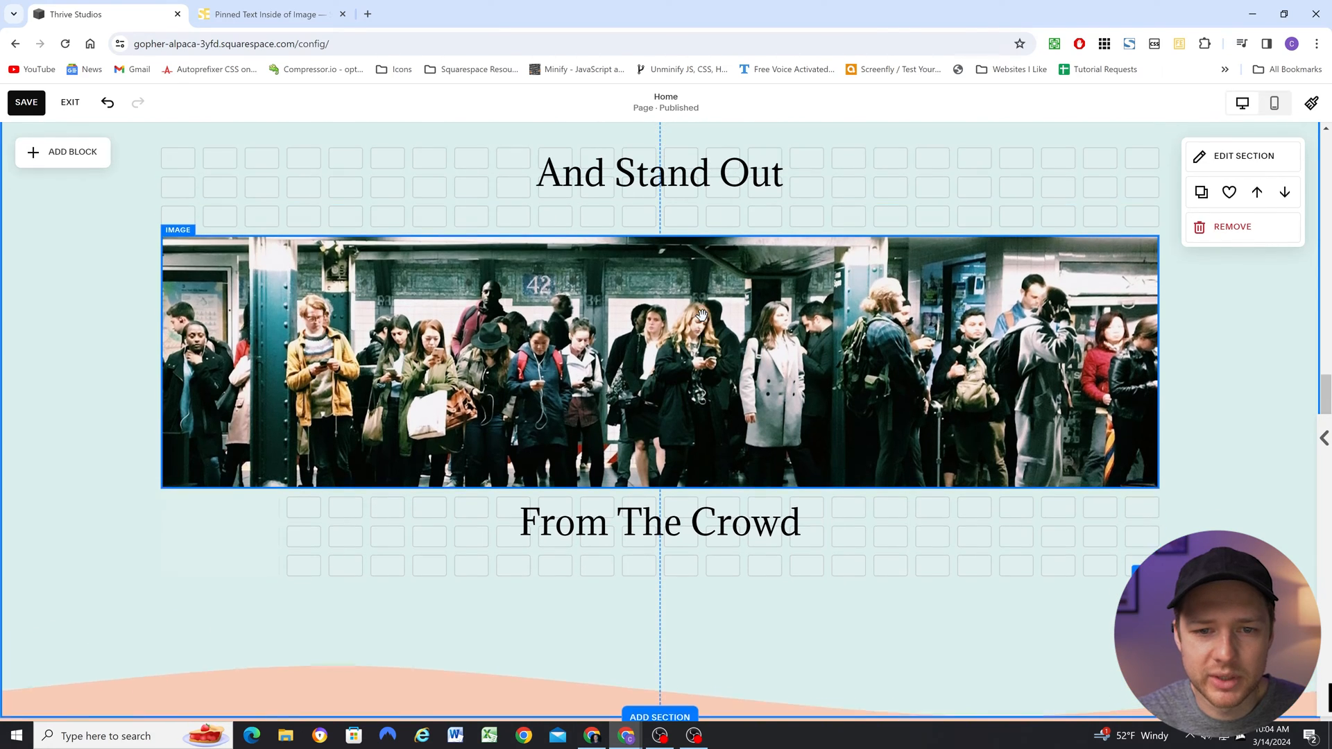
left_click(658, 172)
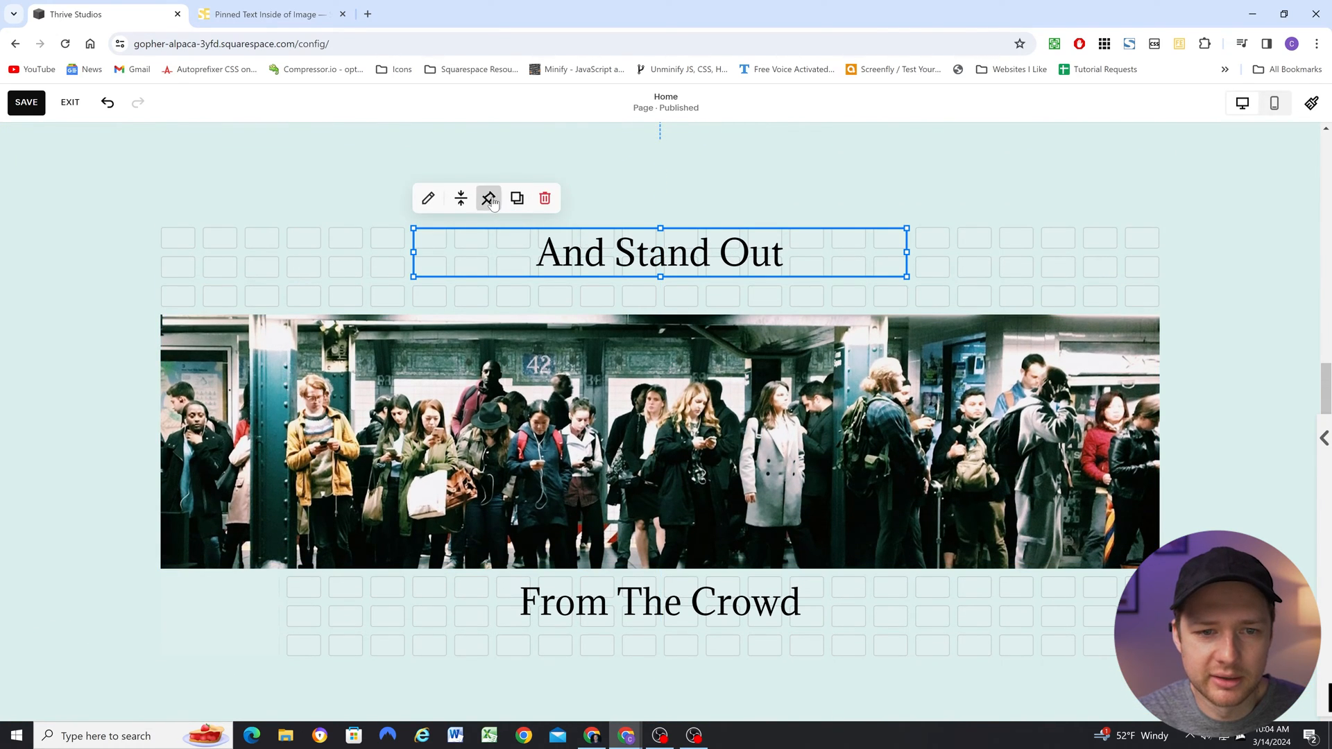
left_click(488, 197)
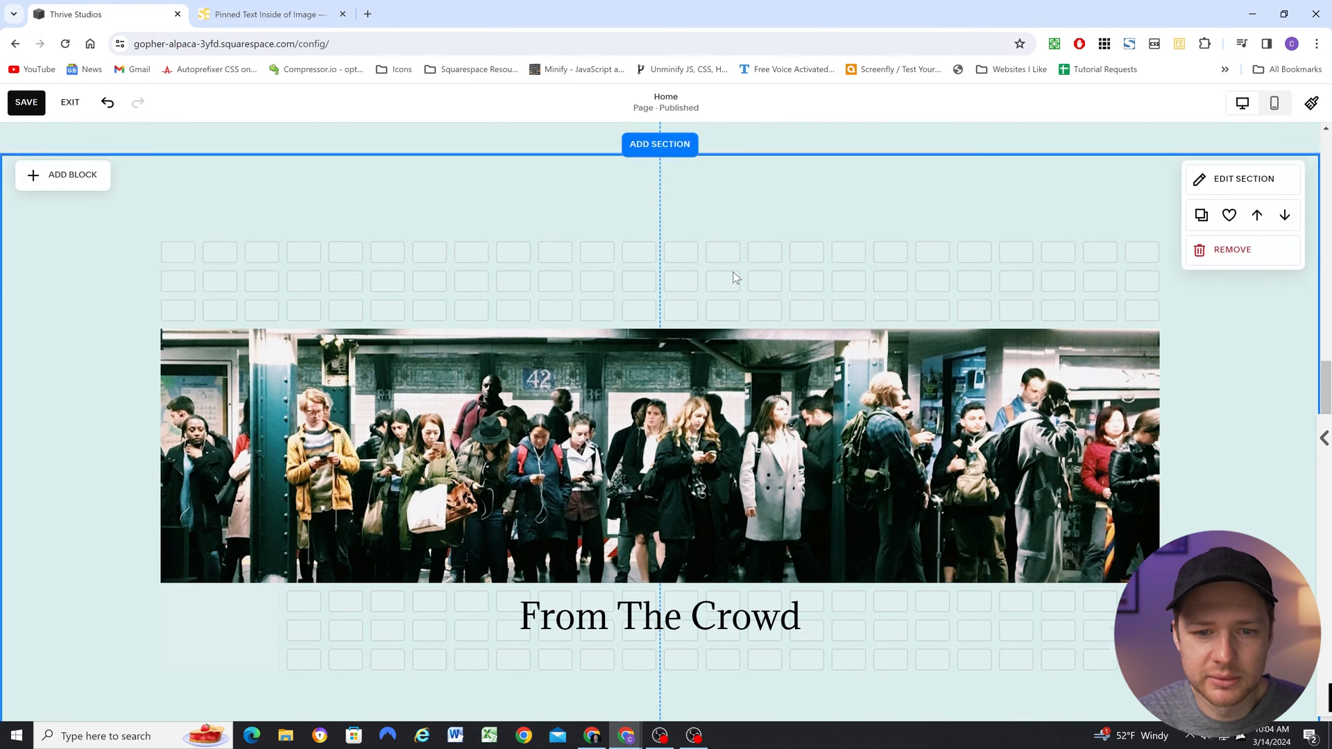
scroll("down", 3)
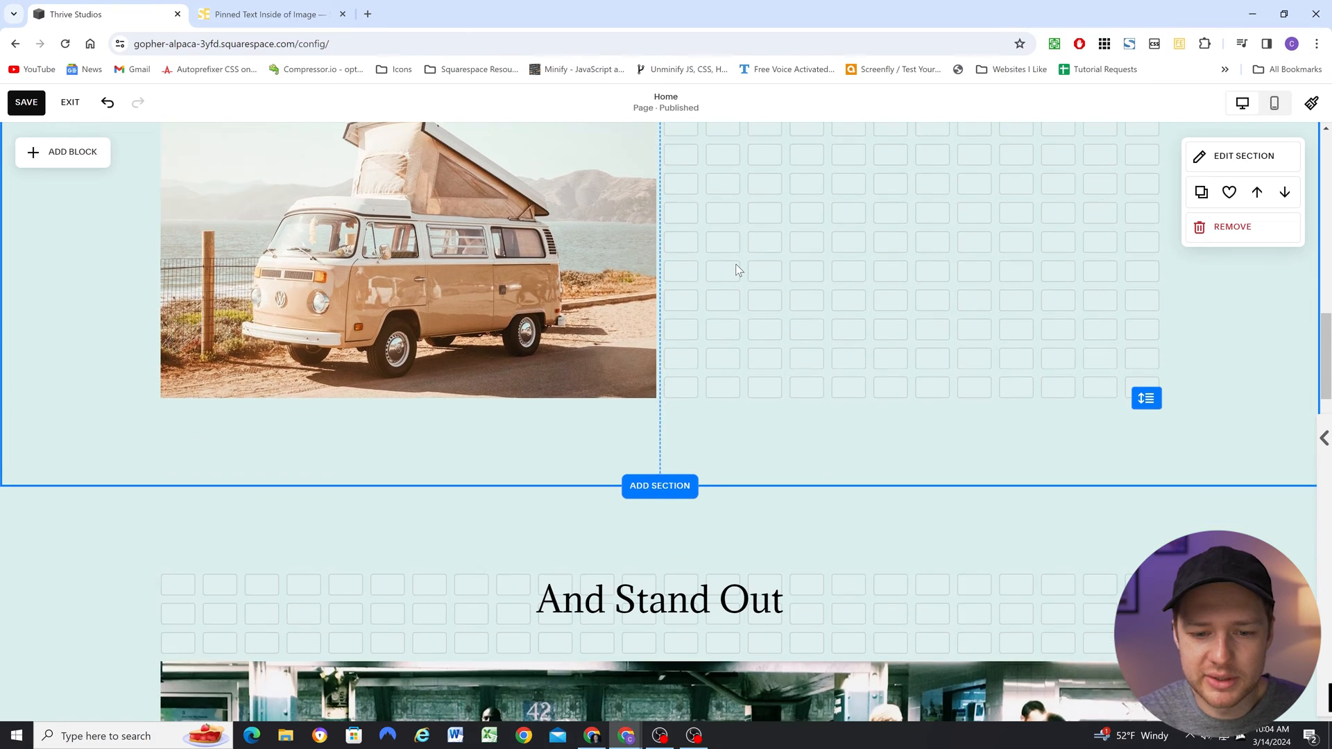
scroll("down", 3)
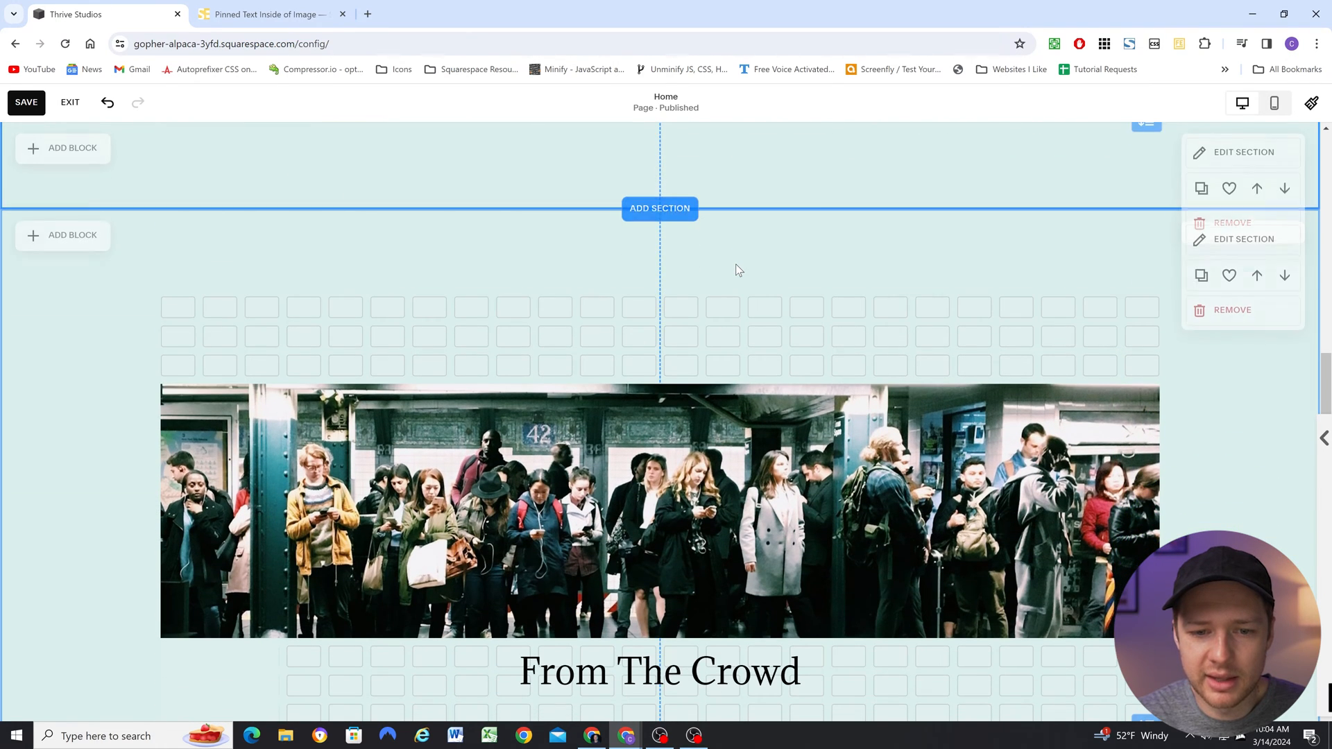
scroll("down", 3)
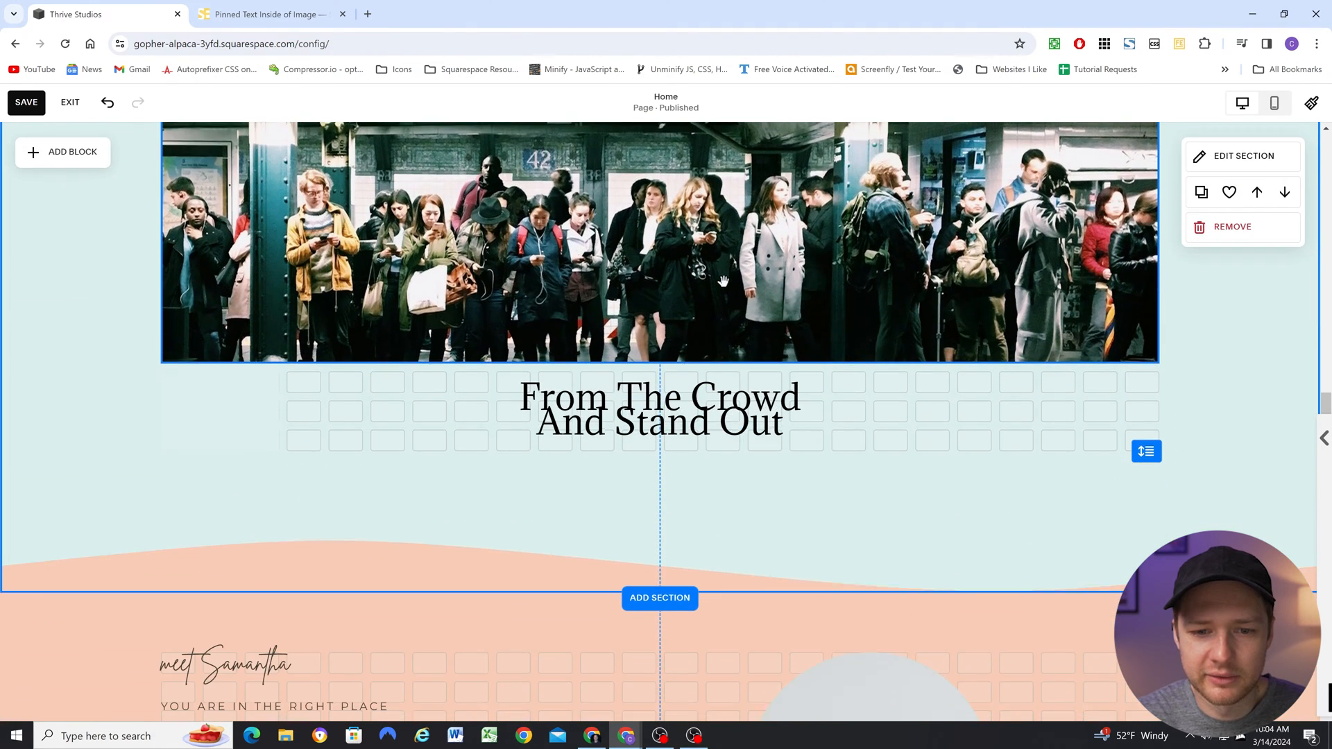
- Pin the From The Crowd heading to the middle with zero offset
scroll("up", 3)
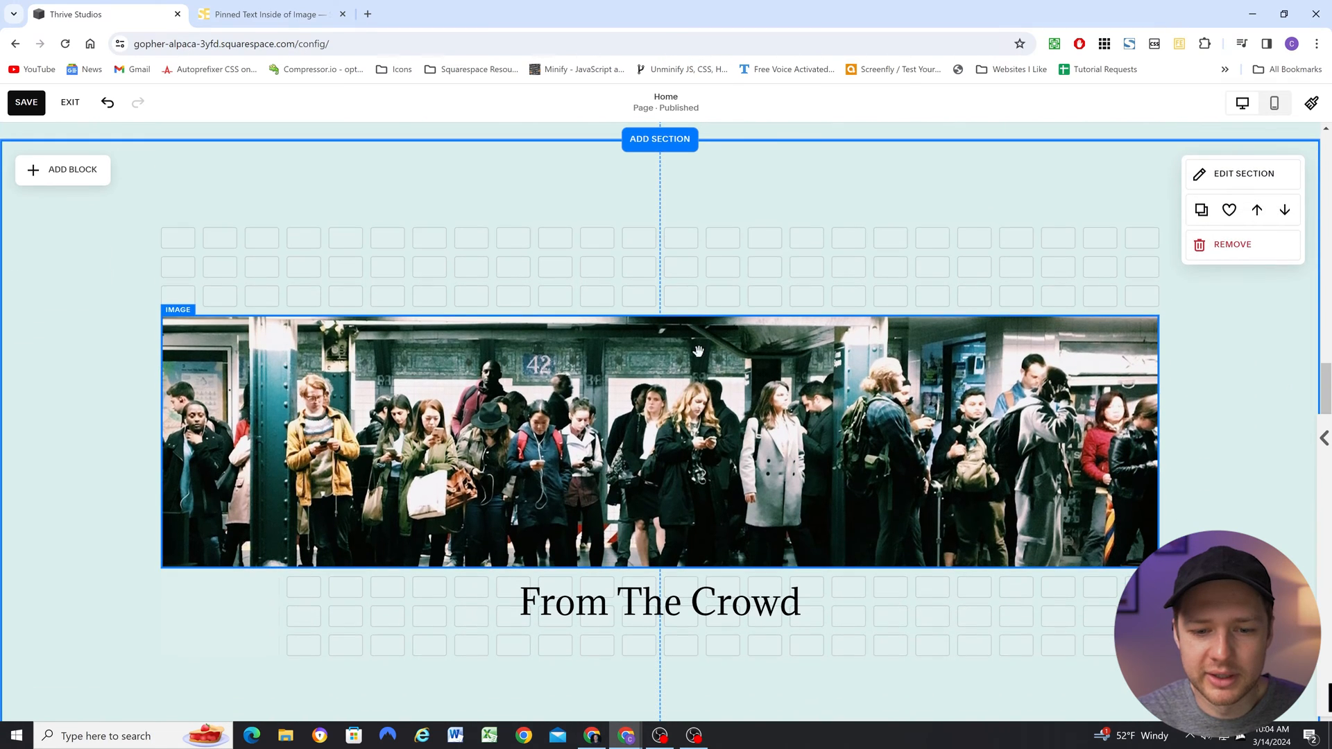
left_click(658, 601)
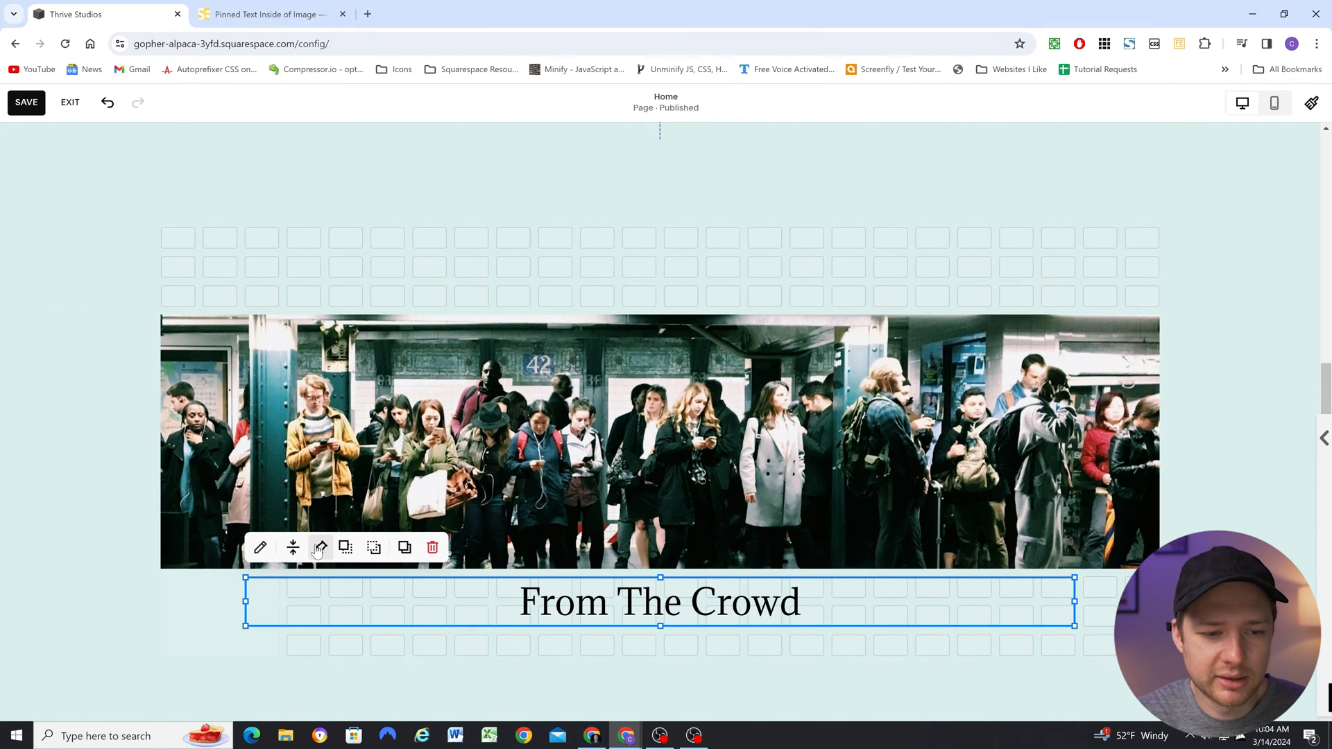
left_click(321, 548)
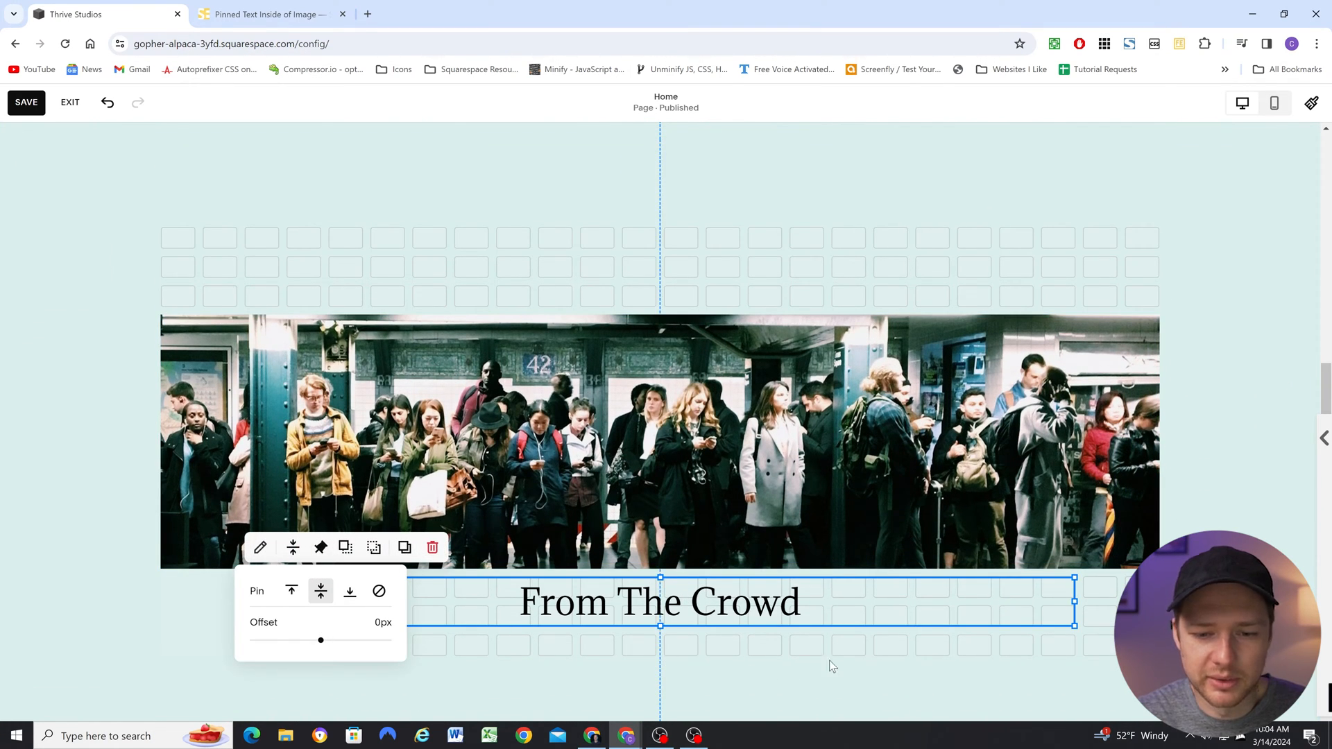
scroll("down", 3)
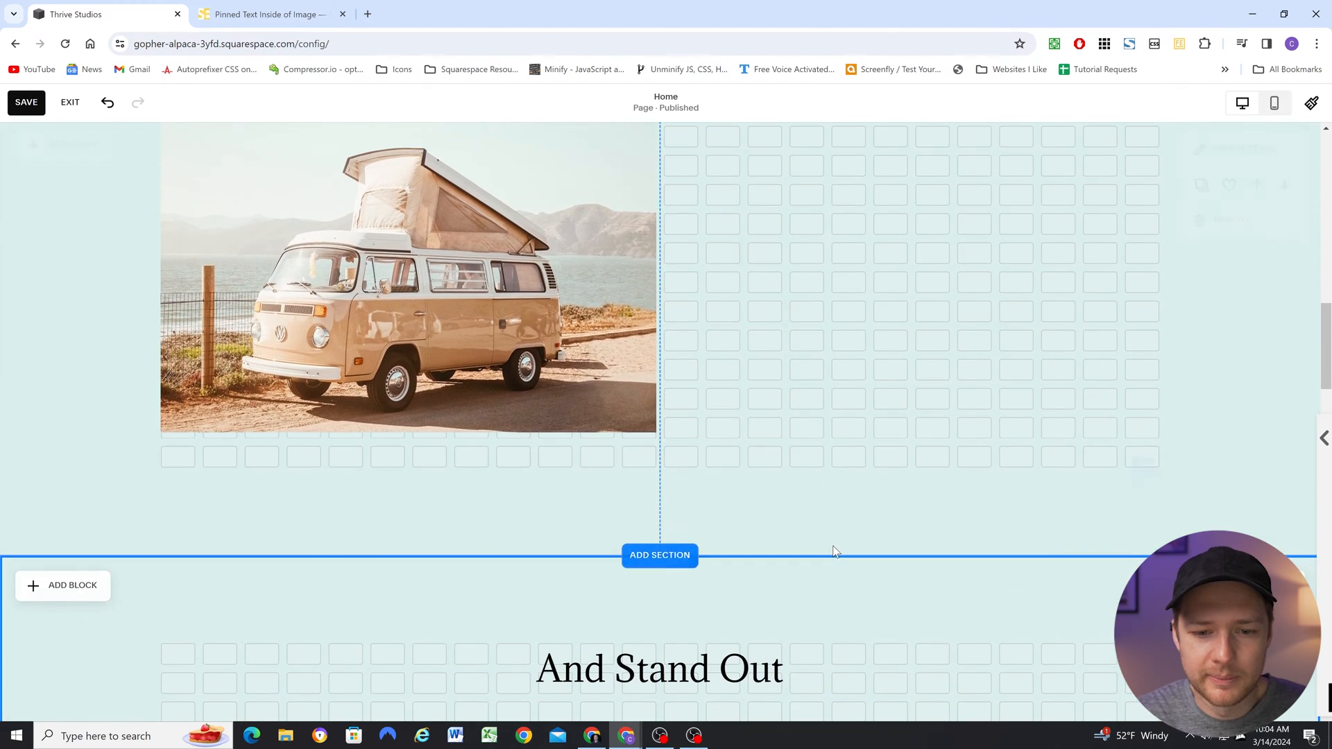
scroll("down", 3)
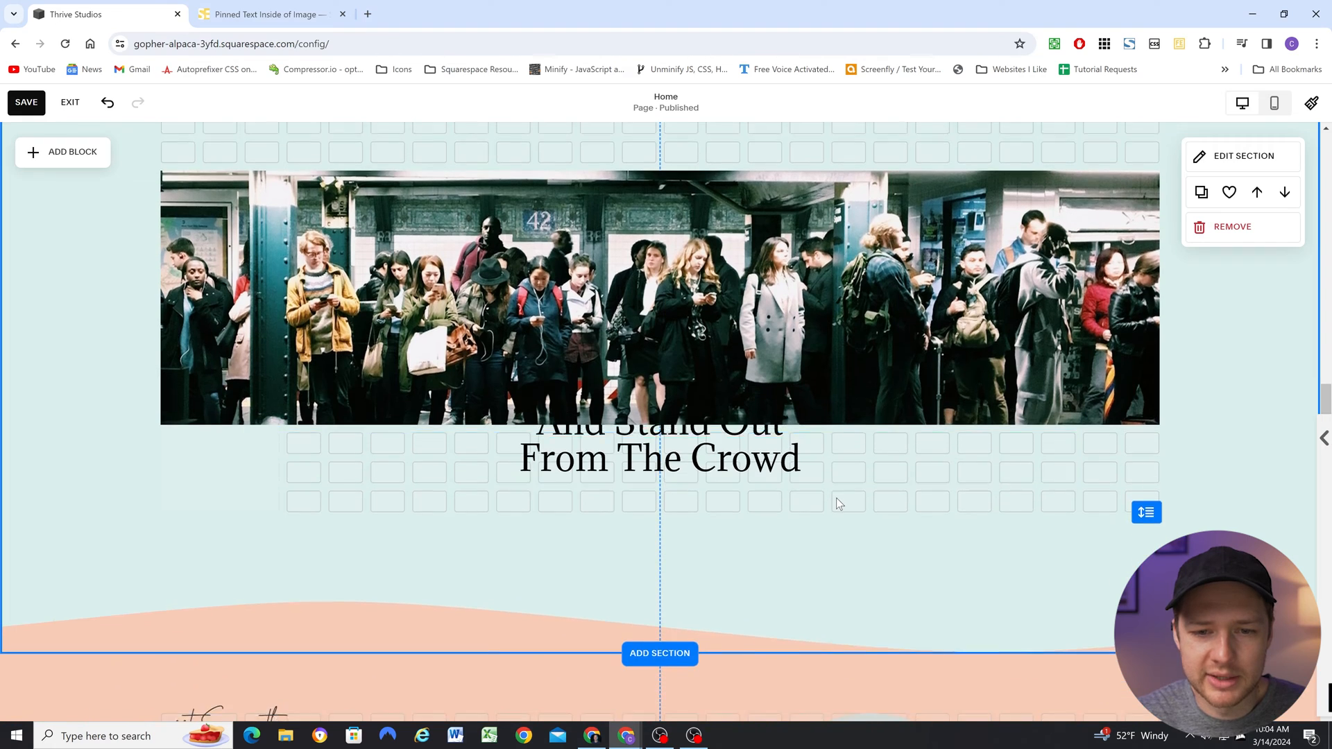
scroll("down", 3)
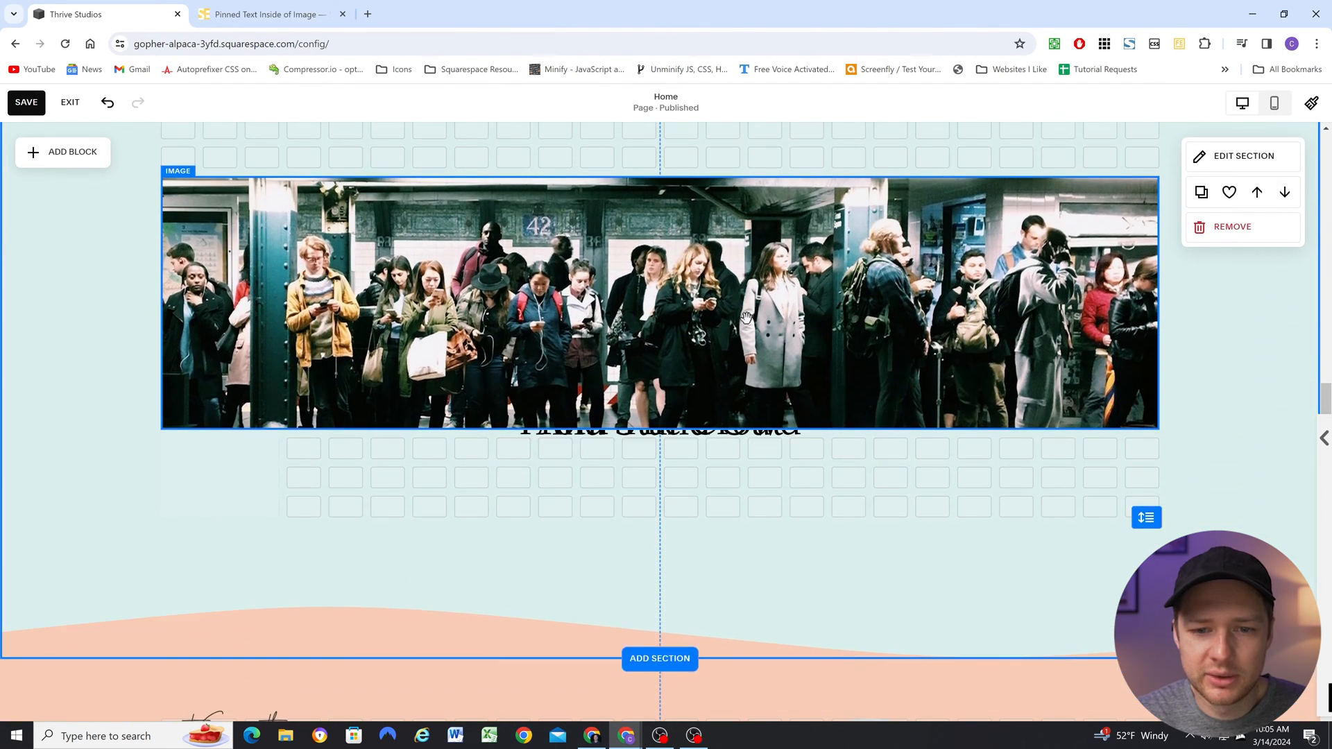
scroll("down", 3)
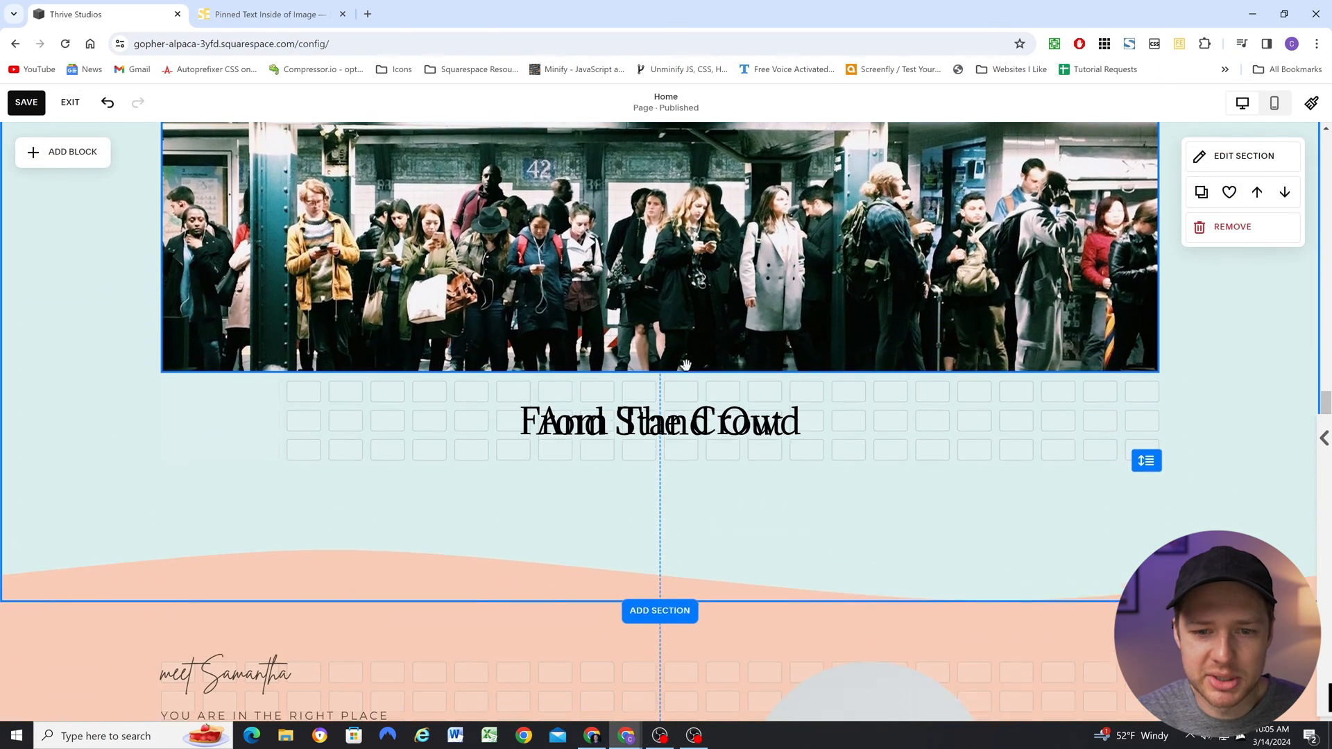
left_click(658, 423)
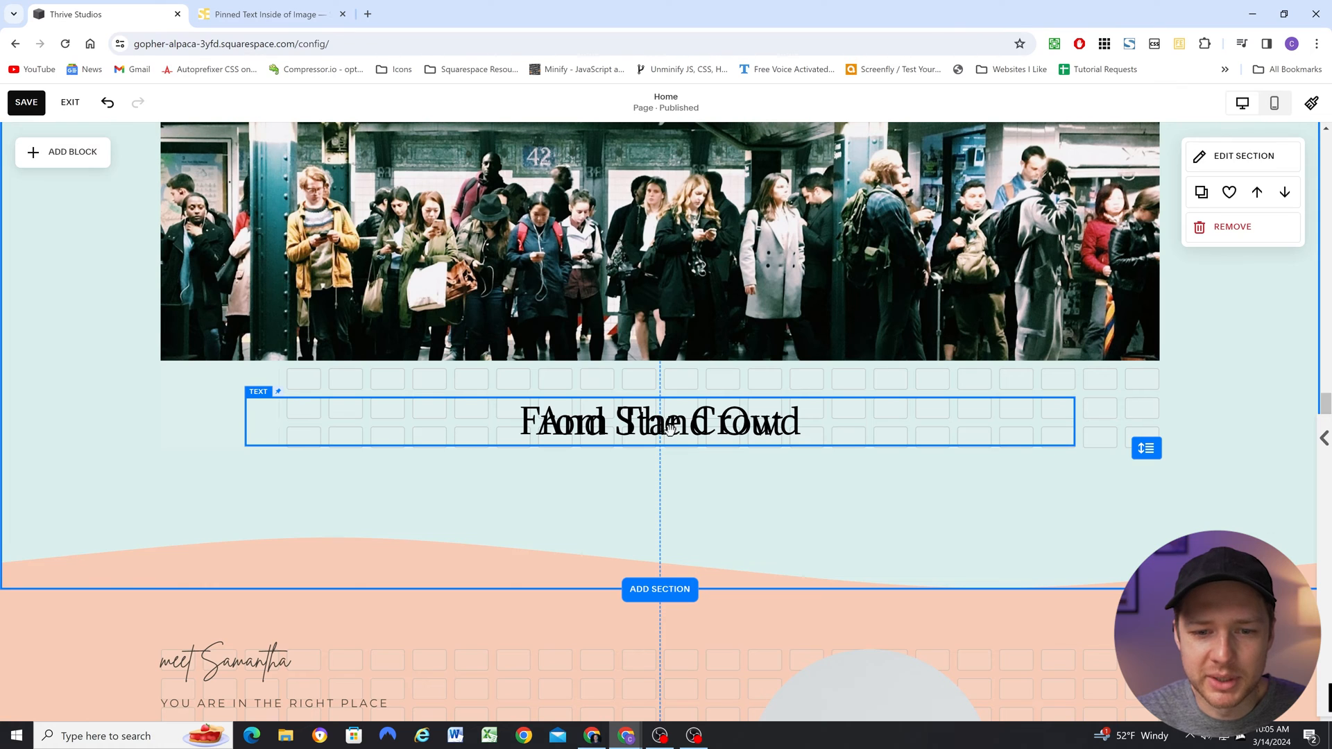
scroll("up", 3)
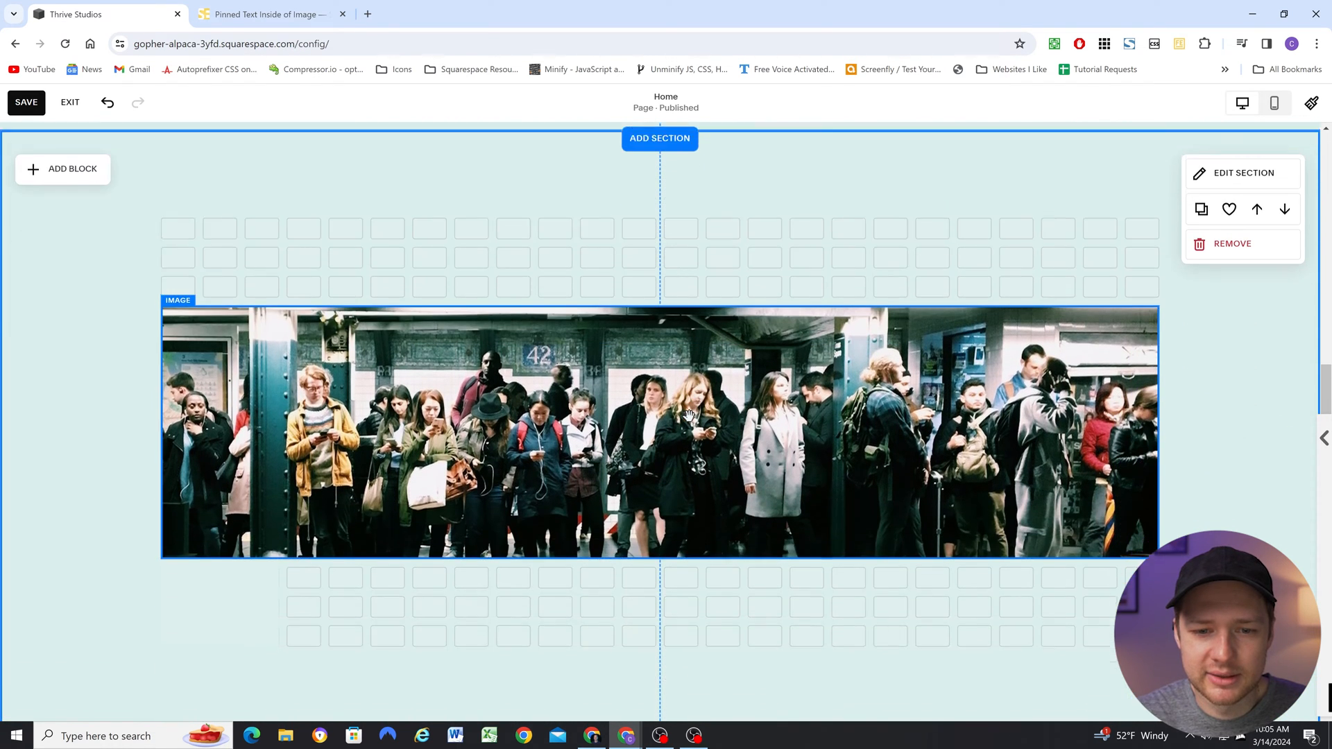
scroll("down", 3)
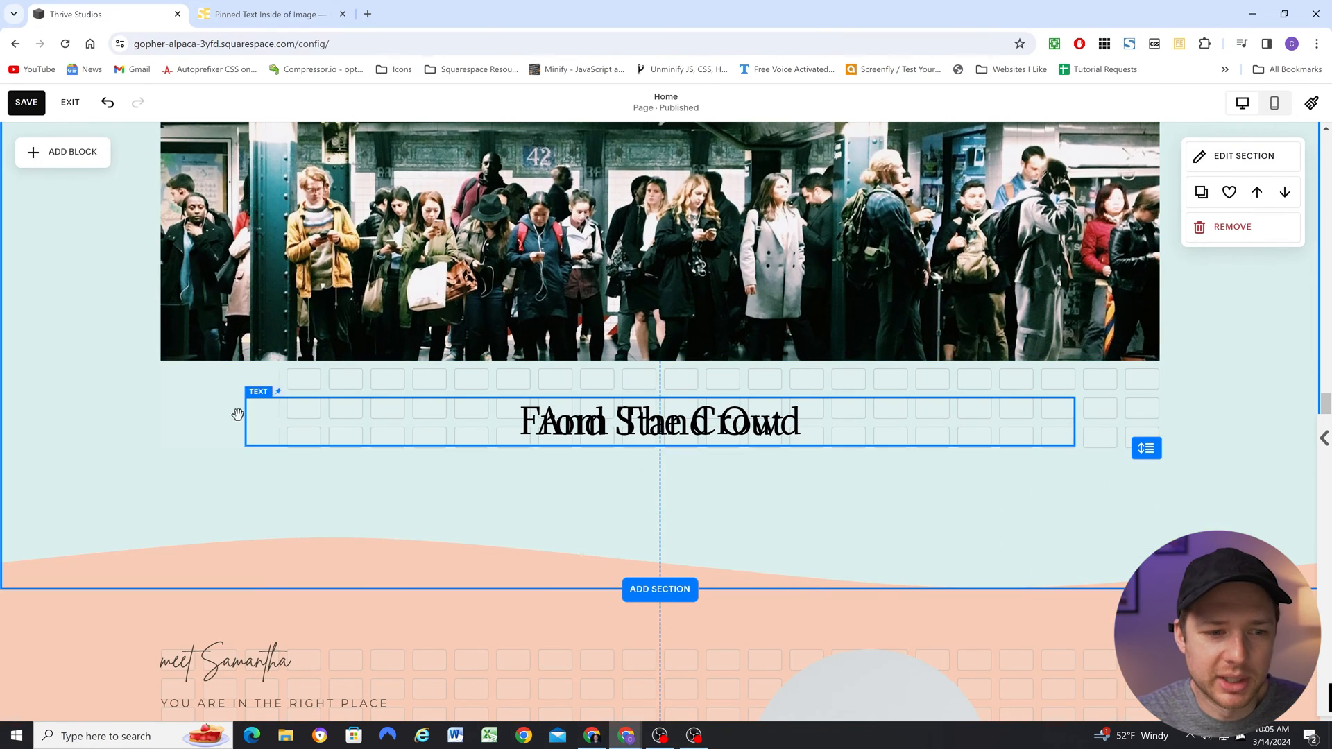
left_click(212, 413)
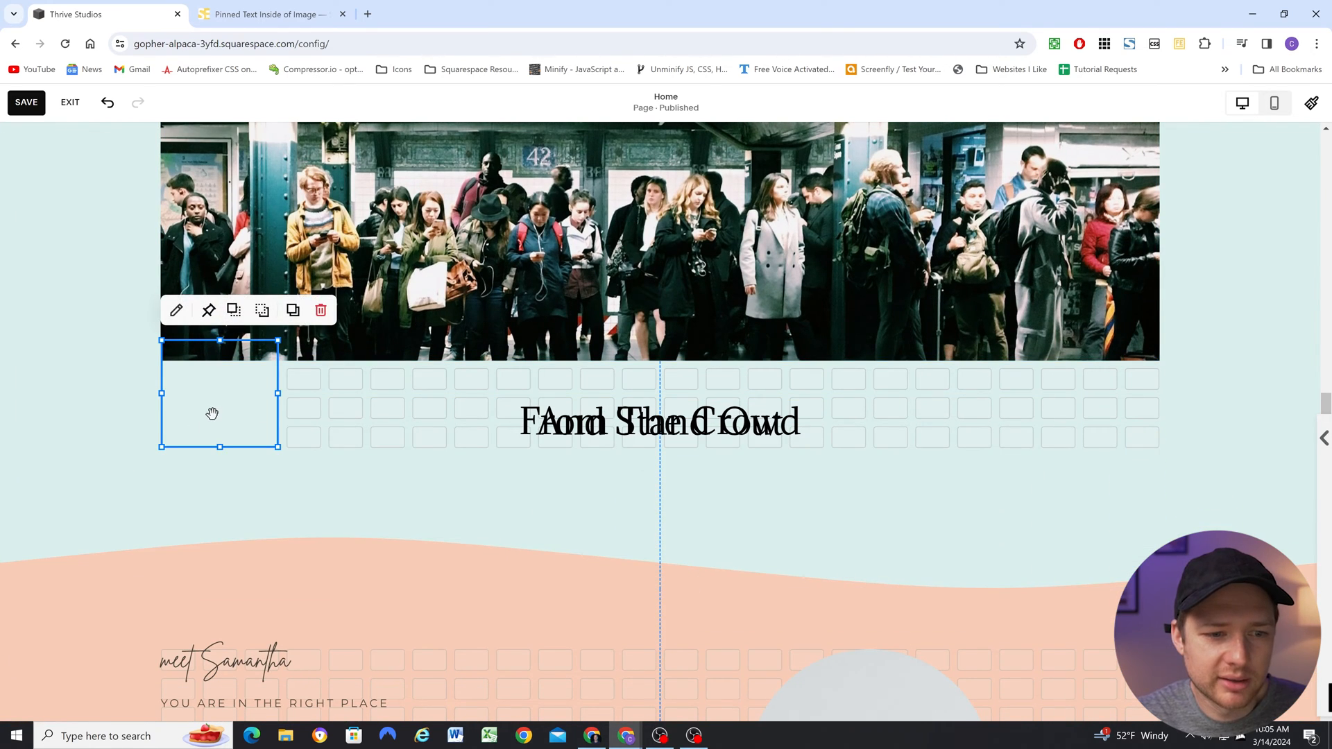
left_click(176, 310)
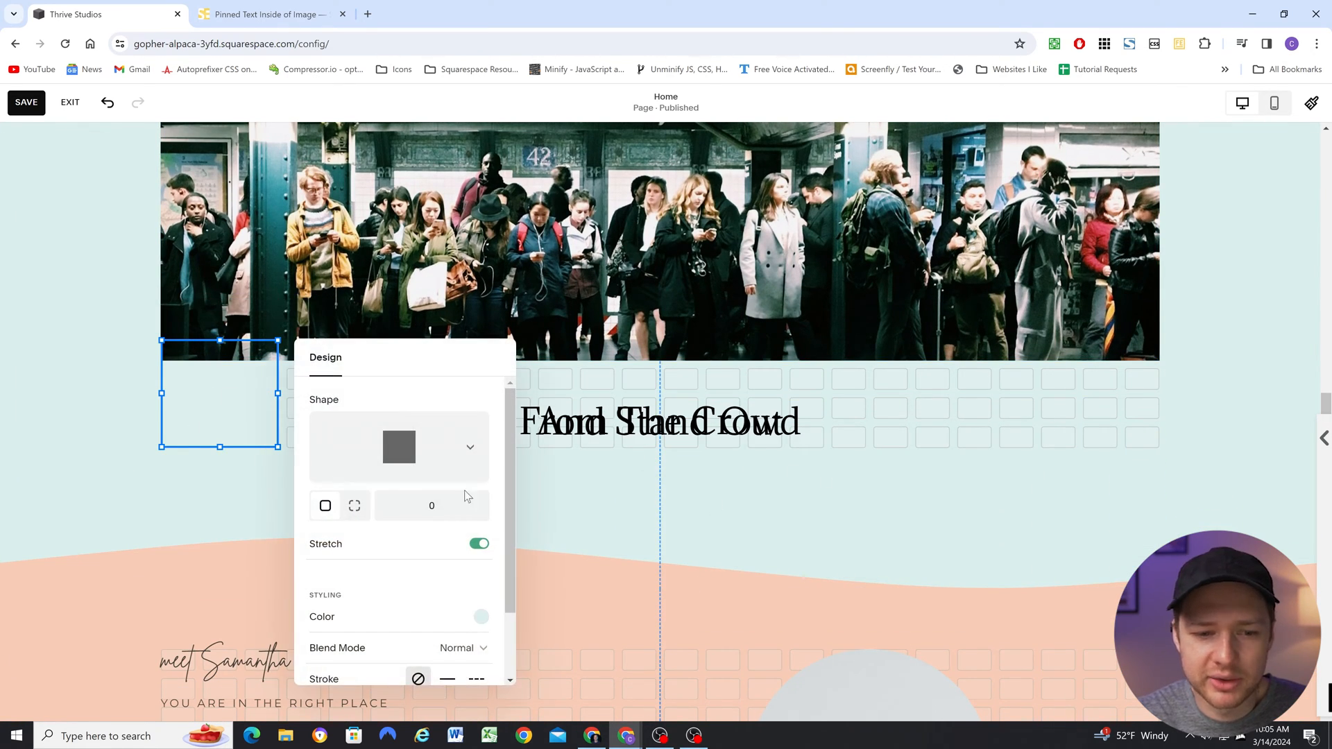
mouse_move(756, 507)
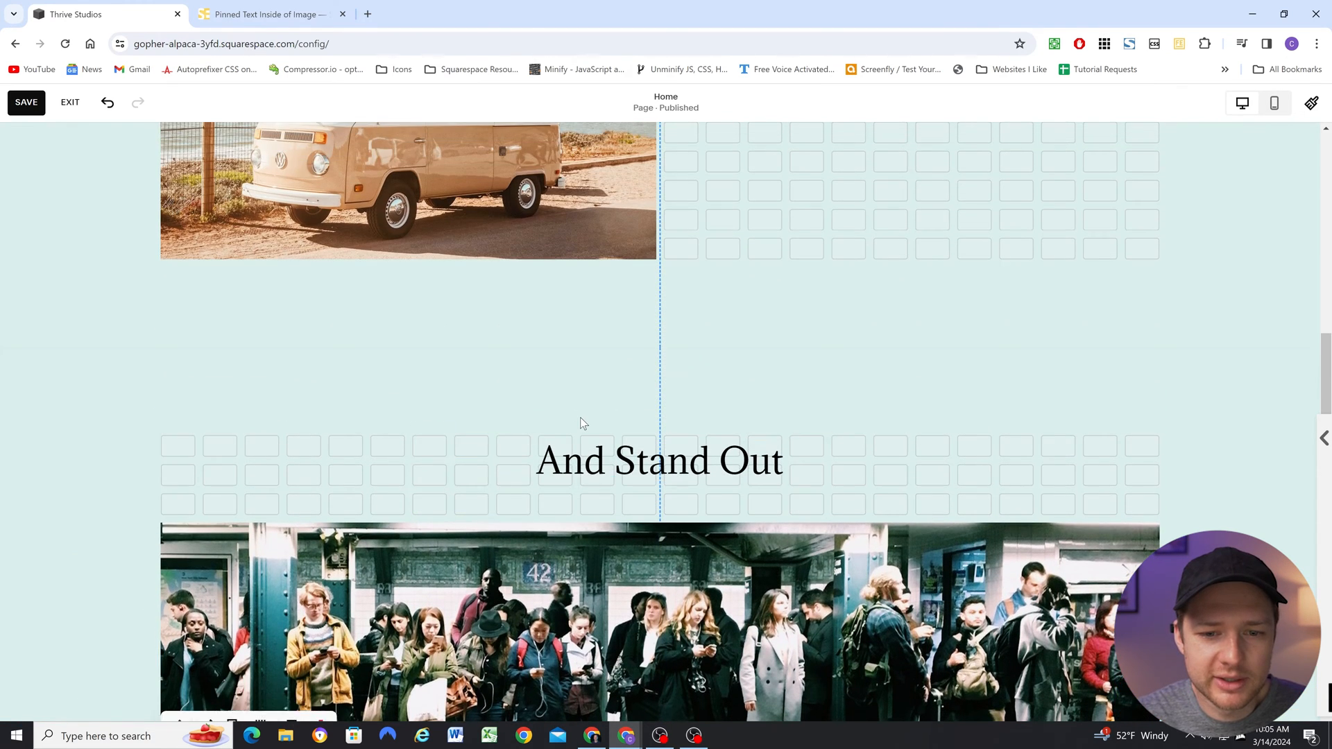
- Send the And Stand Out and From The Crowd headings behind the subway image and cover shape
left_click(656, 460)
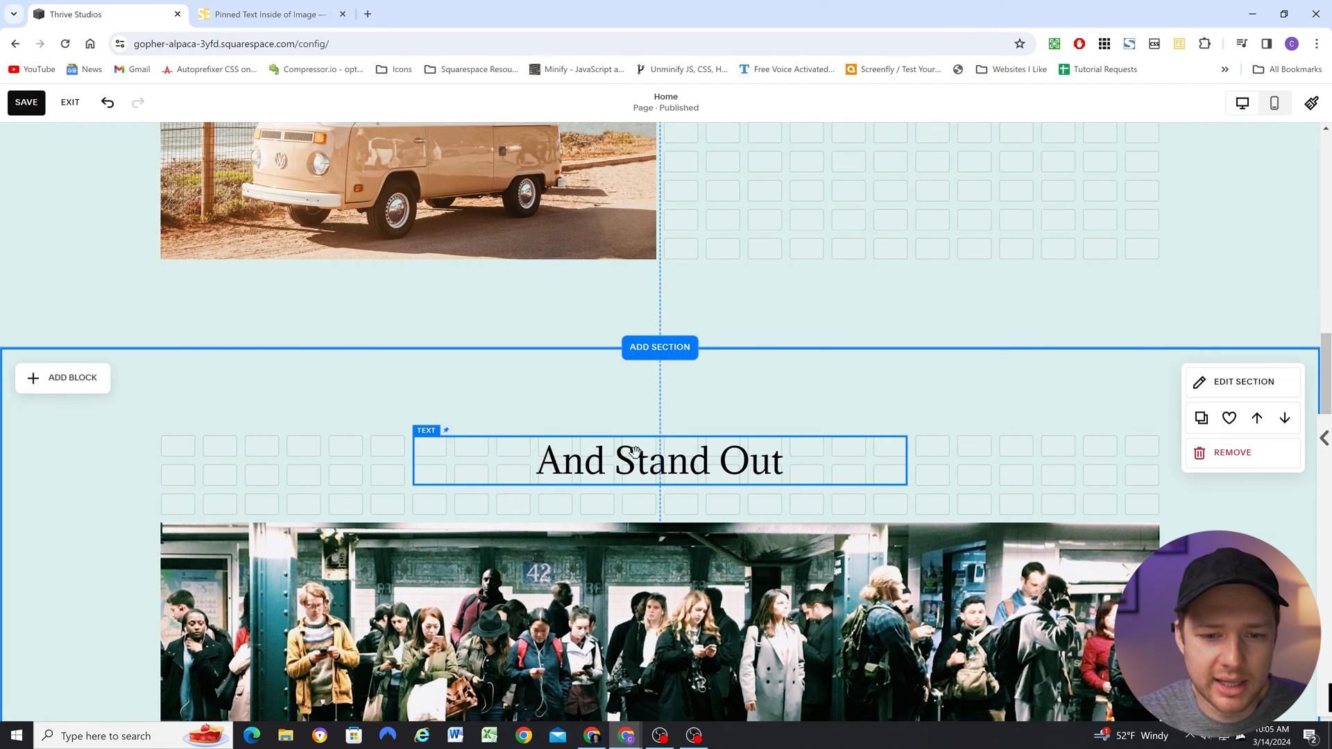
scroll("down", 3)
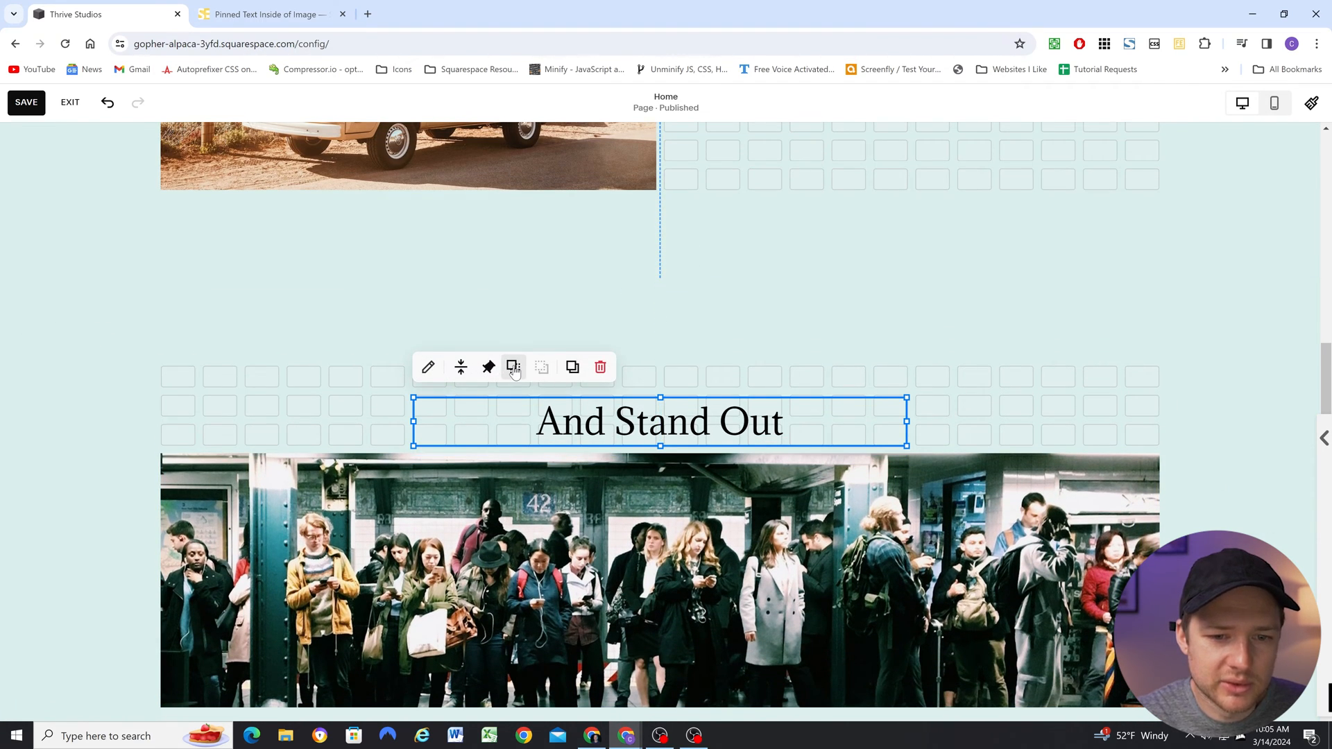
mouse_move(512, 367)
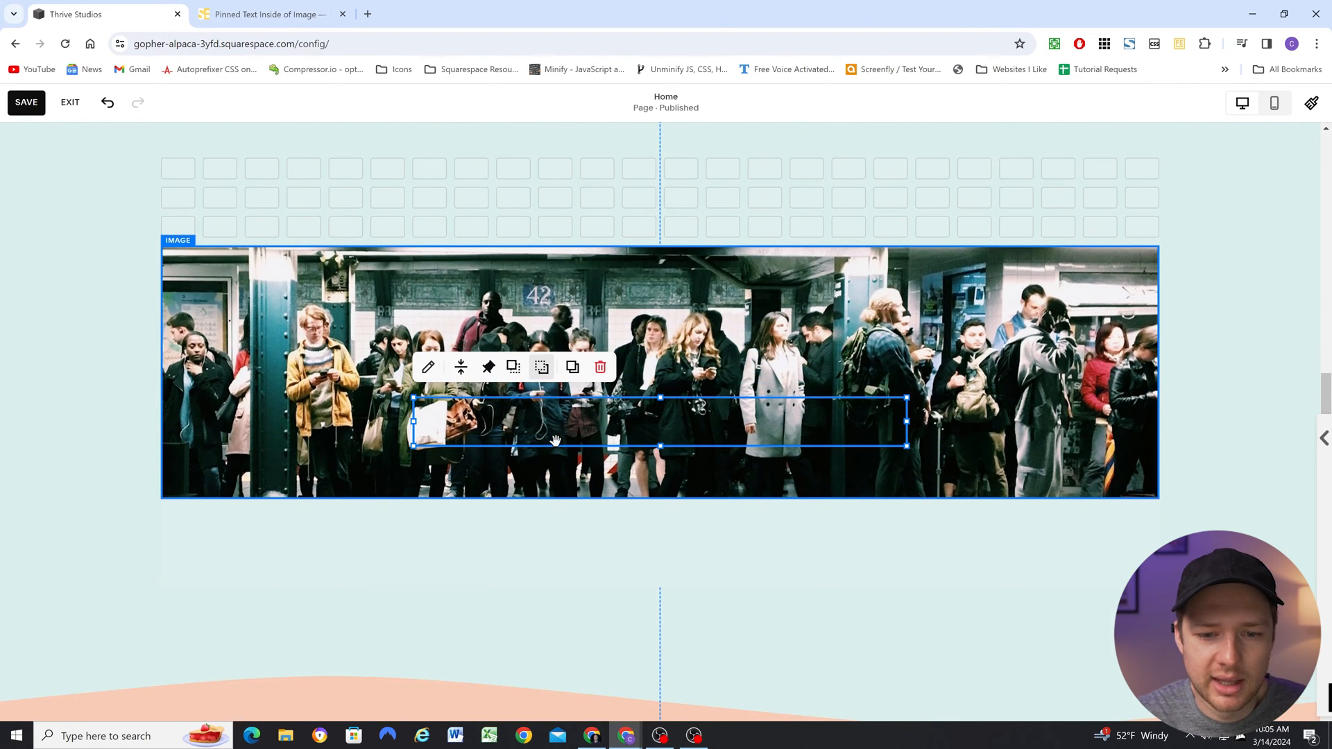
scroll("down", 3)
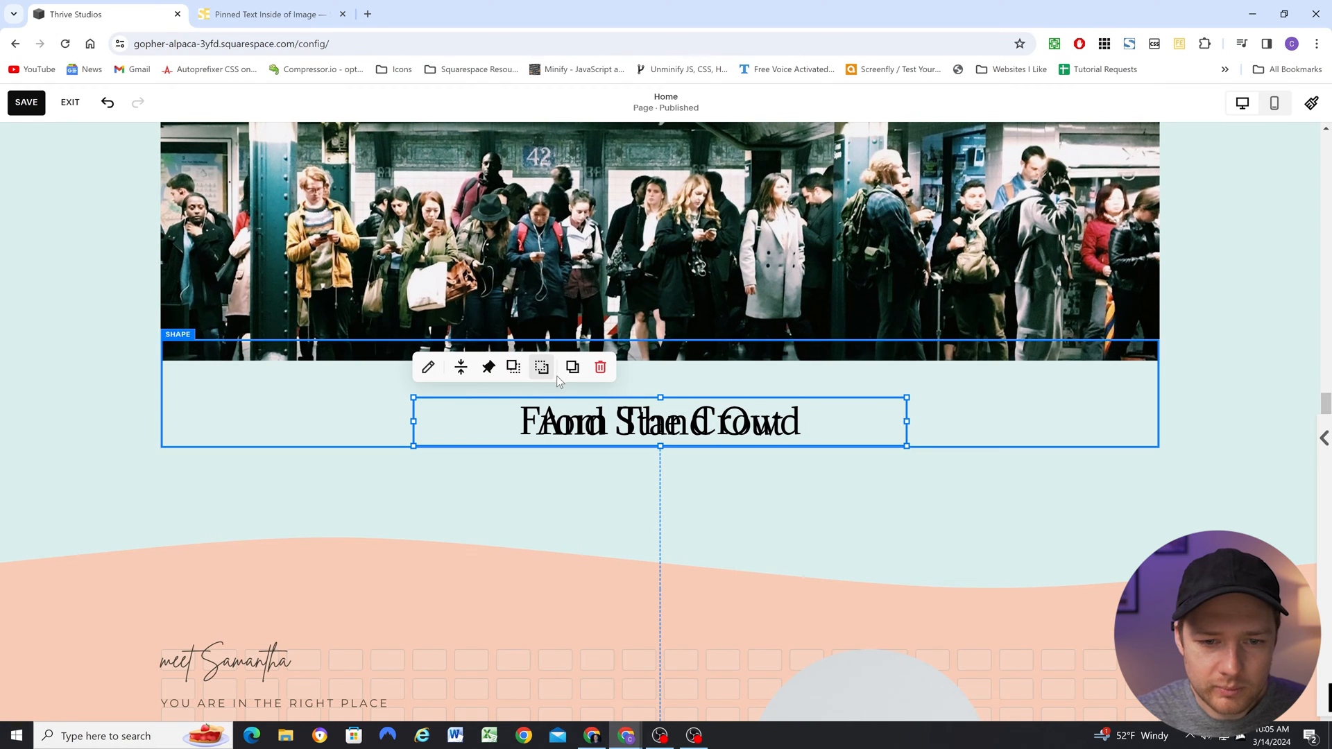
mouse_move(541, 367)
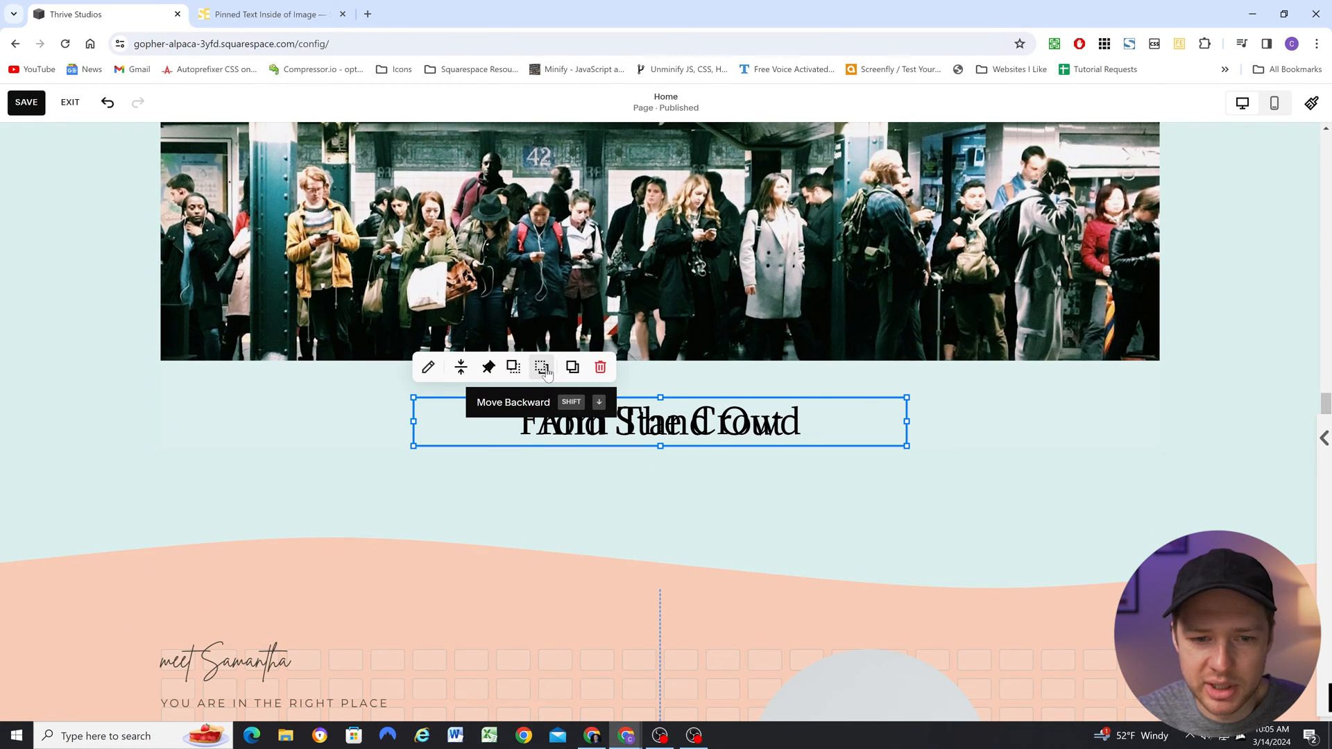
left_click(542, 367)
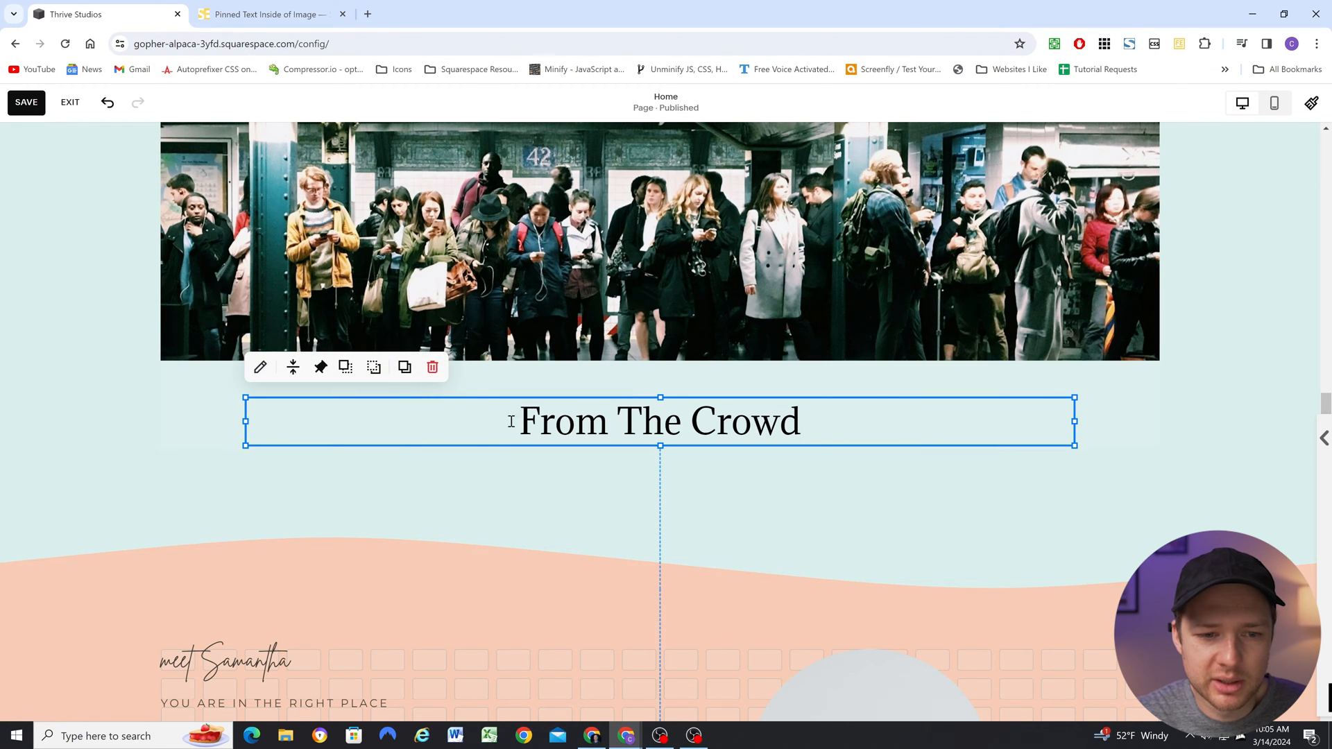
left_click(345, 367)
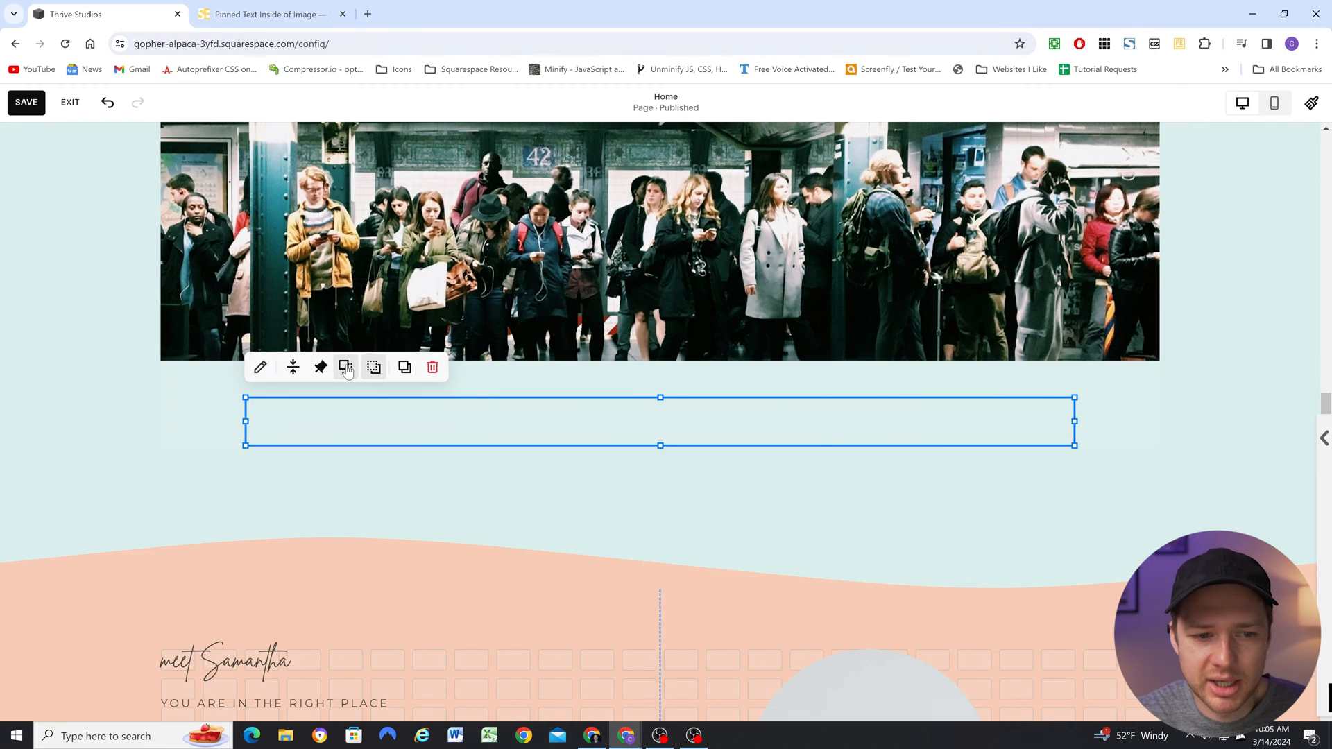
type("From The Crowd")
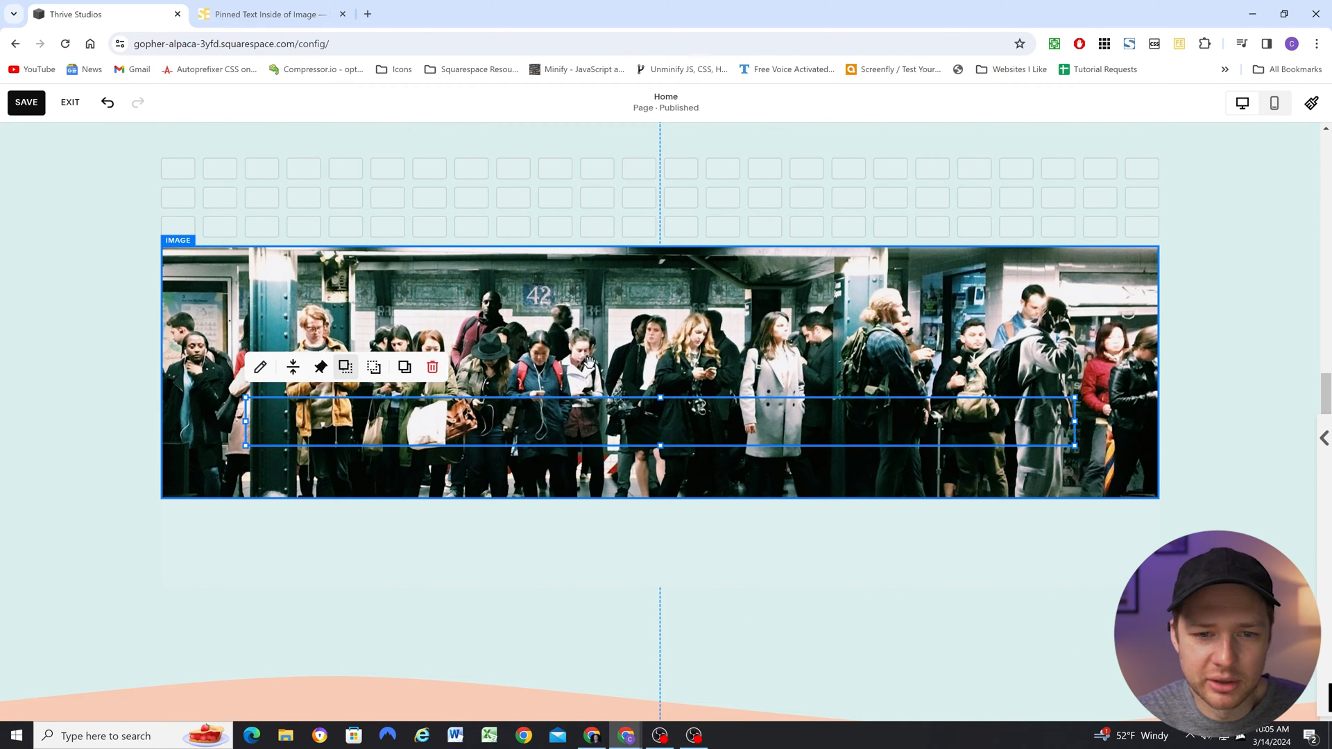
scroll("down", 3)
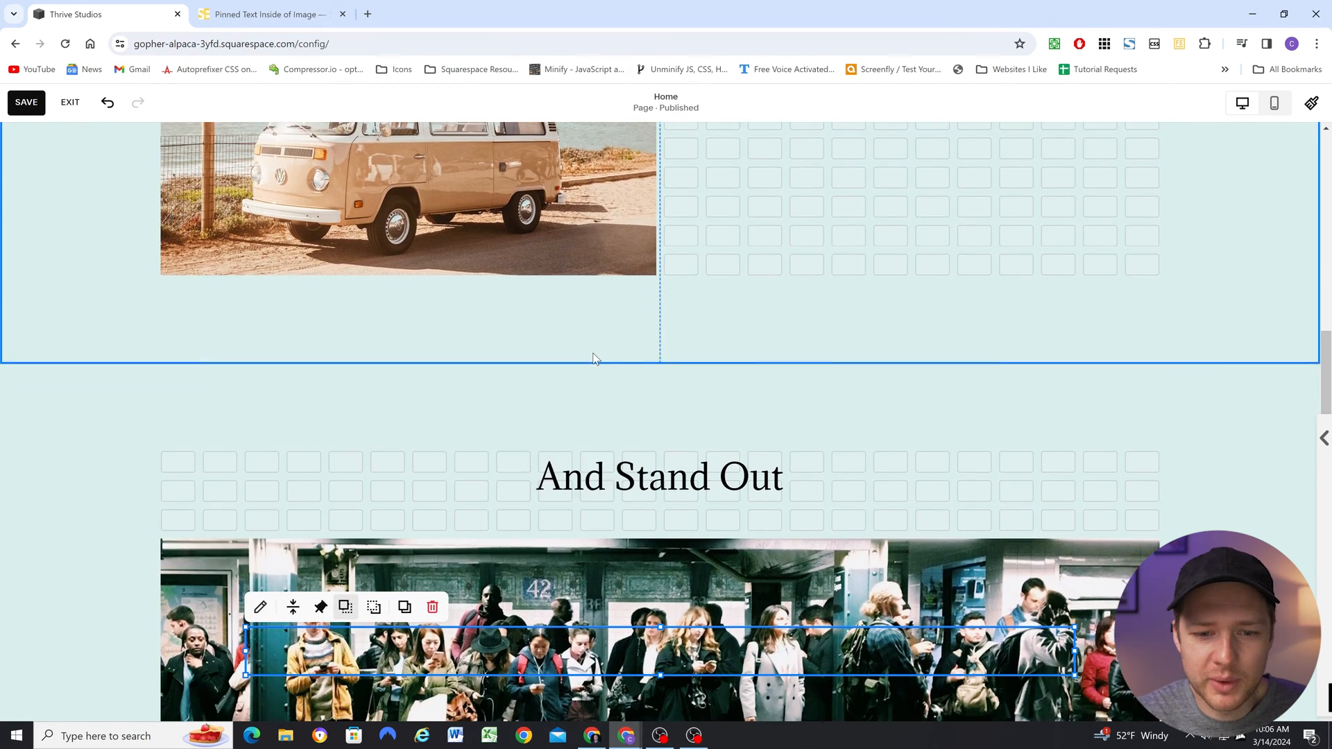
scroll("down", 3)
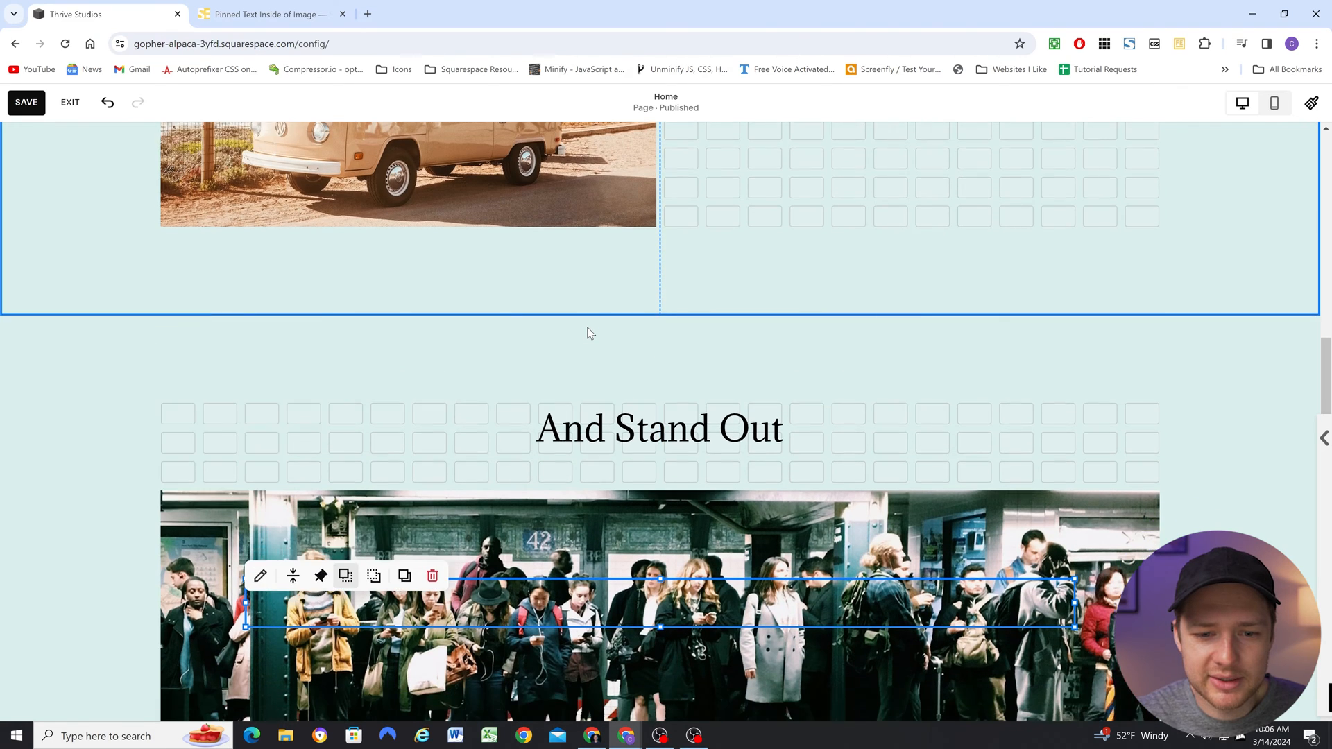
scroll("down", 3)
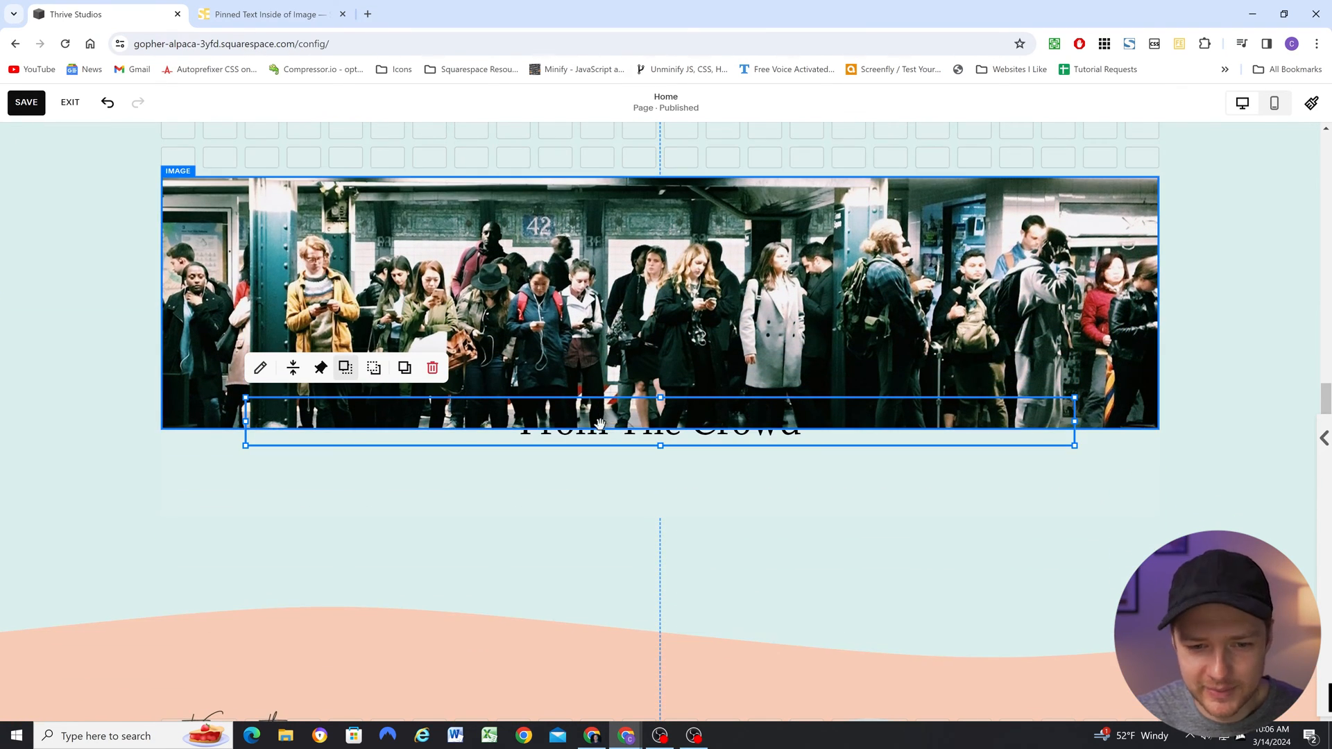
mouse_move(597, 409)
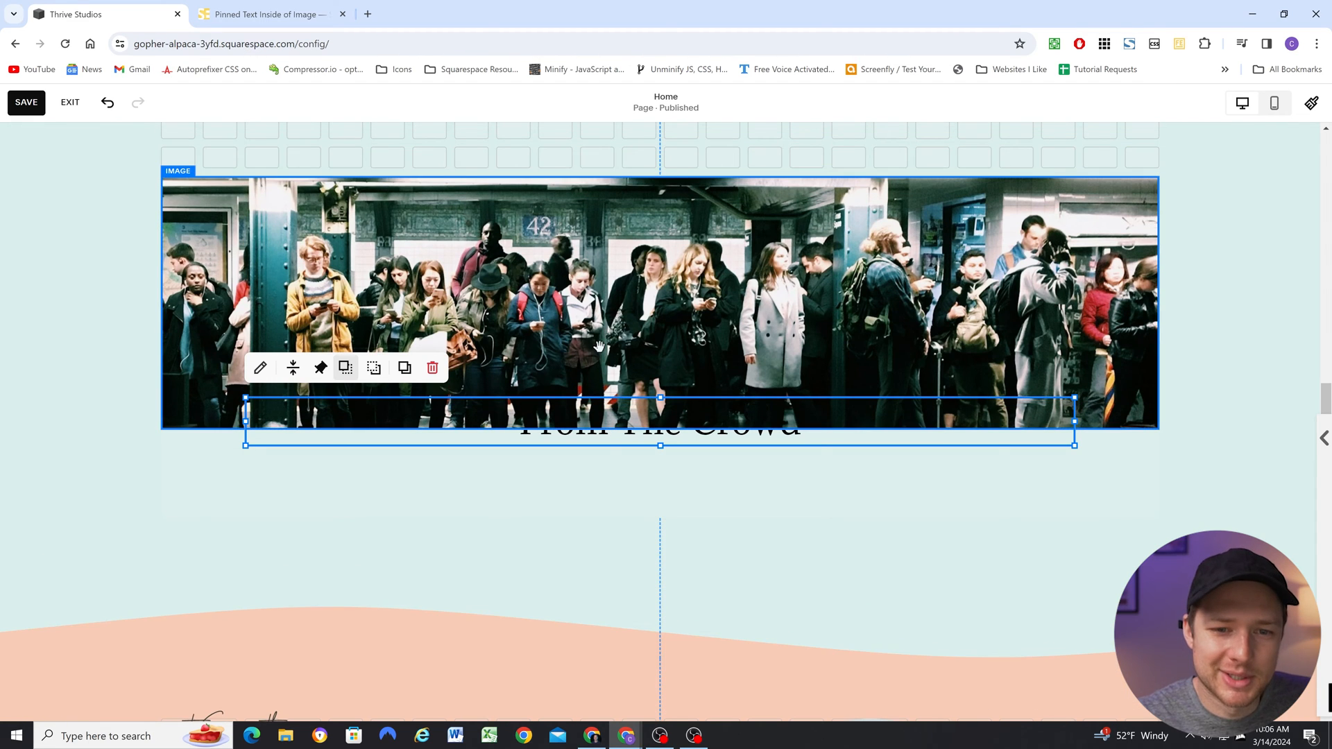
scroll("down", 3)
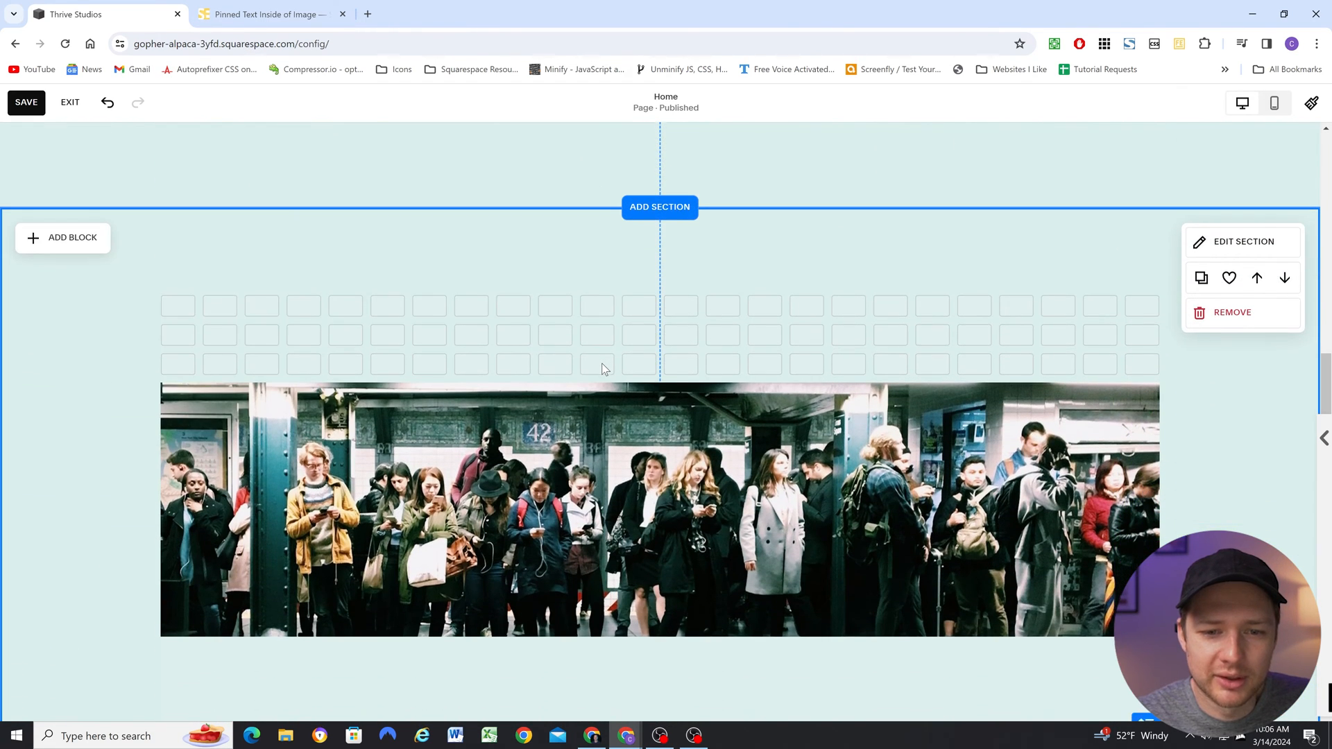
scroll("down", 3)
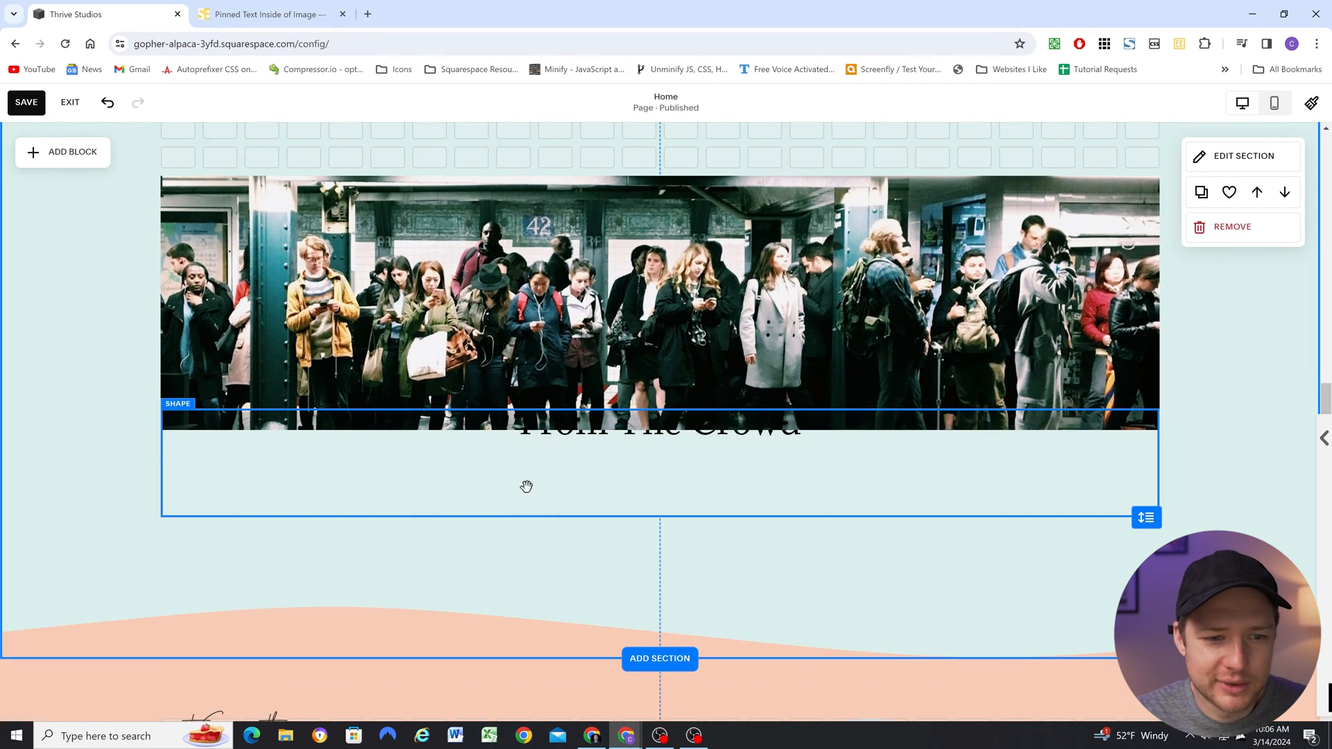
scroll("up", 3)
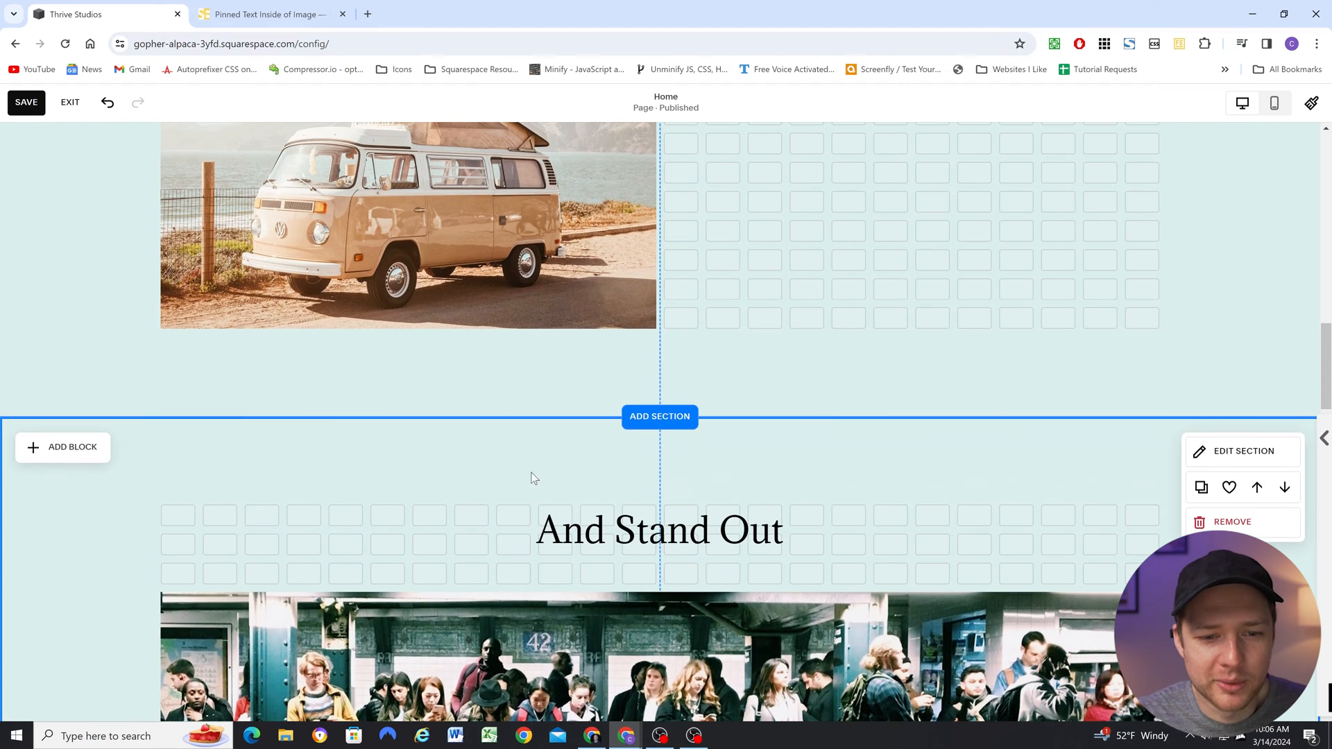
scroll("down", 3)
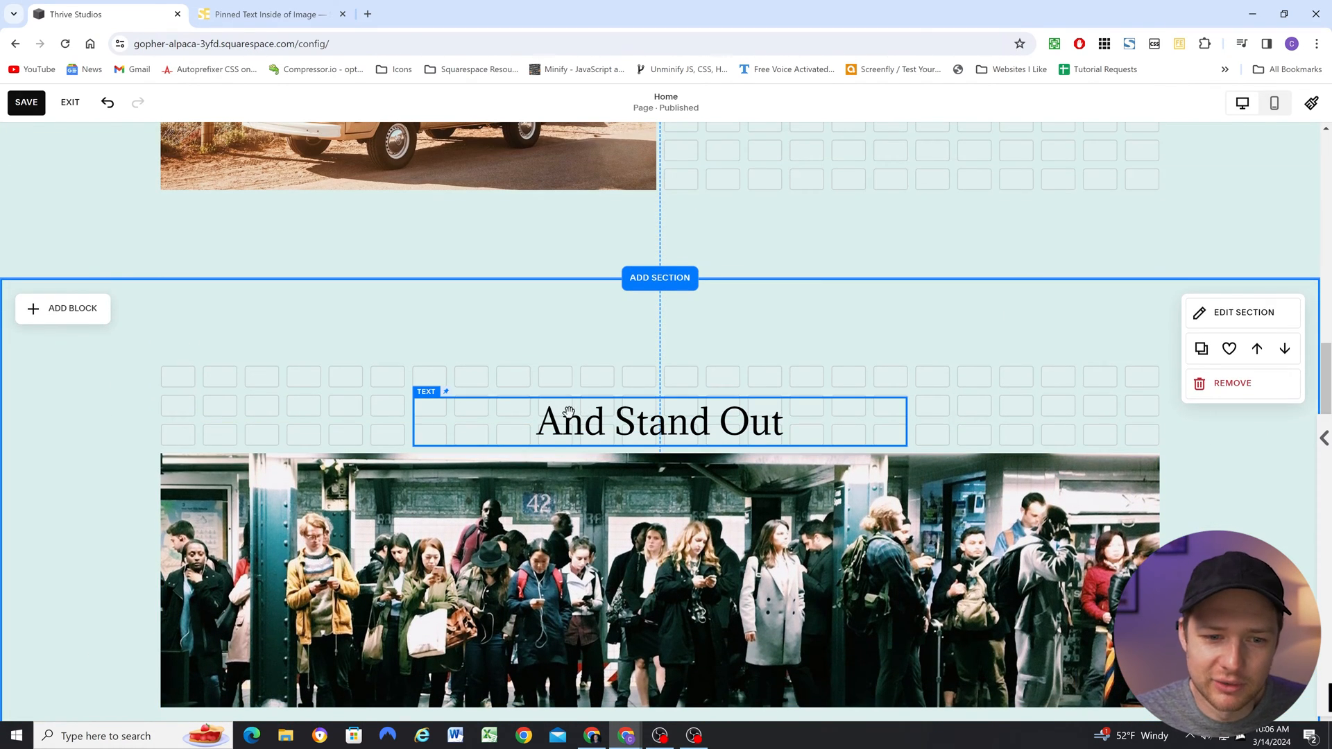
scroll("down", 3)
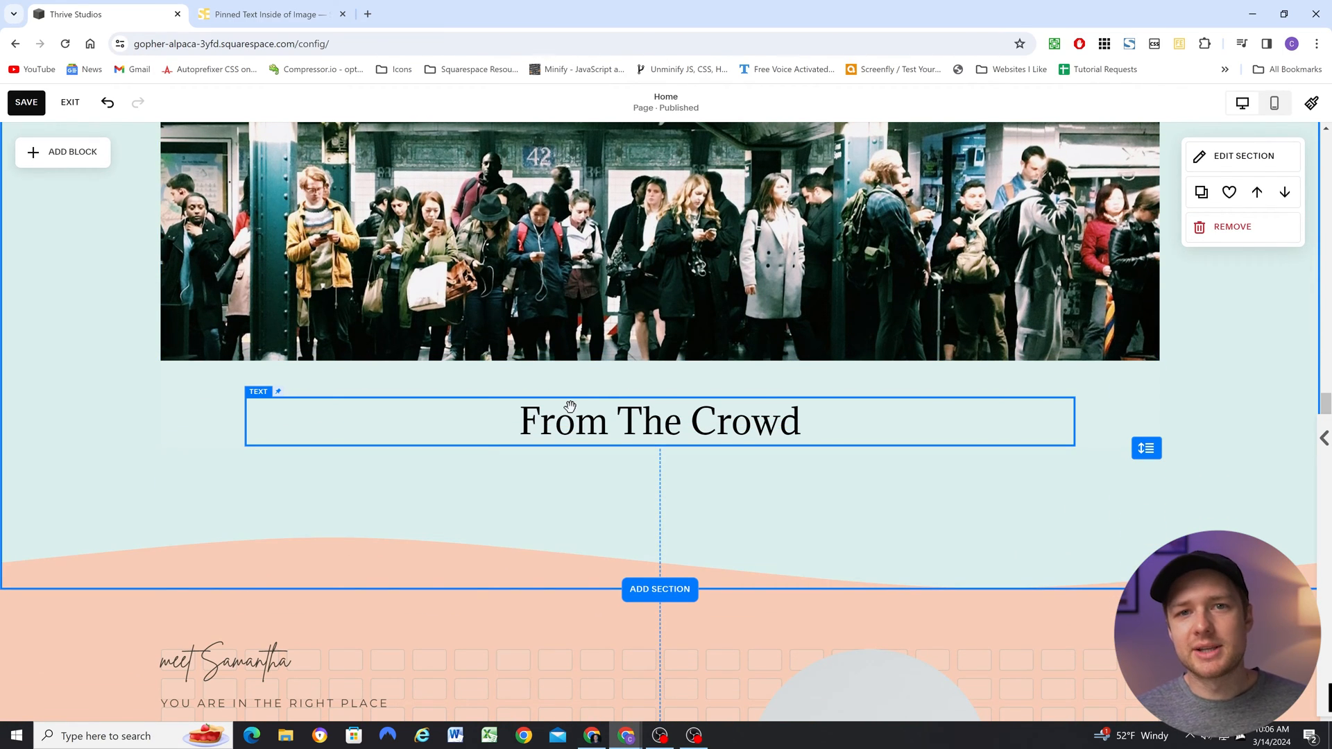
mouse_move(576, 400)
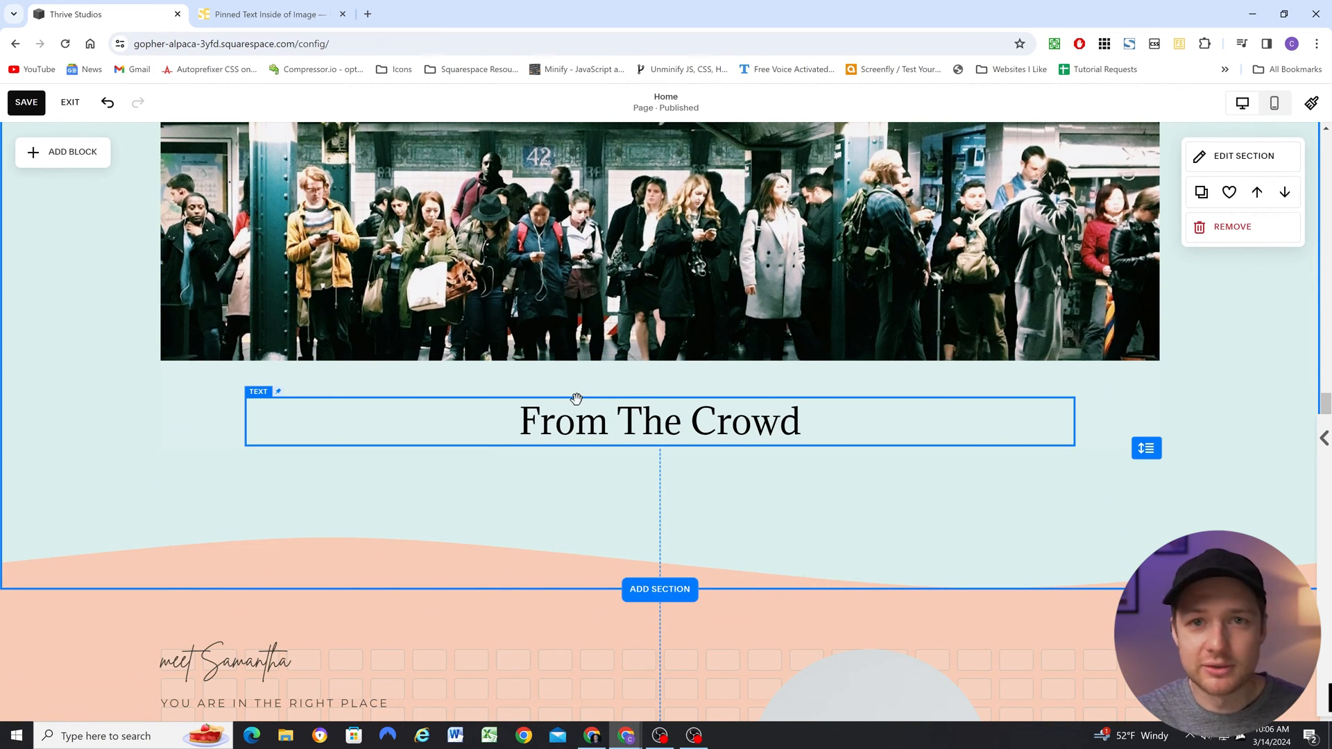
scroll("down", 3)
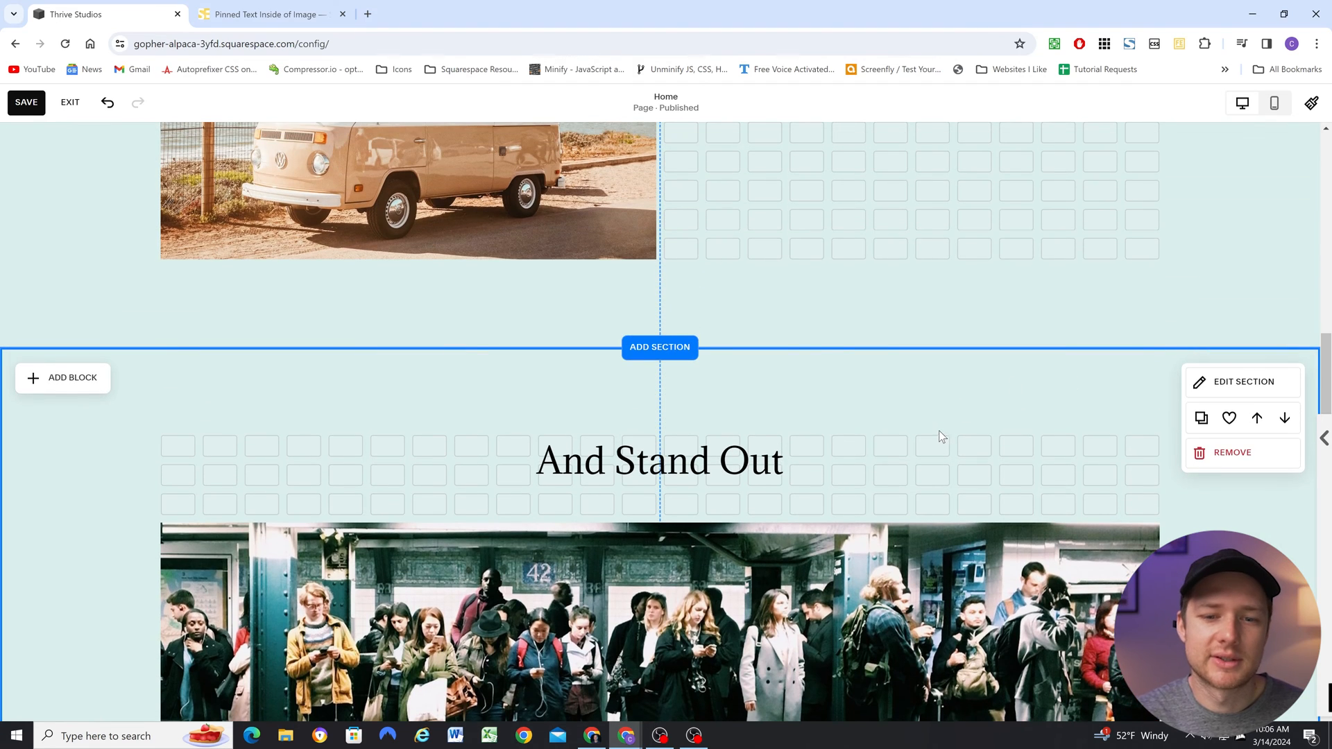
scroll("down", 3)
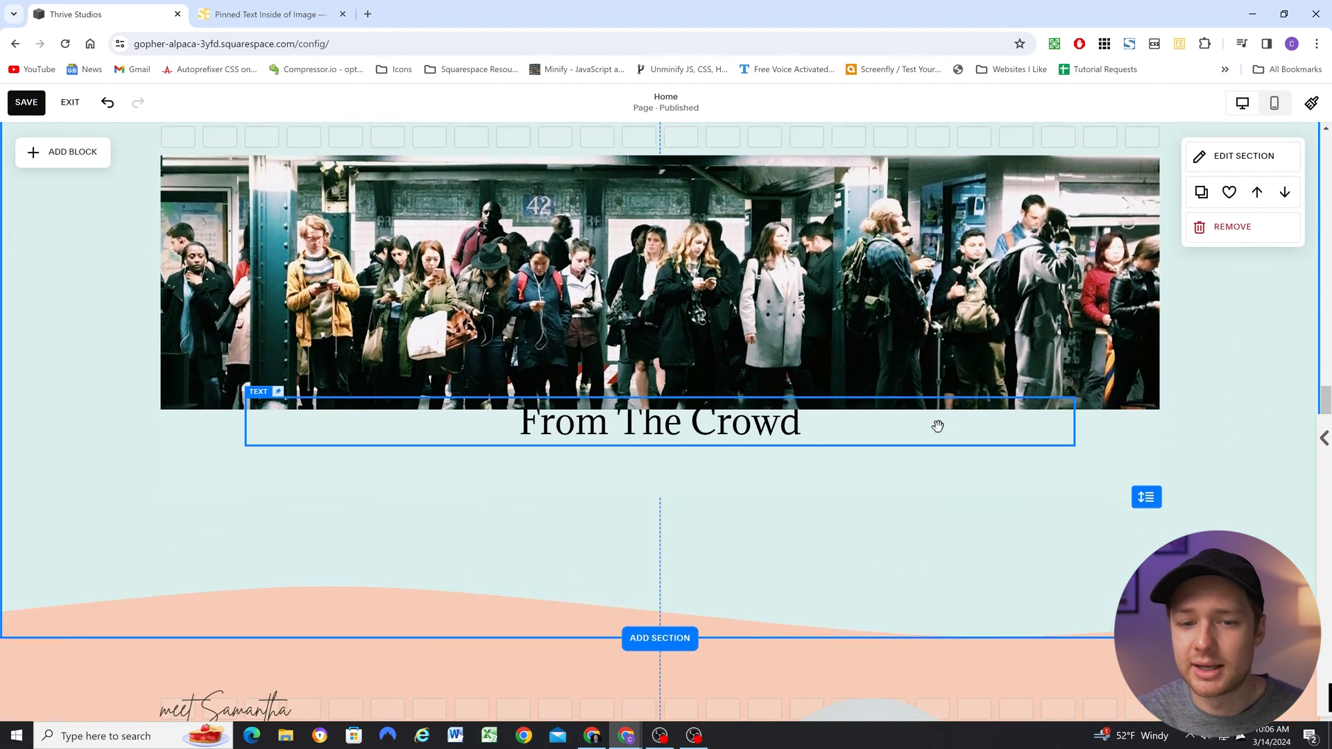
scroll("up", 3)
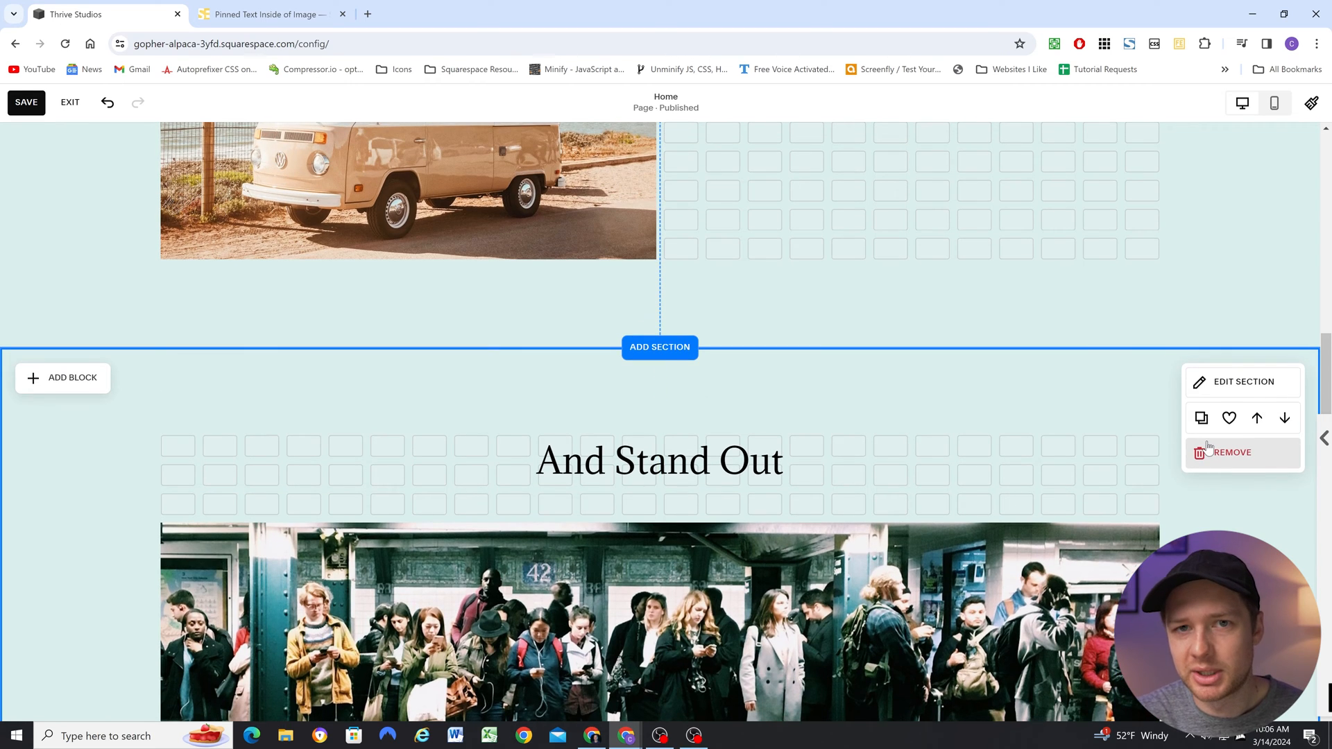
mouse_move(846, 396)
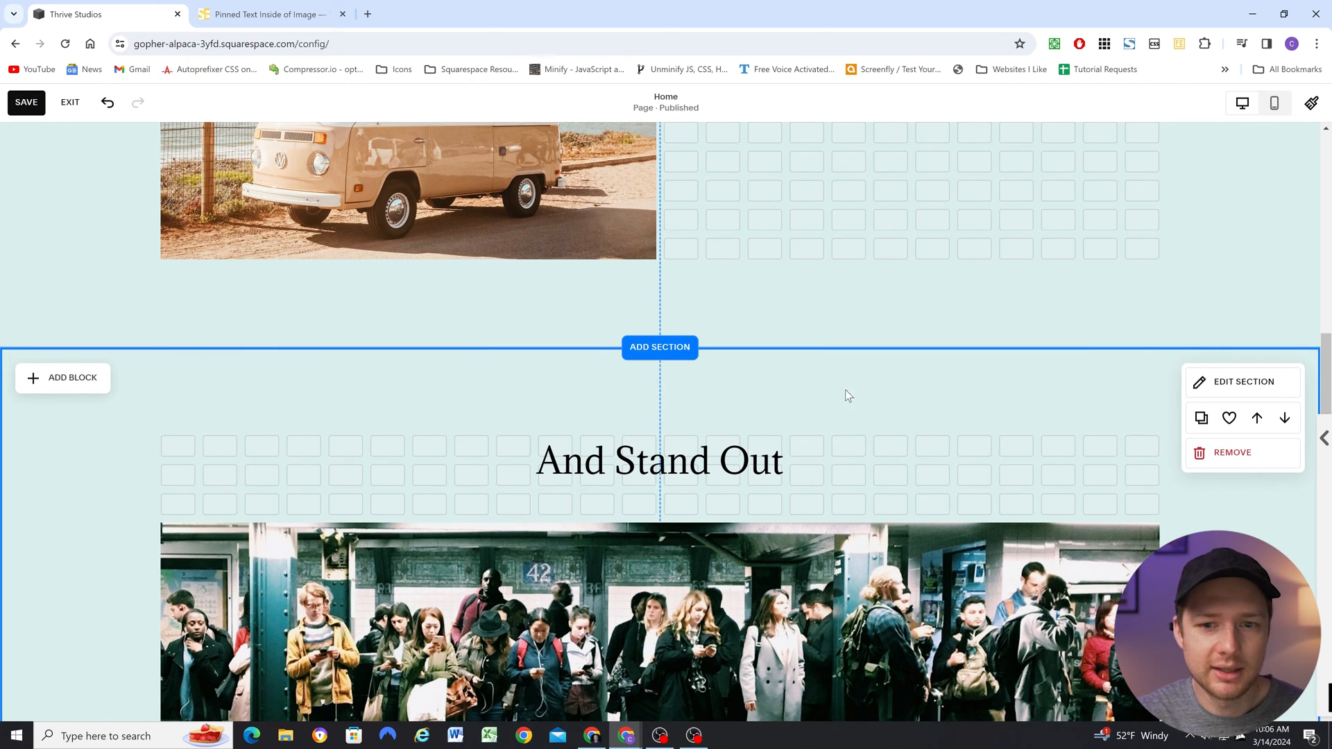
scroll("up", 3)
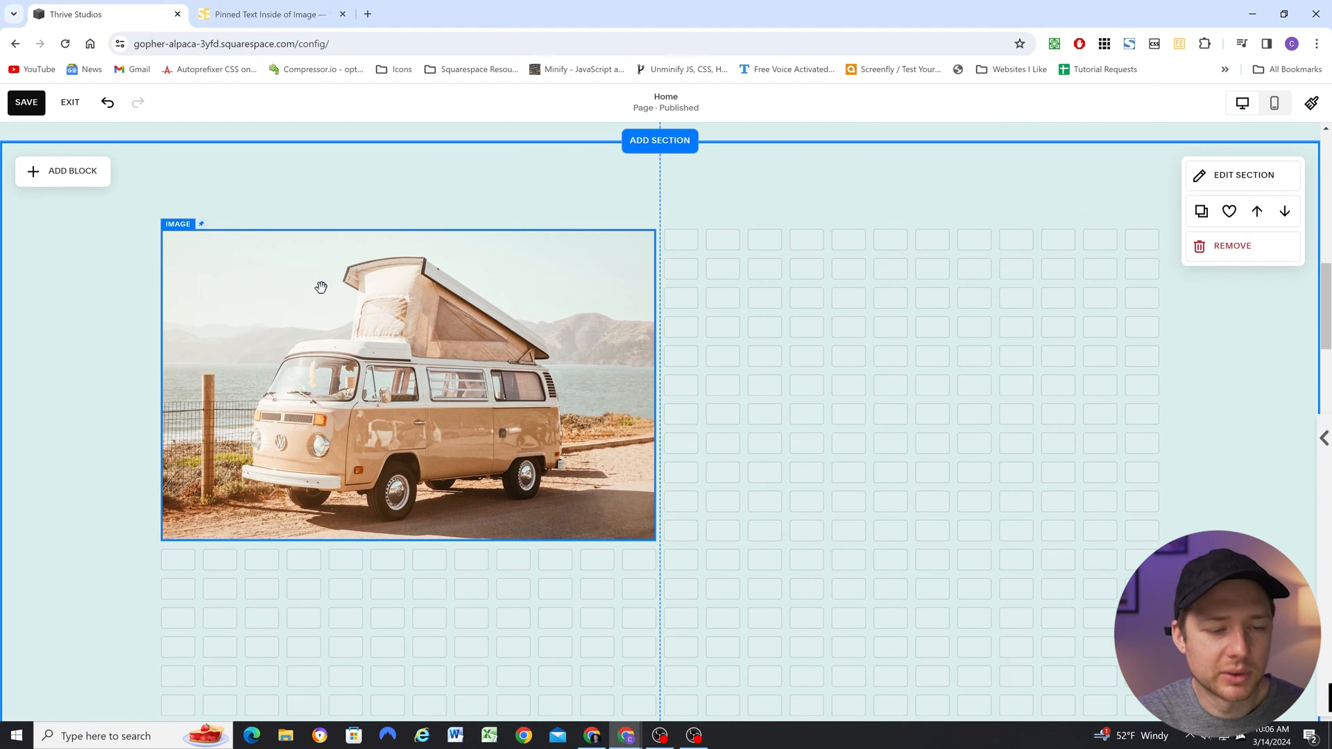
scroll("down", 3)
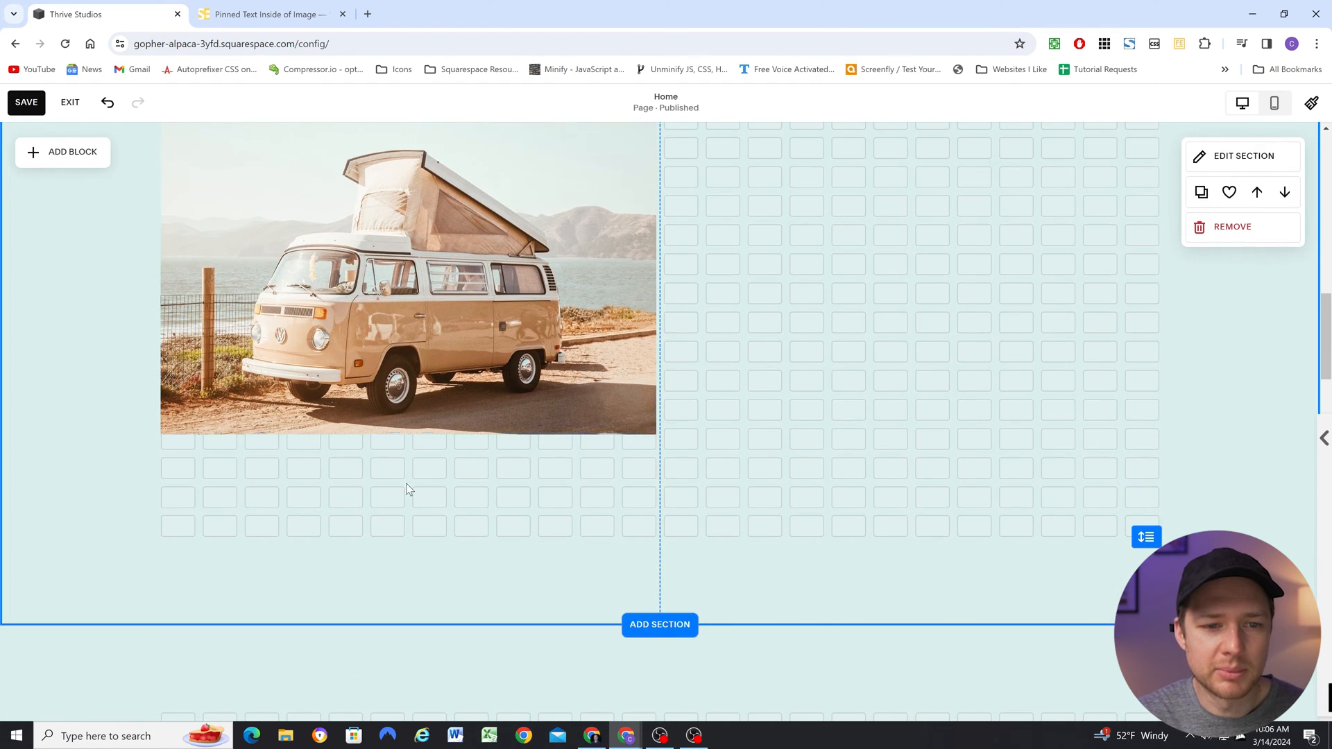
scroll("down", 3)
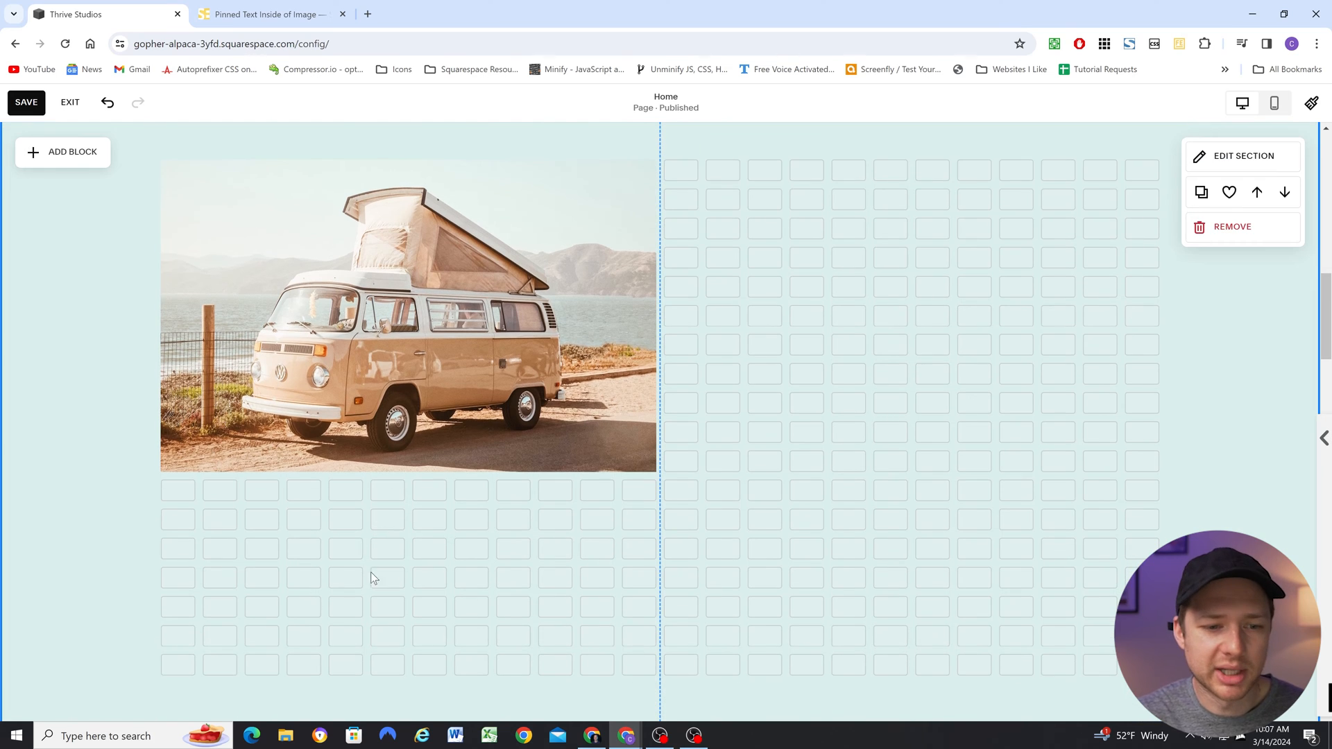
mouse_move(423, 534)
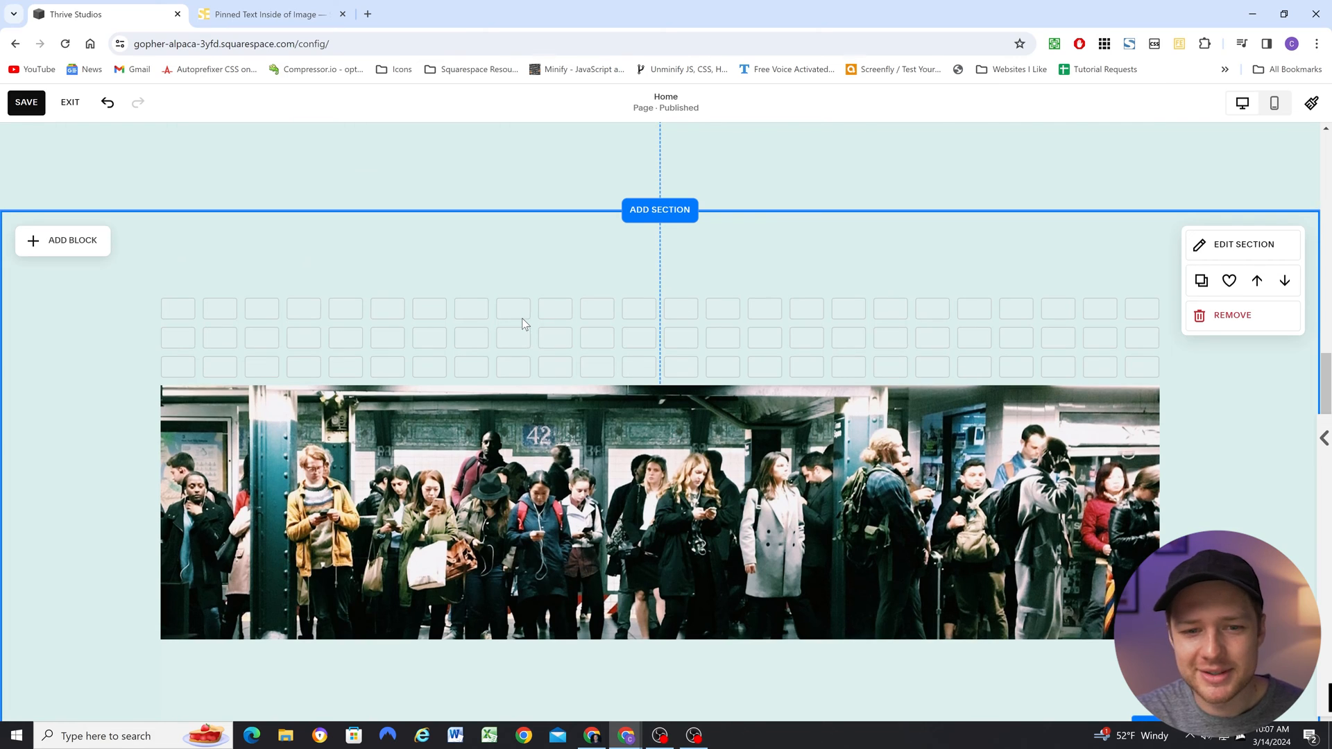
- Play the pinned-text-inside-image lesson video briefly, then return to the Thrive Studios home page preview
left_click(268, 15)
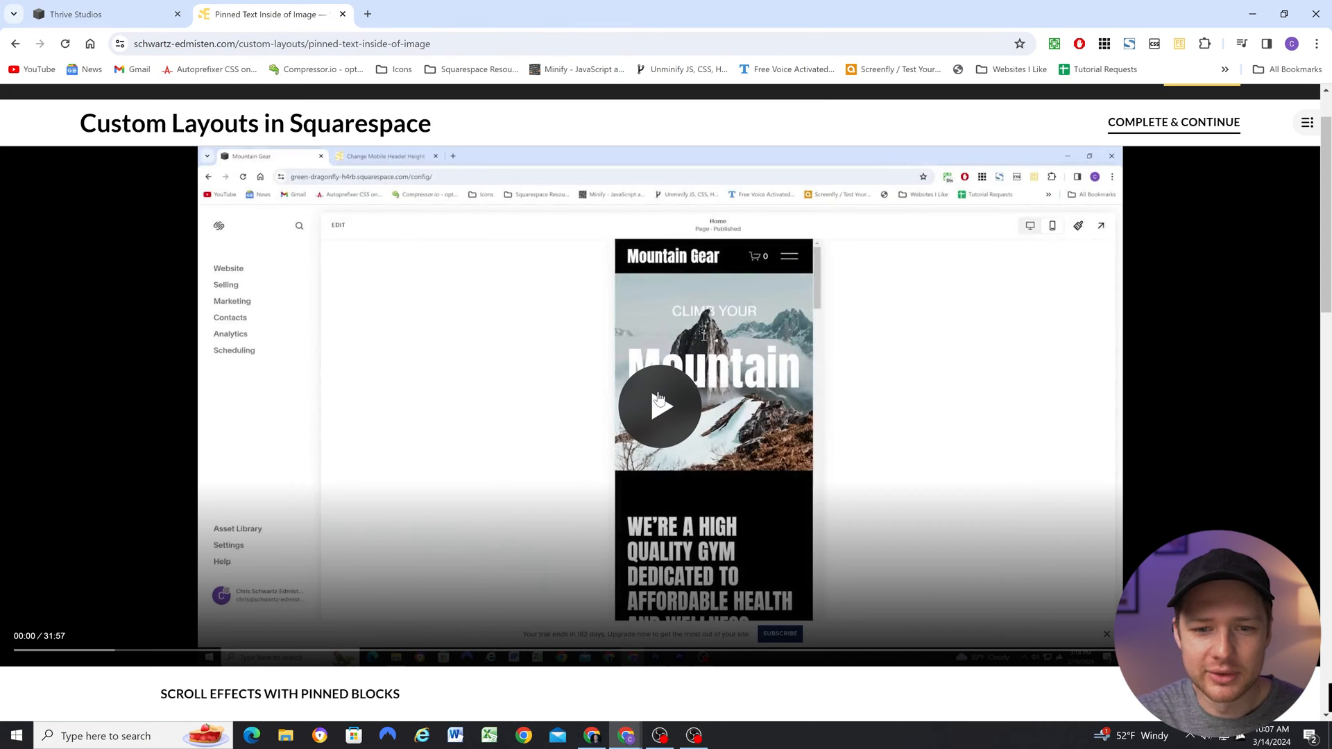
left_click(661, 406)
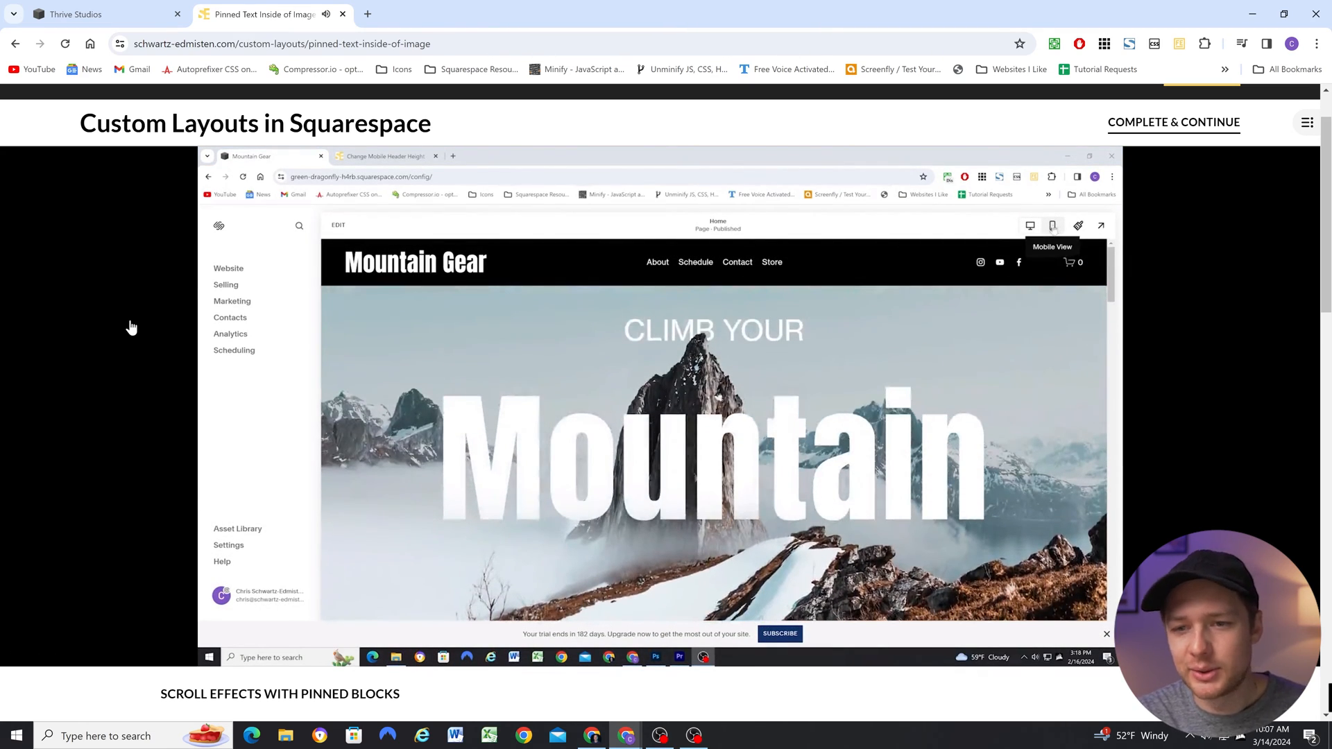
left_click(1051, 225)
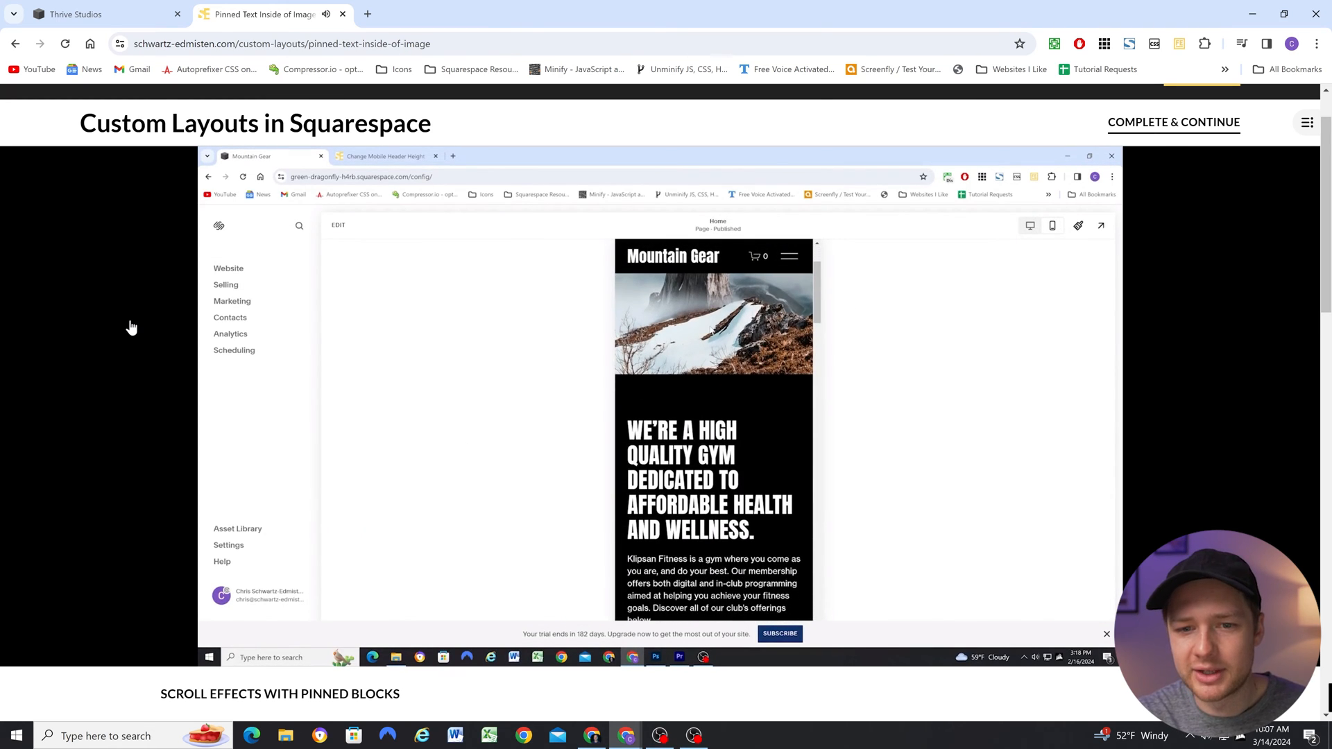
scroll("up", 3)
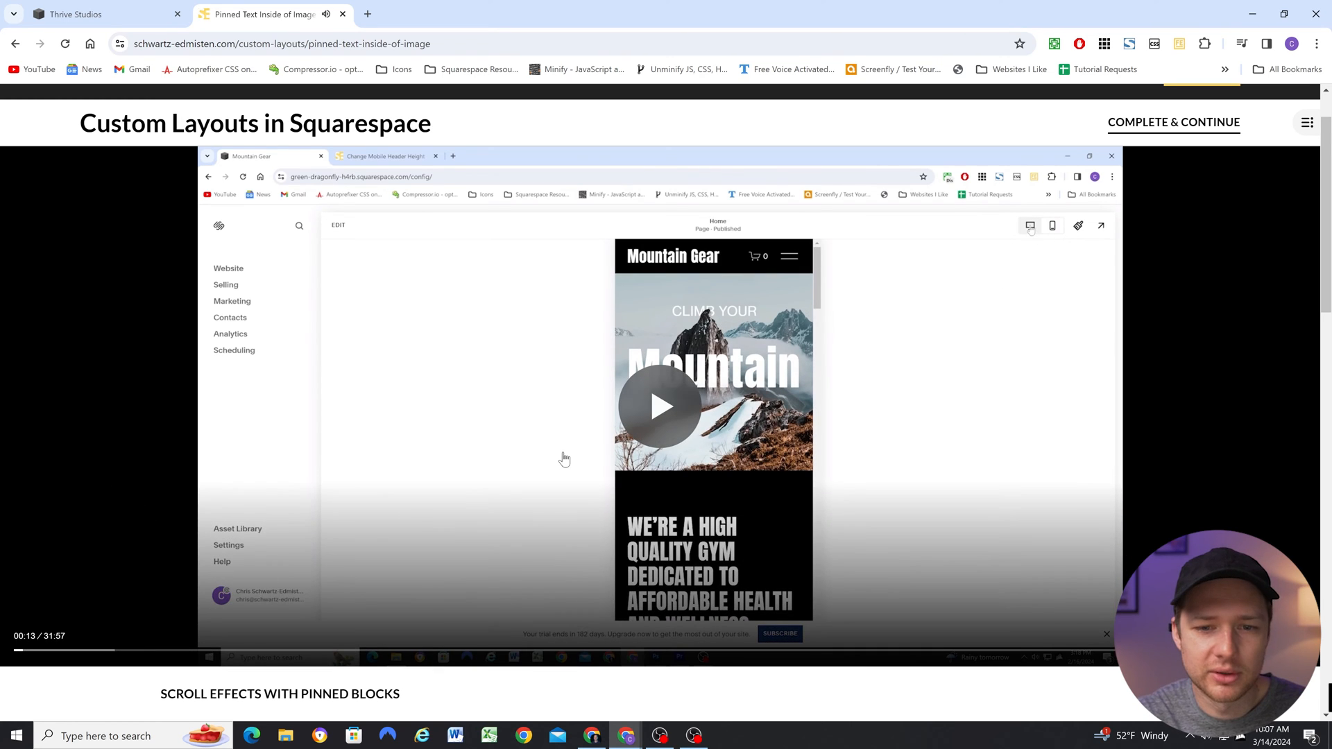
mouse_move(281, 299)
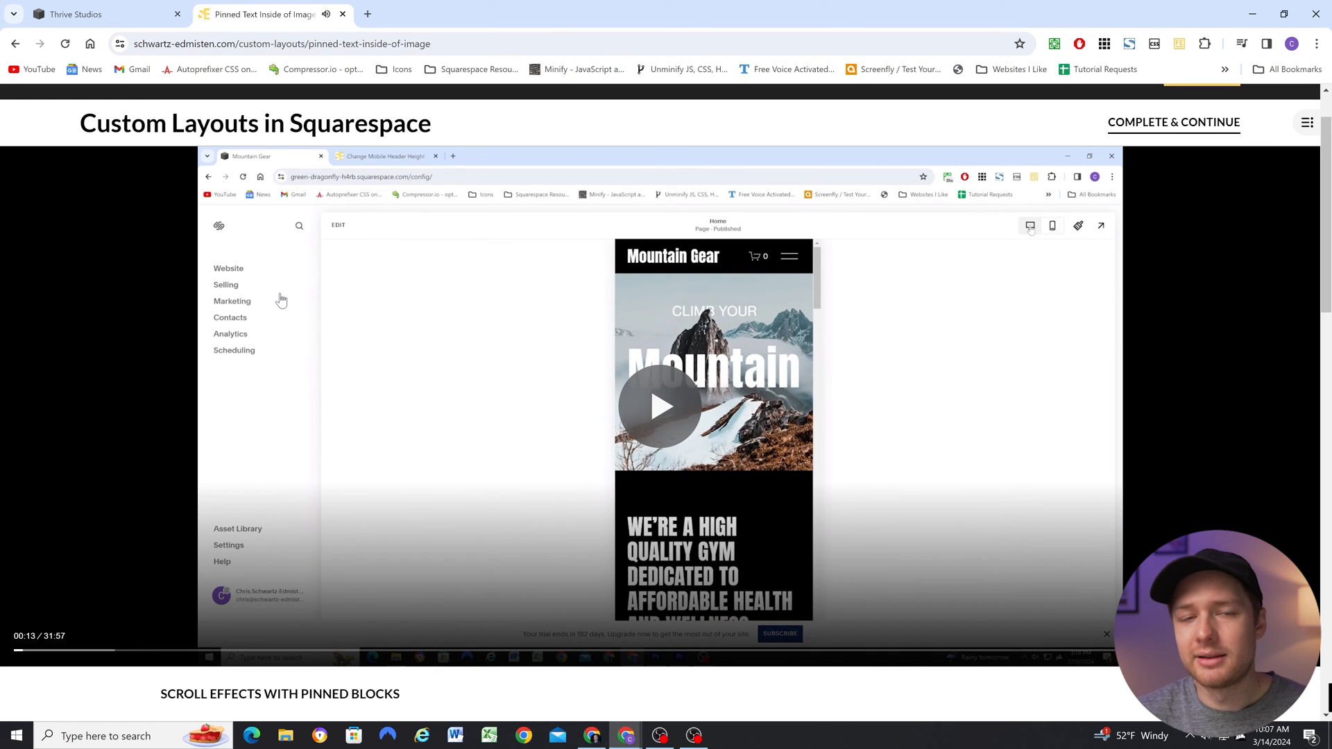
left_click(94, 15)
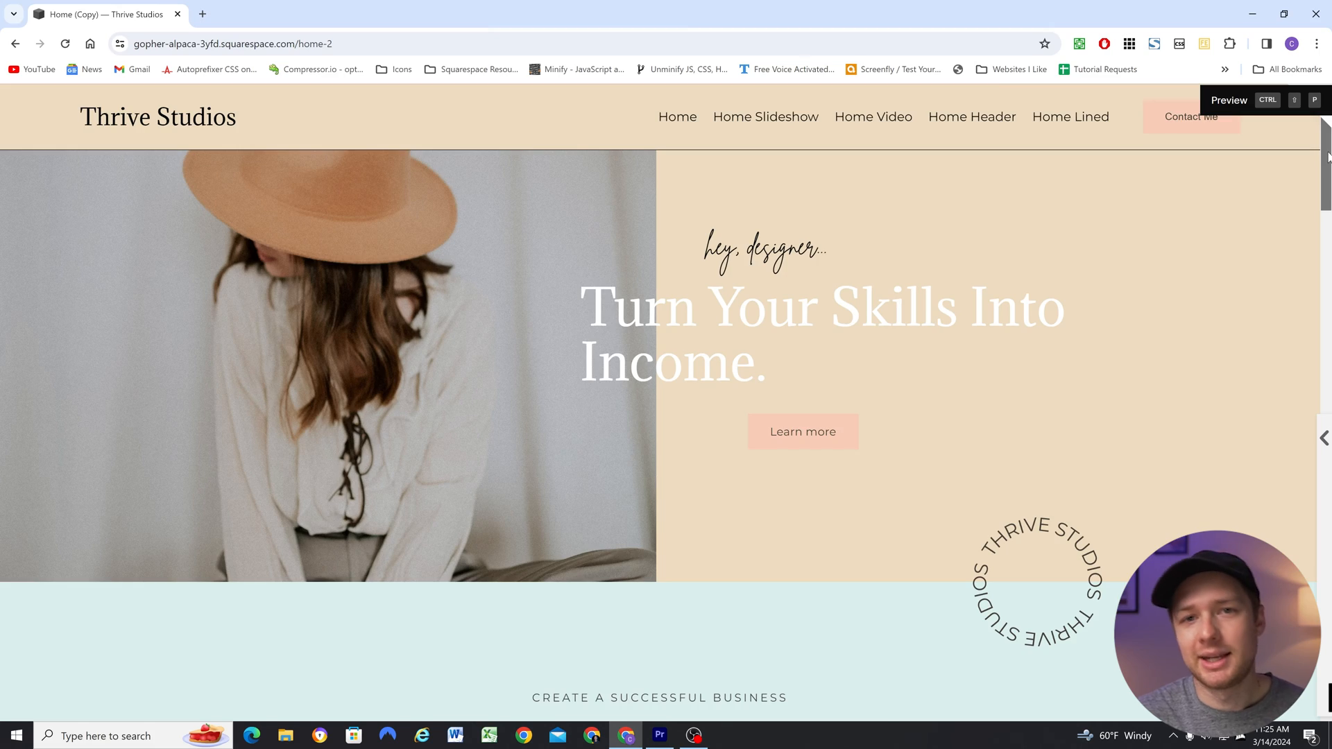
scroll("down", 3)
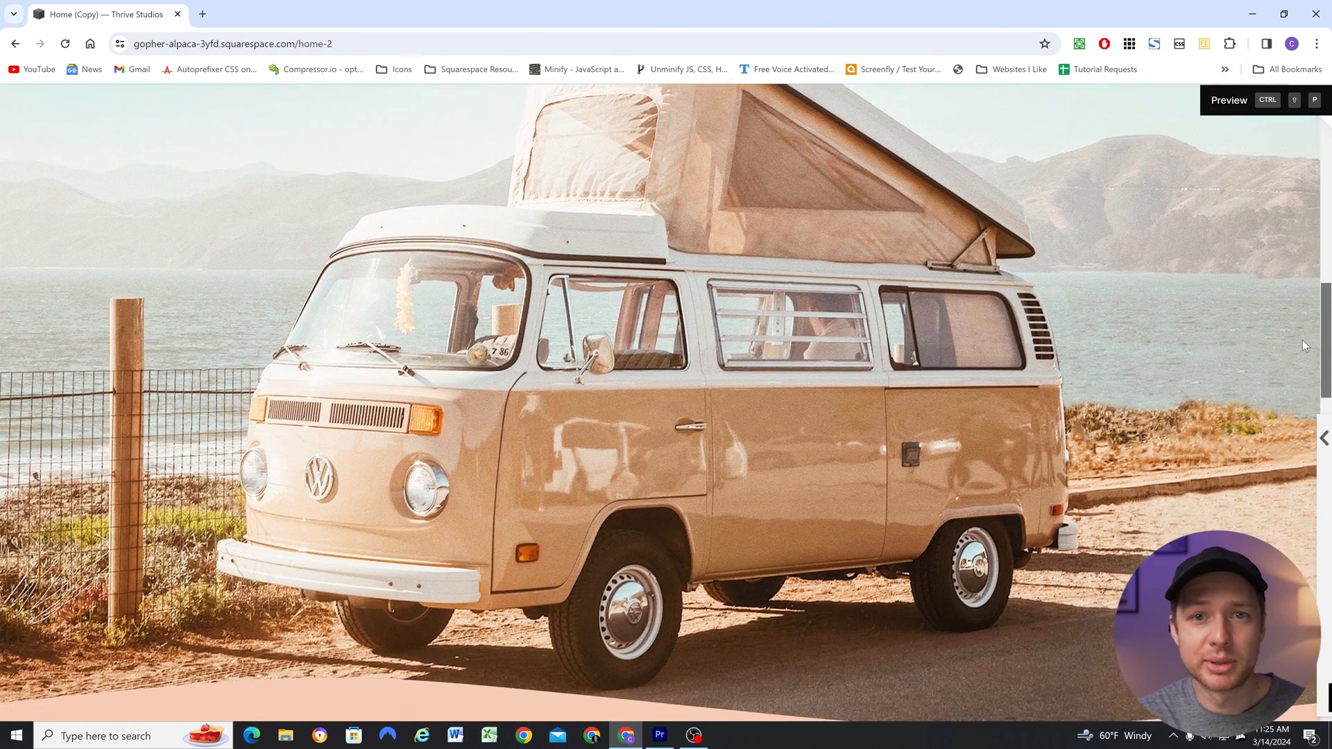
scroll("down", 3)
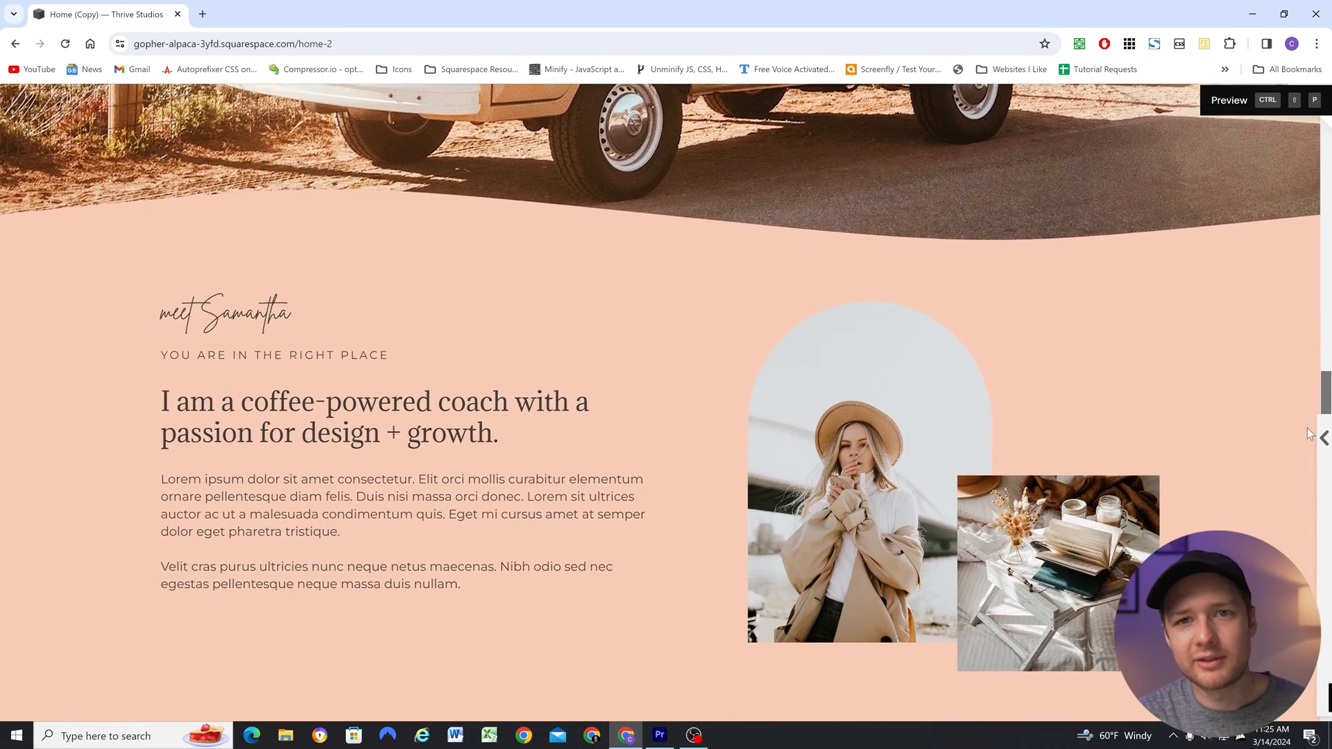
scroll("down", 3)
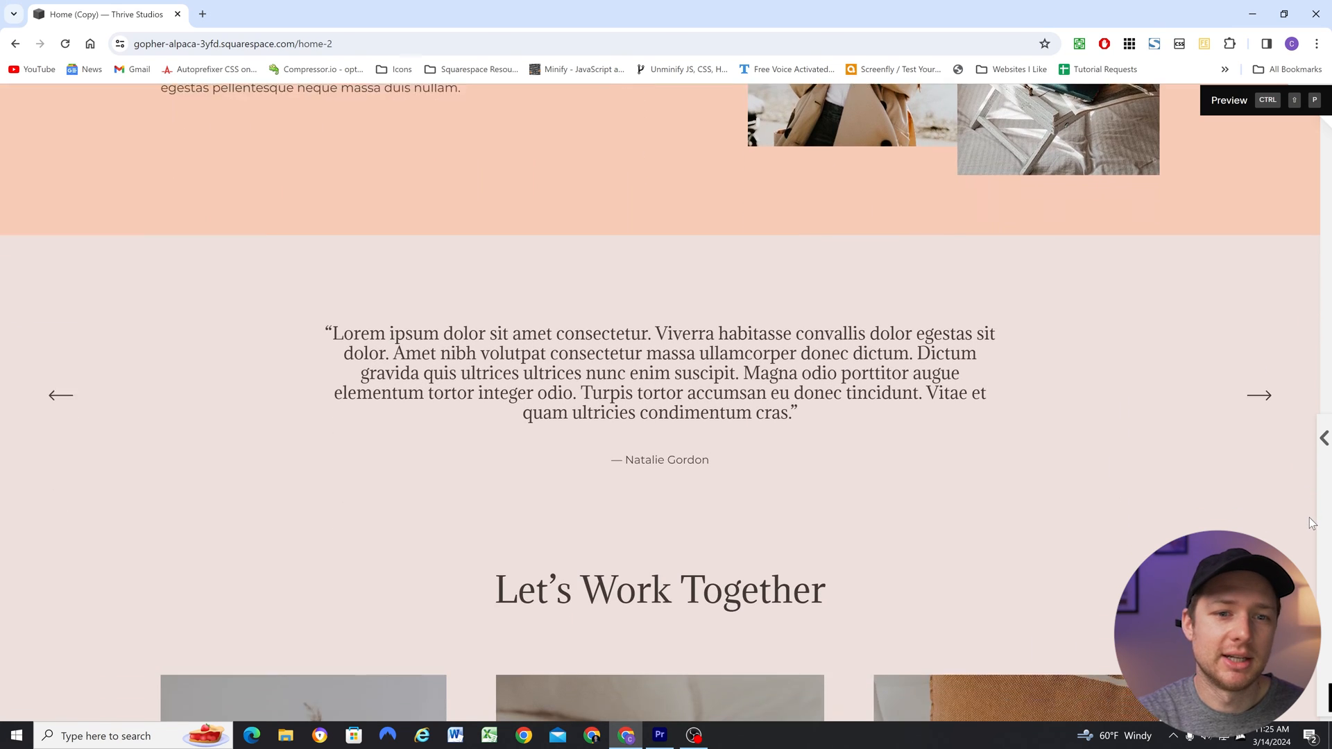
scroll("down", 3)
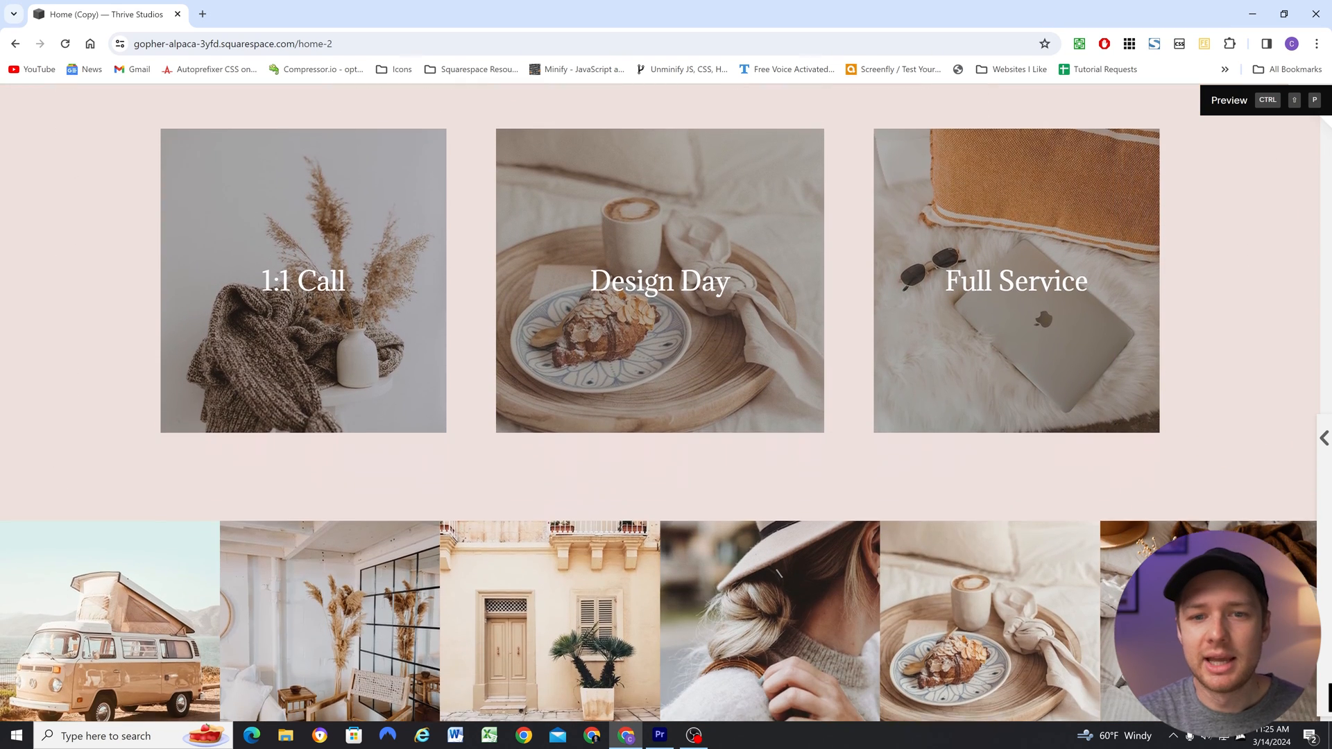
scroll("down", 3)
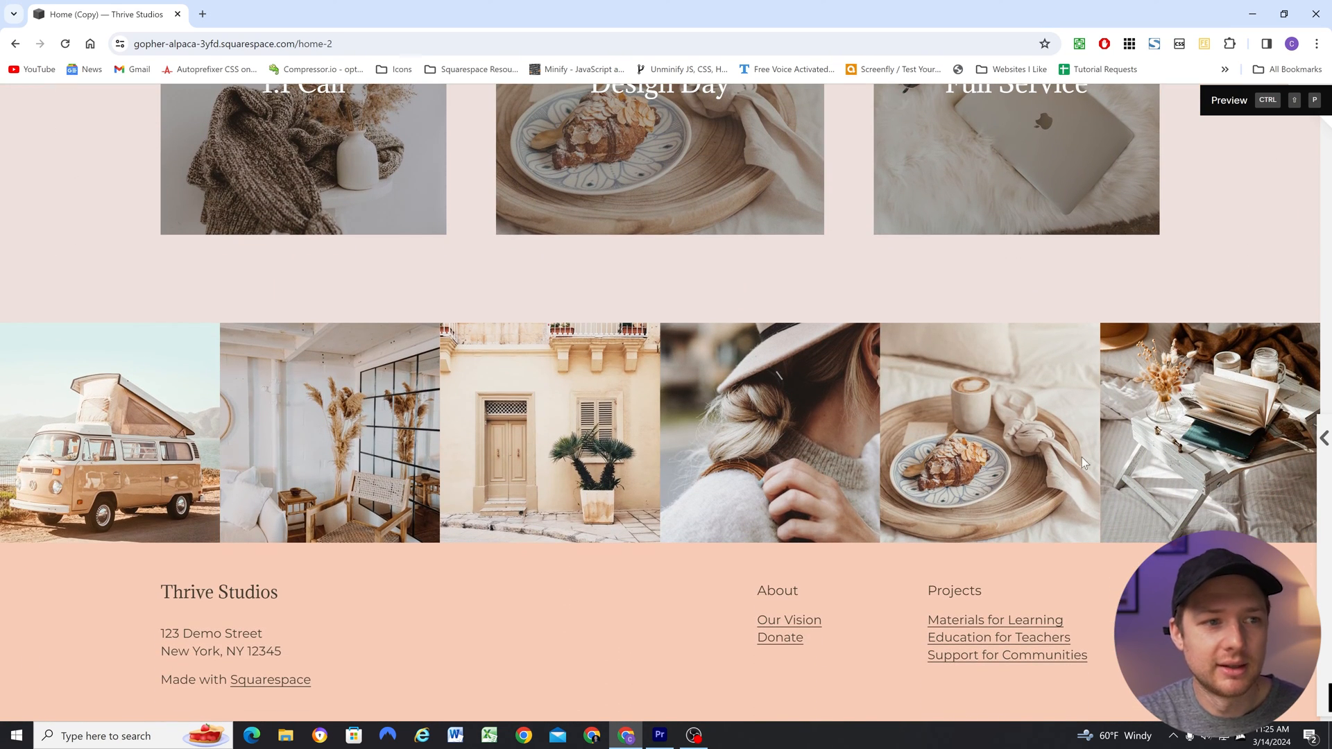